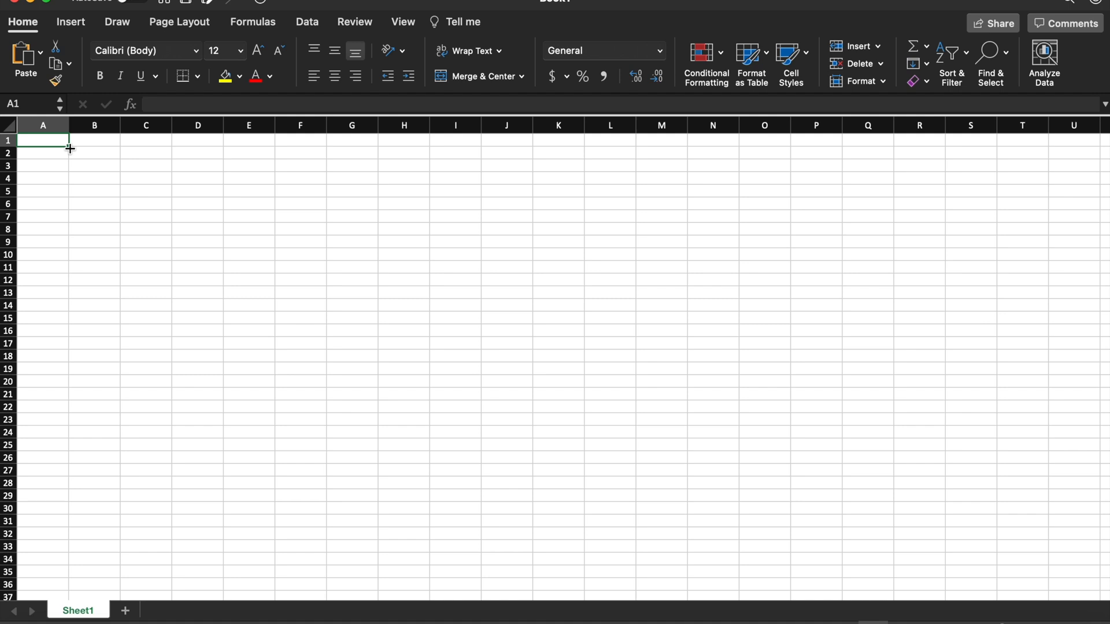
{"action": "mouse_move", "coordinate": [68, 140]}
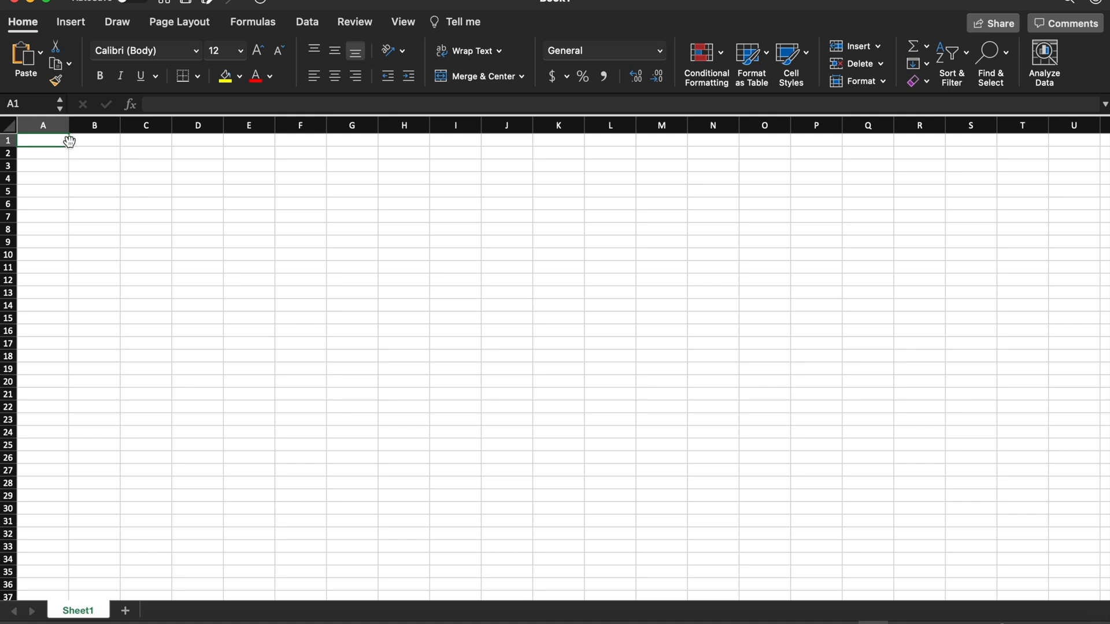
{"action": "mouse_move", "coordinate": [69, 143]}
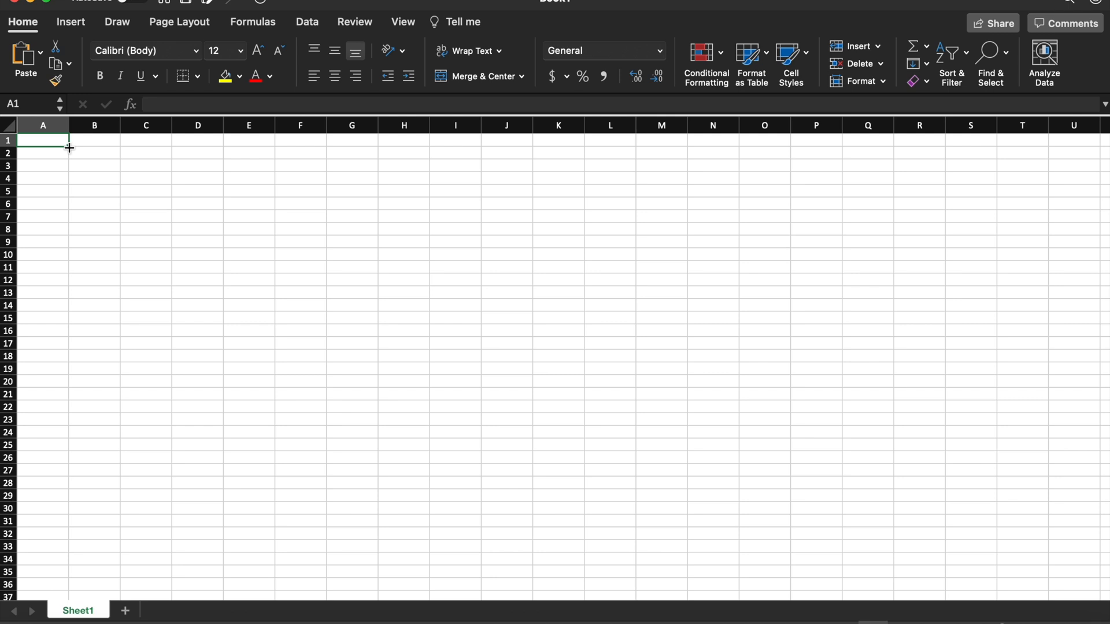
Step: Scroll the blank worksheet down continuously until around row 476,000, with cell A476273 active
{"action": "scroll", "scroll_direction": "down", "scroll_amount": 3}
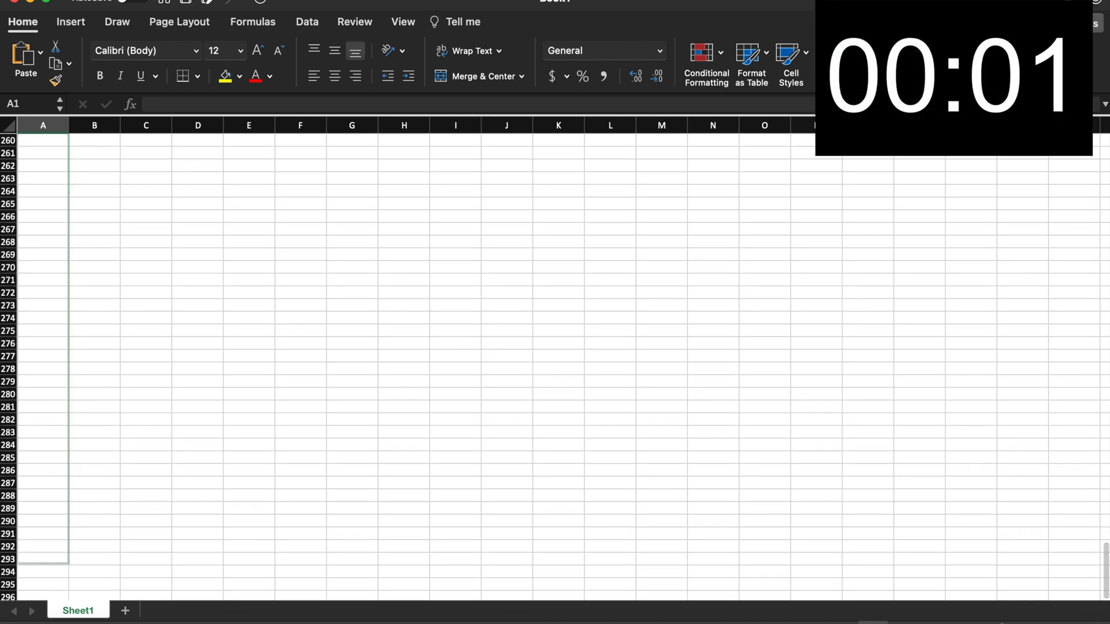
{"action": "scroll", "scroll_direction": "down", "scroll_amount": 3}
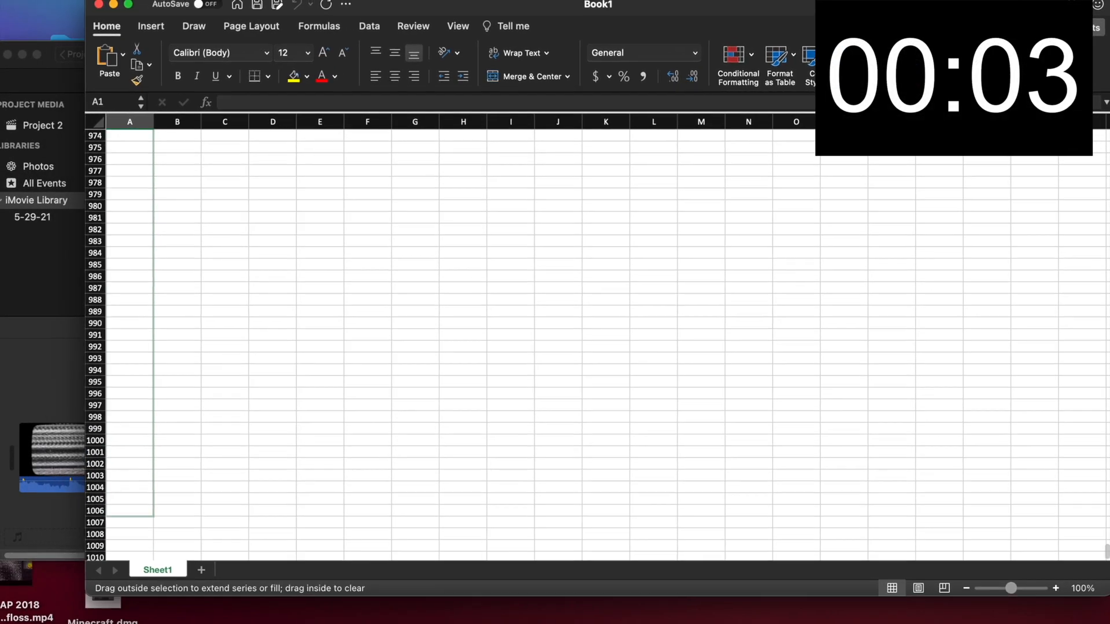
{"action": "scroll", "scroll_direction": "down", "scroll_amount": 3}
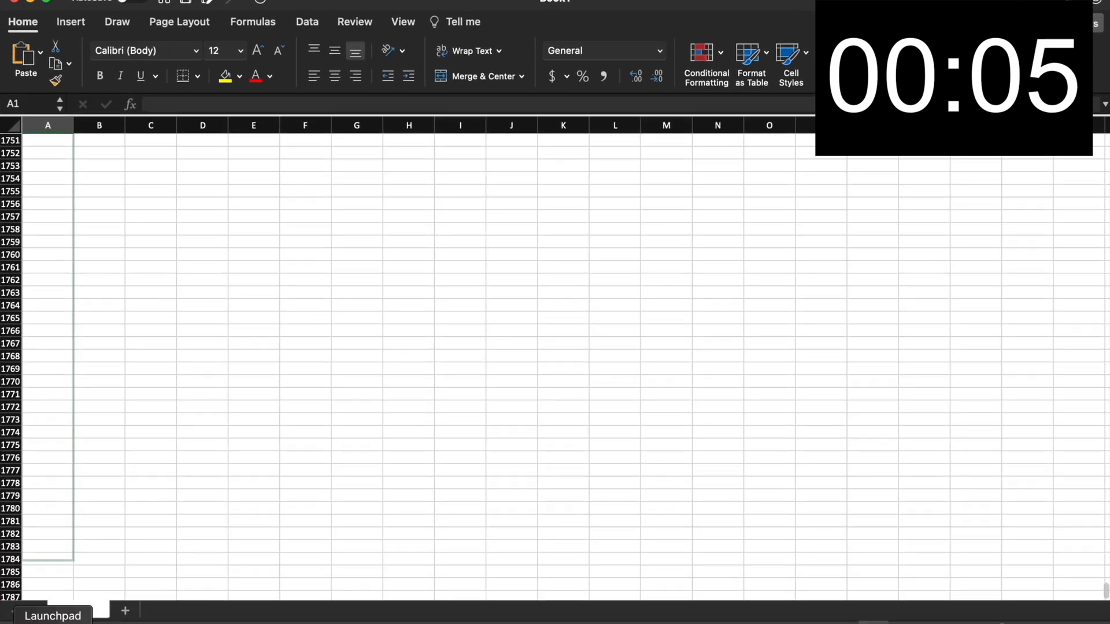
{"action": "scroll", "scroll_direction": "down", "scroll_amount": 3}
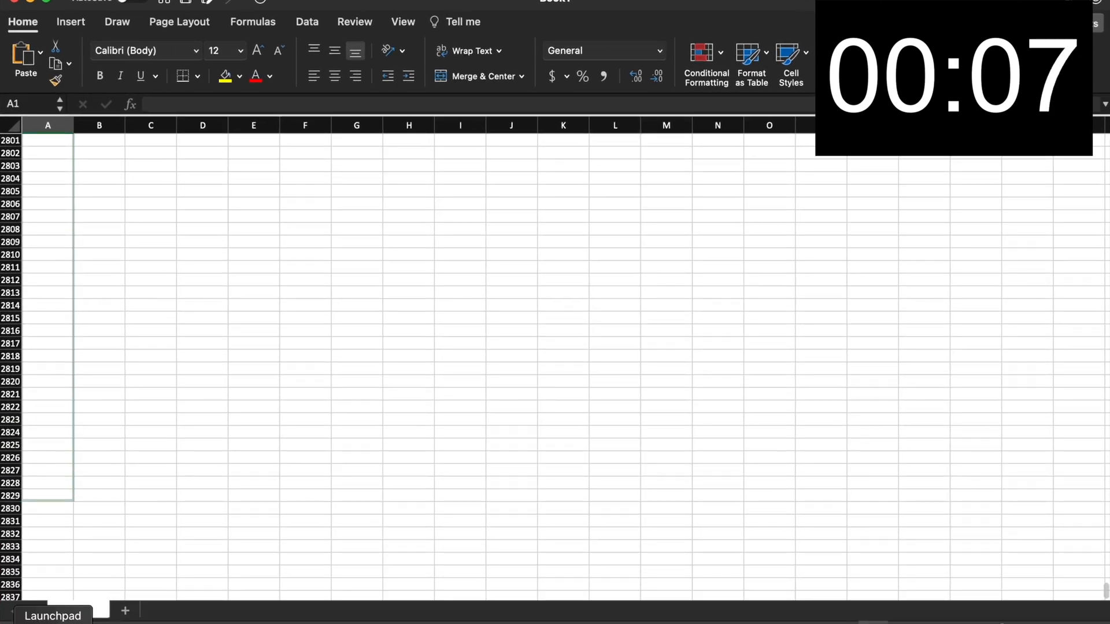
{"action": "scroll", "scroll_direction": "down", "scroll_amount": 3}
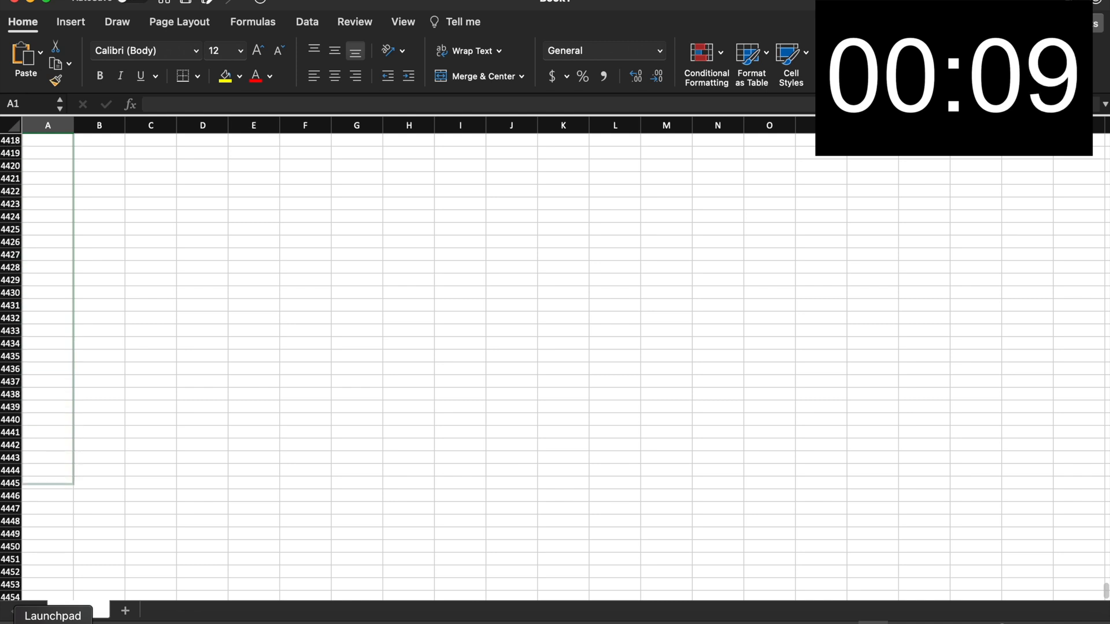
{"action": "scroll", "scroll_direction": "down", "scroll_amount": 3}
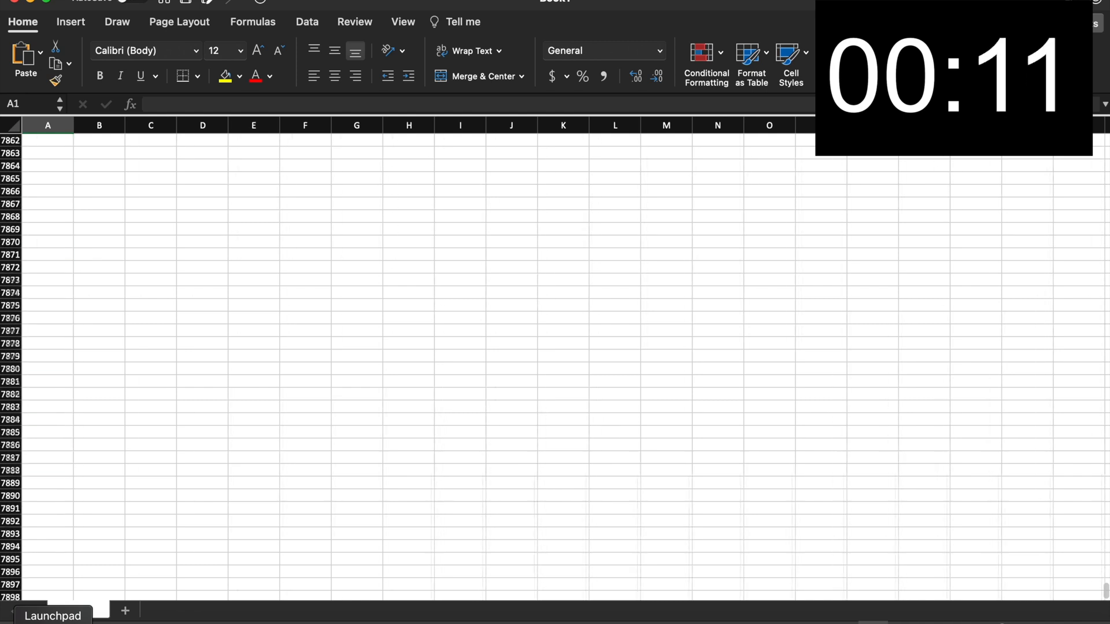
{"action": "scroll", "scroll_direction": "down", "scroll_amount": 3}
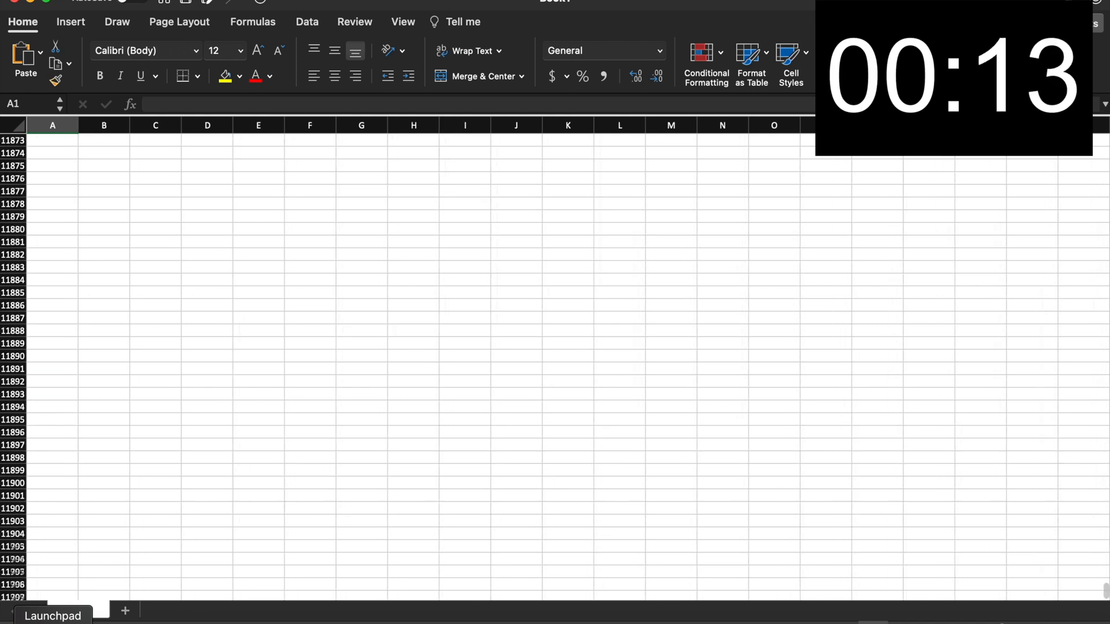
{"action": "scroll", "scroll_direction": "down", "scroll_amount": 3}
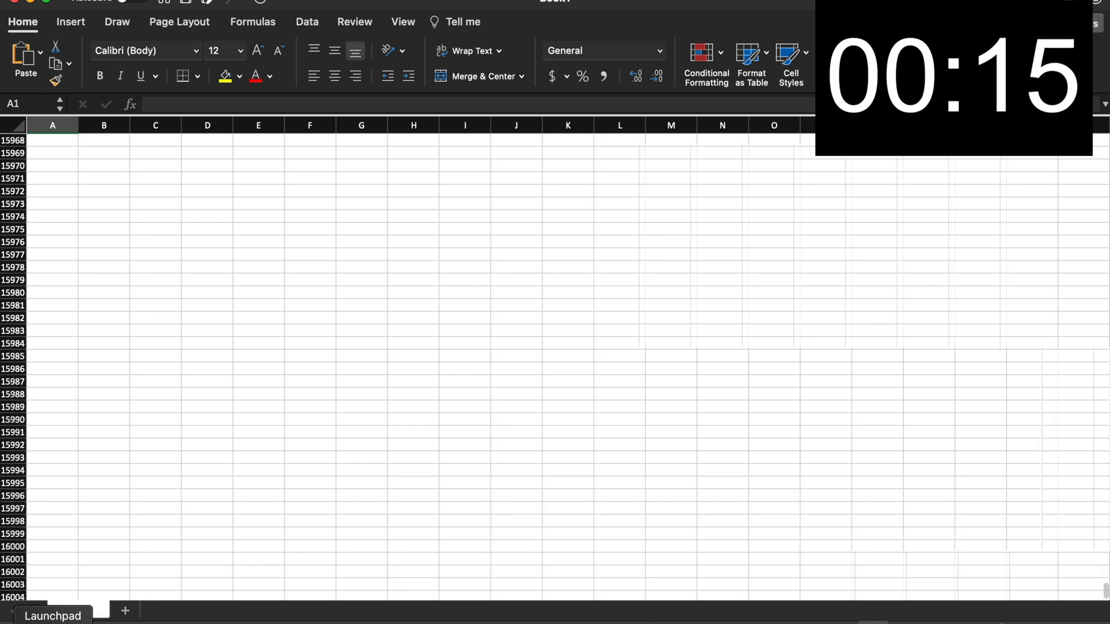
{"action": "scroll", "scroll_direction": "down", "scroll_amount": 3}
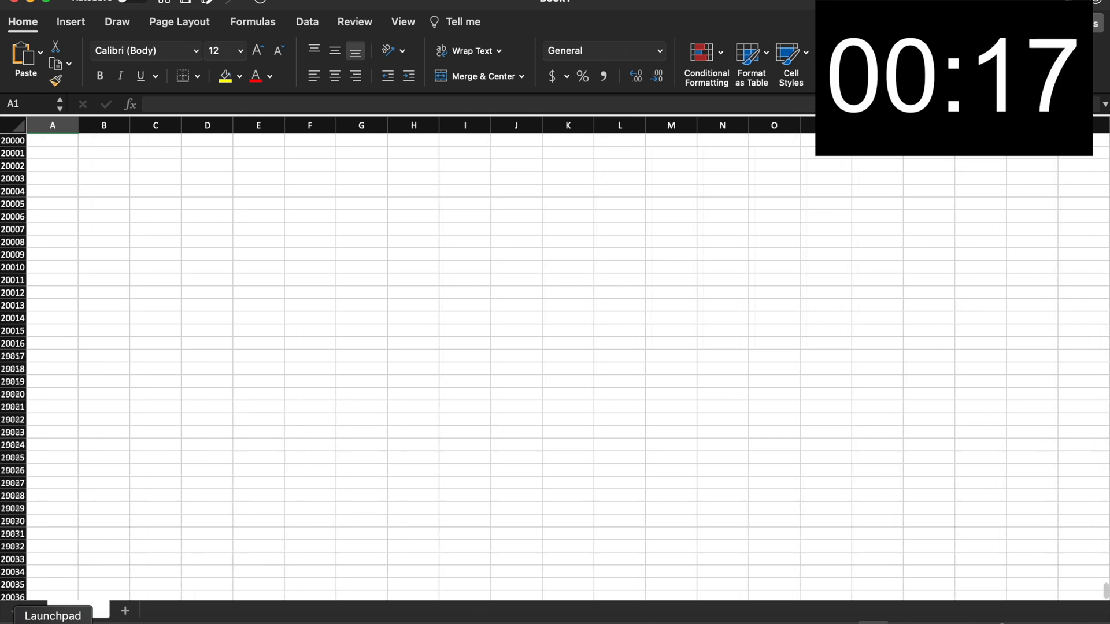
{"action": "scroll", "scroll_direction": "down", "scroll_amount": 3}
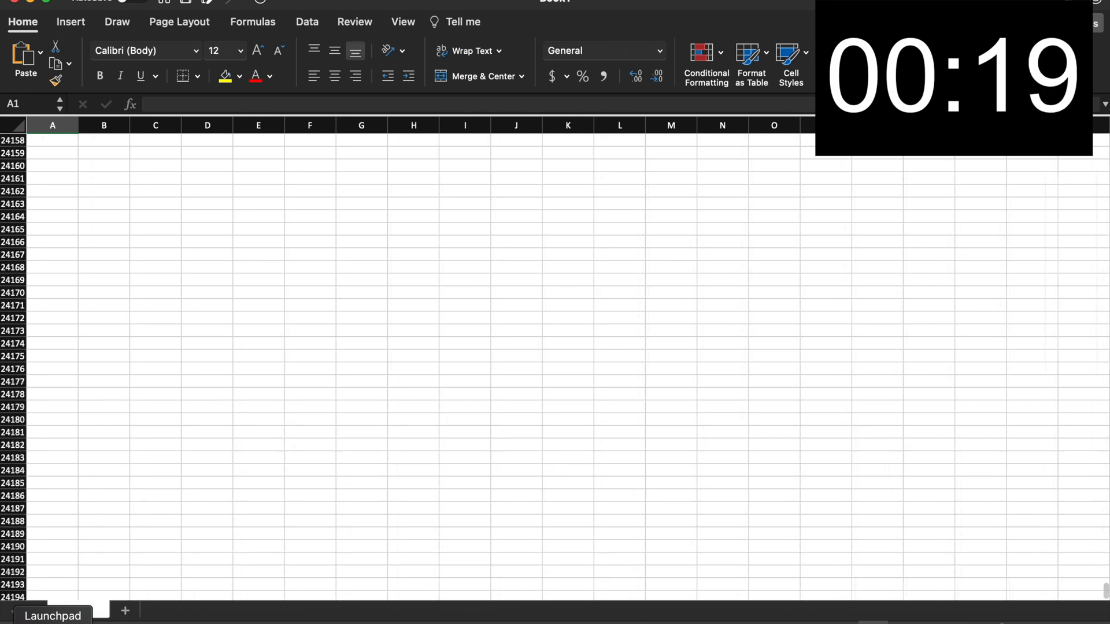
{"action": "scroll", "scroll_direction": "down", "scroll_amount": 3}
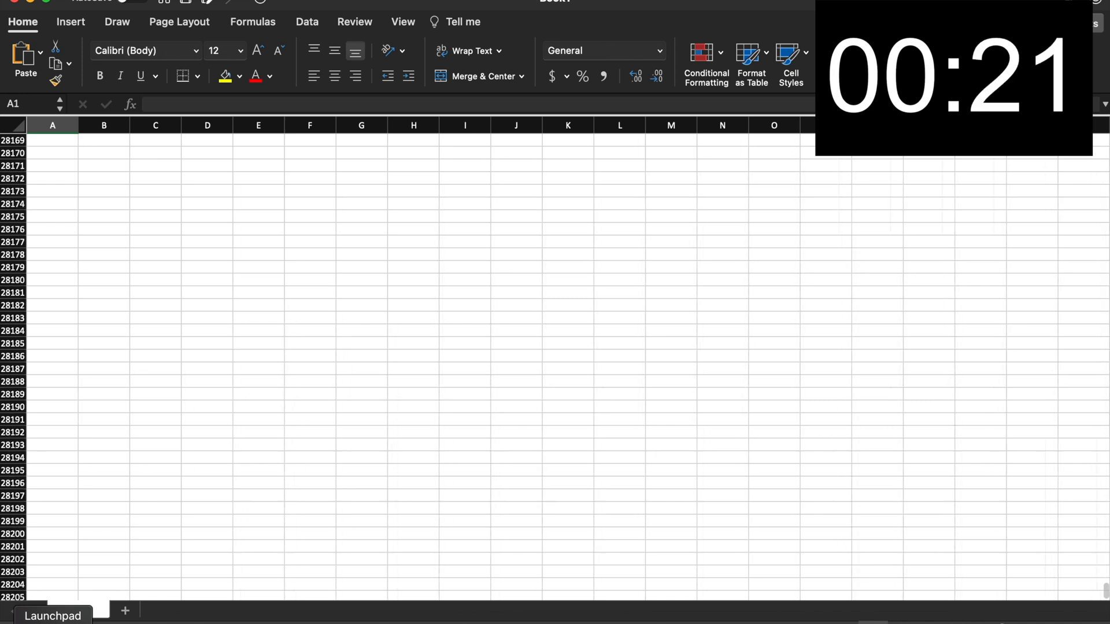
{"action": "scroll", "scroll_direction": "down", "scroll_amount": 3}
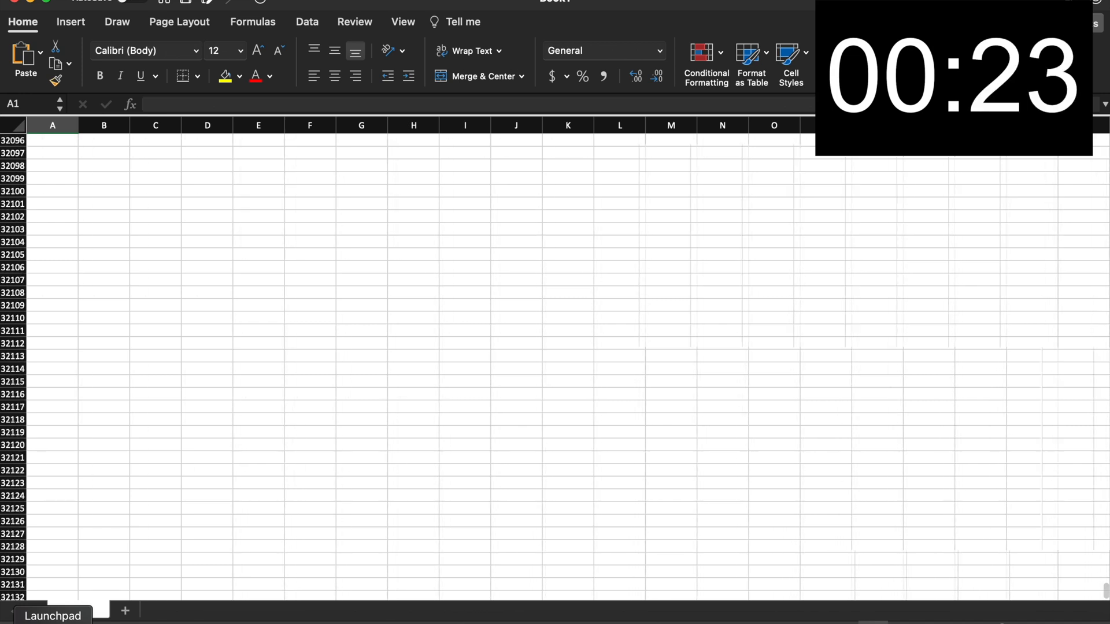
{"action": "scroll", "scroll_direction": "down", "scroll_amount": 3}
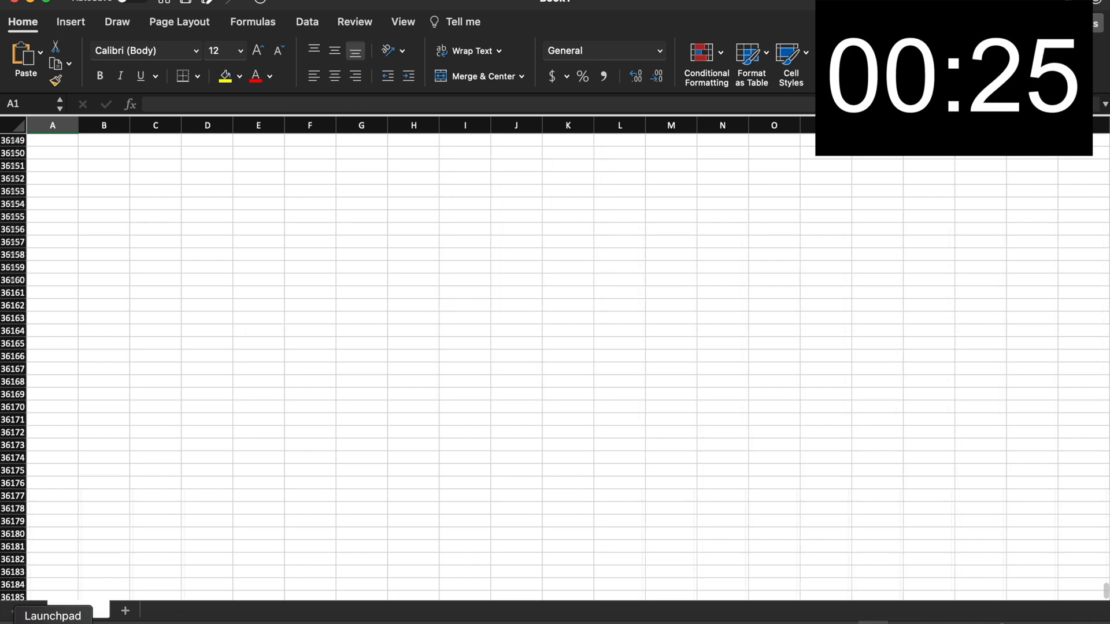
{"action": "scroll", "scroll_direction": "down", "scroll_amount": 3}
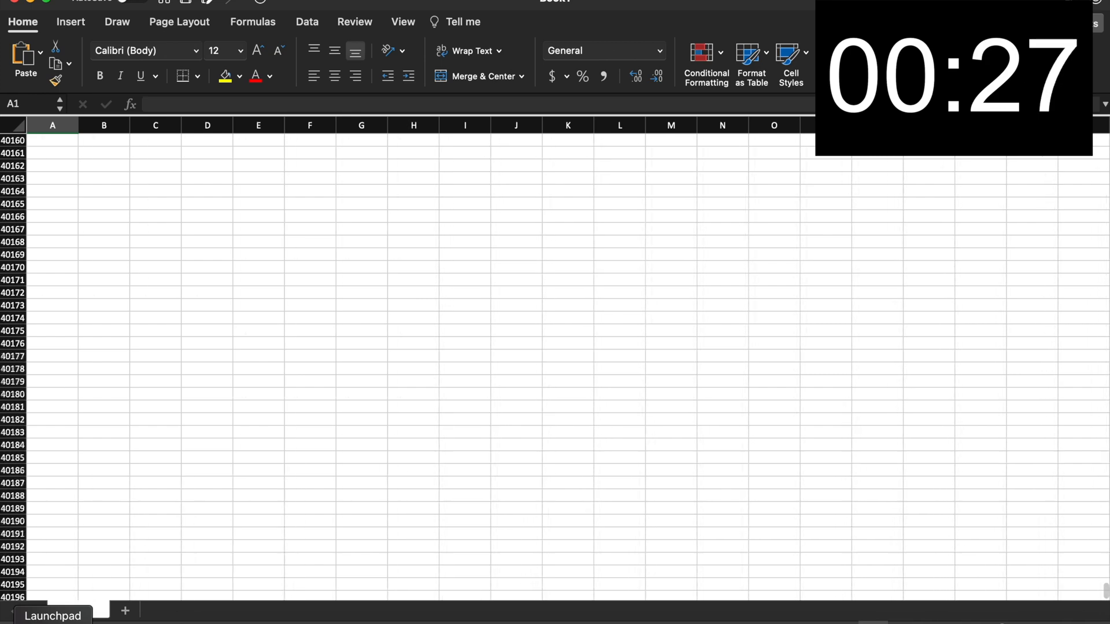
{"action": "scroll", "scroll_direction": "down", "scroll_amount": 3}
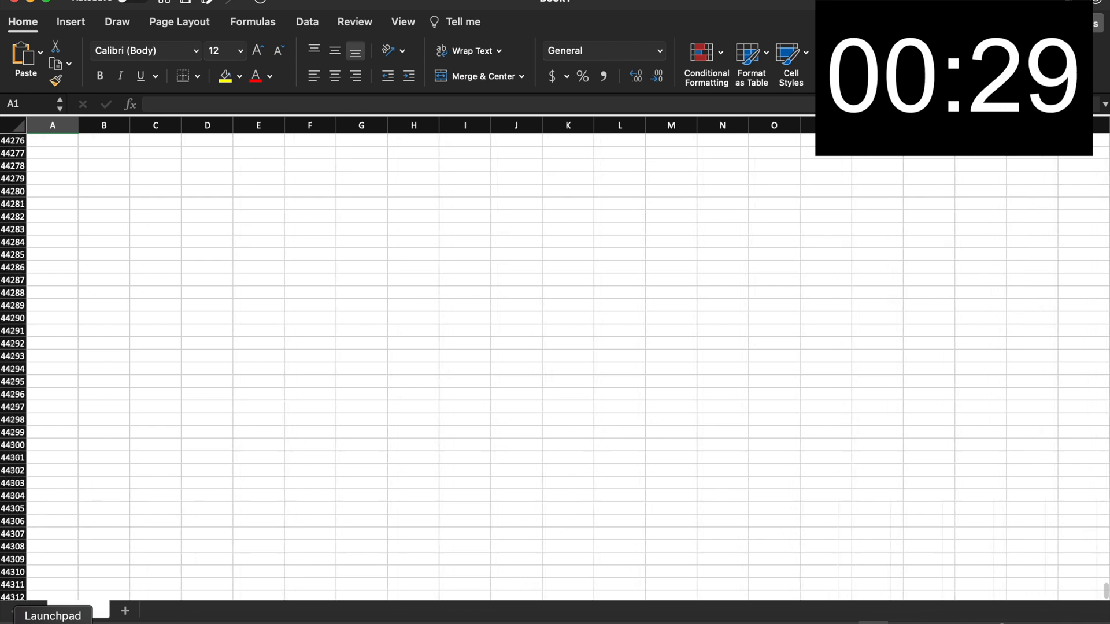
{"action": "scroll", "scroll_direction": "down", "scroll_amount": 3}
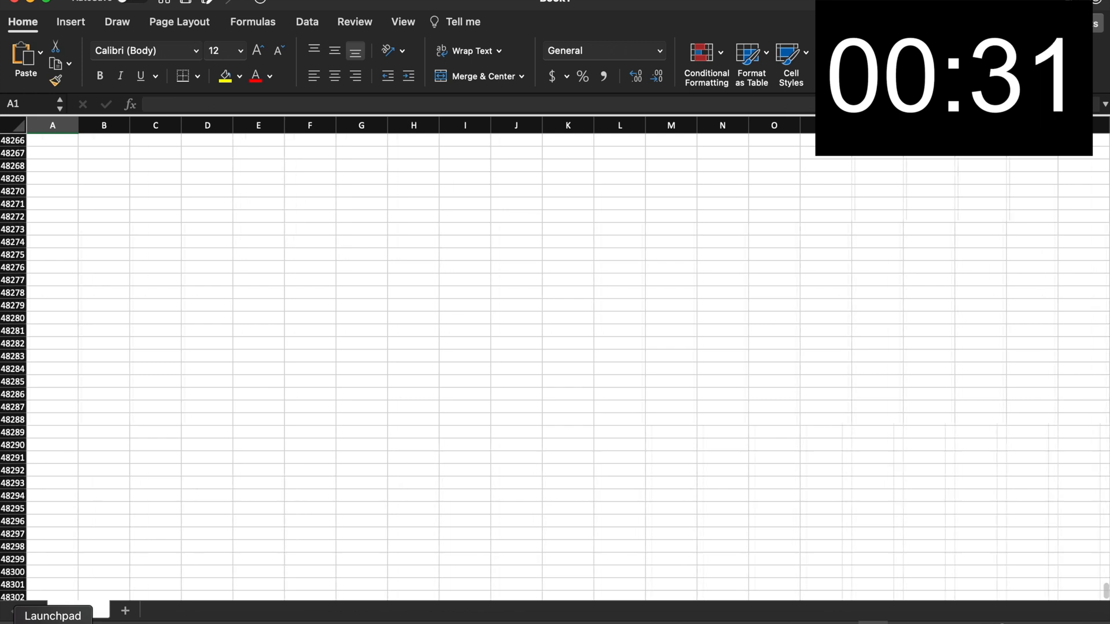
{"action": "scroll", "scroll_direction": "down", "scroll_amount": 3}
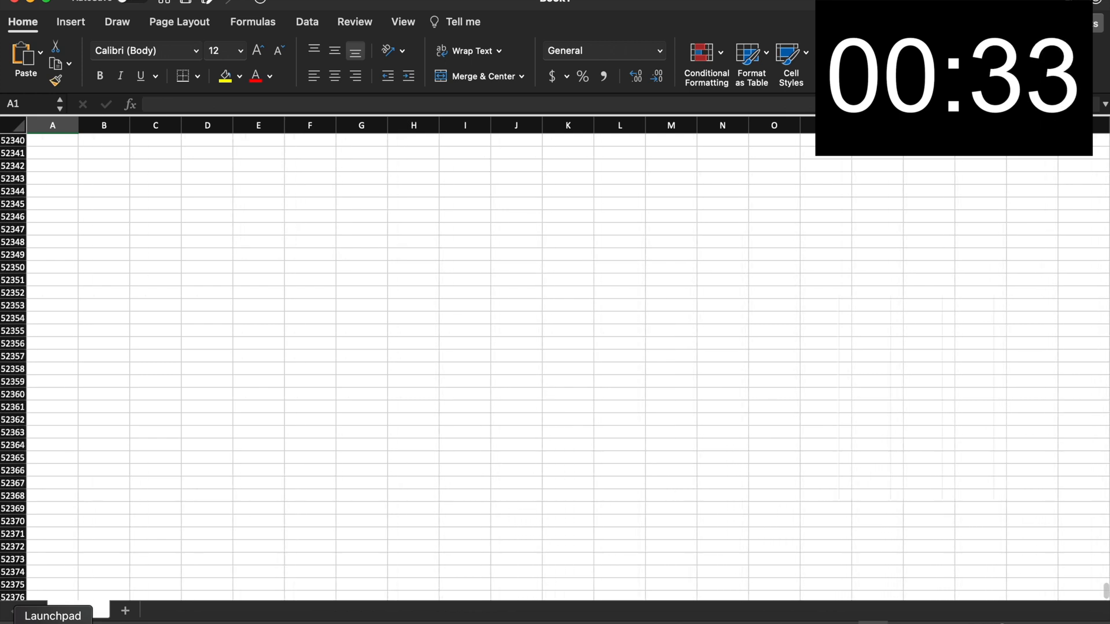
{"action": "scroll", "scroll_direction": "down", "scroll_amount": 3}
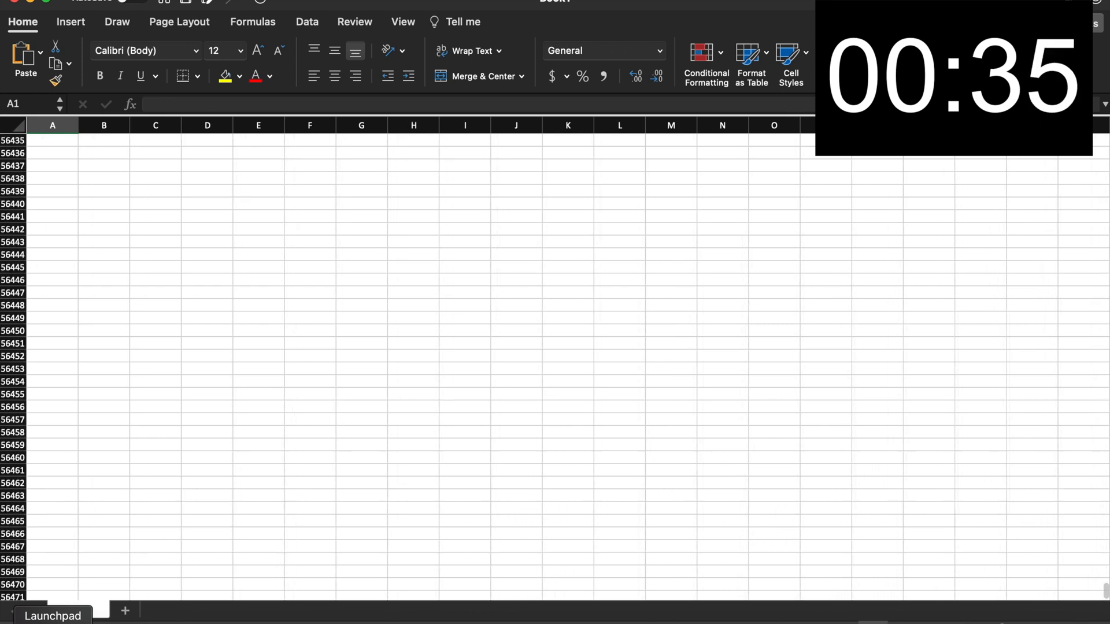
{"action": "scroll", "scroll_direction": "down", "scroll_amount": 3}
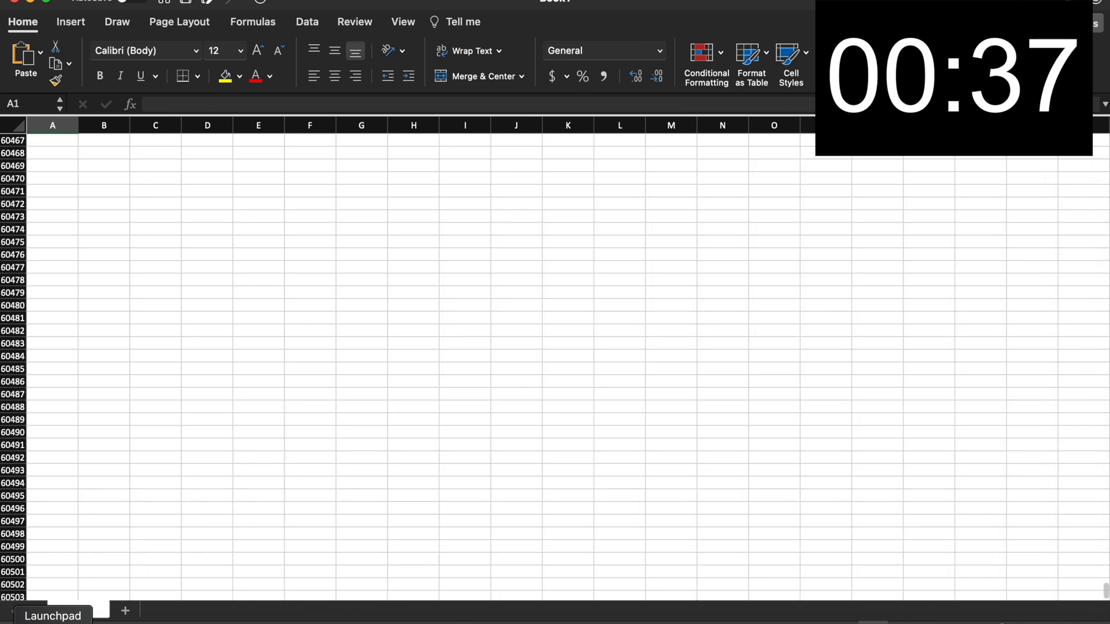
{"action": "scroll", "scroll_direction": "down", "scroll_amount": 3}
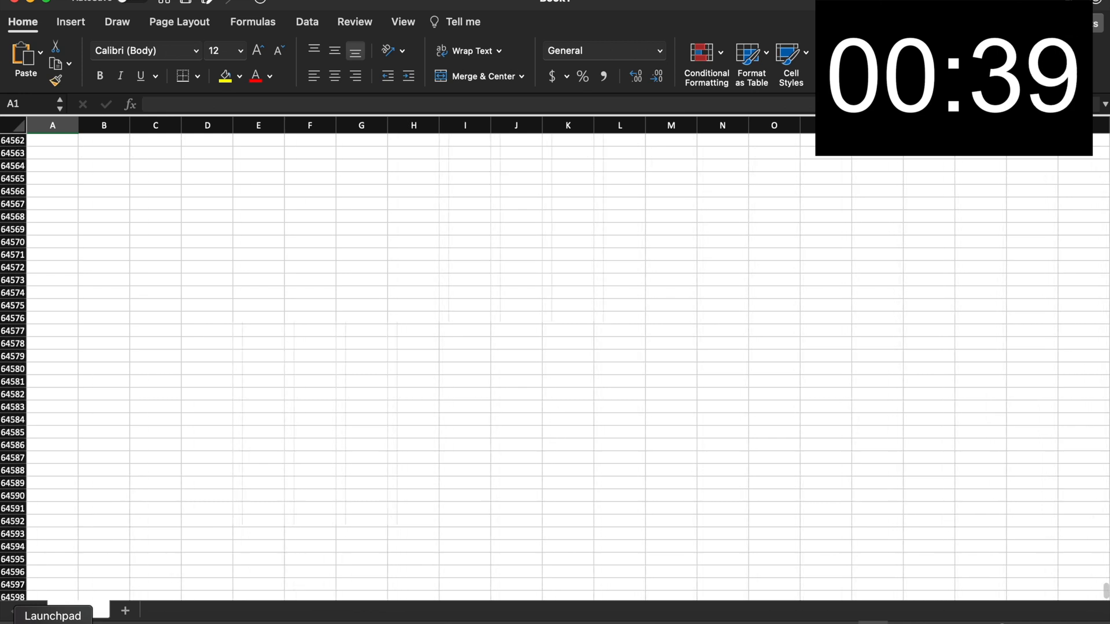
{"action": "scroll", "scroll_direction": "down", "scroll_amount": 3}
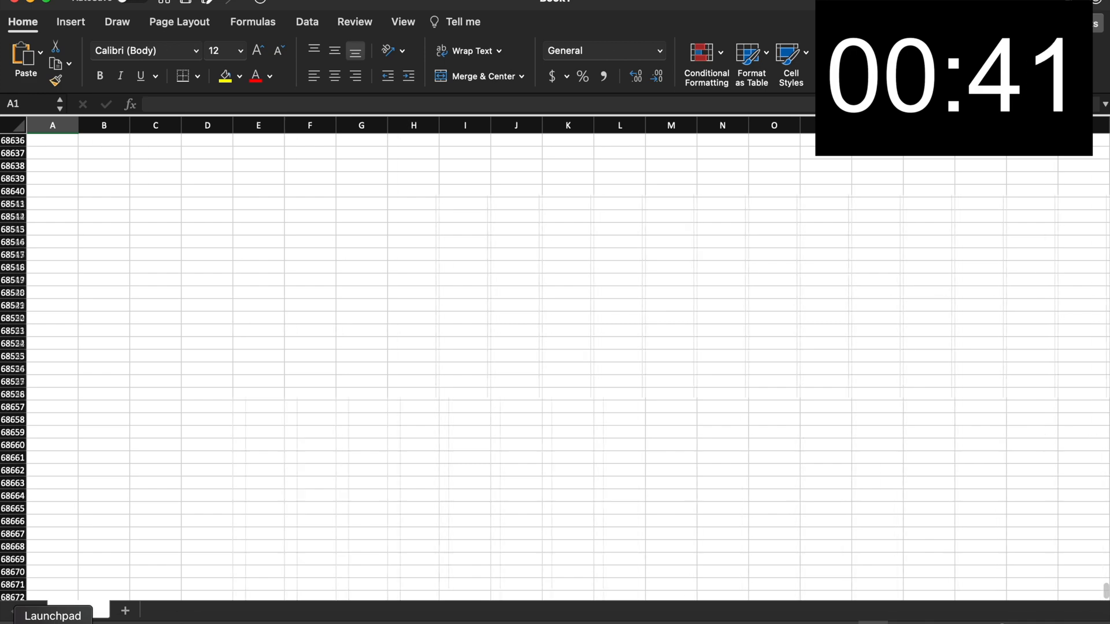
{"action": "scroll", "scroll_direction": "down", "scroll_amount": 3}
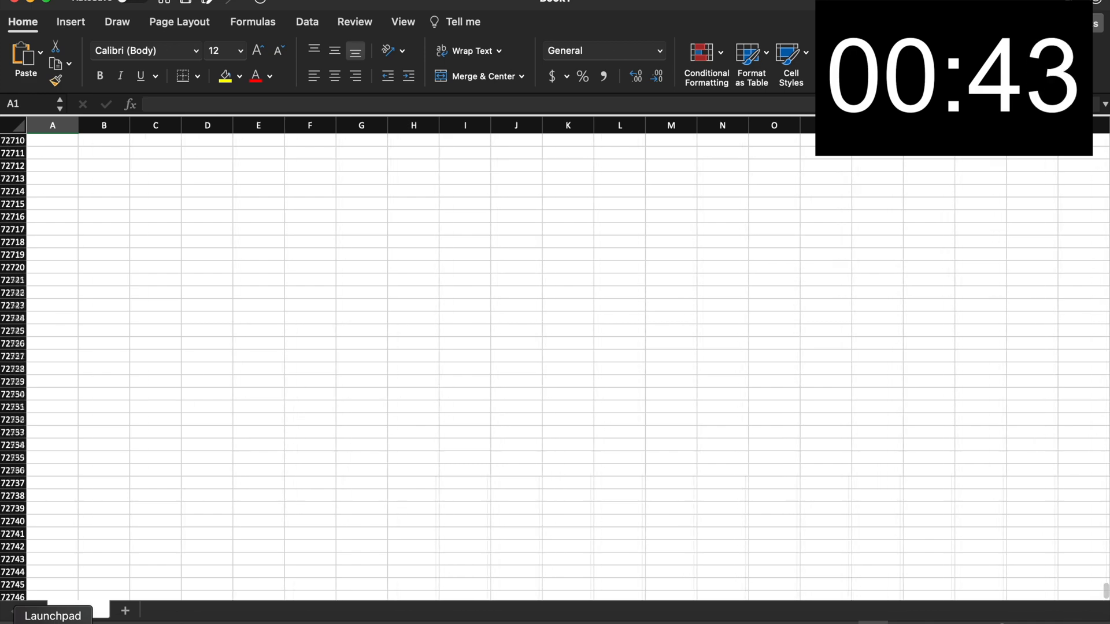
{"action": "scroll", "scroll_direction": "down", "scroll_amount": 3}
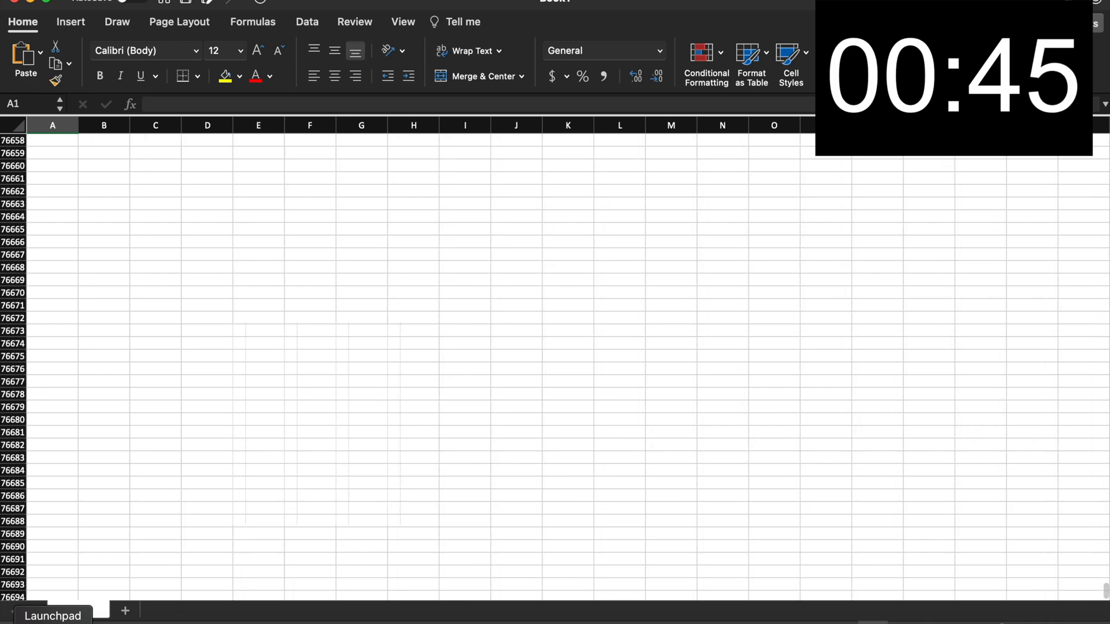
{"action": "scroll", "scroll_direction": "down", "scroll_amount": 3}
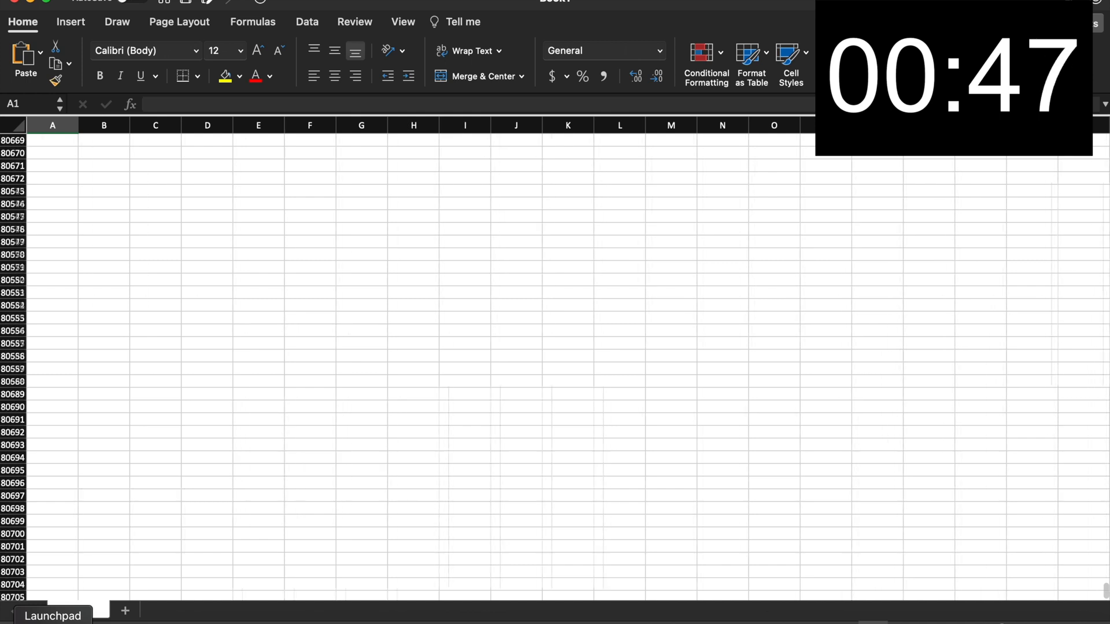
{"action": "scroll", "scroll_direction": "down", "scroll_amount": 3}
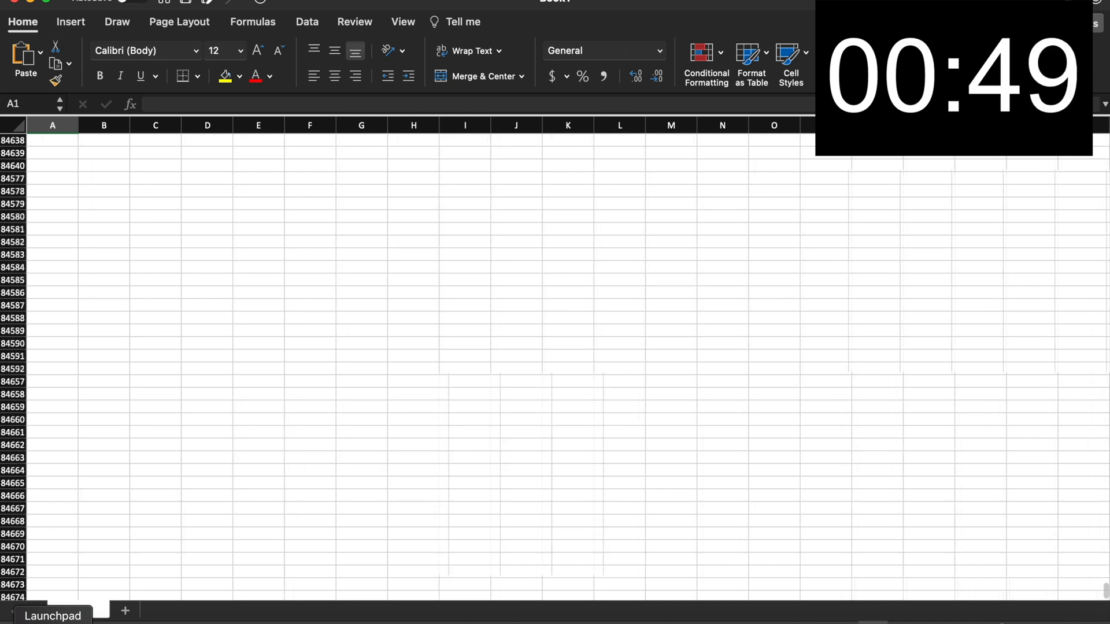
{"action": "scroll", "scroll_direction": "down", "scroll_amount": 3}
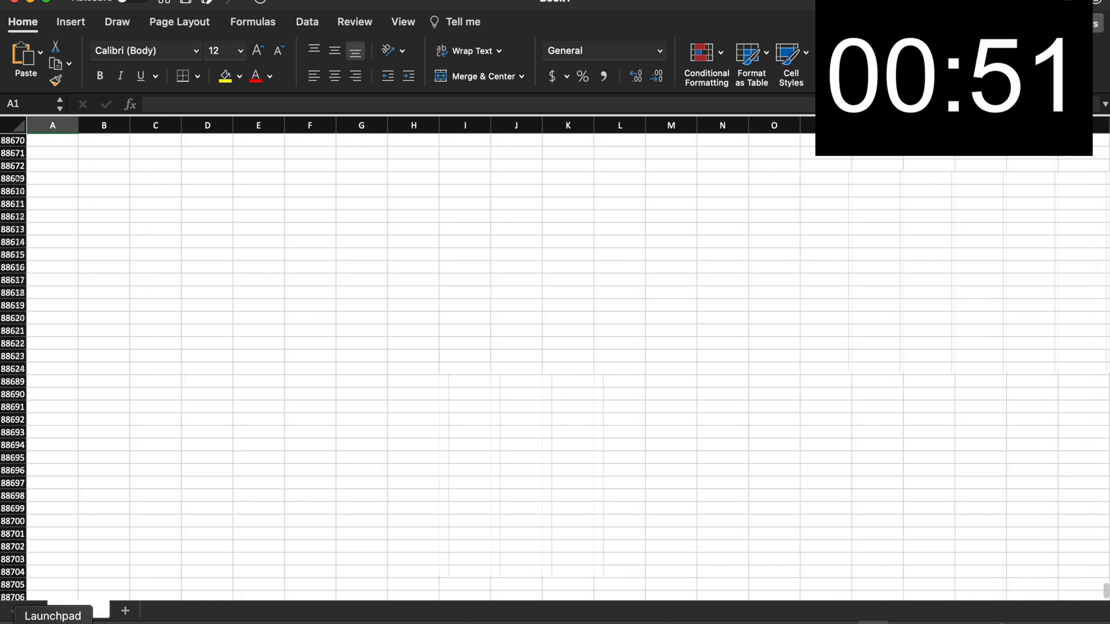
{"action": "scroll", "scroll_direction": "down", "scroll_amount": 3}
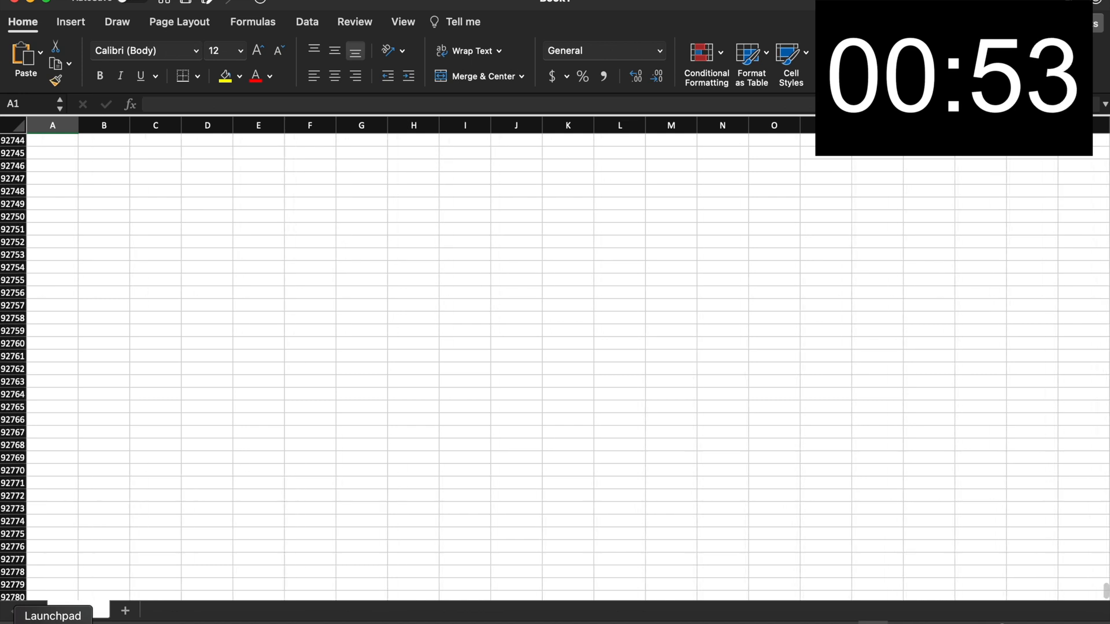
{"action": "scroll", "scroll_direction": "down", "scroll_amount": 3}
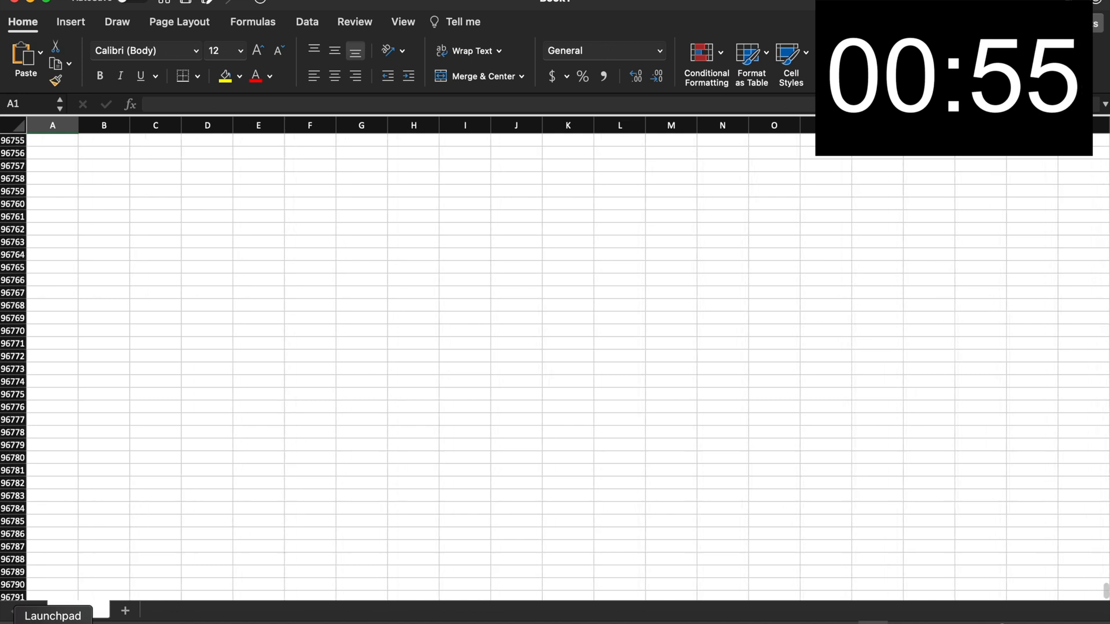
{"action": "scroll", "scroll_direction": "down", "scroll_amount": 3}
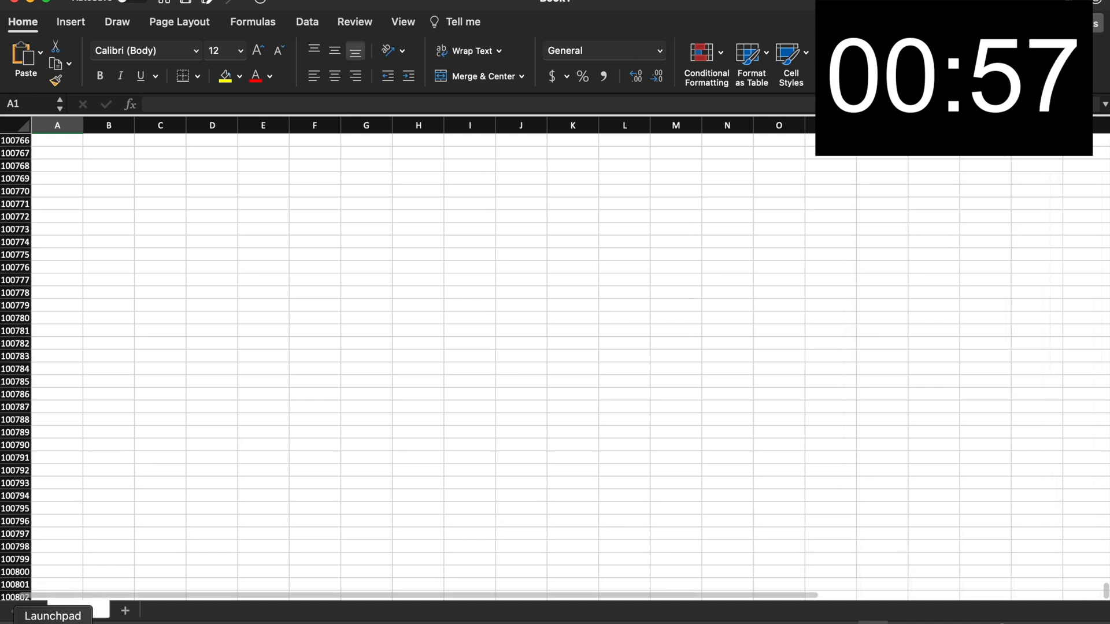
{"action": "scroll", "scroll_direction": "down", "scroll_amount": 3}
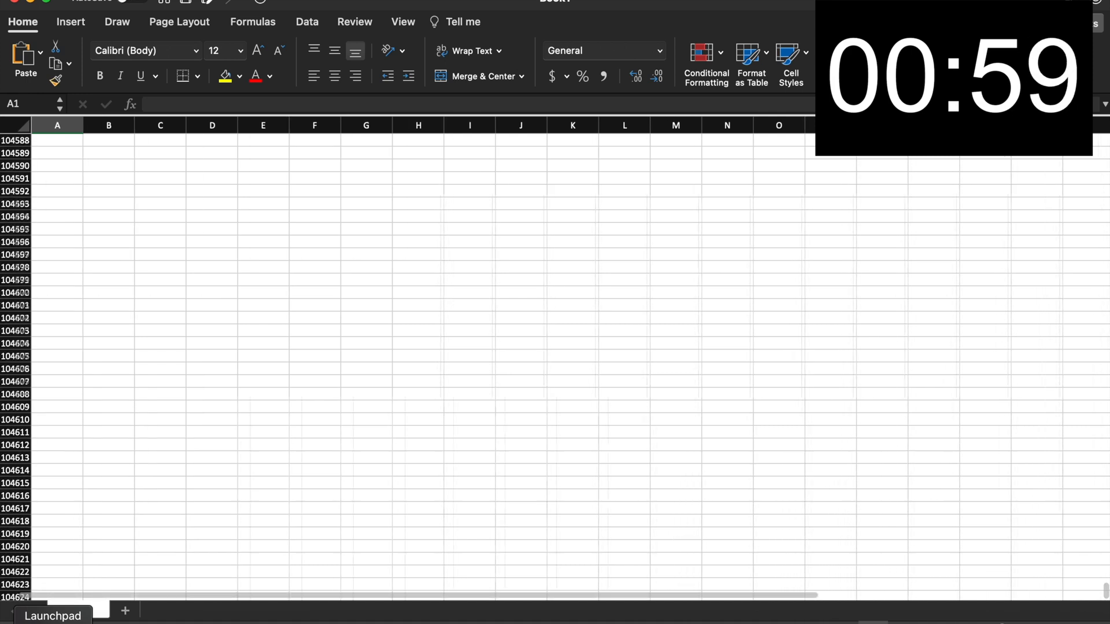
{"action": "scroll", "scroll_direction": "down", "scroll_amount": 3}
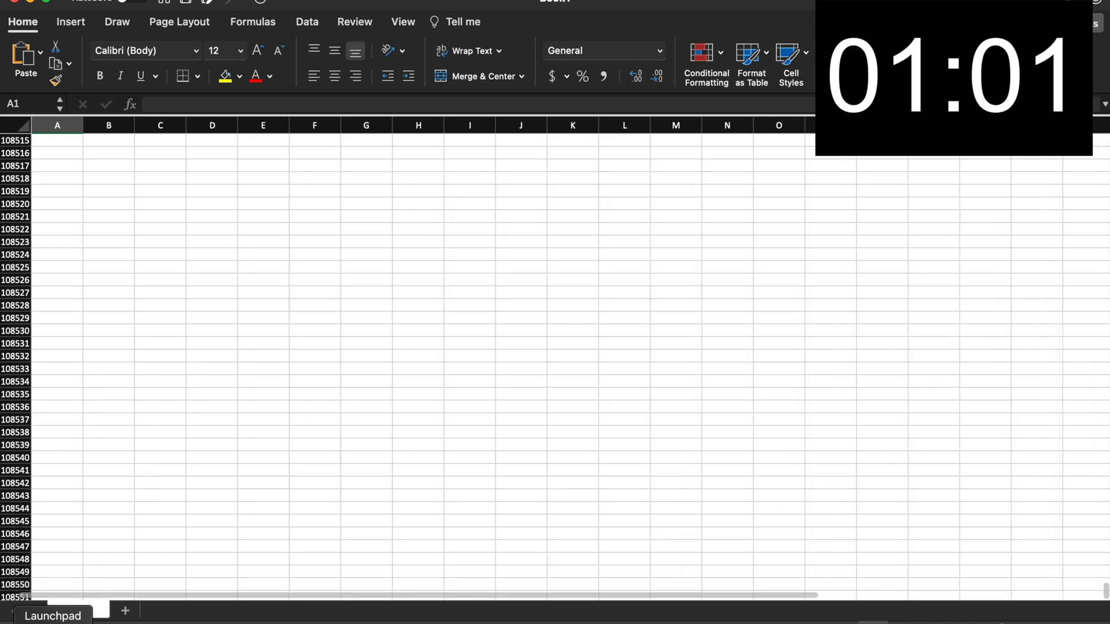
{"action": "scroll", "scroll_direction": "down", "scroll_amount": 3}
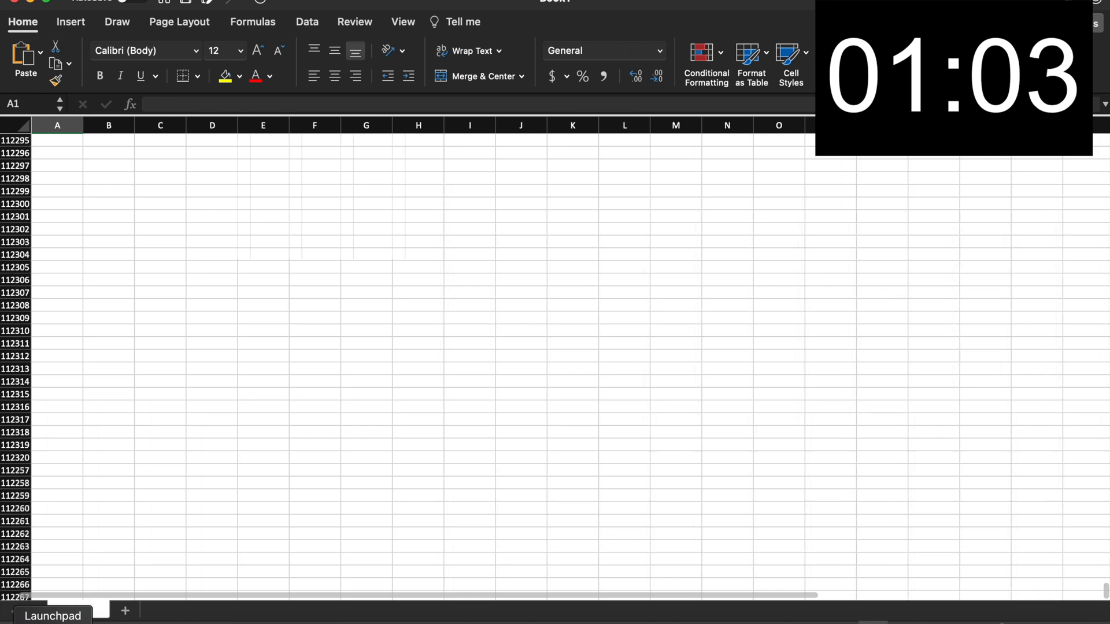
{"action": "scroll", "scroll_direction": "down", "scroll_amount": 3}
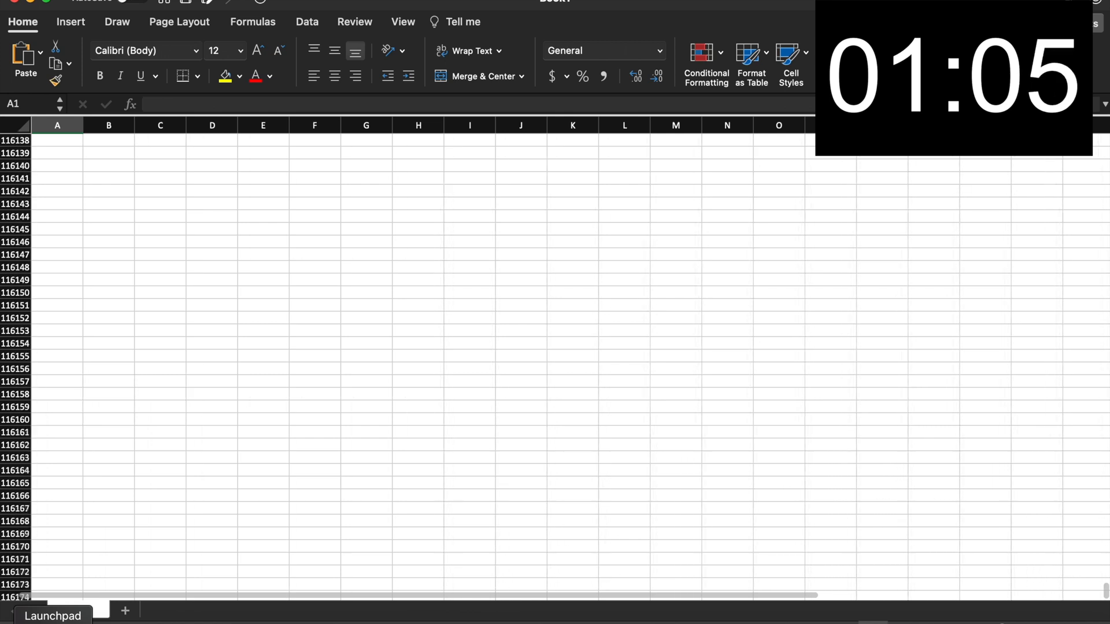
{"action": "scroll", "scroll_direction": "down", "scroll_amount": 3}
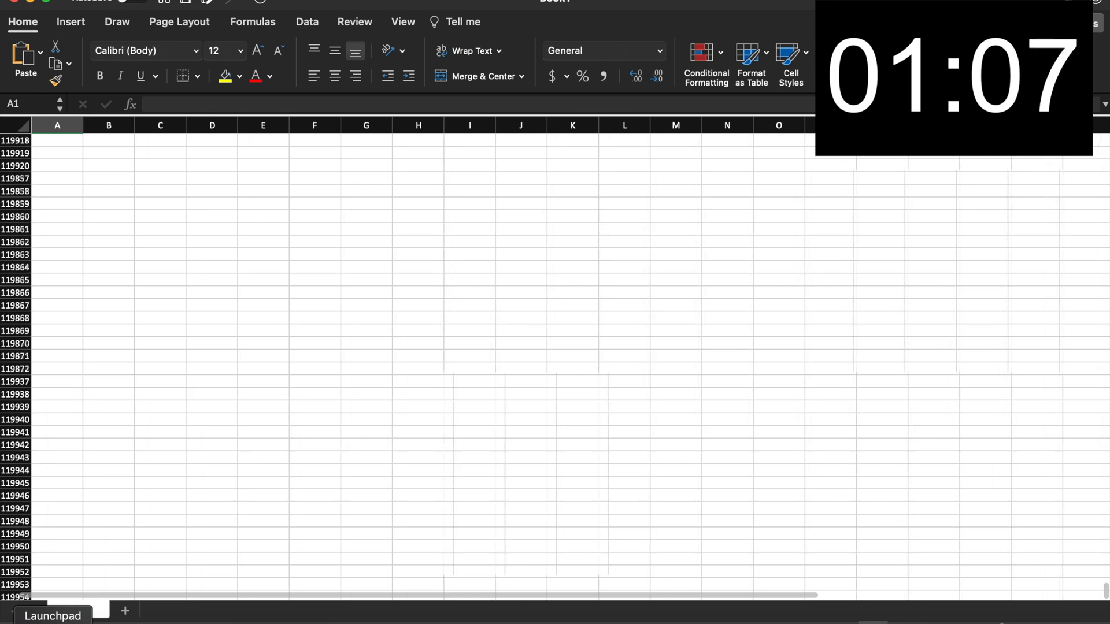
{"action": "scroll", "scroll_direction": "down", "scroll_amount": 3}
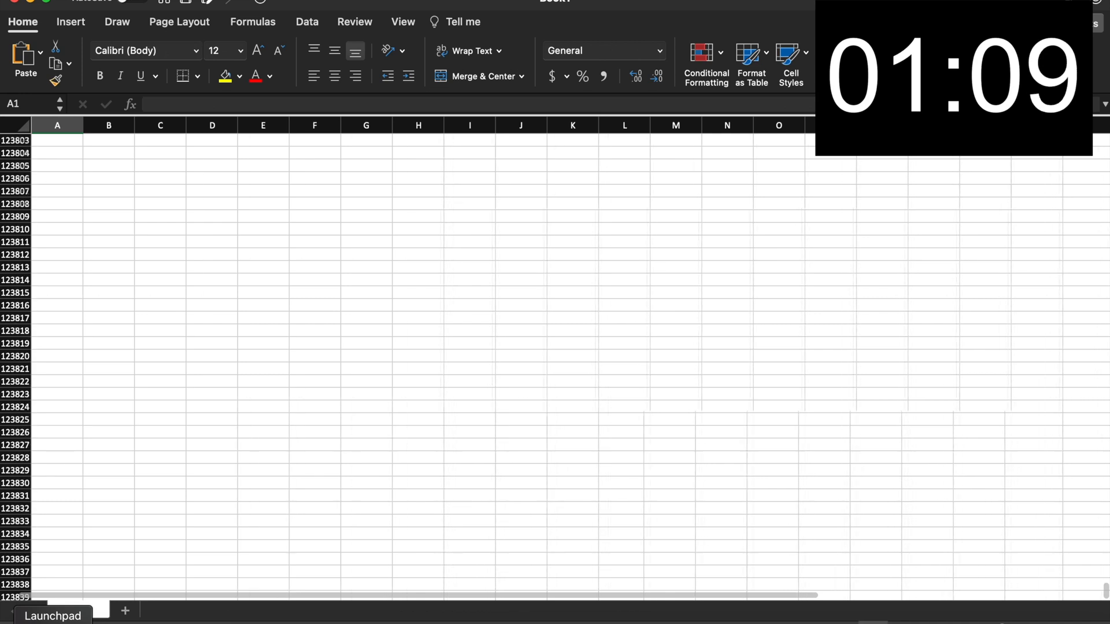
{"action": "scroll", "scroll_direction": "down", "scroll_amount": 3}
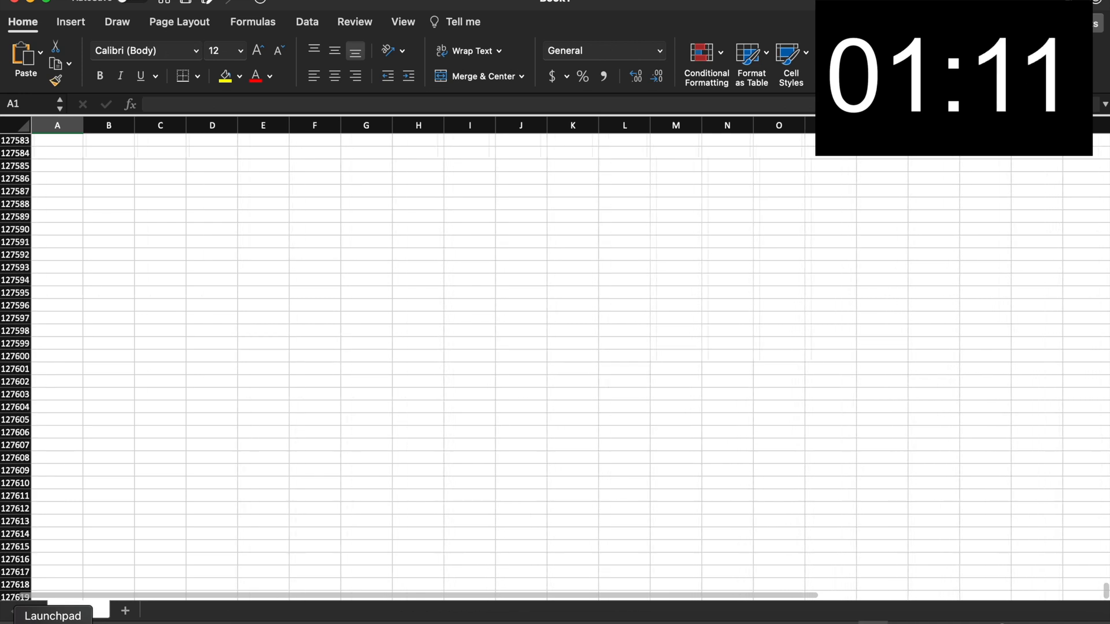
{"action": "scroll", "scroll_direction": "down", "scroll_amount": 3}
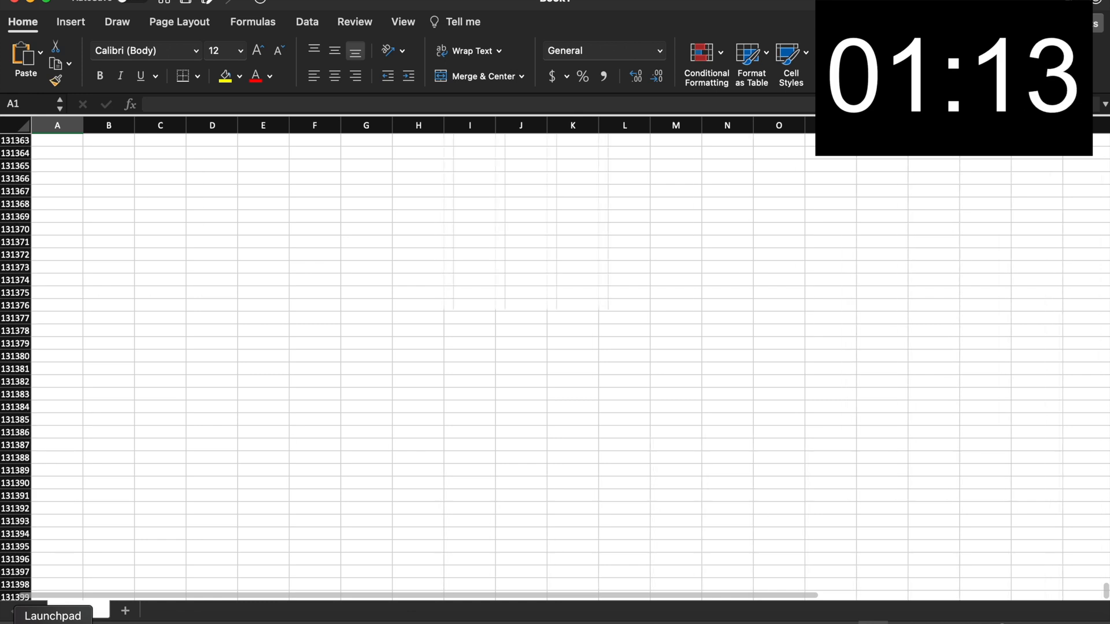
{"action": "scroll", "scroll_direction": "down", "scroll_amount": 3}
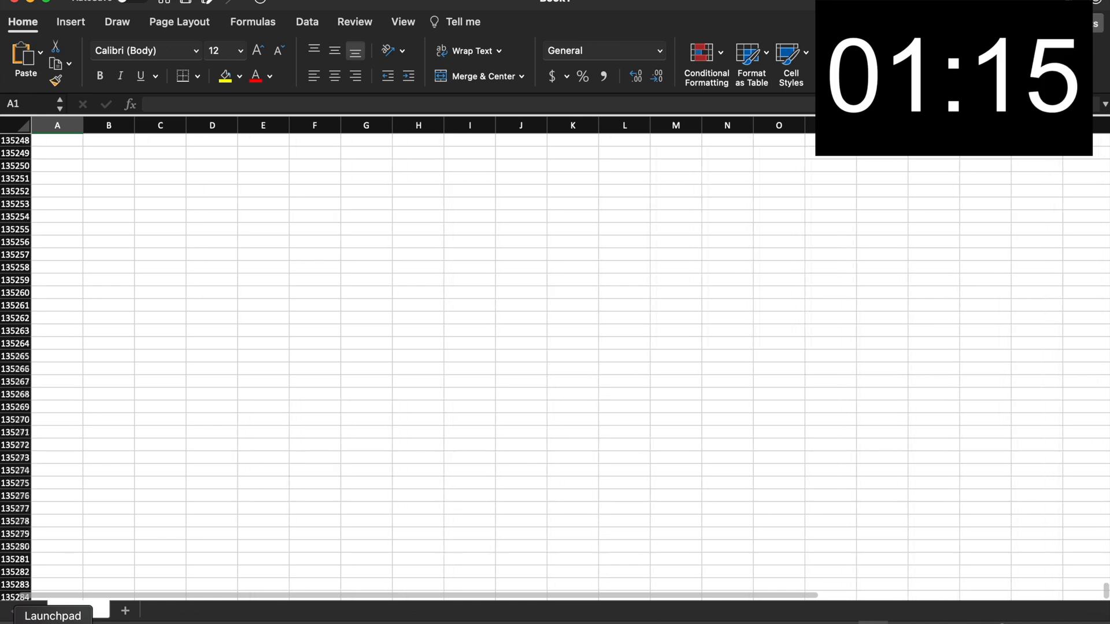
{"action": "scroll", "scroll_direction": "down", "scroll_amount": 3}
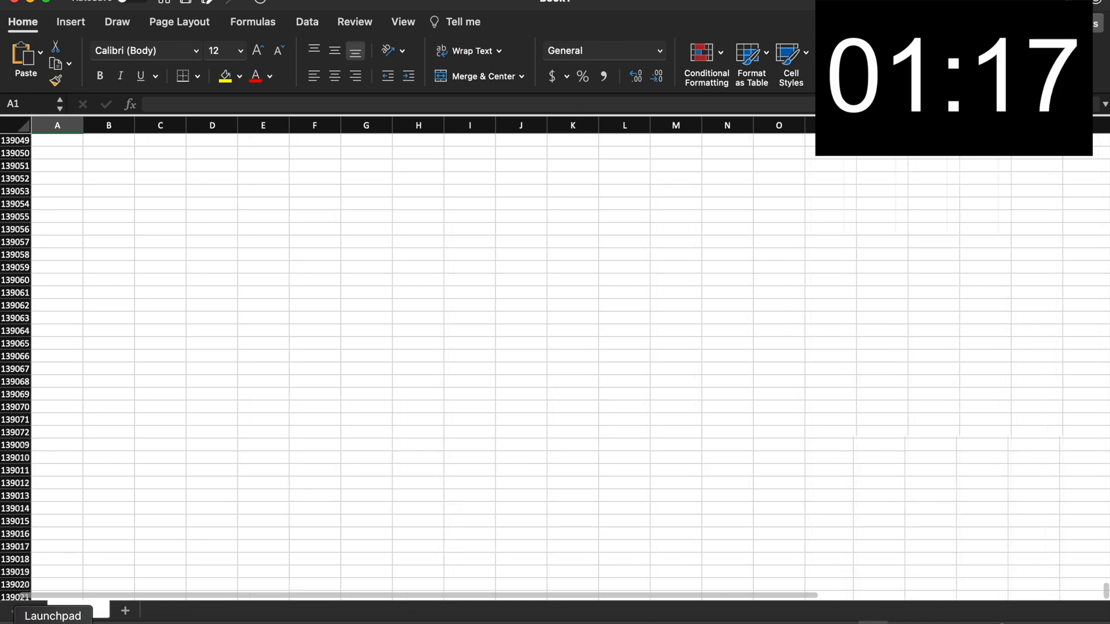
{"action": "scroll", "scroll_direction": "down", "scroll_amount": 3}
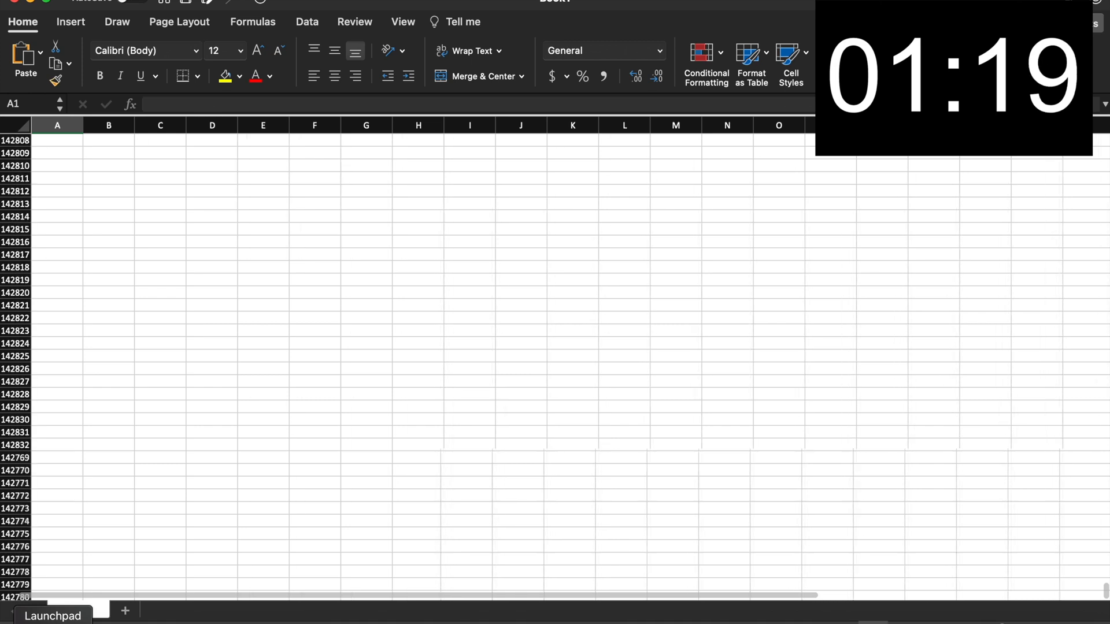
{"action": "scroll", "scroll_direction": "down", "scroll_amount": 3}
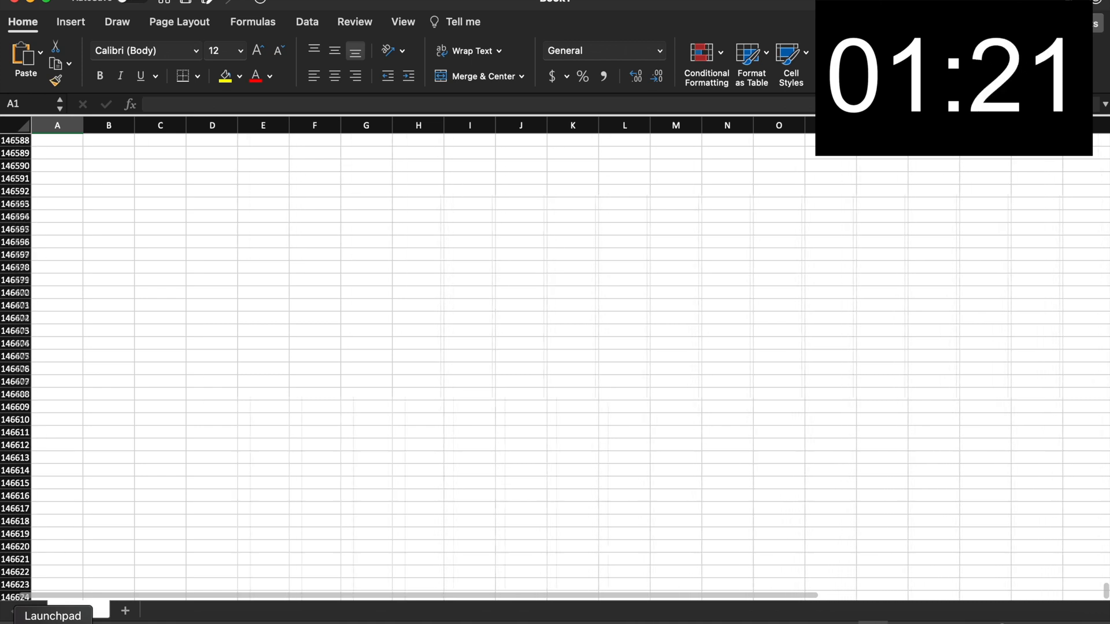
{"action": "scroll", "scroll_direction": "down", "scroll_amount": 3}
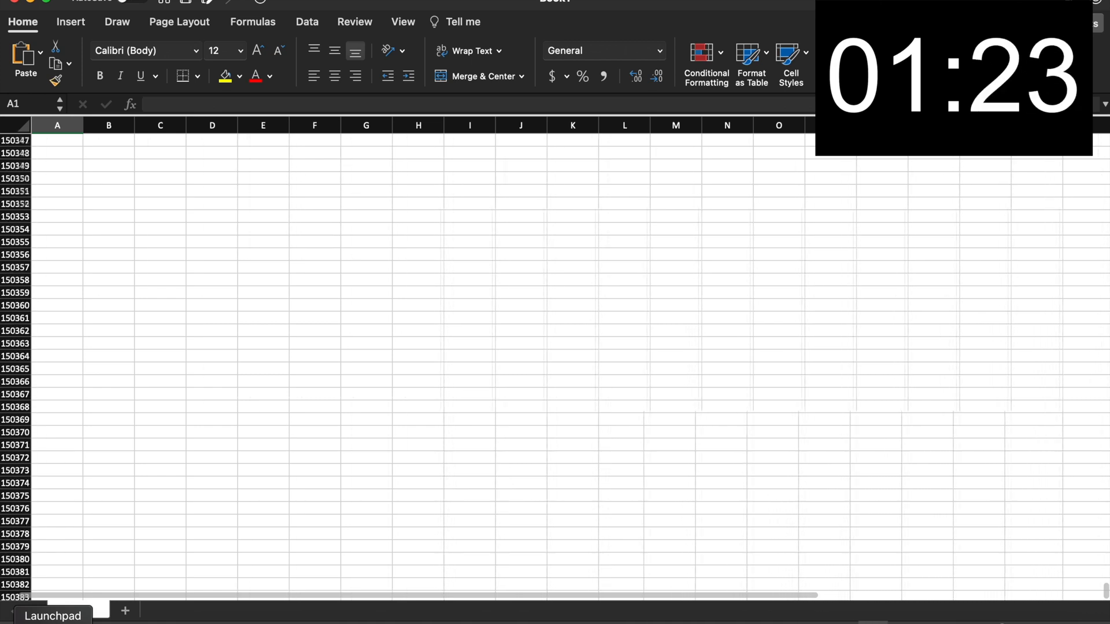
{"action": "scroll", "scroll_direction": "down", "scroll_amount": 3}
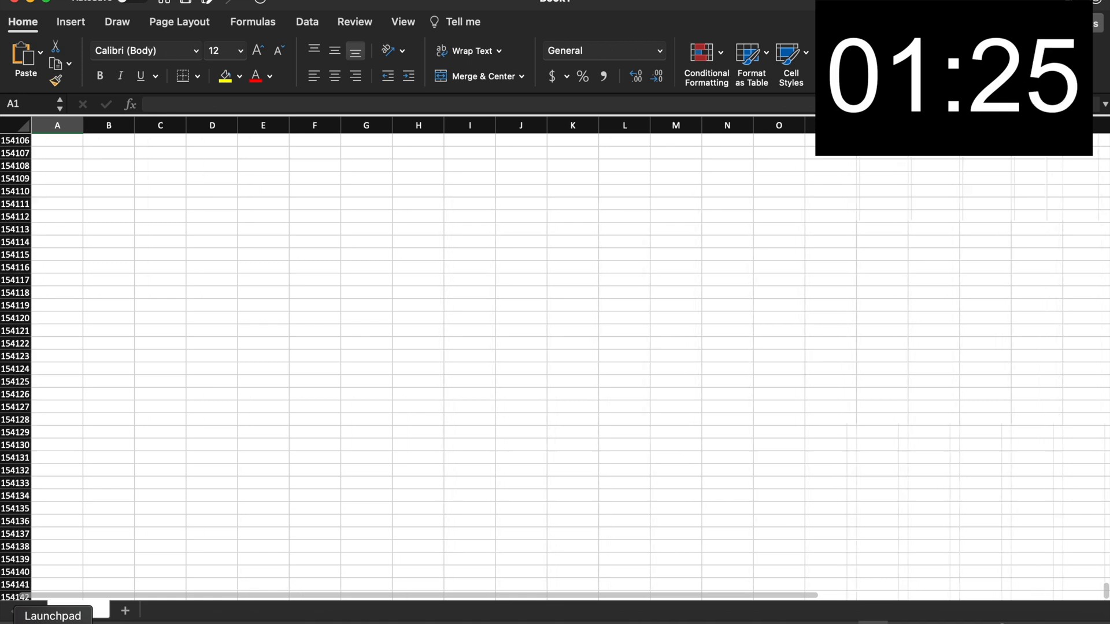
{"action": "scroll", "scroll_direction": "down", "scroll_amount": 3}
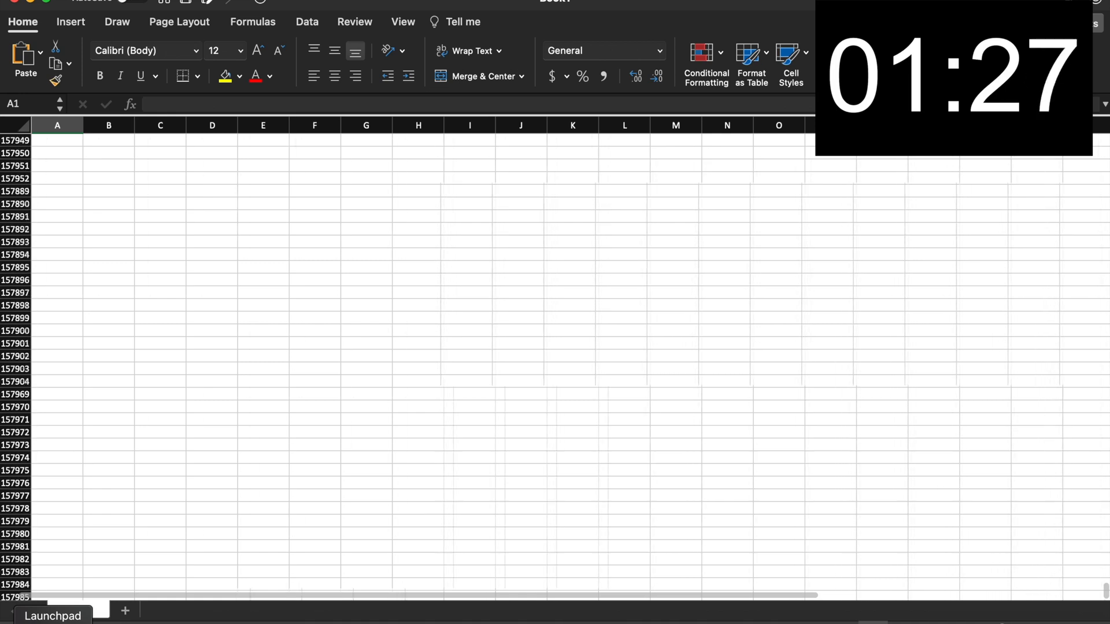
{"action": "scroll", "scroll_direction": "down", "scroll_amount": 3}
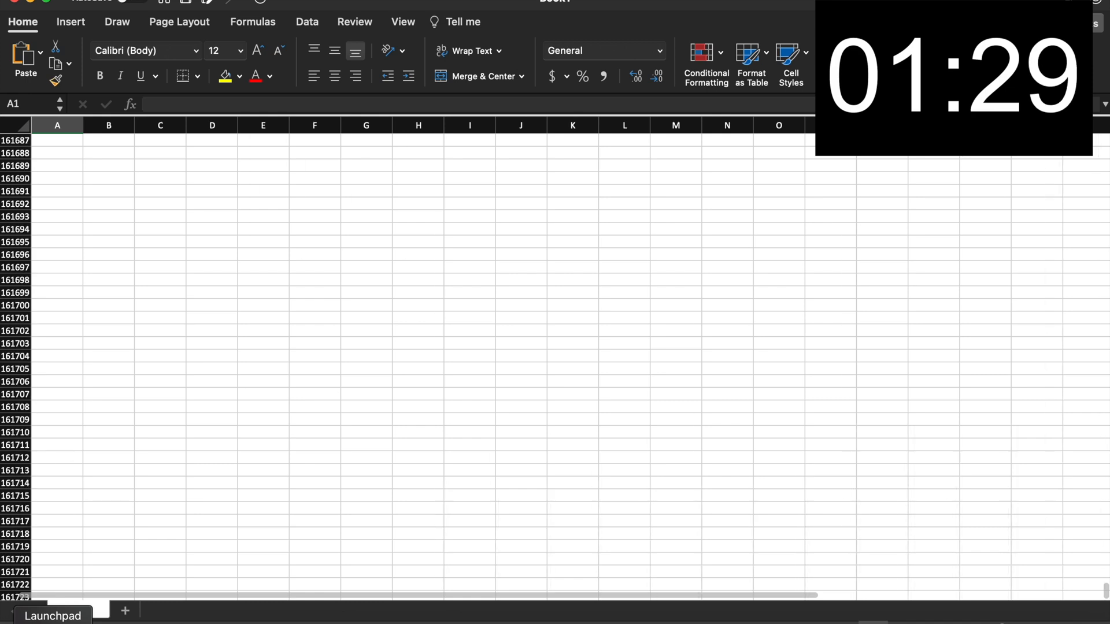
{"action": "scroll", "scroll_direction": "down", "scroll_amount": 3}
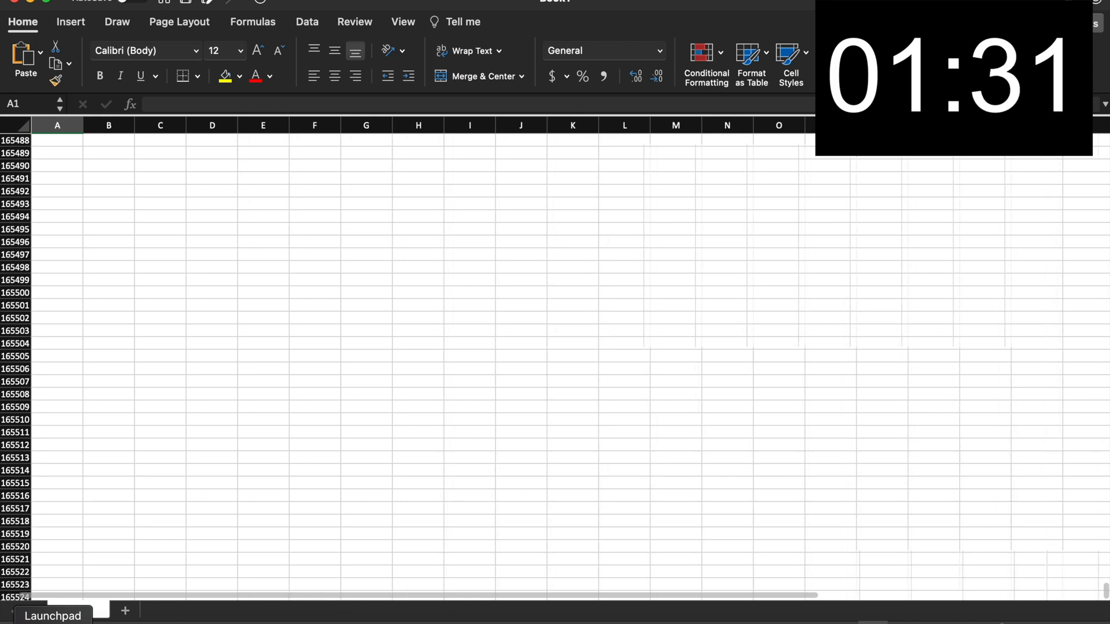
{"action": "scroll", "scroll_direction": "down", "scroll_amount": 3}
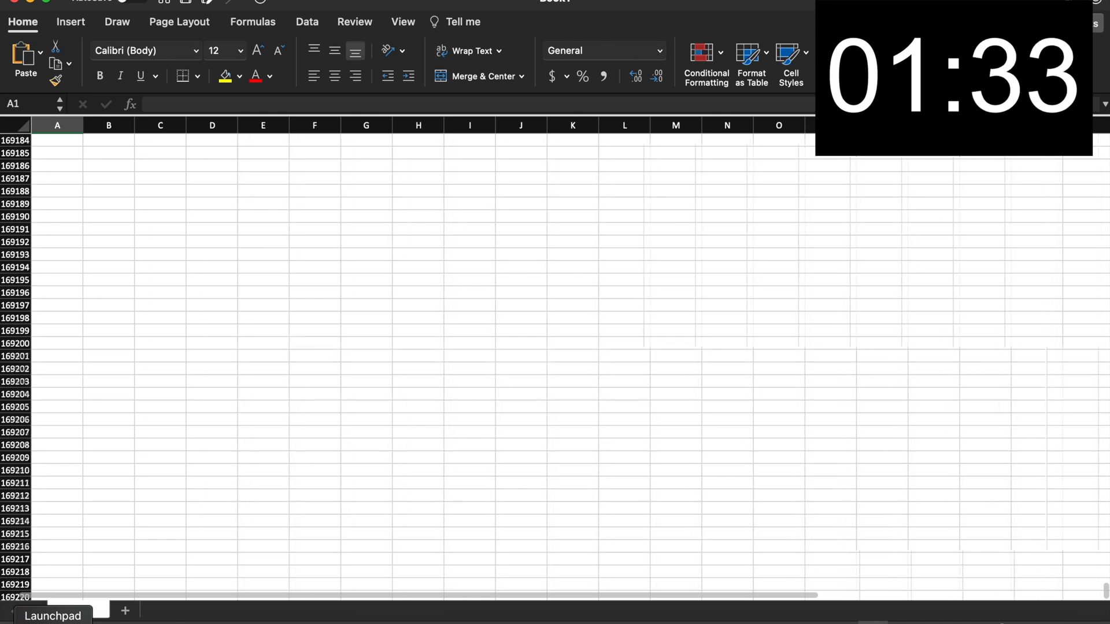
{"action": "scroll", "scroll_direction": "down", "scroll_amount": 3}
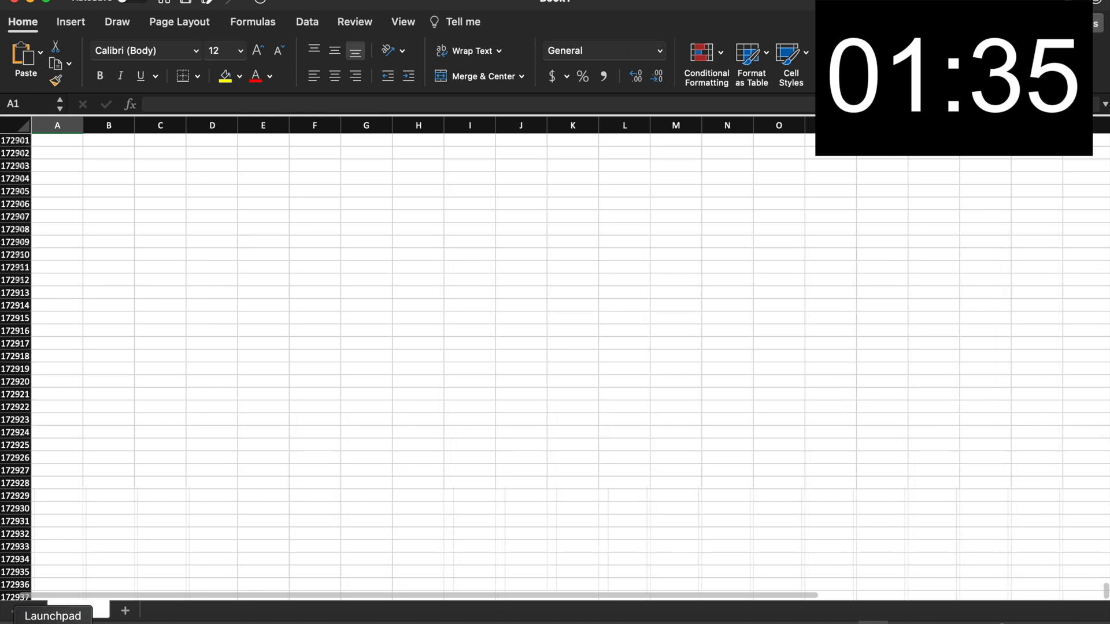
{"action": "scroll", "scroll_direction": "down", "scroll_amount": 3}
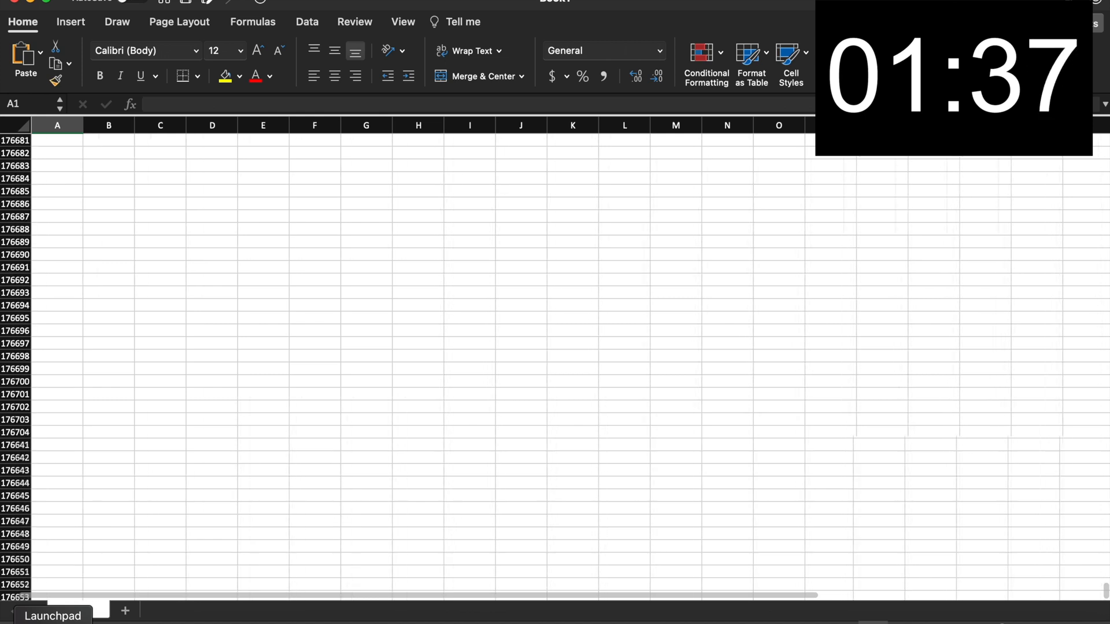
{"action": "scroll", "scroll_direction": "down", "scroll_amount": 3}
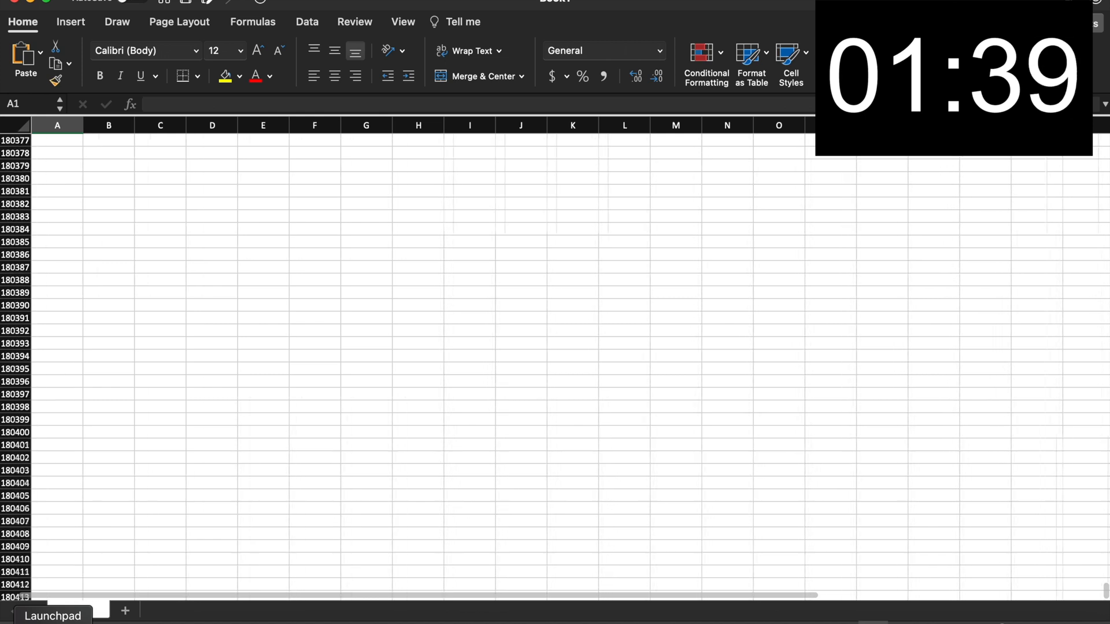
{"action": "scroll", "scroll_direction": "down", "scroll_amount": 3}
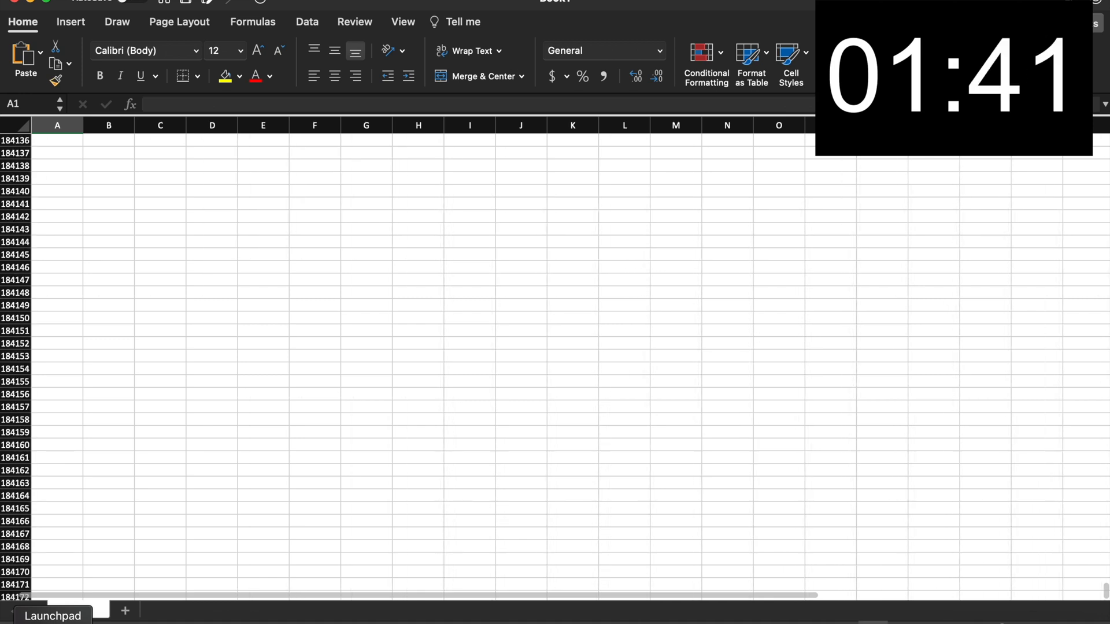
{"action": "scroll", "scroll_direction": "down", "scroll_amount": 3}
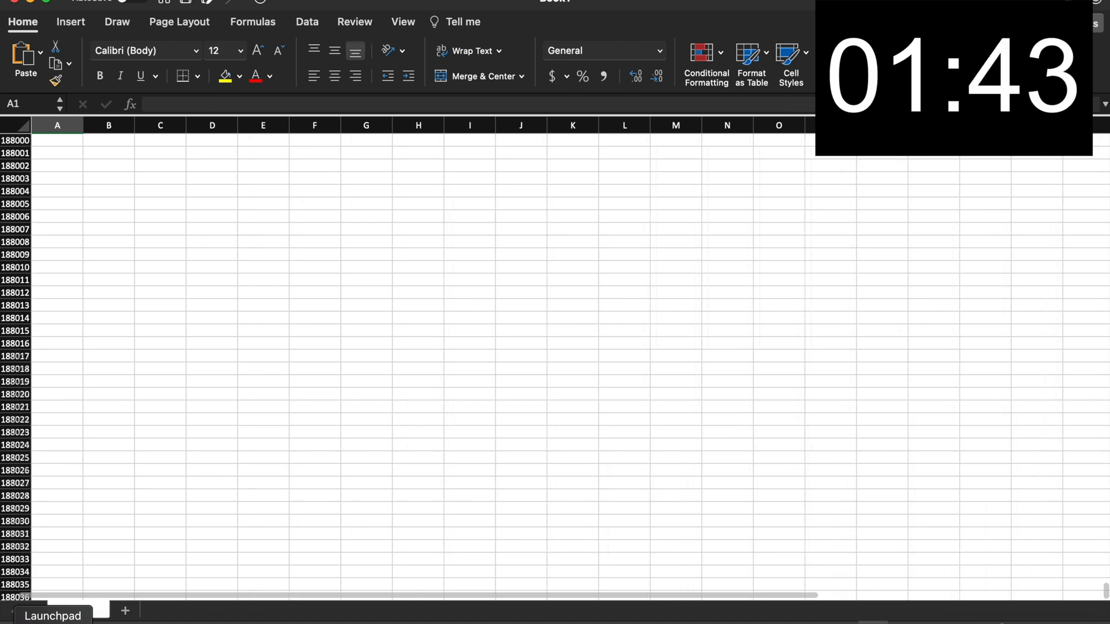
{"action": "scroll", "scroll_direction": "down", "scroll_amount": 3}
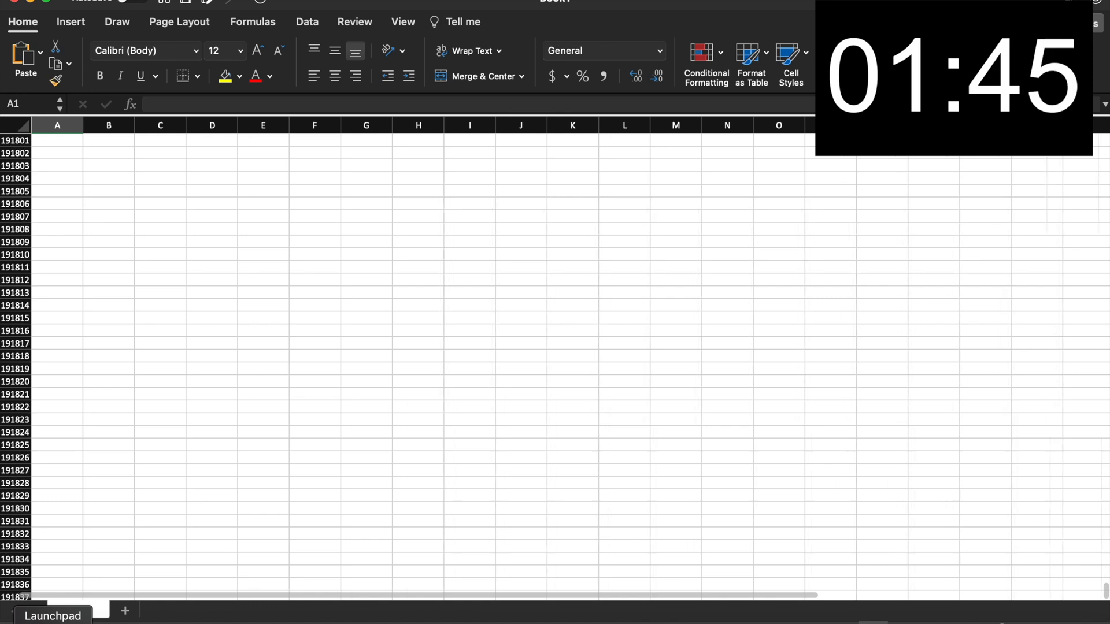
{"action": "scroll", "scroll_direction": "down", "scroll_amount": 3}
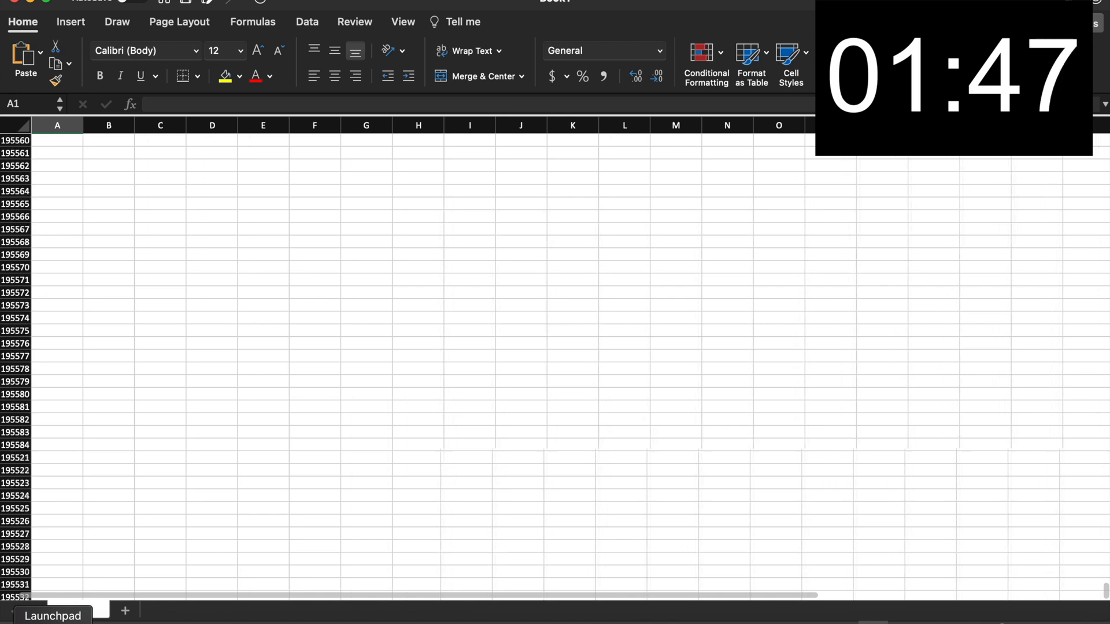
{"action": "scroll", "scroll_direction": "down", "scroll_amount": 3}
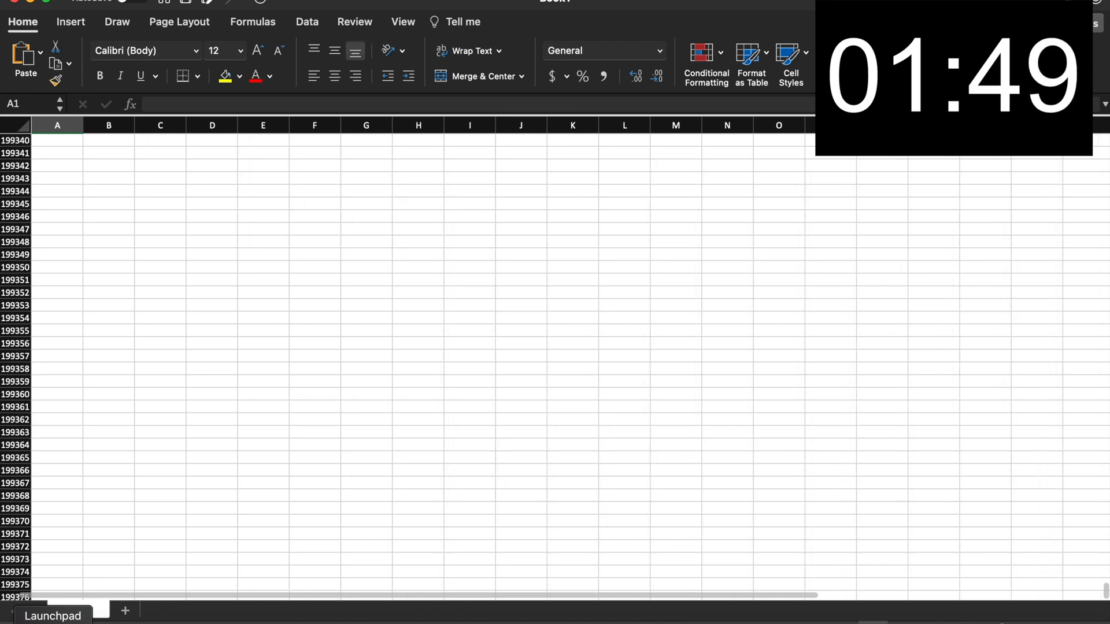
{"action": "scroll", "scroll_direction": "down", "scroll_amount": 3}
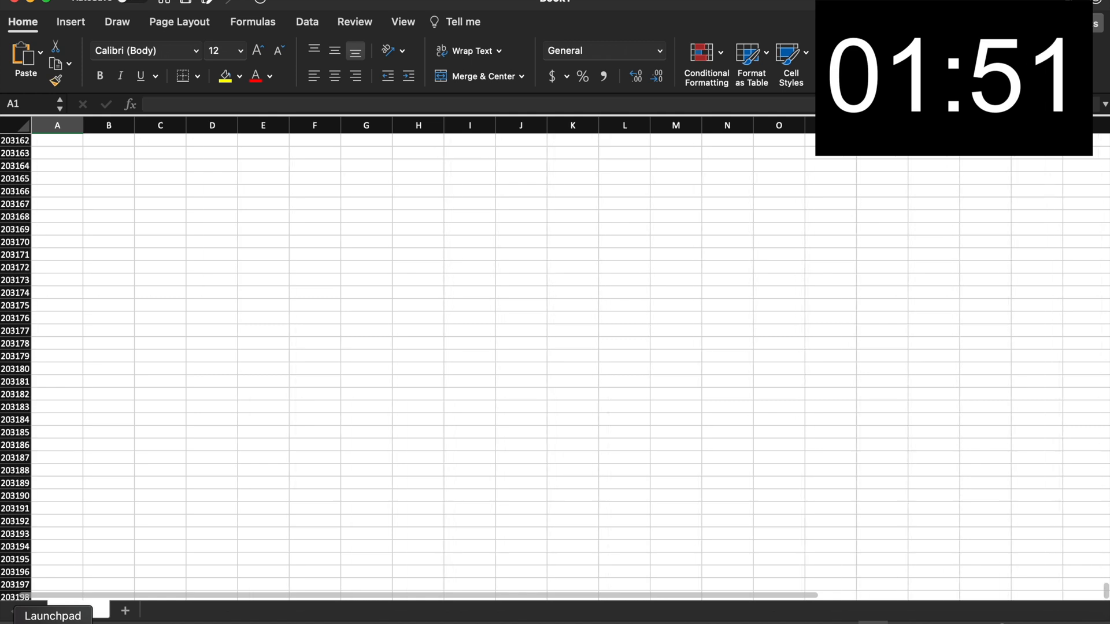
{"action": "scroll", "scroll_direction": "down", "scroll_amount": 3}
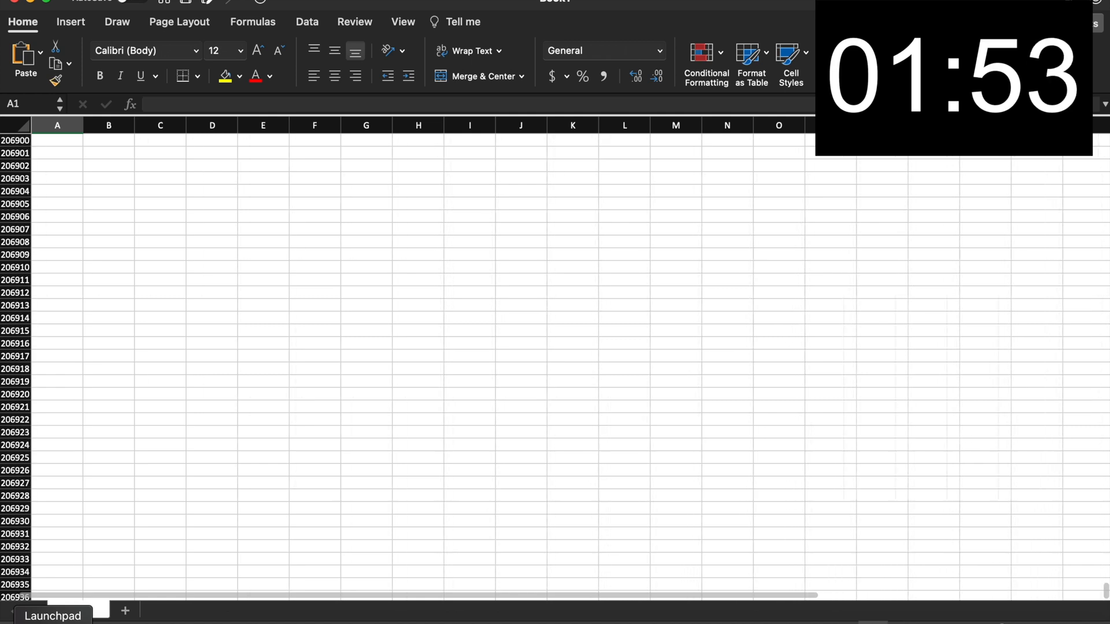
{"action": "scroll", "scroll_direction": "down", "scroll_amount": 3}
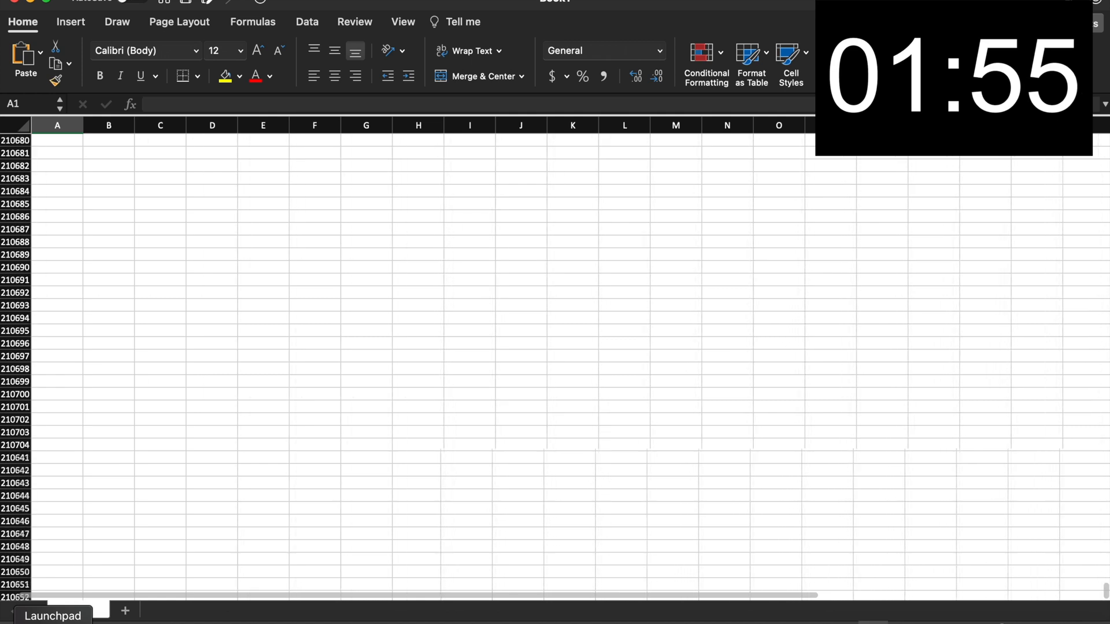
{"action": "scroll", "scroll_direction": "down", "scroll_amount": 3}
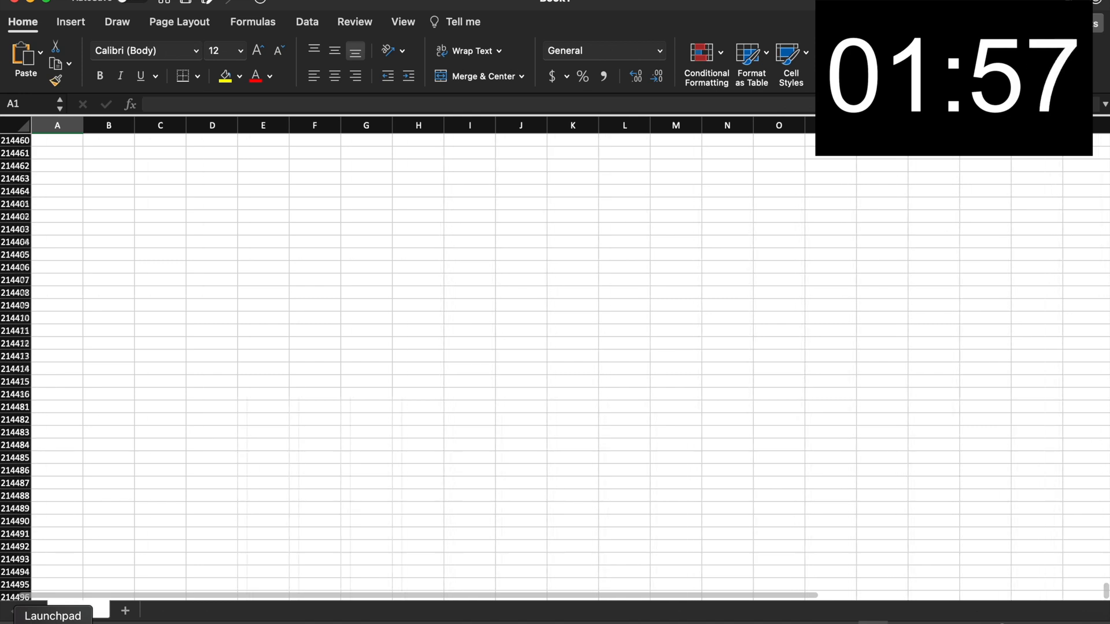
{"action": "scroll", "scroll_direction": "down", "scroll_amount": 3}
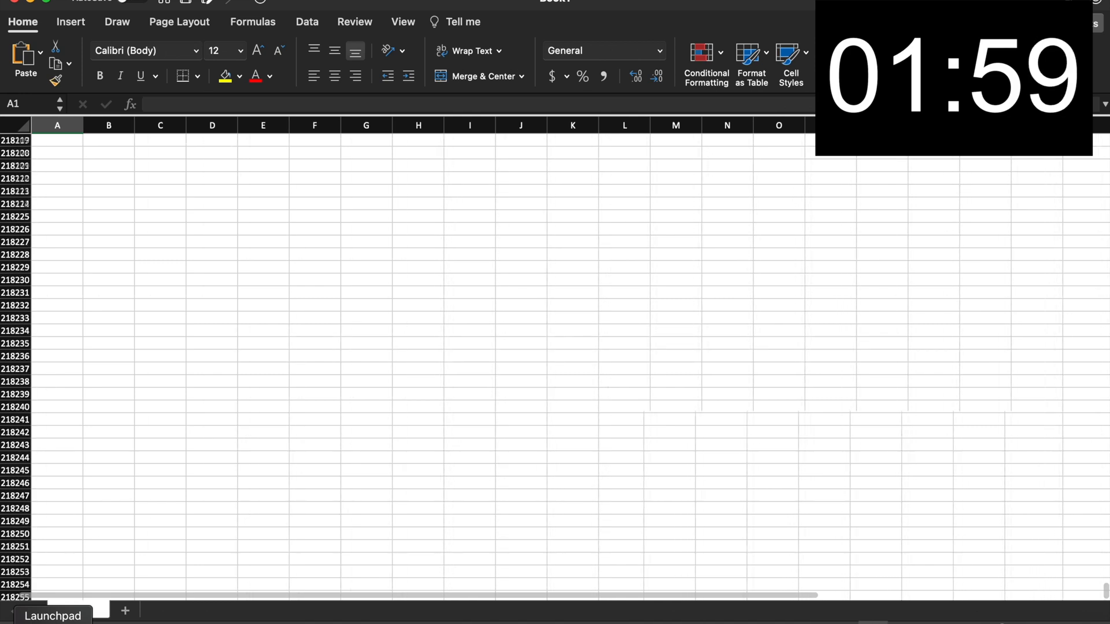
{"action": "scroll", "scroll_direction": "down", "scroll_amount": 3}
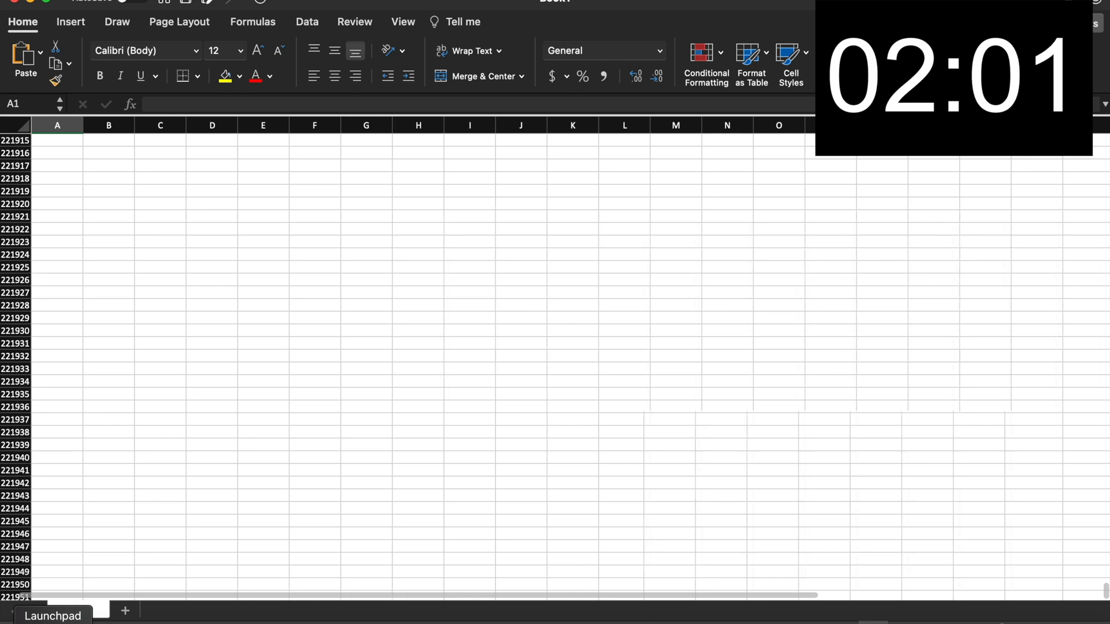
{"action": "scroll", "scroll_direction": "down", "scroll_amount": 3}
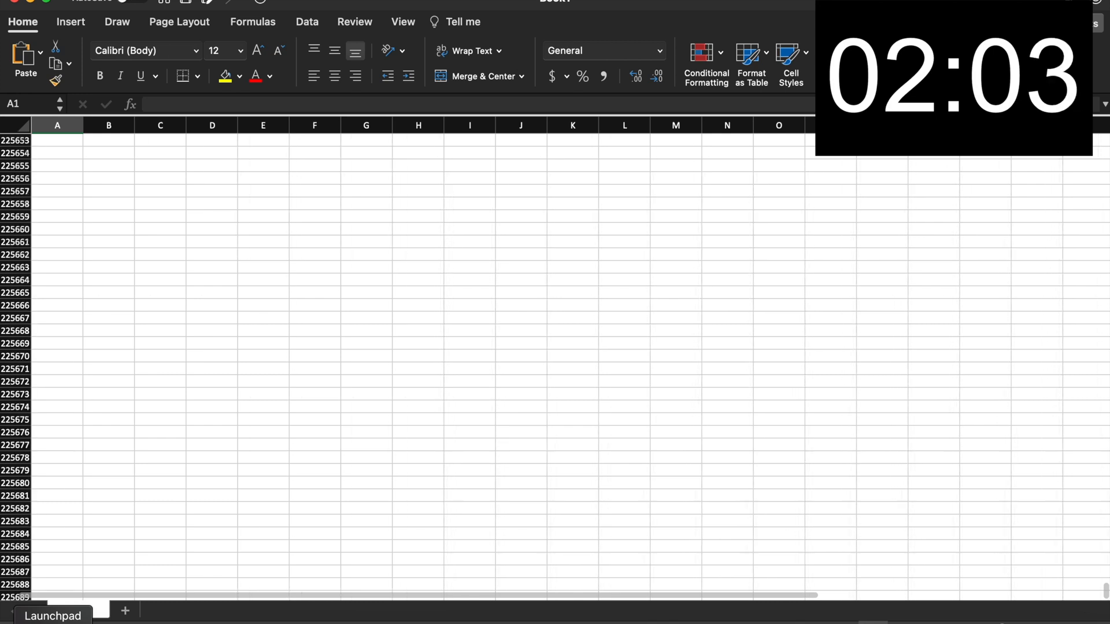
{"action": "scroll", "scroll_direction": "down", "scroll_amount": 3}
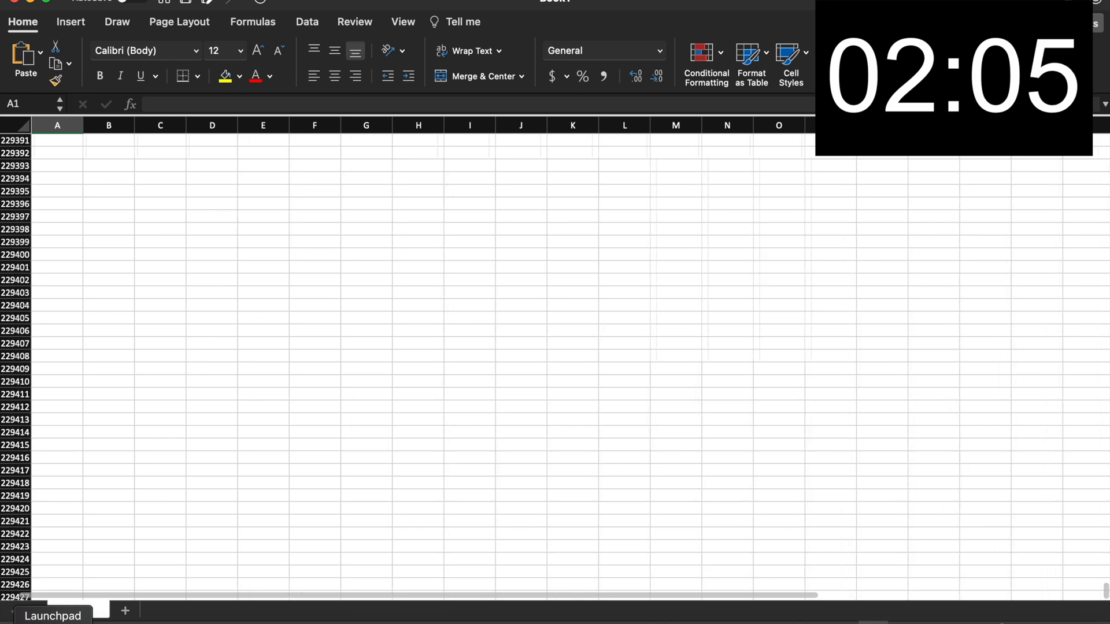
{"action": "scroll", "scroll_direction": "down", "scroll_amount": 3}
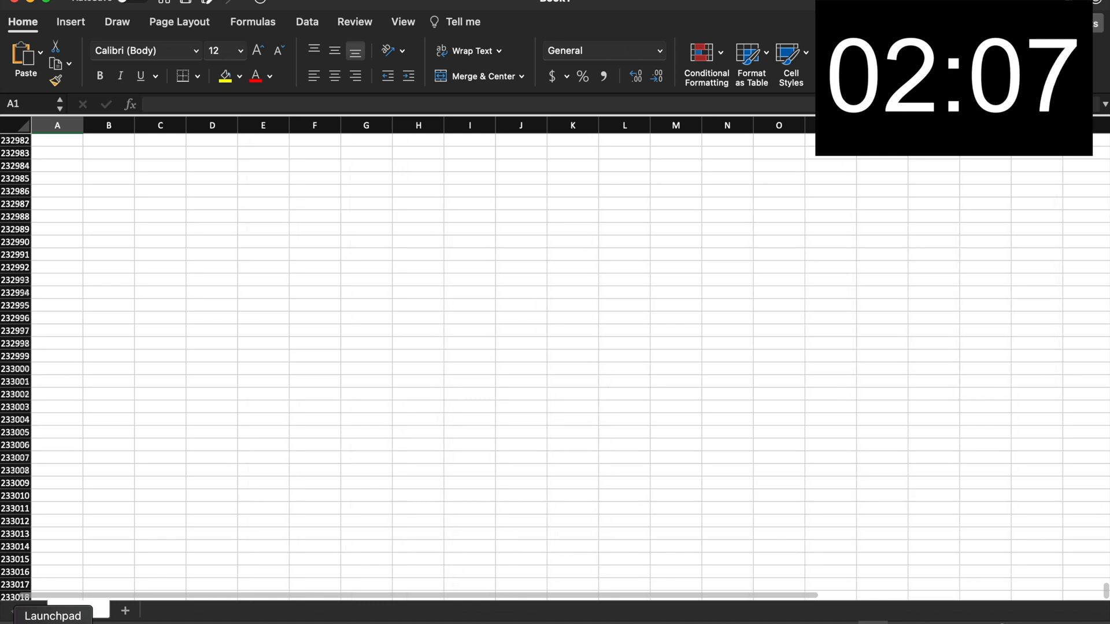
{"action": "scroll", "scroll_direction": "down", "scroll_amount": 3}
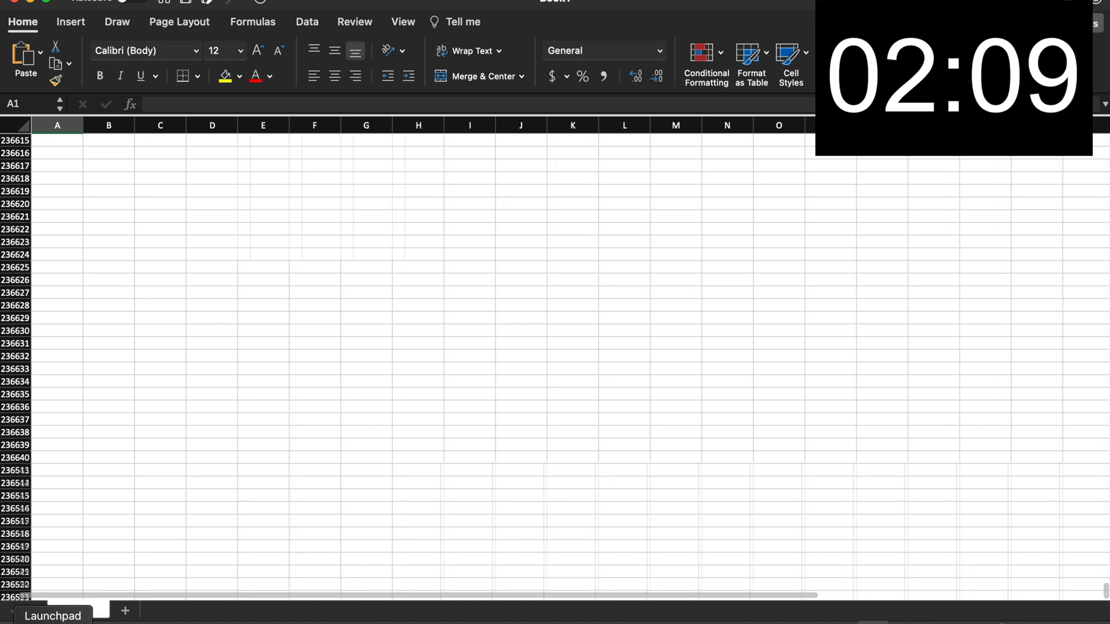
{"action": "scroll", "scroll_direction": "down", "scroll_amount": 3}
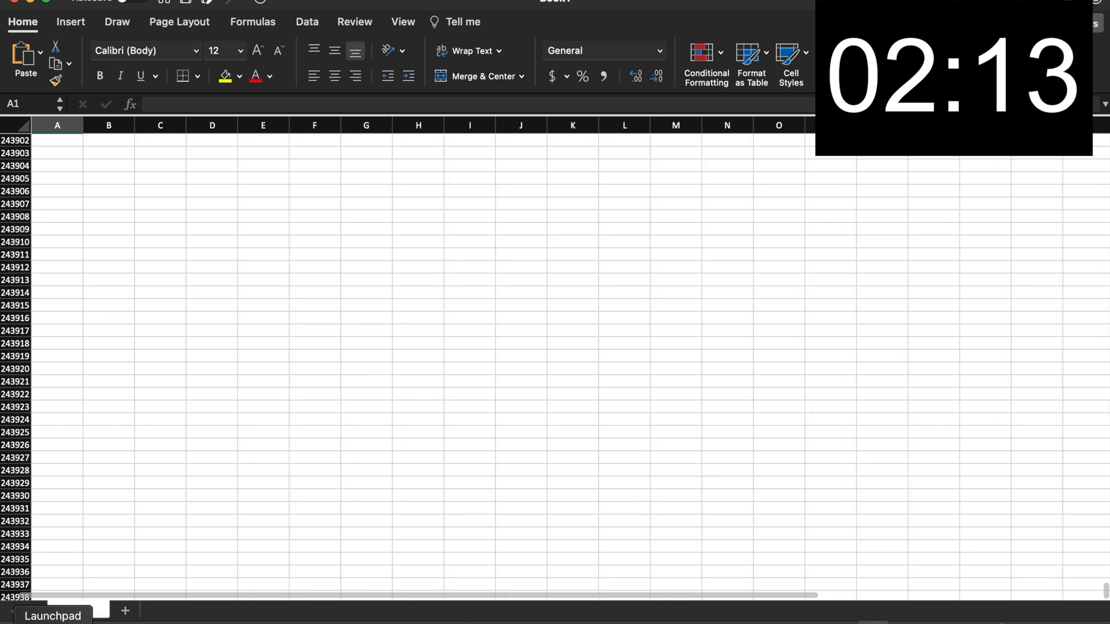
{"action": "scroll", "scroll_direction": "down", "scroll_amount": 3}
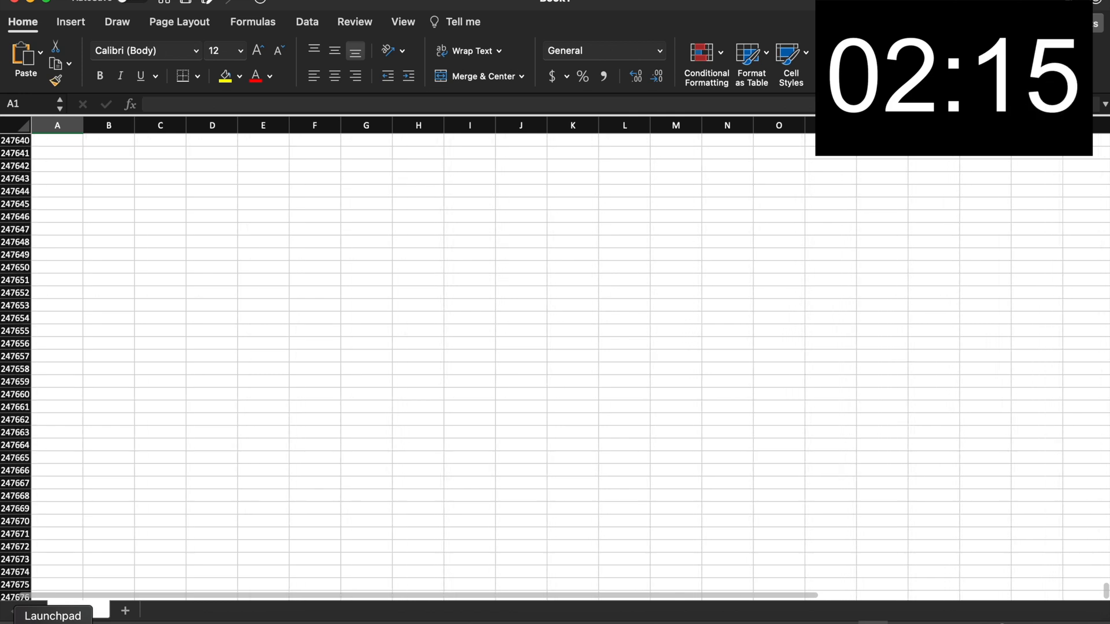
{"action": "scroll", "scroll_direction": "down", "scroll_amount": 3}
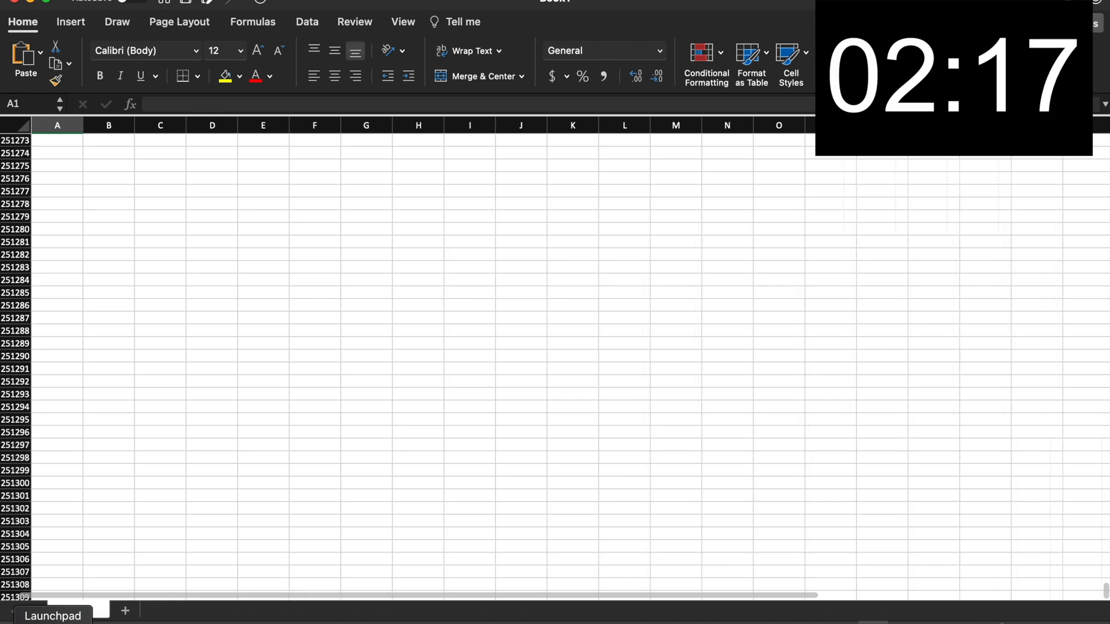
{"action": "scroll", "scroll_direction": "down", "scroll_amount": 3}
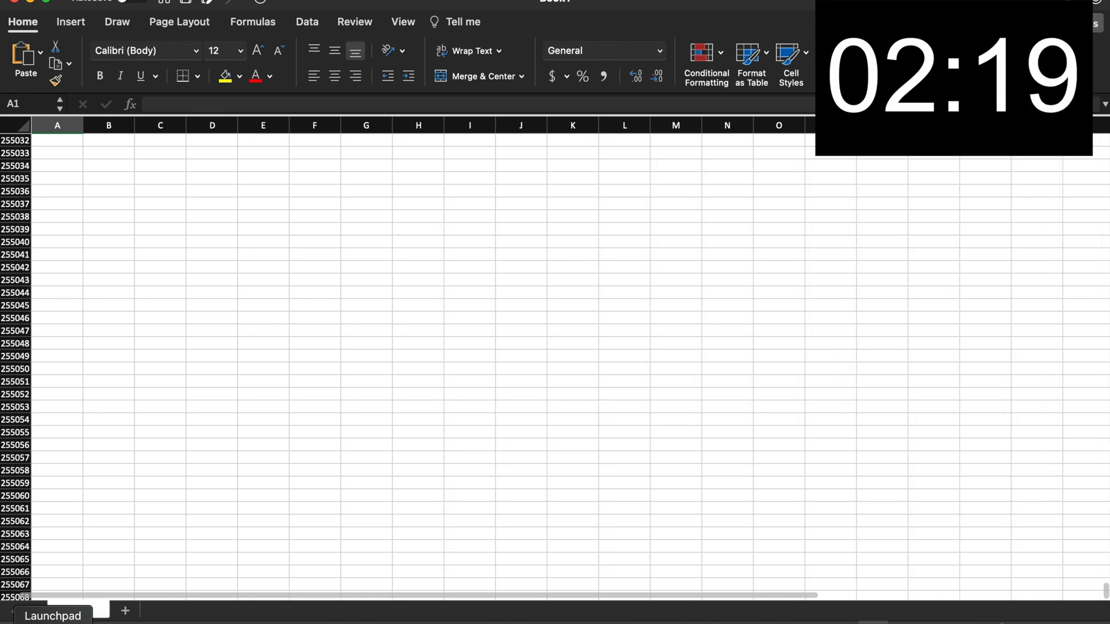
{"action": "scroll", "scroll_direction": "down", "scroll_amount": 3}
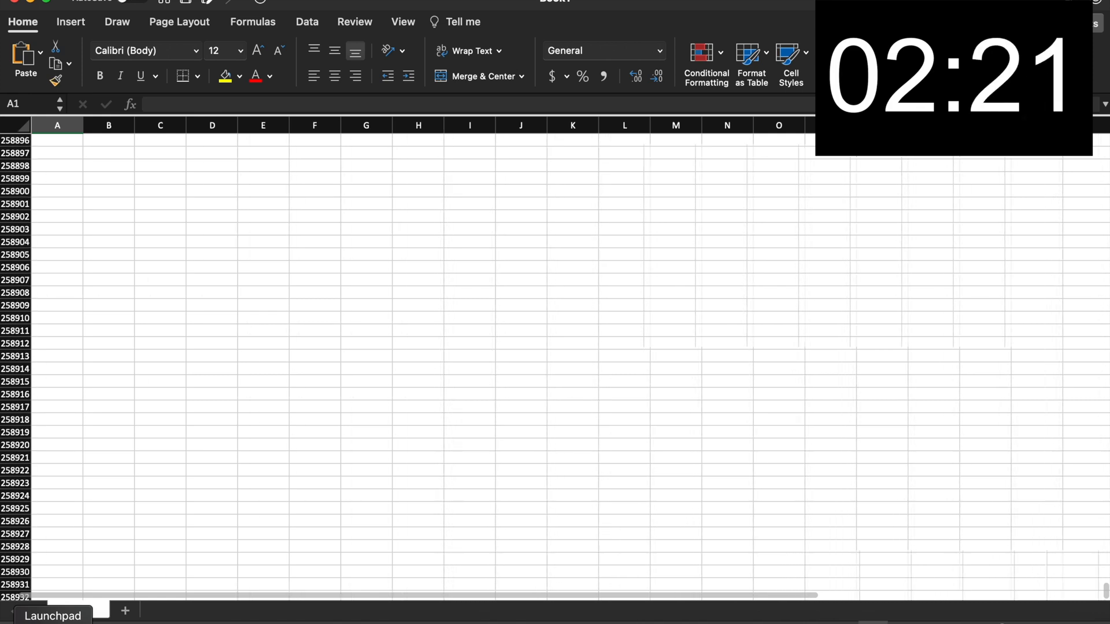
{"action": "scroll", "scroll_direction": "down", "scroll_amount": 3}
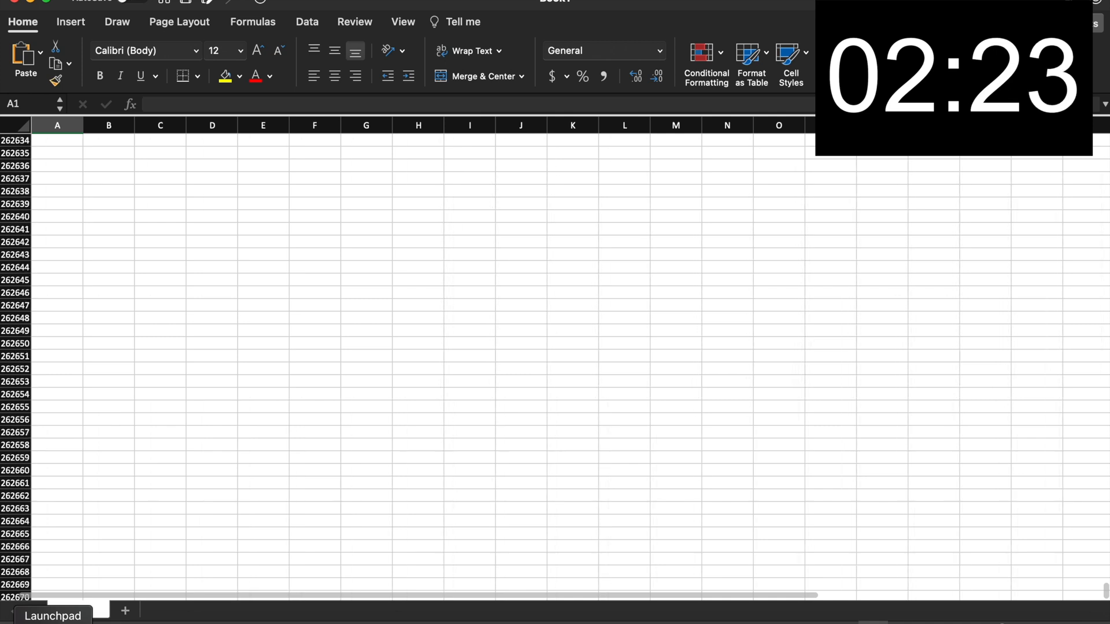
{"action": "scroll", "scroll_direction": "down", "scroll_amount": 3}
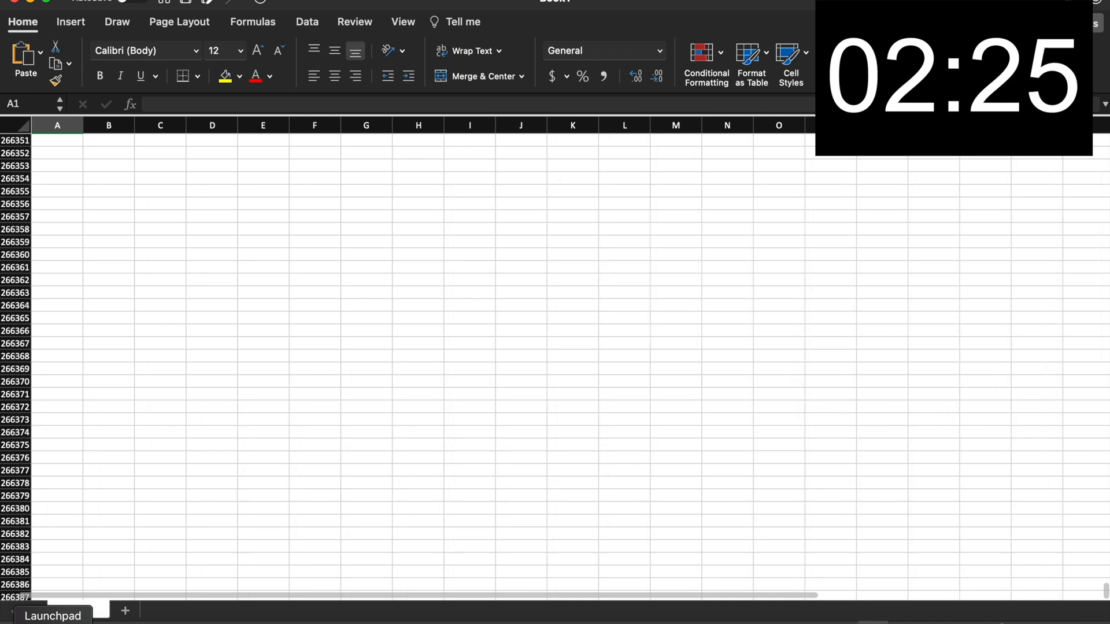
{"action": "scroll", "scroll_direction": "down", "scroll_amount": 3}
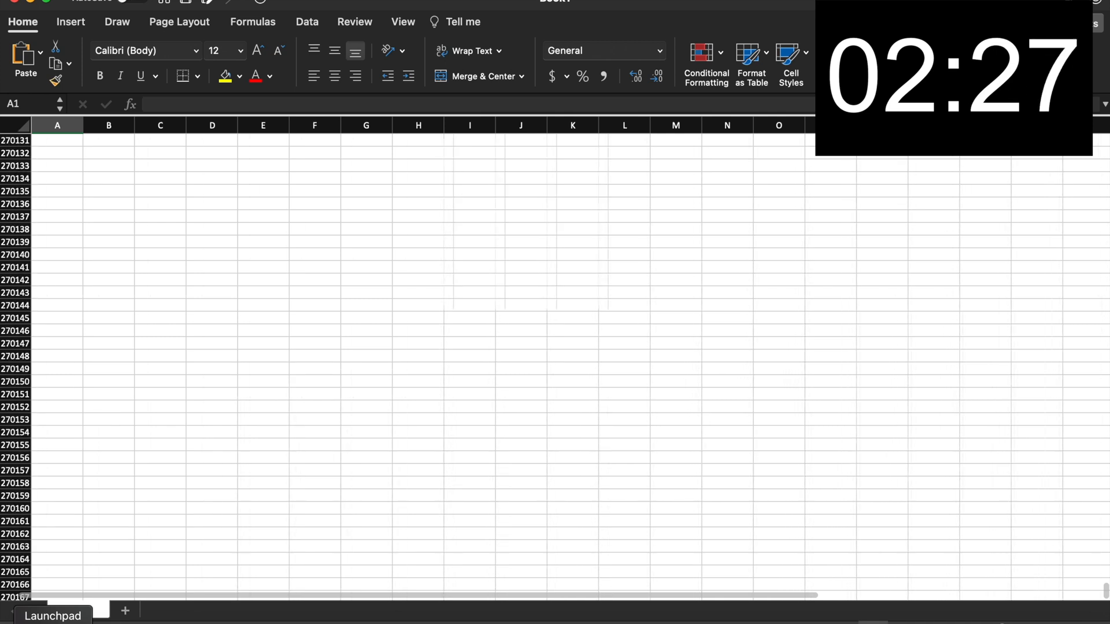
{"action": "scroll", "scroll_direction": "down", "scroll_amount": 3}
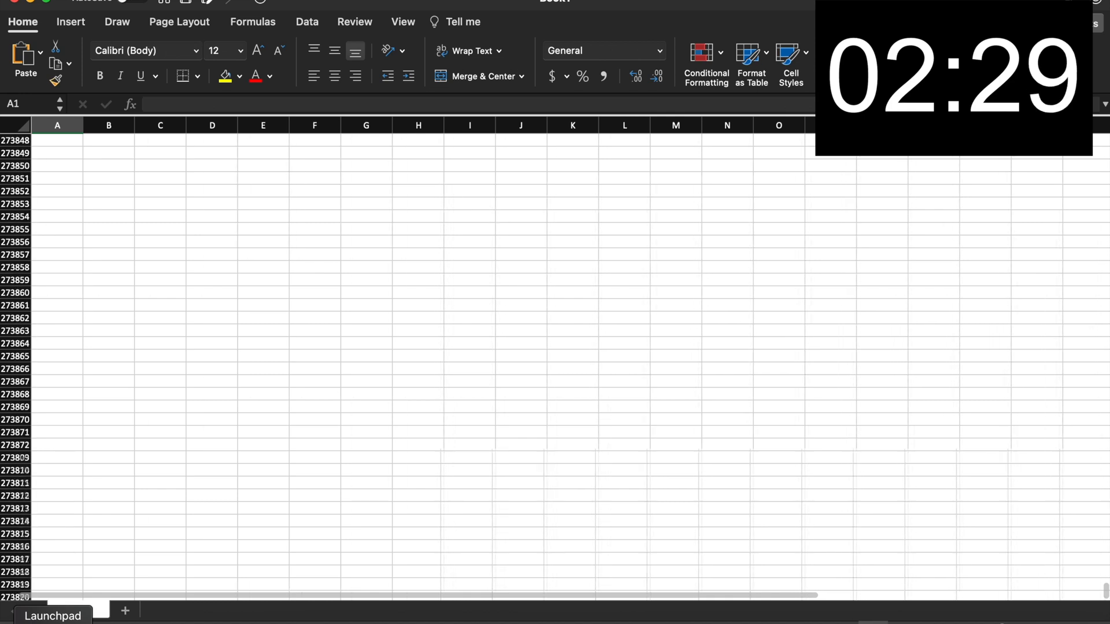
{"action": "scroll", "scroll_direction": "down", "scroll_amount": 3}
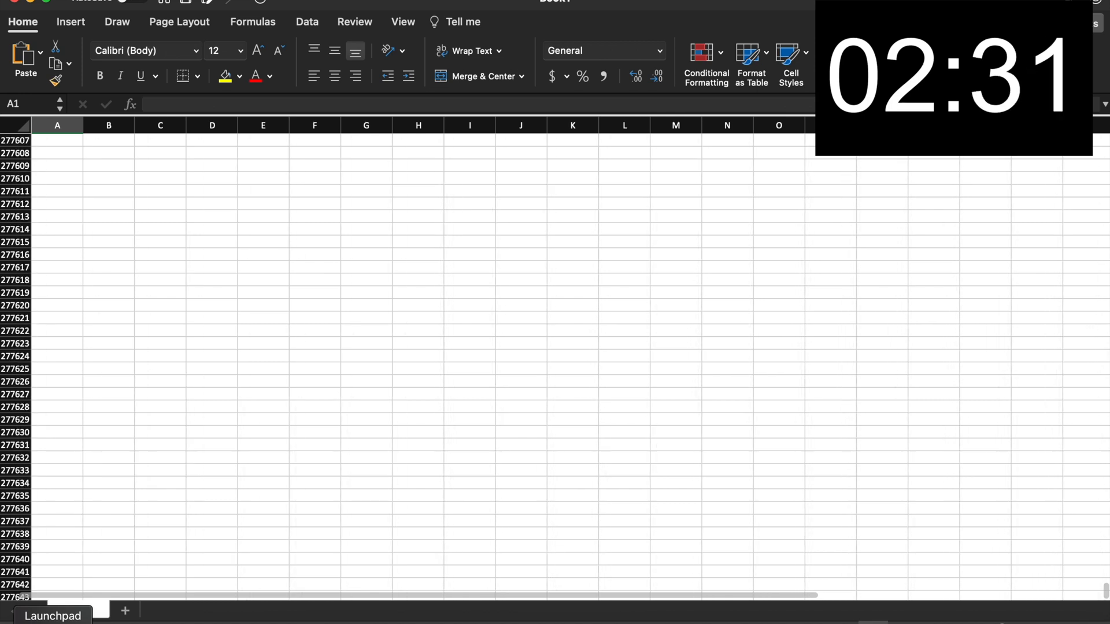
{"action": "scroll", "scroll_direction": "down", "scroll_amount": 3}
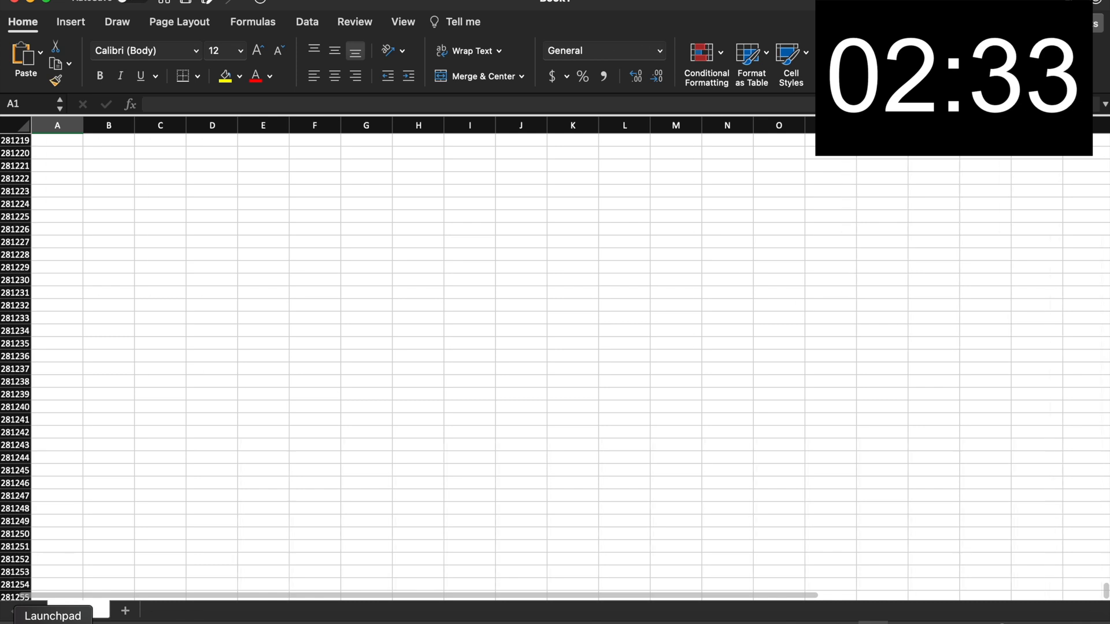
{"action": "scroll", "scroll_direction": "down", "scroll_amount": 3}
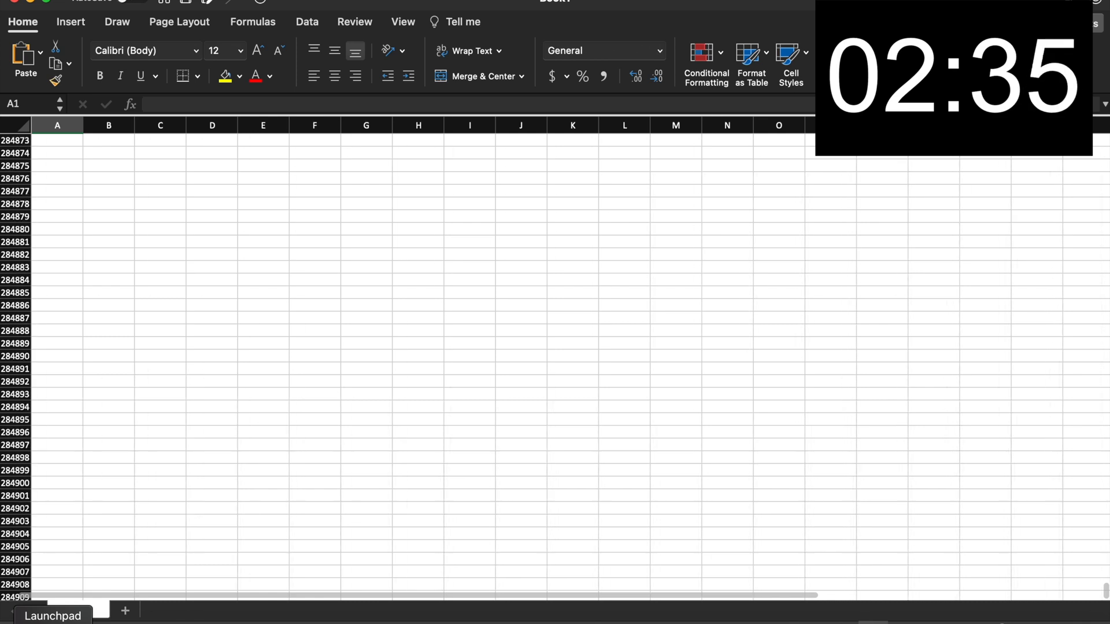
{"action": "scroll", "scroll_direction": "down", "scroll_amount": 3}
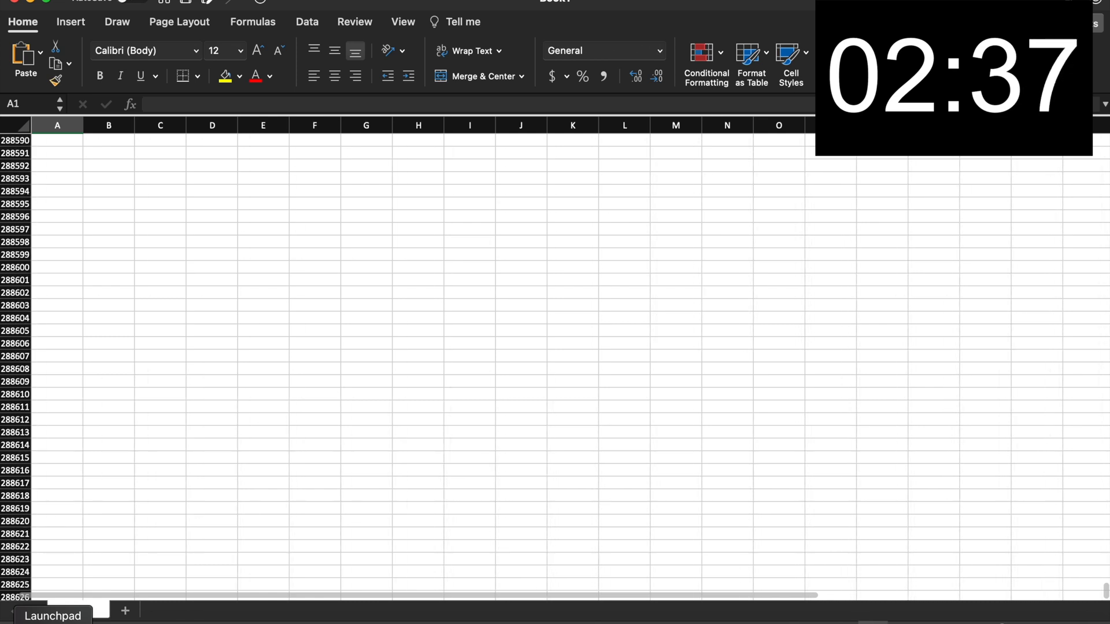
{"action": "scroll", "scroll_direction": "down", "scroll_amount": 3}
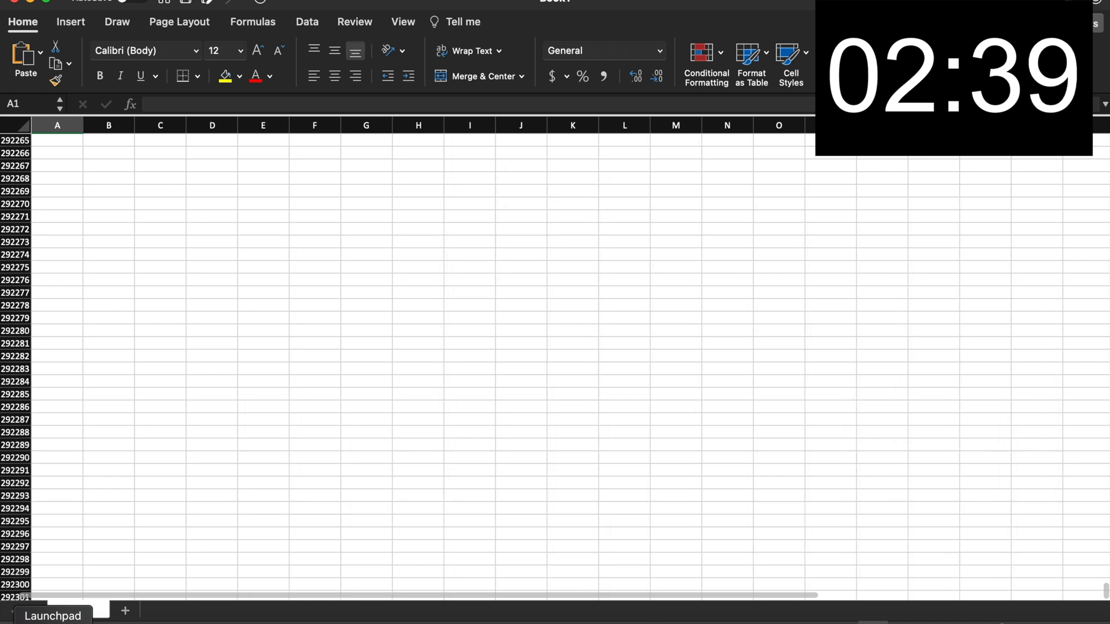
{"action": "scroll", "scroll_direction": "down", "scroll_amount": 3}
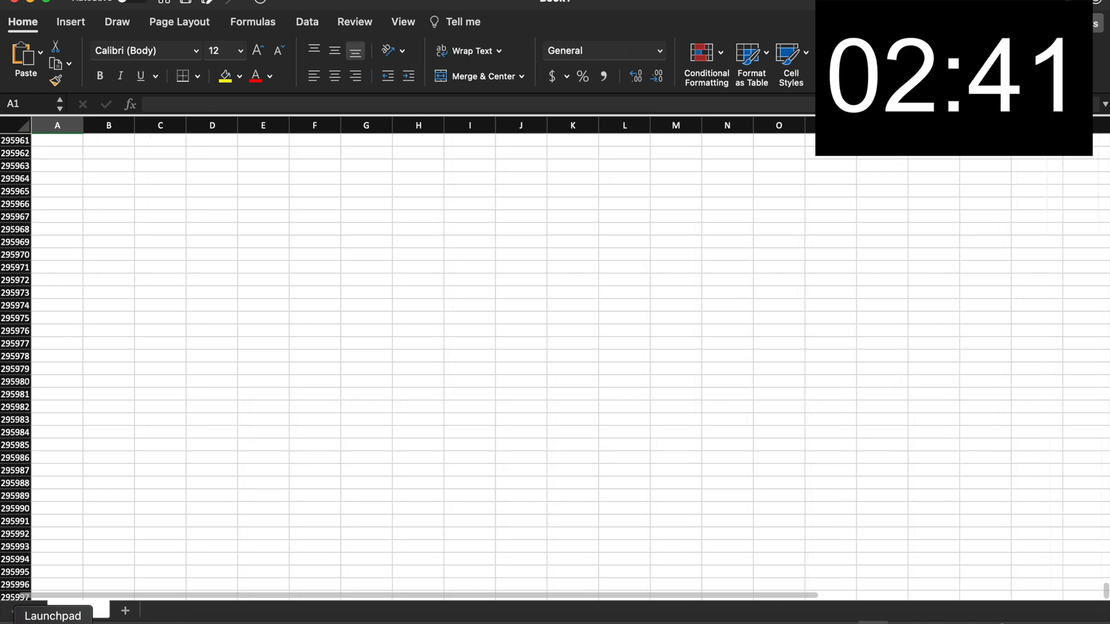
{"action": "scroll", "scroll_direction": "down", "scroll_amount": 3}
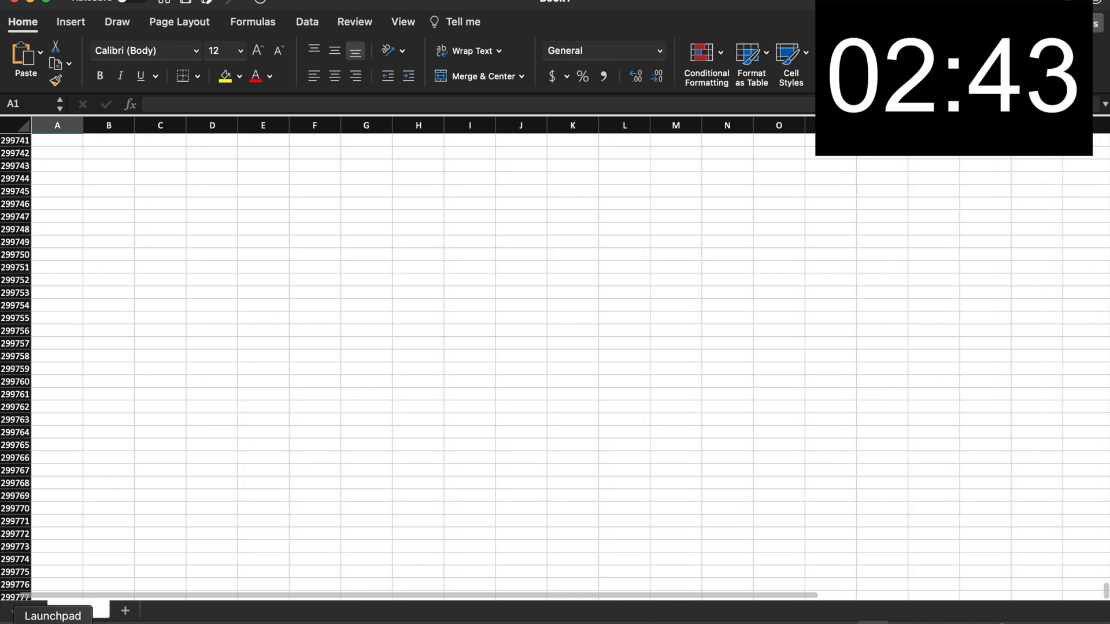
{"action": "scroll", "scroll_direction": "down", "scroll_amount": 3}
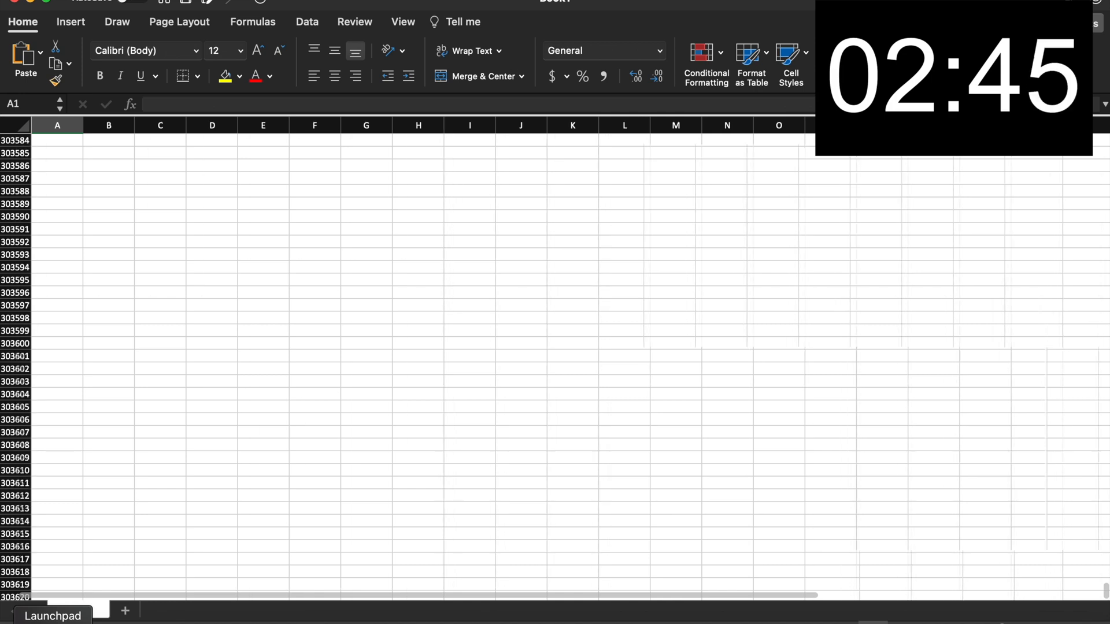
{"action": "scroll", "scroll_direction": "down", "scroll_amount": 3}
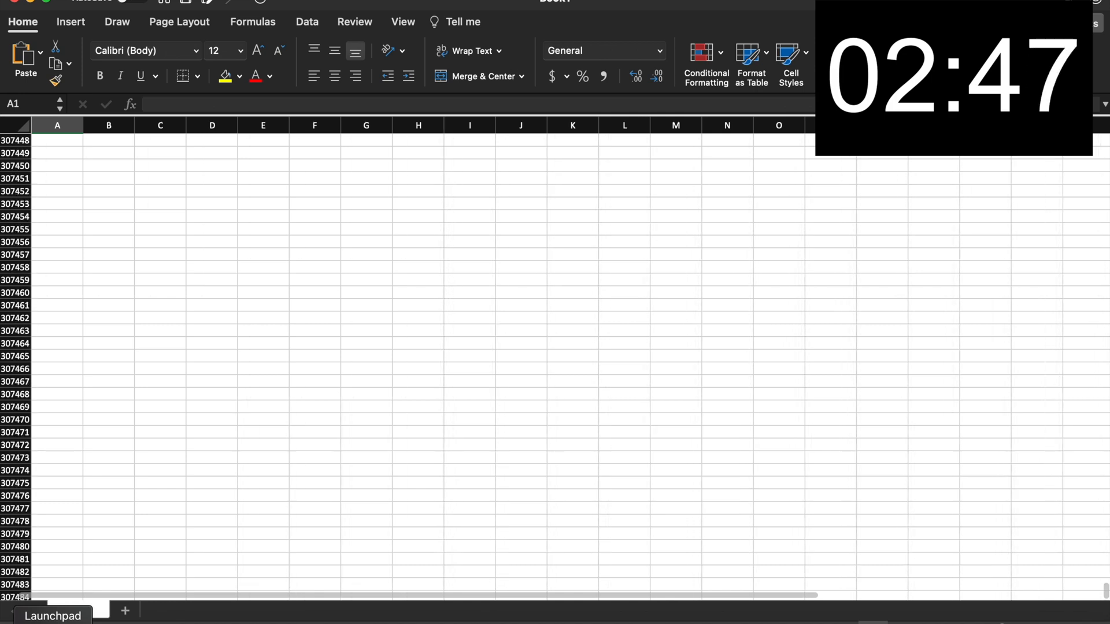
{"action": "scroll", "scroll_direction": "down", "scroll_amount": 3}
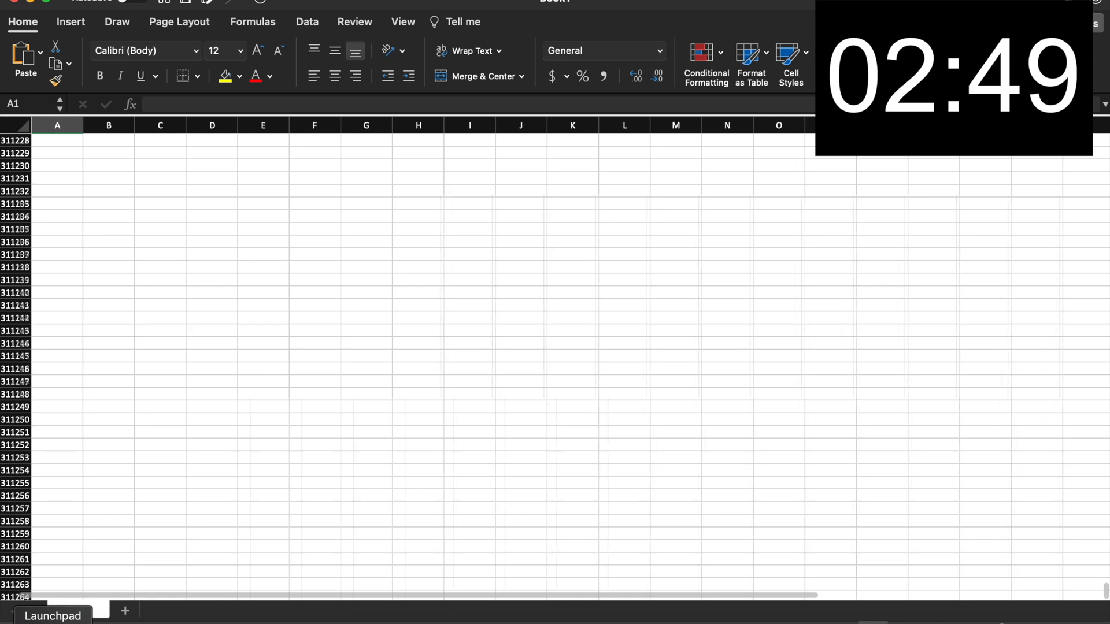
{"action": "scroll", "scroll_direction": "down", "scroll_amount": 3}
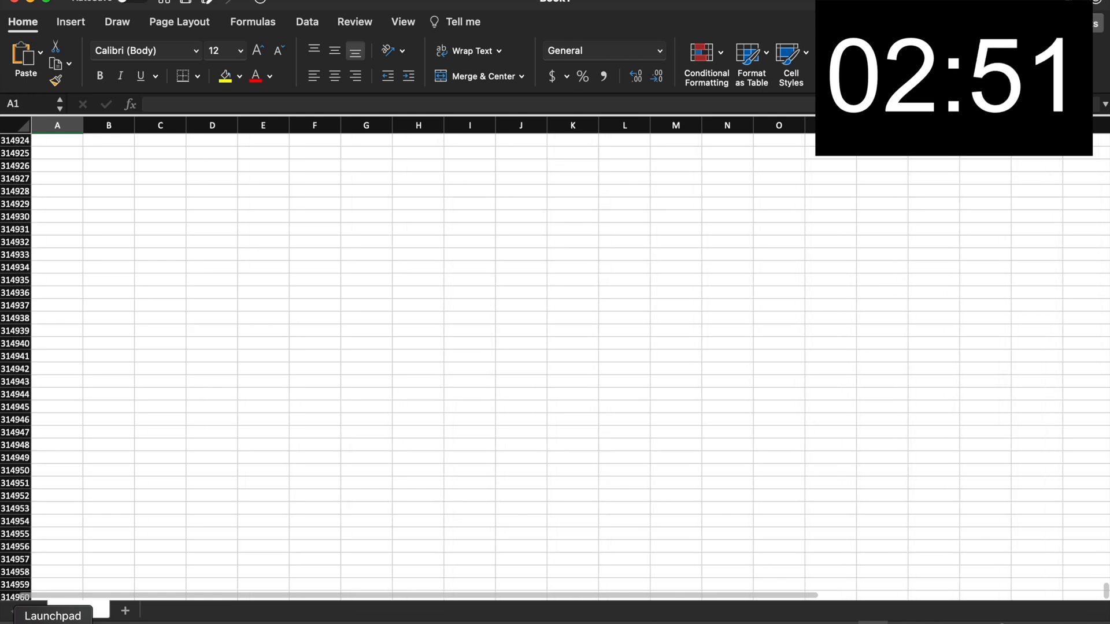
{"action": "scroll", "scroll_direction": "down", "scroll_amount": 3}
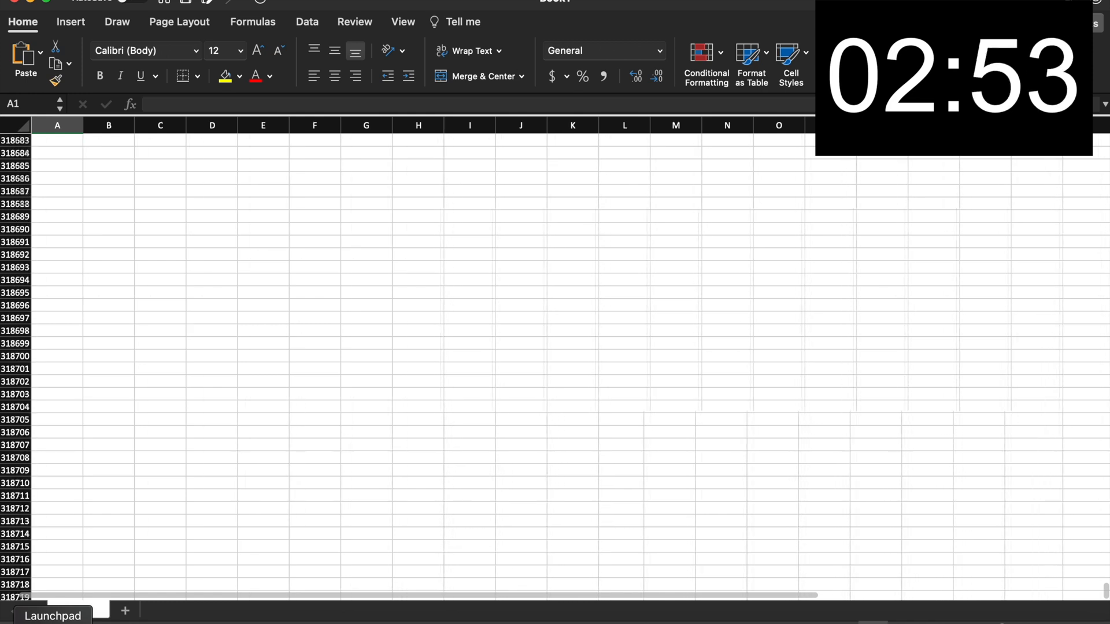
{"action": "scroll", "scroll_direction": "down", "scroll_amount": 3}
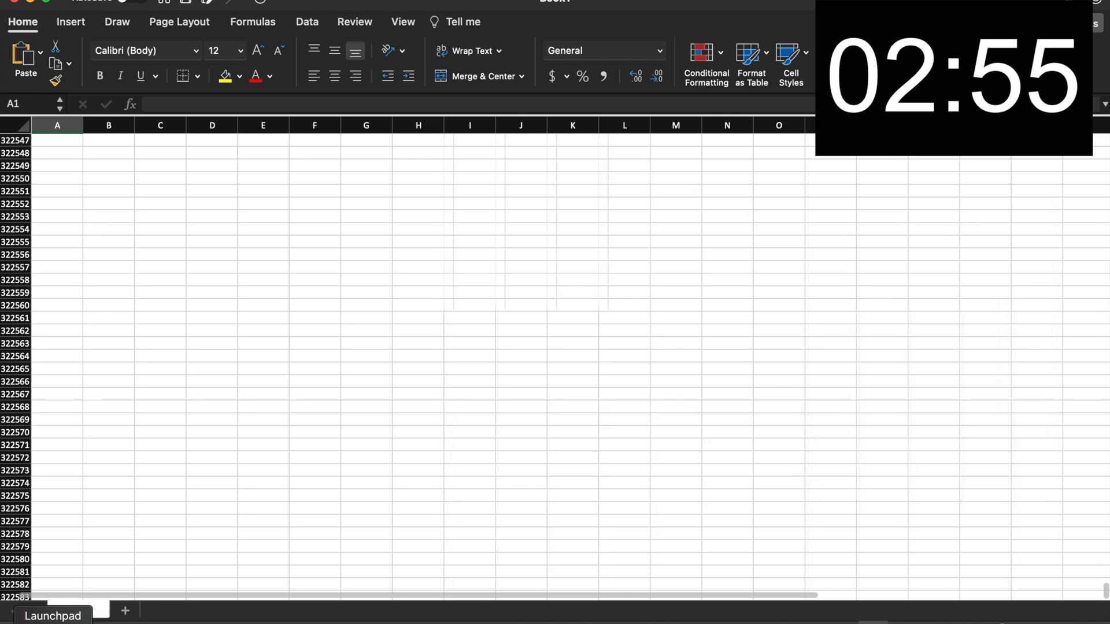
{"action": "scroll", "scroll_direction": "down", "scroll_amount": 3}
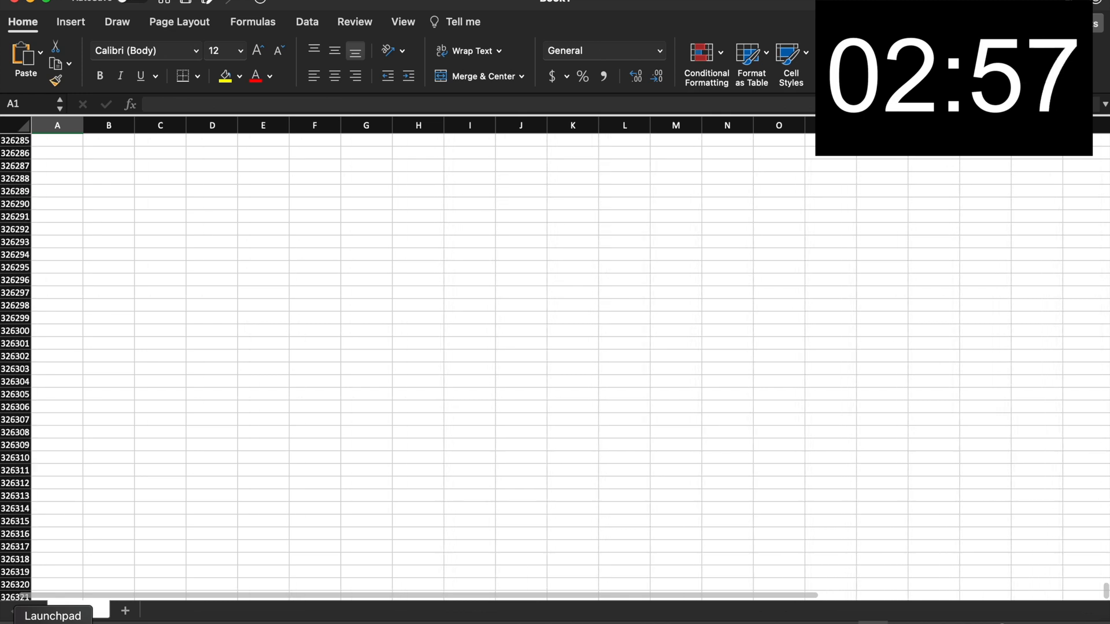
{"action": "scroll", "scroll_direction": "down", "scroll_amount": 3}
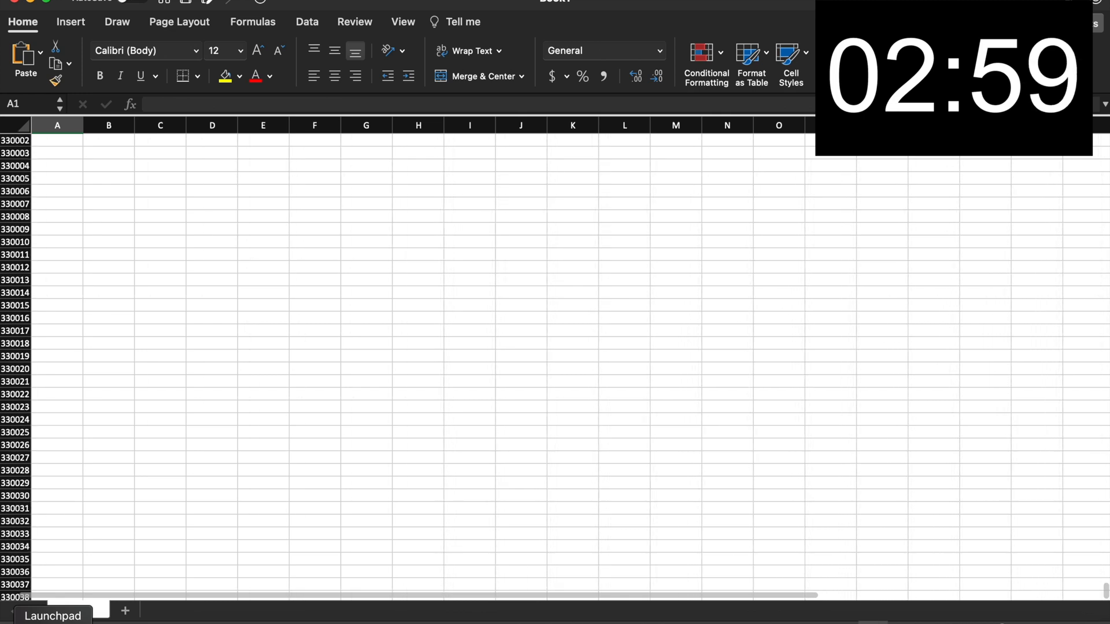
{"action": "scroll", "scroll_direction": "down", "scroll_amount": 3}
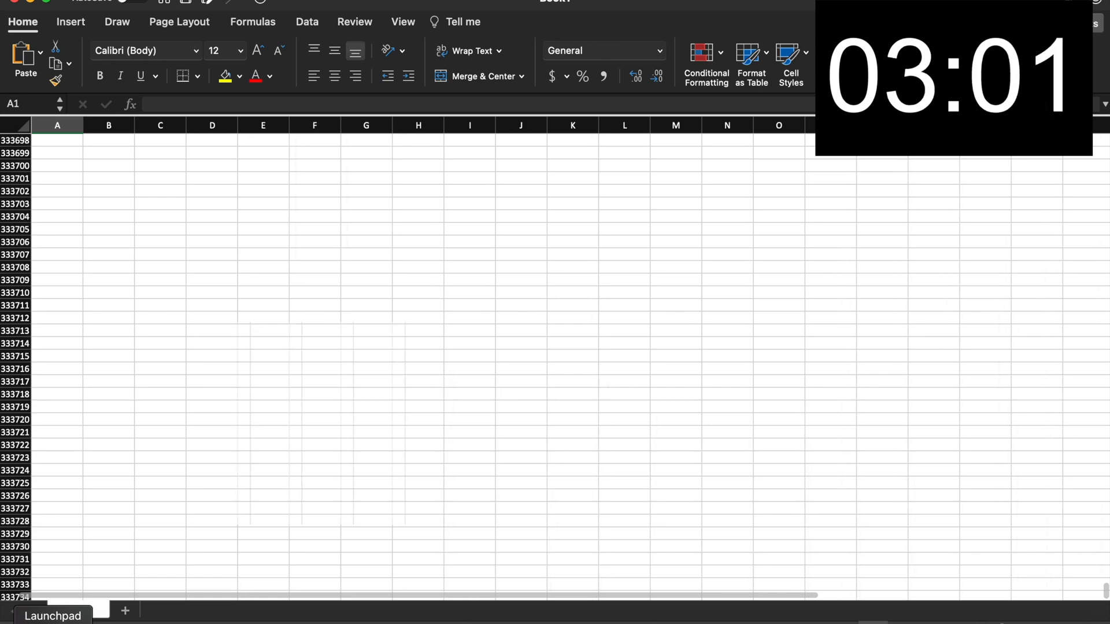
{"action": "scroll", "scroll_direction": "down", "scroll_amount": 3}
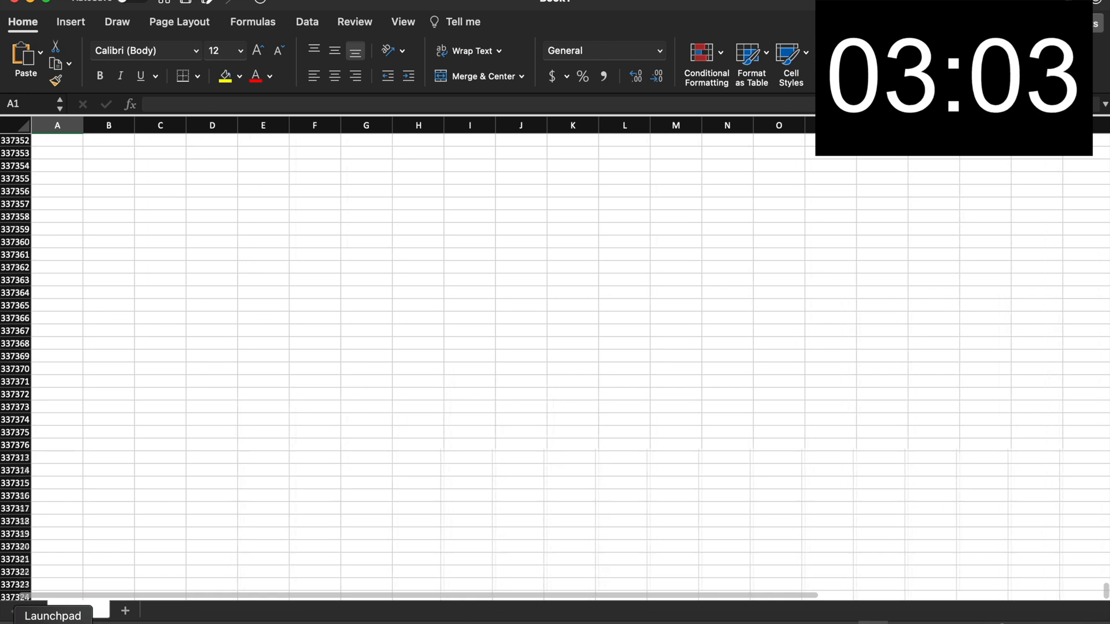
{"action": "scroll", "scroll_direction": "down", "scroll_amount": 3}
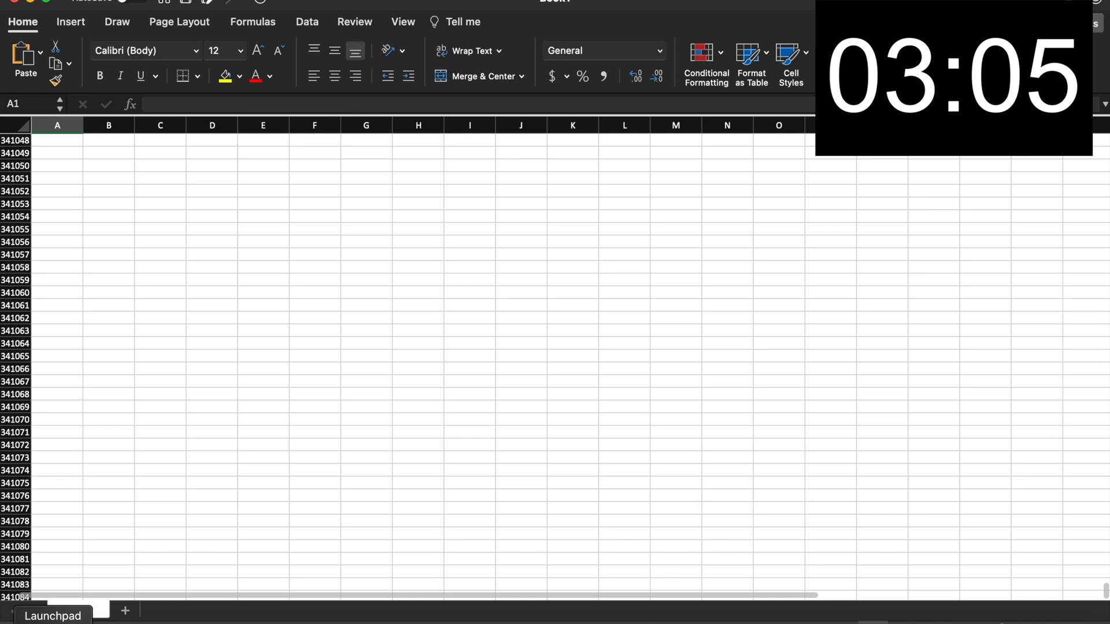
{"action": "scroll", "scroll_direction": "down", "scroll_amount": 3}
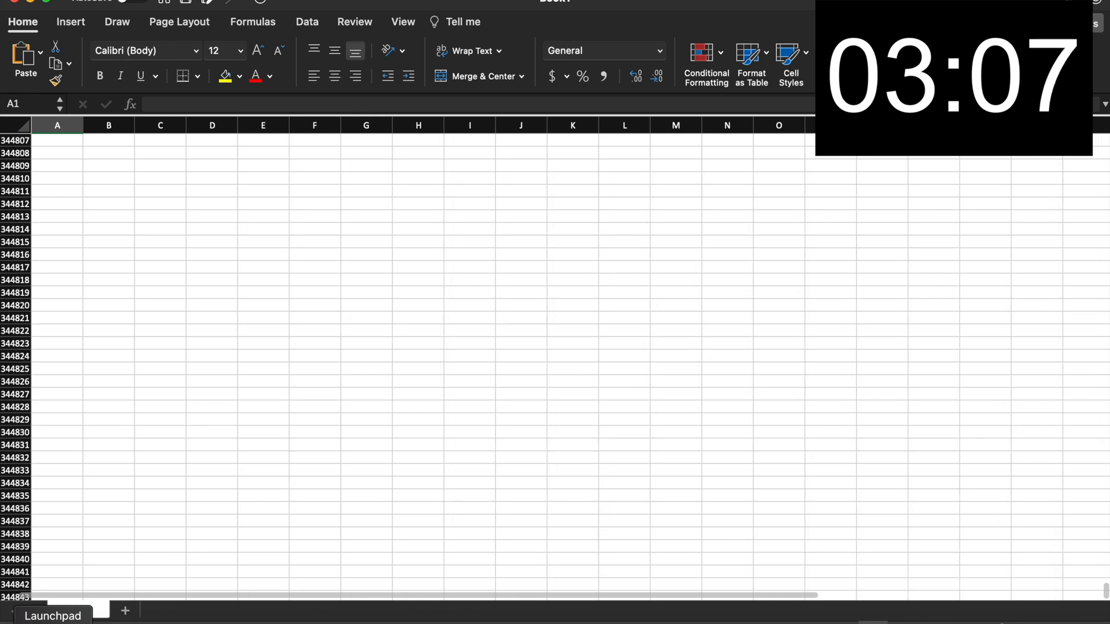
{"action": "scroll", "scroll_direction": "down", "scroll_amount": 3}
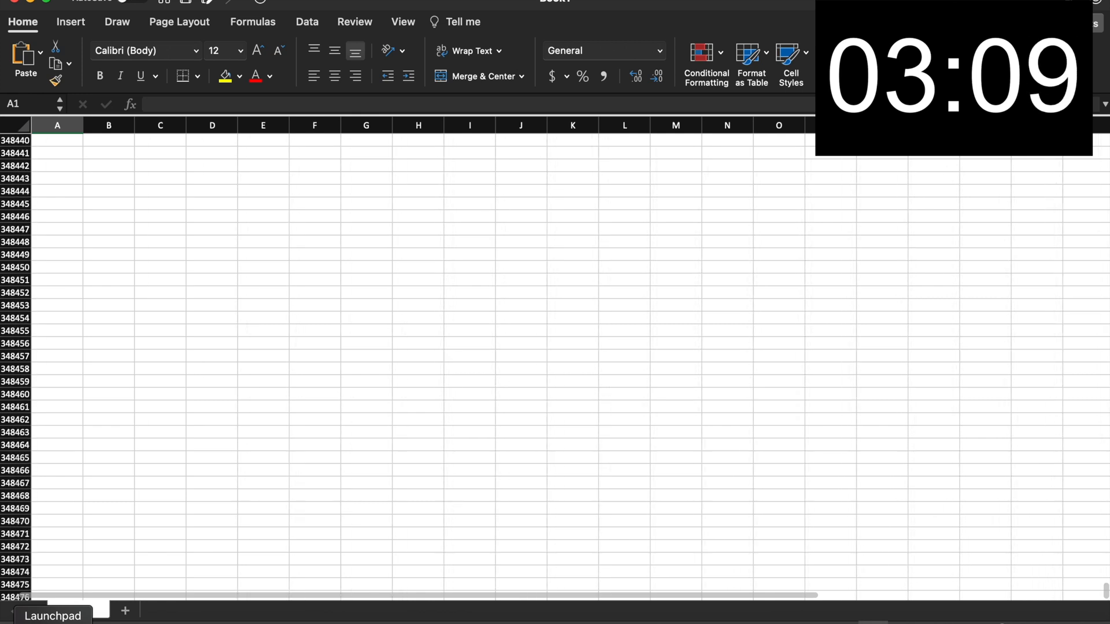
{"action": "scroll", "scroll_direction": "down", "scroll_amount": 3}
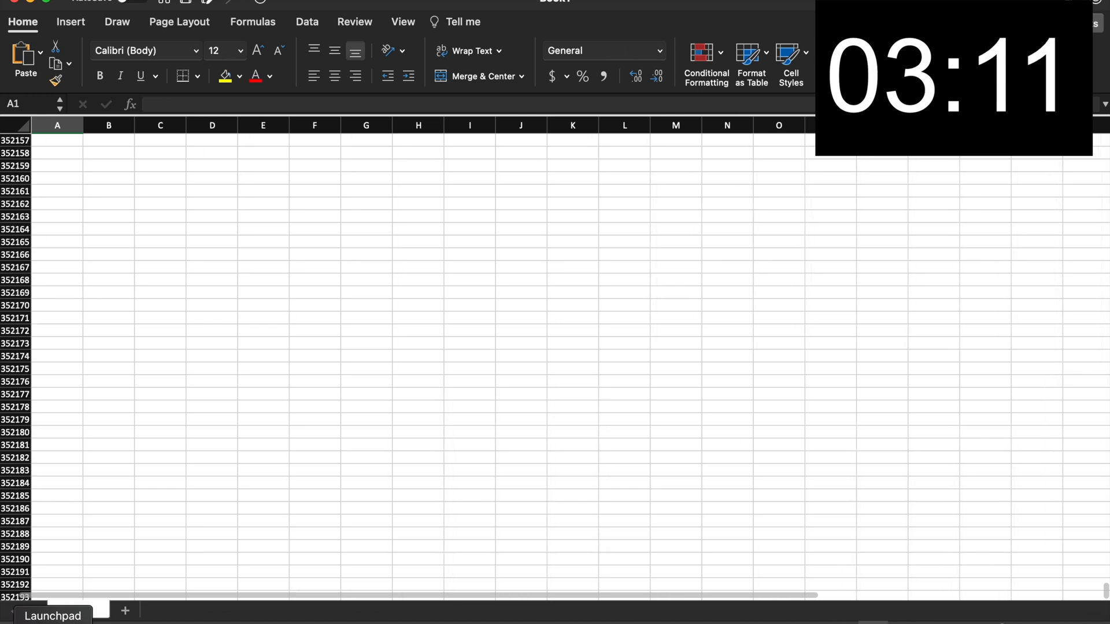
{"action": "scroll", "scroll_direction": "down", "scroll_amount": 3}
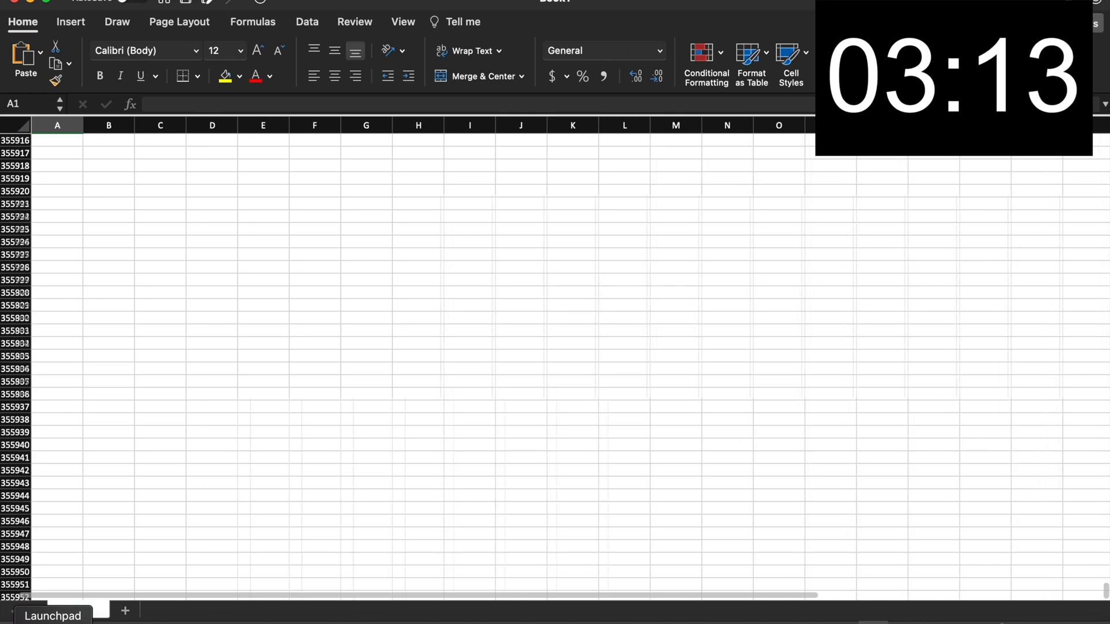
{"action": "scroll", "scroll_direction": "down", "scroll_amount": 3}
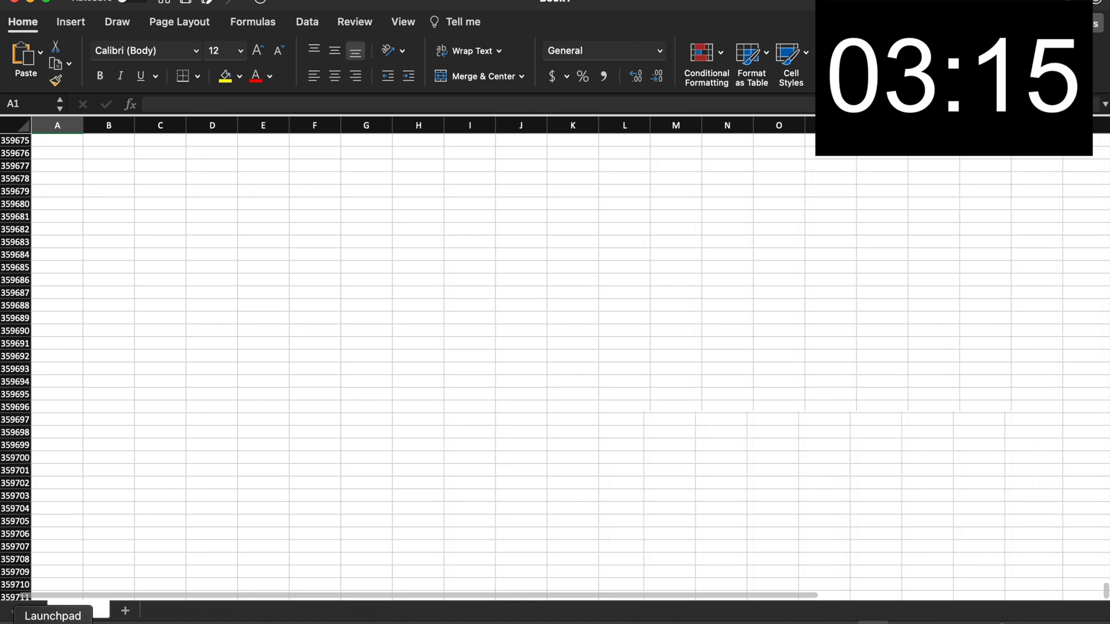
{"action": "scroll", "scroll_direction": "down", "scroll_amount": 3}
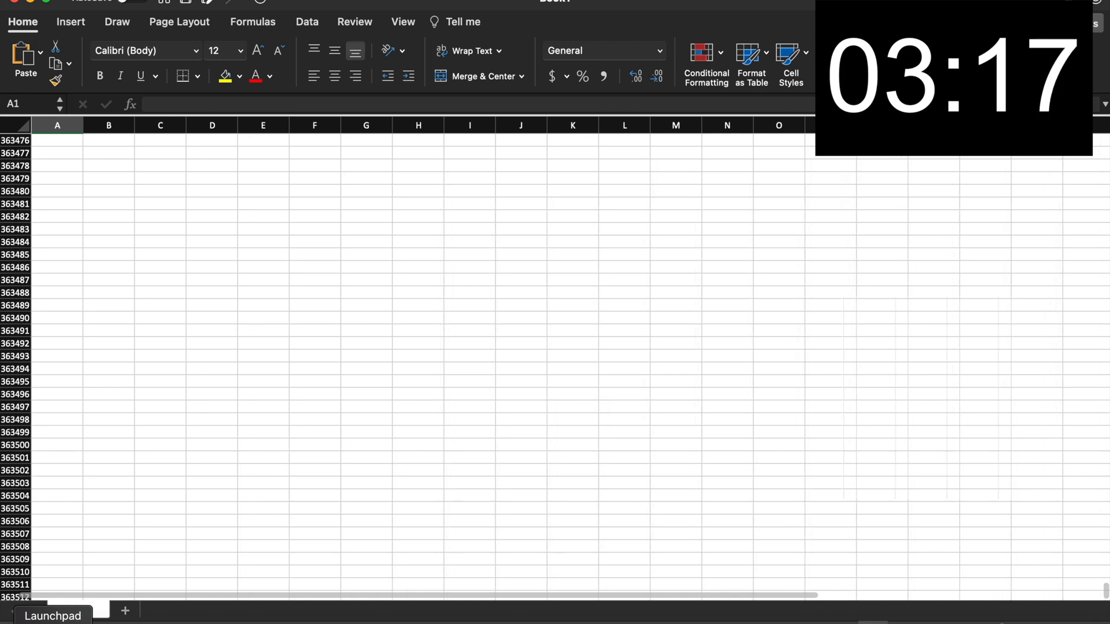
{"action": "scroll", "scroll_direction": "down", "scroll_amount": 3}
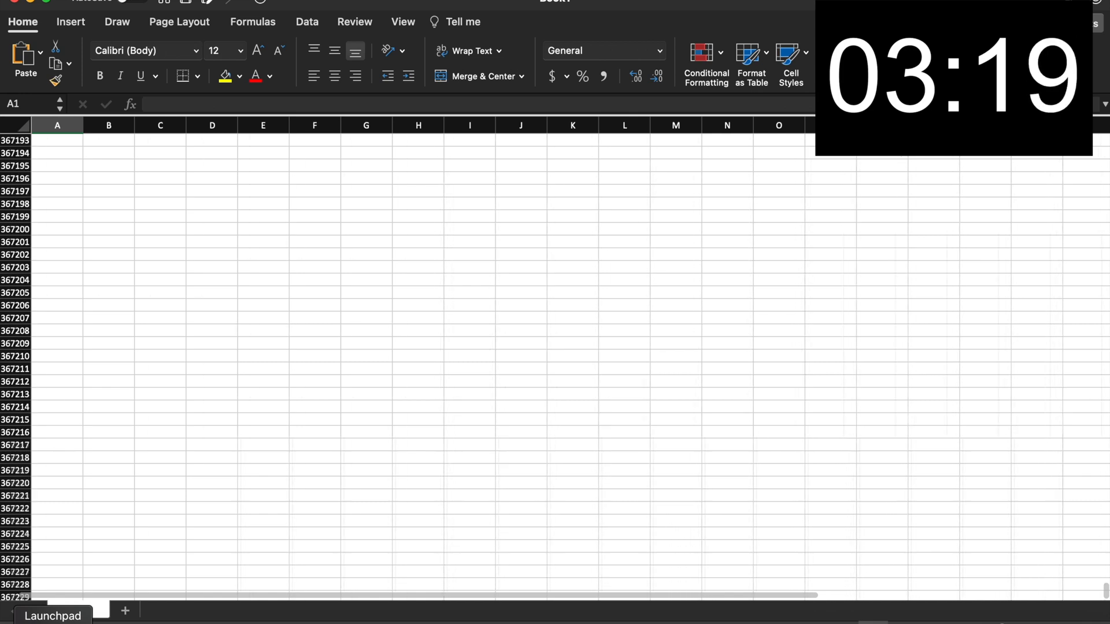
{"action": "scroll", "scroll_direction": "down", "scroll_amount": 3}
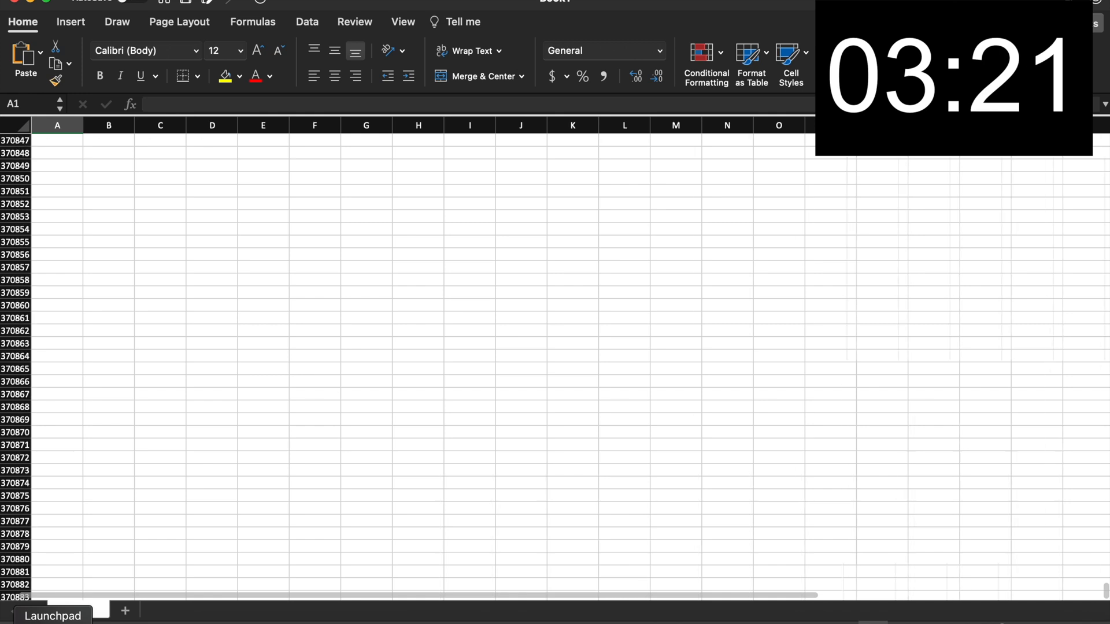
{"action": "scroll", "scroll_direction": "down", "scroll_amount": 3}
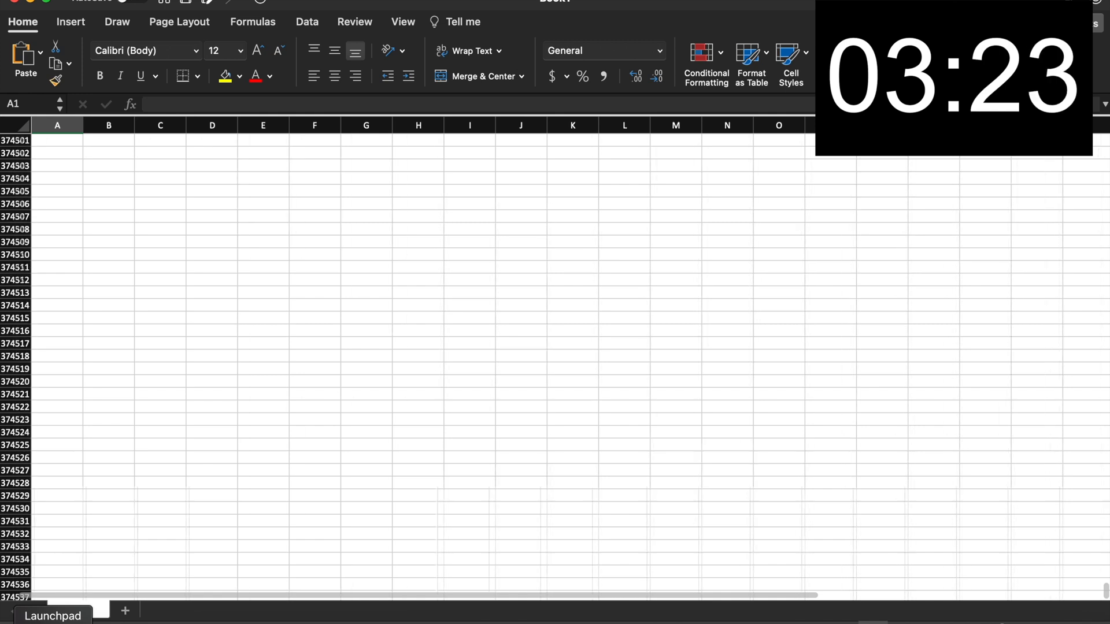
{"action": "scroll", "scroll_direction": "down", "scroll_amount": 3}
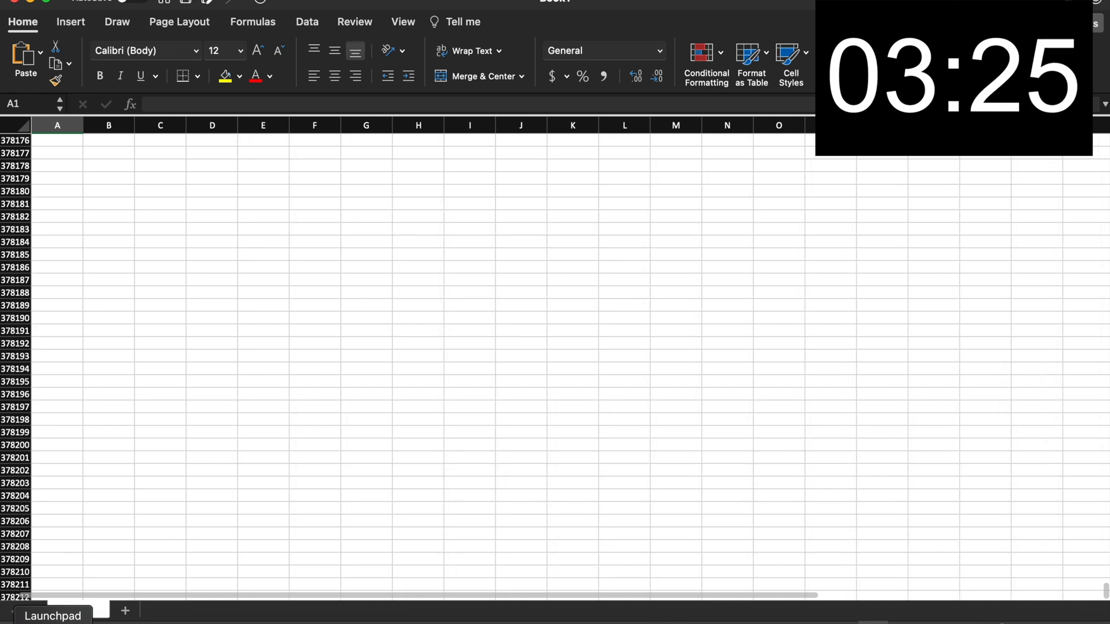
{"action": "scroll", "scroll_direction": "down", "scroll_amount": 3}
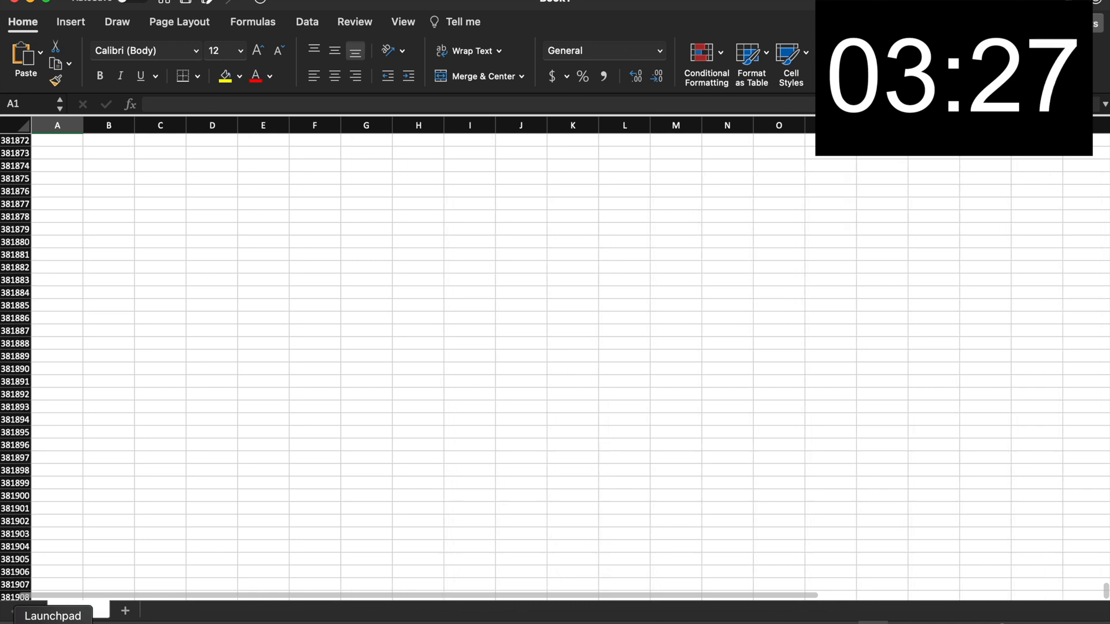
{"action": "scroll", "scroll_direction": "down", "scroll_amount": 3}
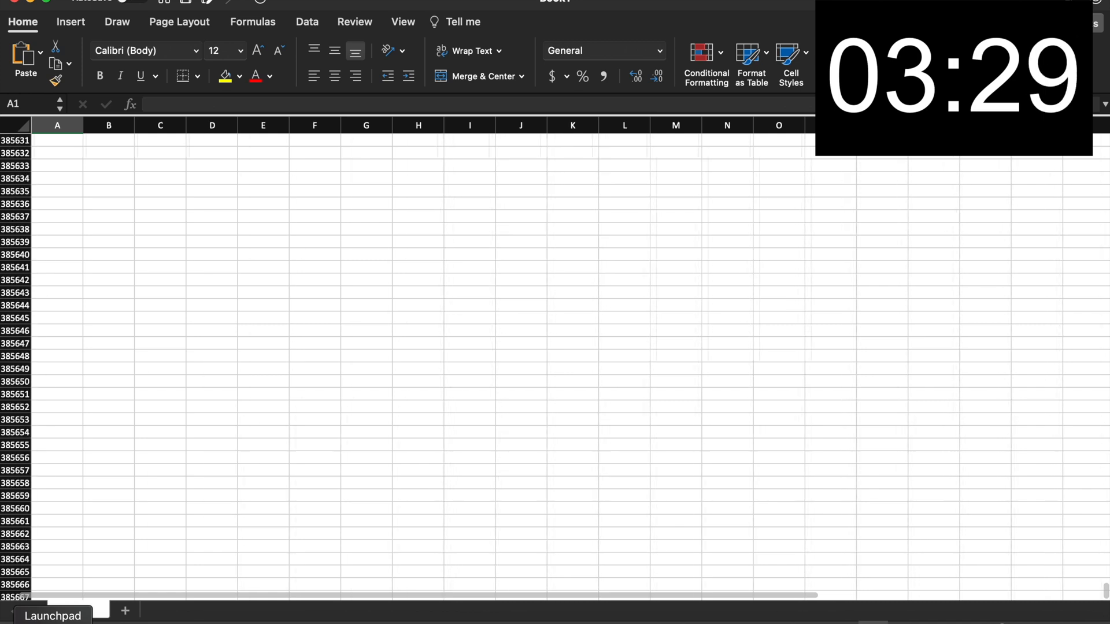
{"action": "scroll", "scroll_direction": "down", "scroll_amount": 3}
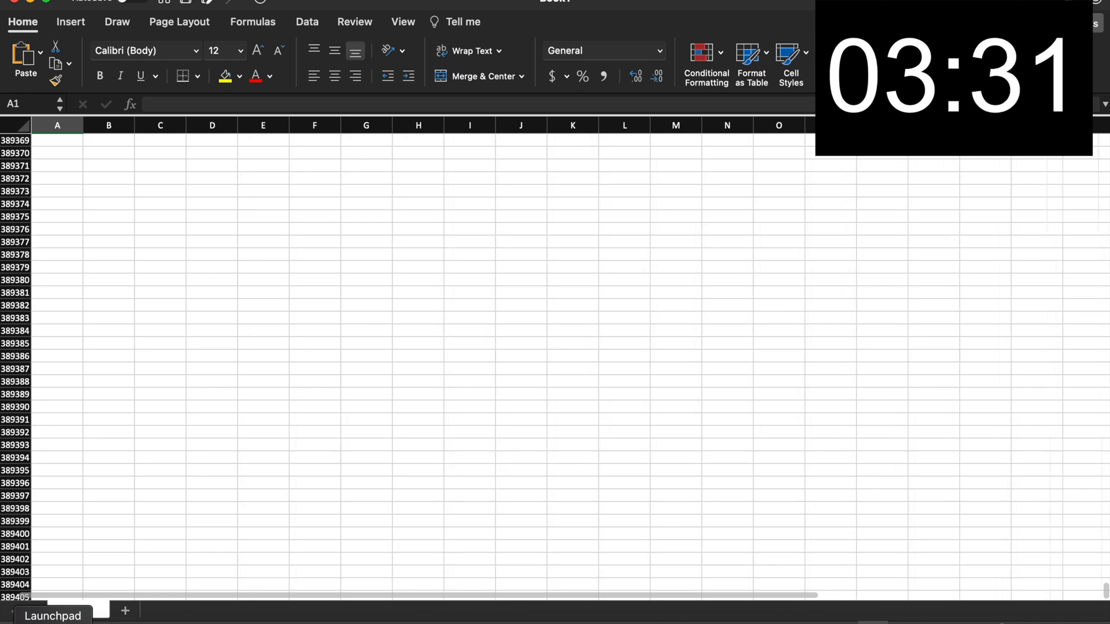
{"action": "scroll", "scroll_direction": "down", "scroll_amount": 3}
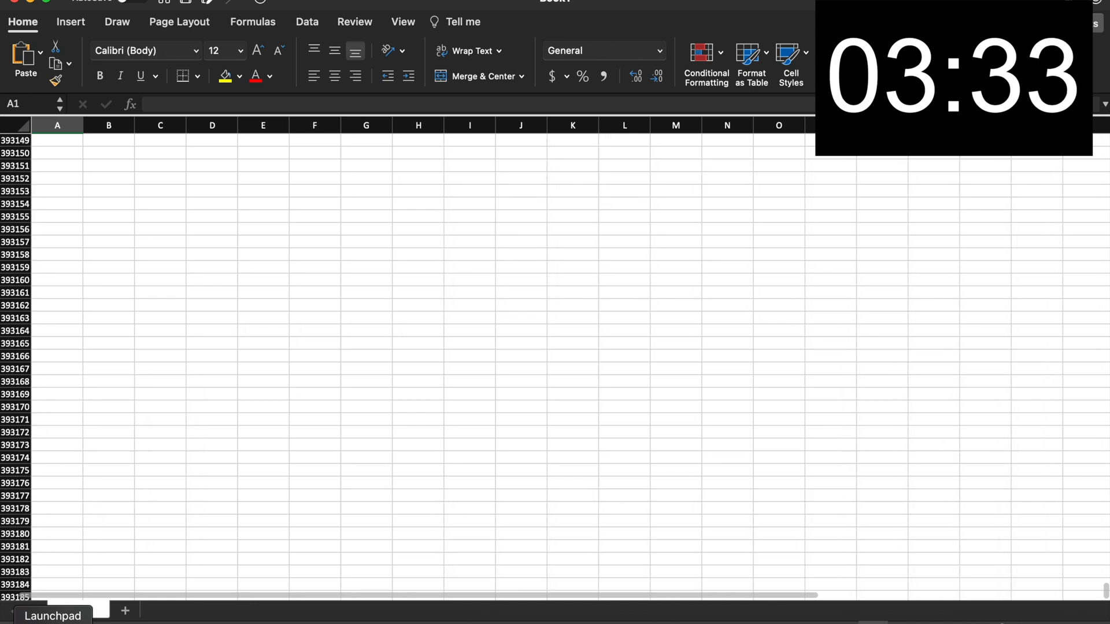
{"action": "scroll", "scroll_direction": "down", "scroll_amount": 3}
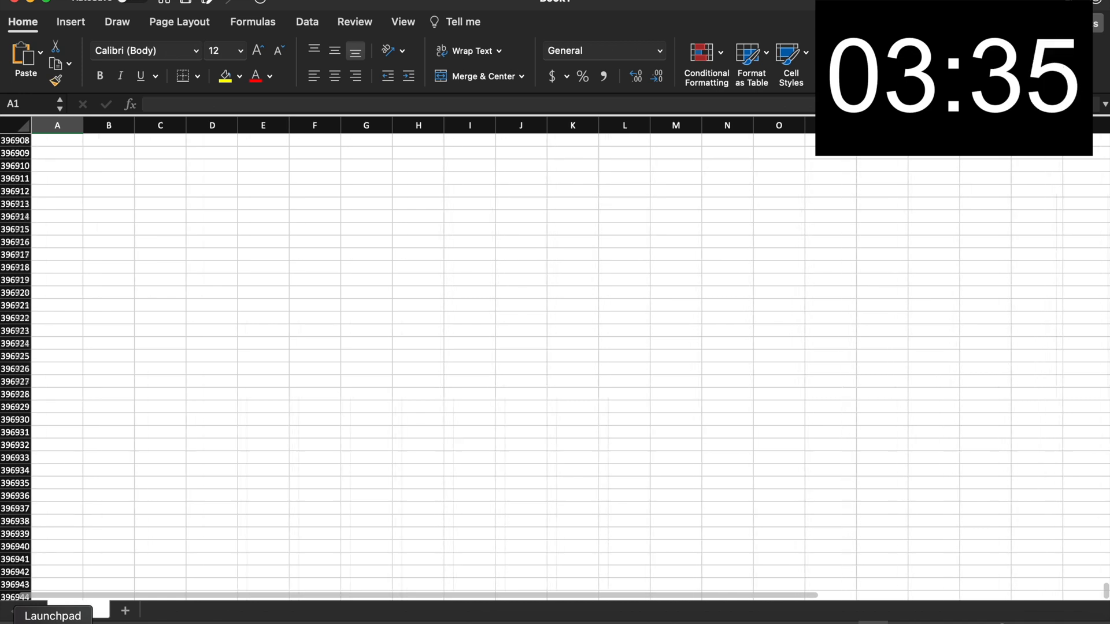
{"action": "scroll", "scroll_direction": "down", "scroll_amount": 3}
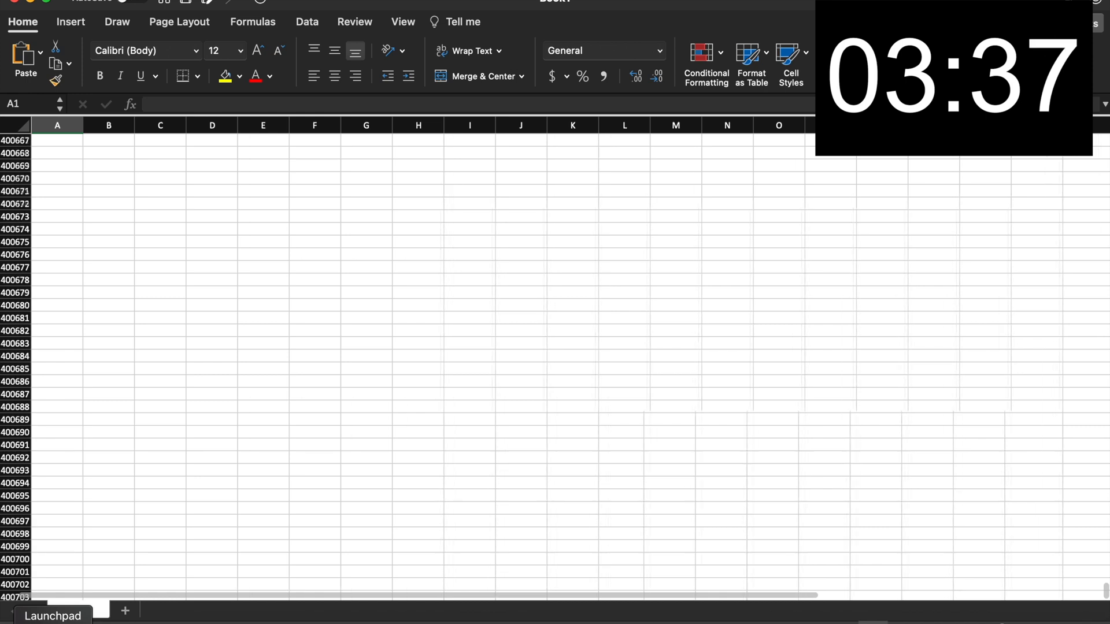
{"action": "scroll", "scroll_direction": "down", "scroll_amount": 3}
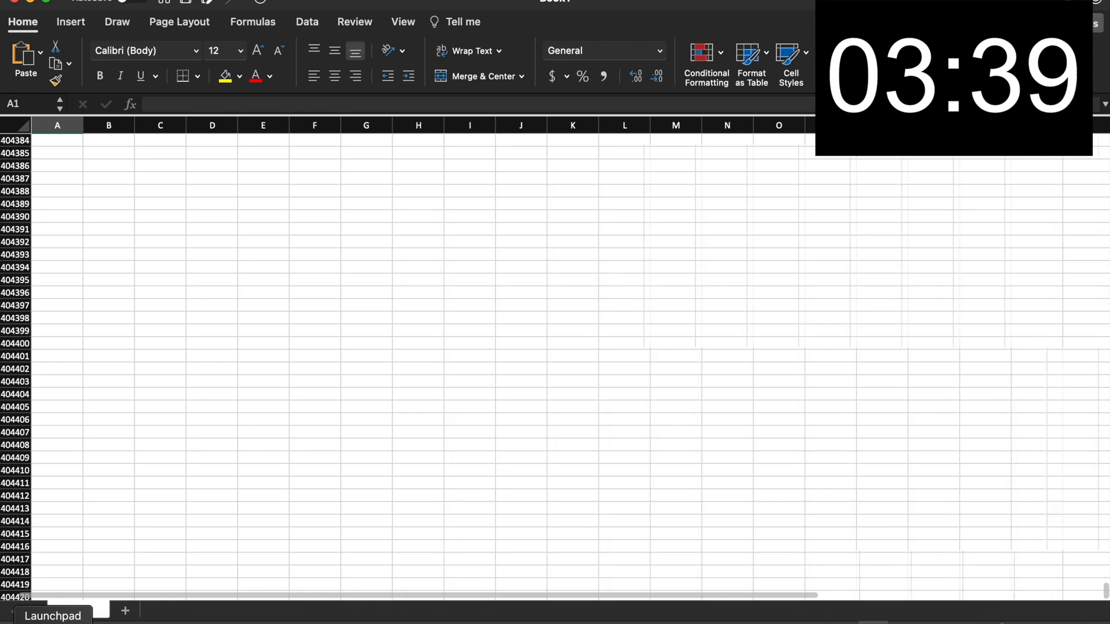
{"action": "scroll", "scroll_direction": "down", "scroll_amount": 3}
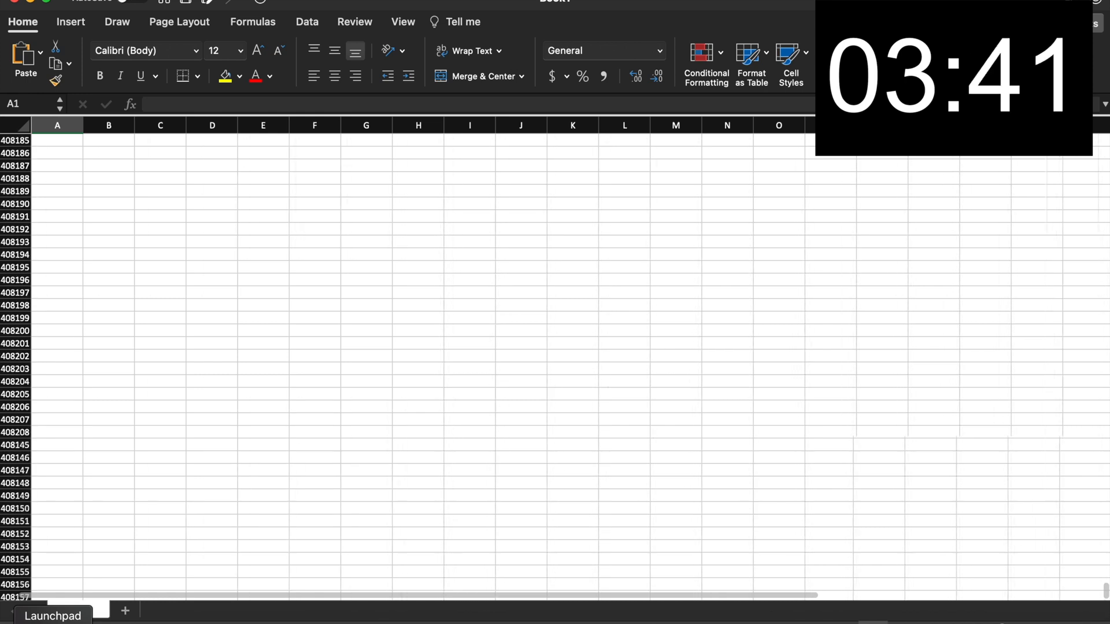
{"action": "scroll", "scroll_direction": "down", "scroll_amount": 3}
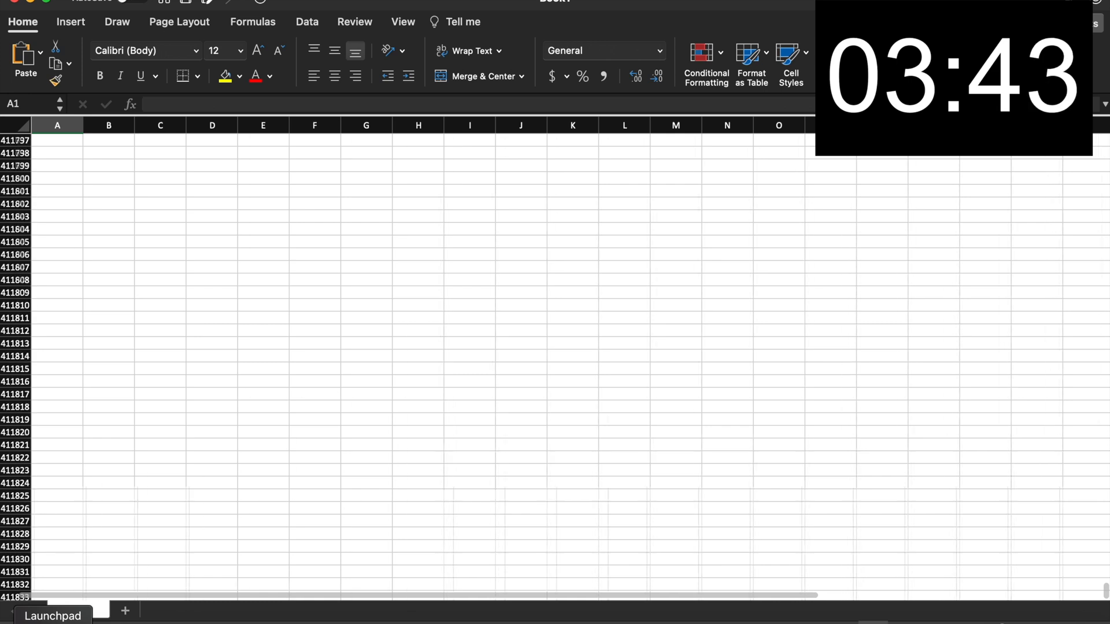
{"action": "scroll", "scroll_direction": "down", "scroll_amount": 3}
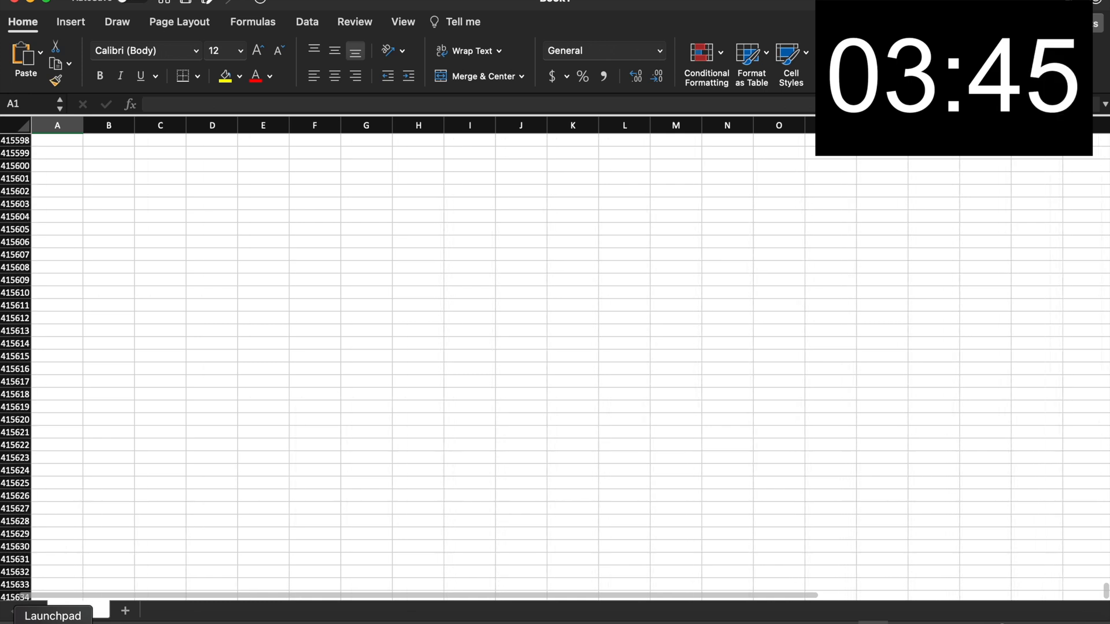
{"action": "scroll", "scroll_direction": "down", "scroll_amount": 3}
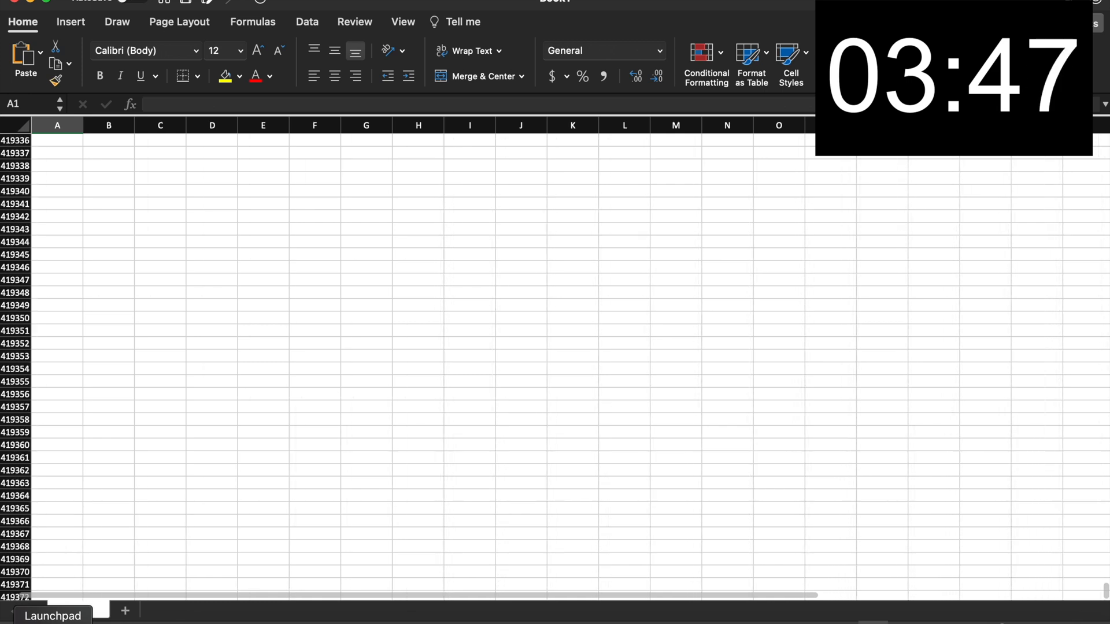
{"action": "scroll", "scroll_direction": "down", "scroll_amount": 3}
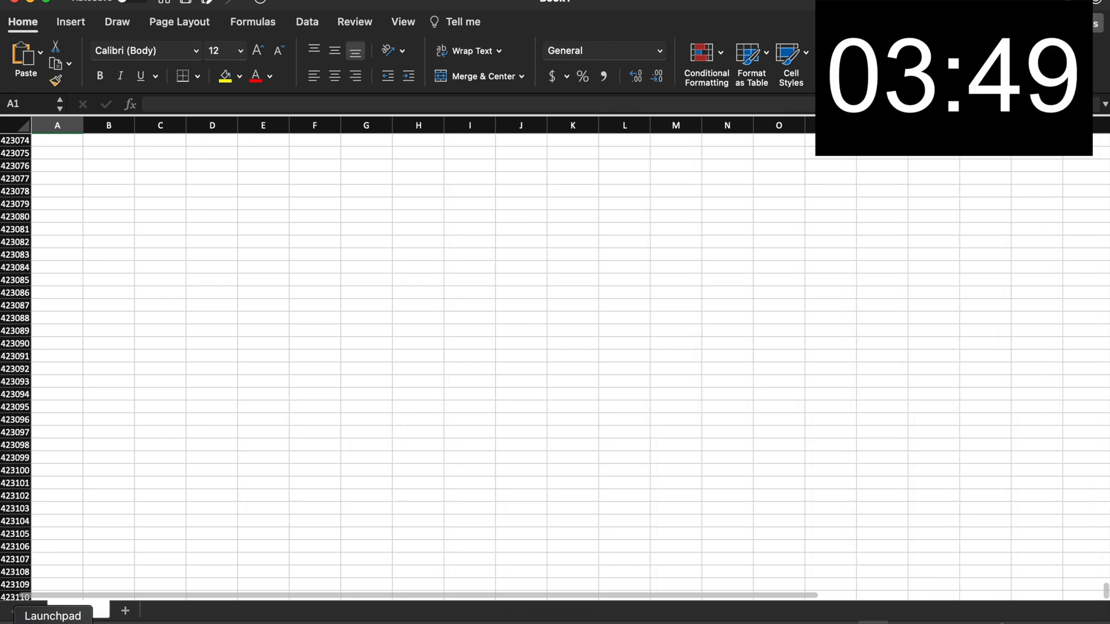
{"action": "scroll", "scroll_direction": "down", "scroll_amount": 3}
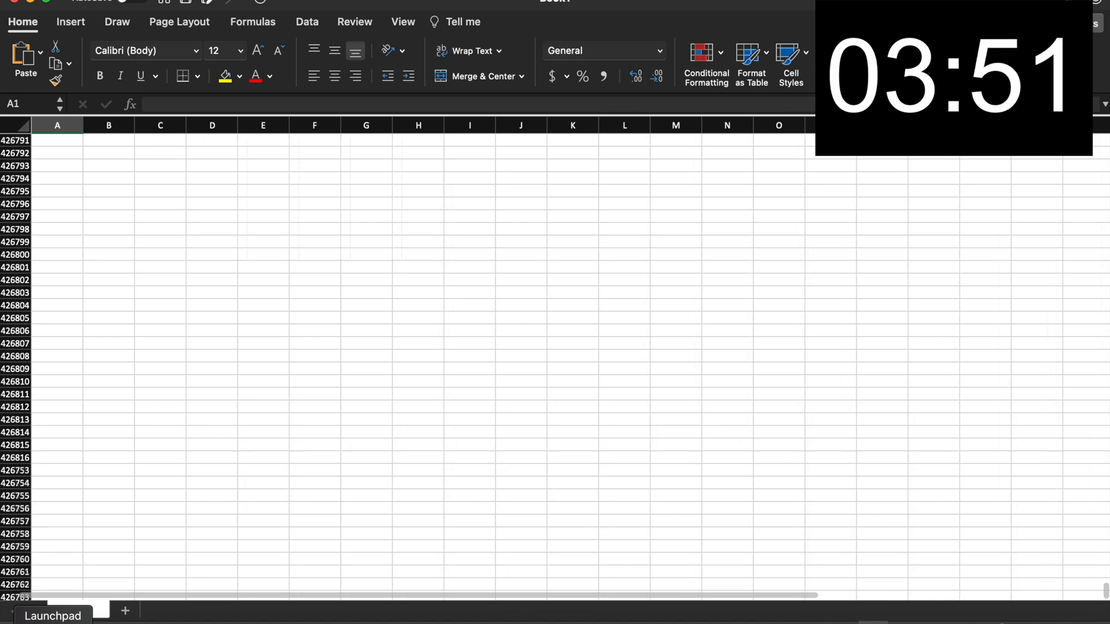
{"action": "scroll", "scroll_direction": "down", "scroll_amount": 3}
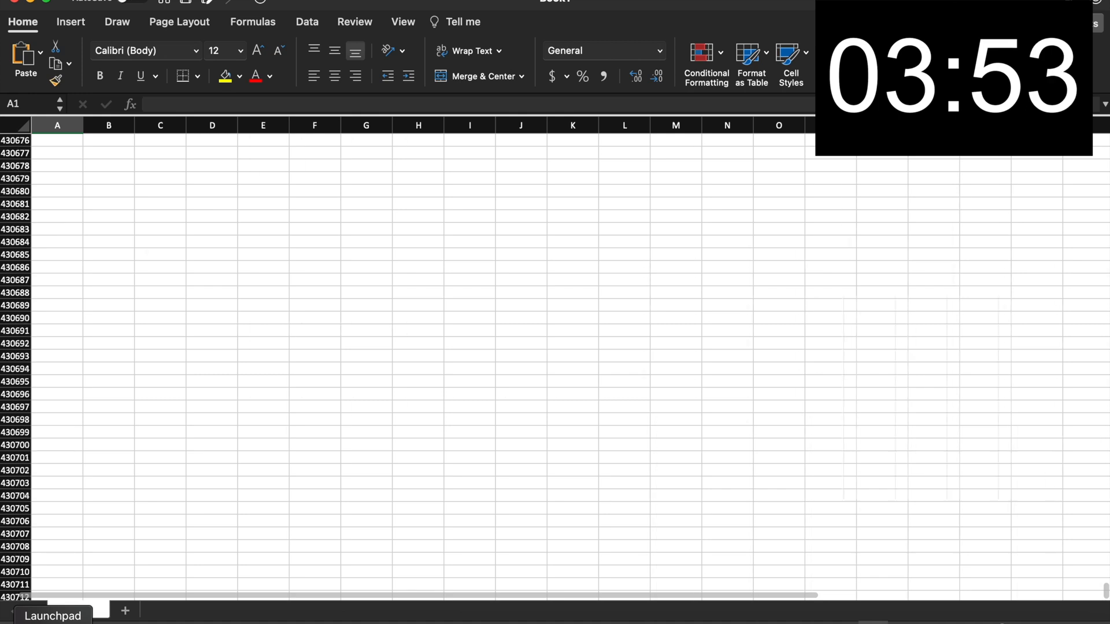
{"action": "scroll", "scroll_direction": "down", "scroll_amount": 3}
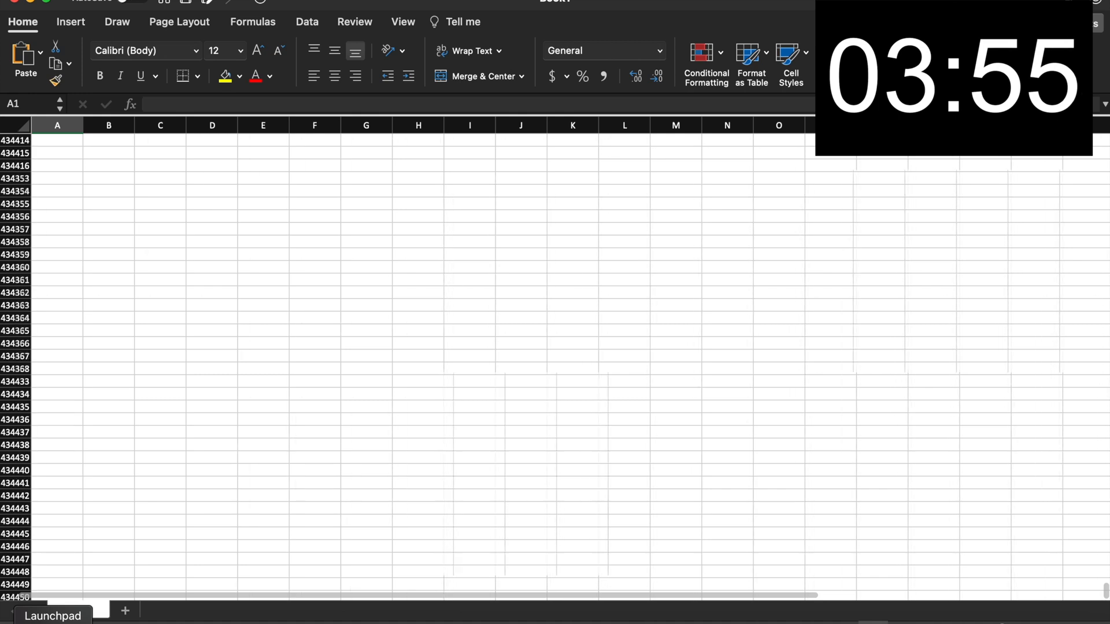
{"action": "scroll", "scroll_direction": "down", "scroll_amount": 3}
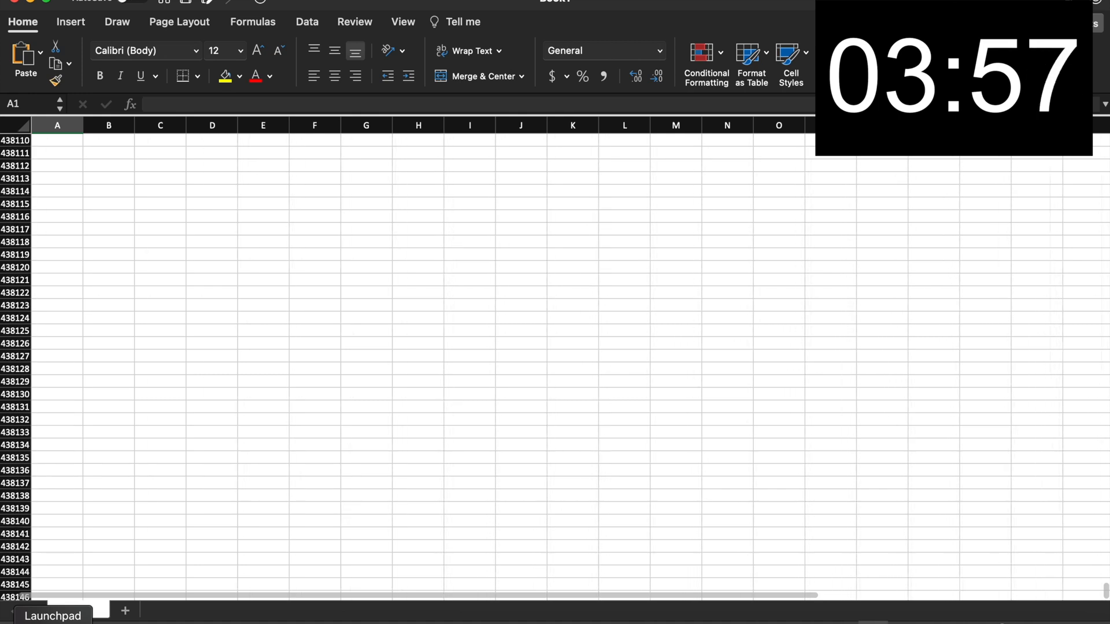
{"action": "scroll", "scroll_direction": "down", "scroll_amount": 3}
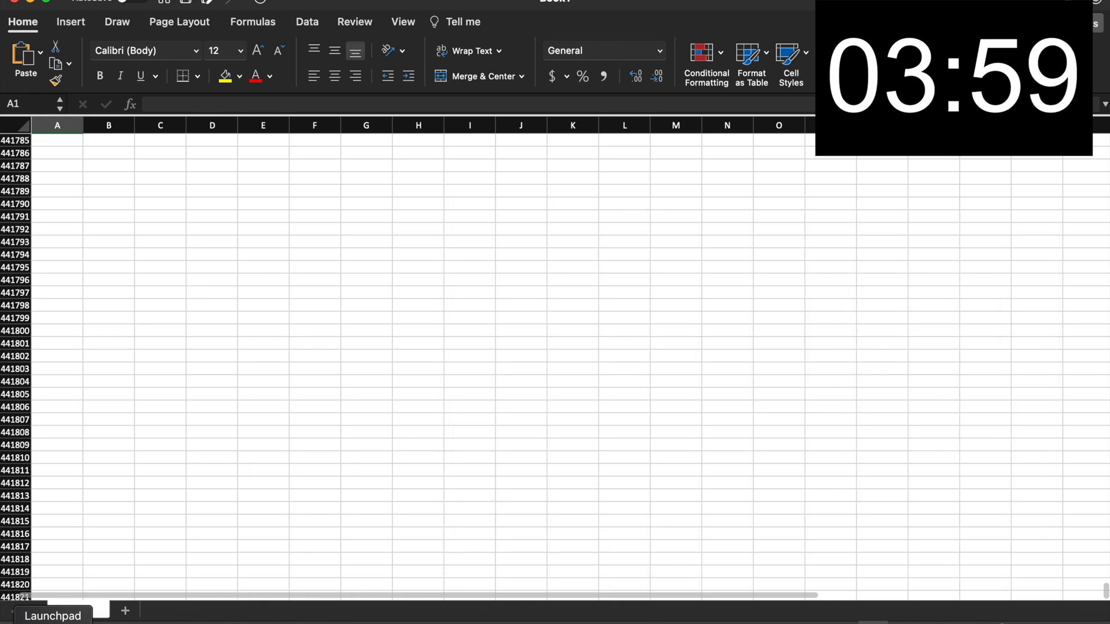
{"action": "scroll", "scroll_direction": "down", "scroll_amount": 3}
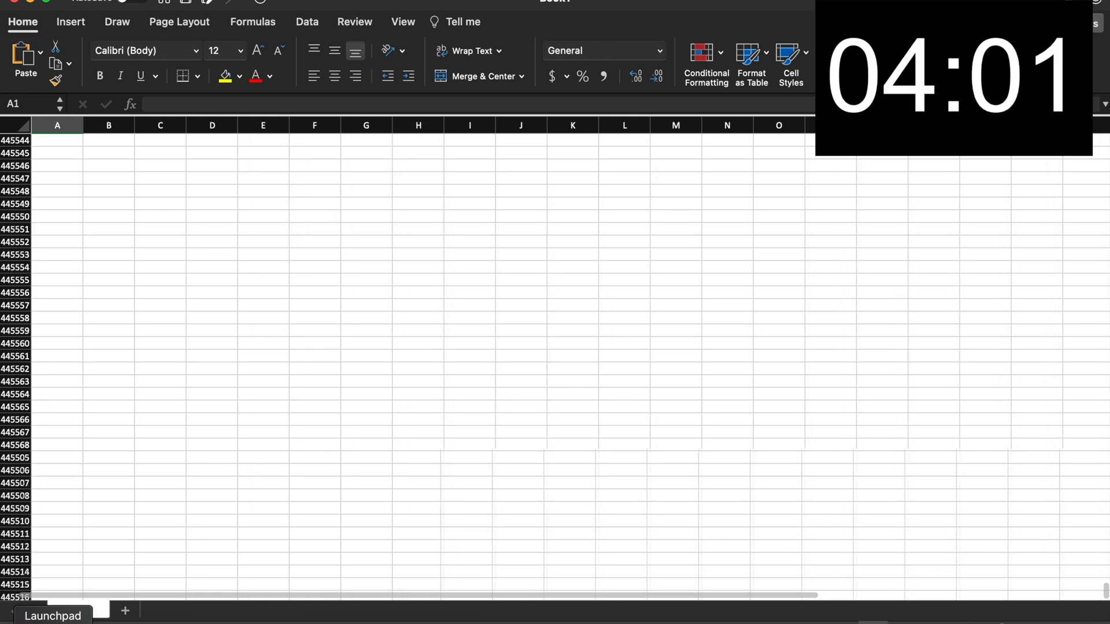
{"action": "scroll", "scroll_direction": "down", "scroll_amount": 3}
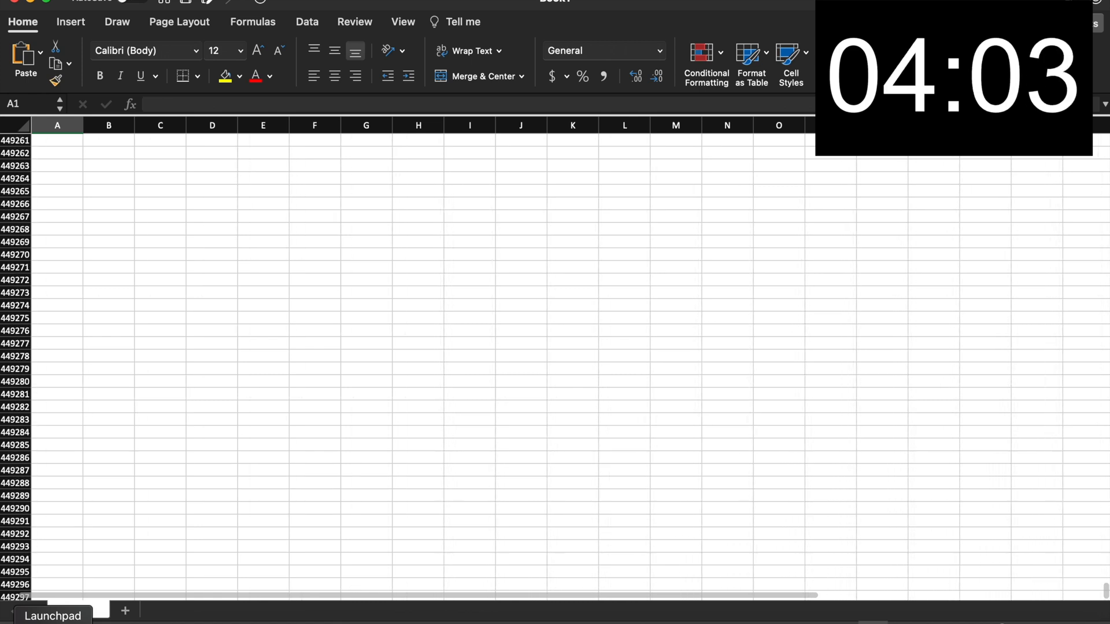
{"action": "scroll", "scroll_direction": "down", "scroll_amount": 3}
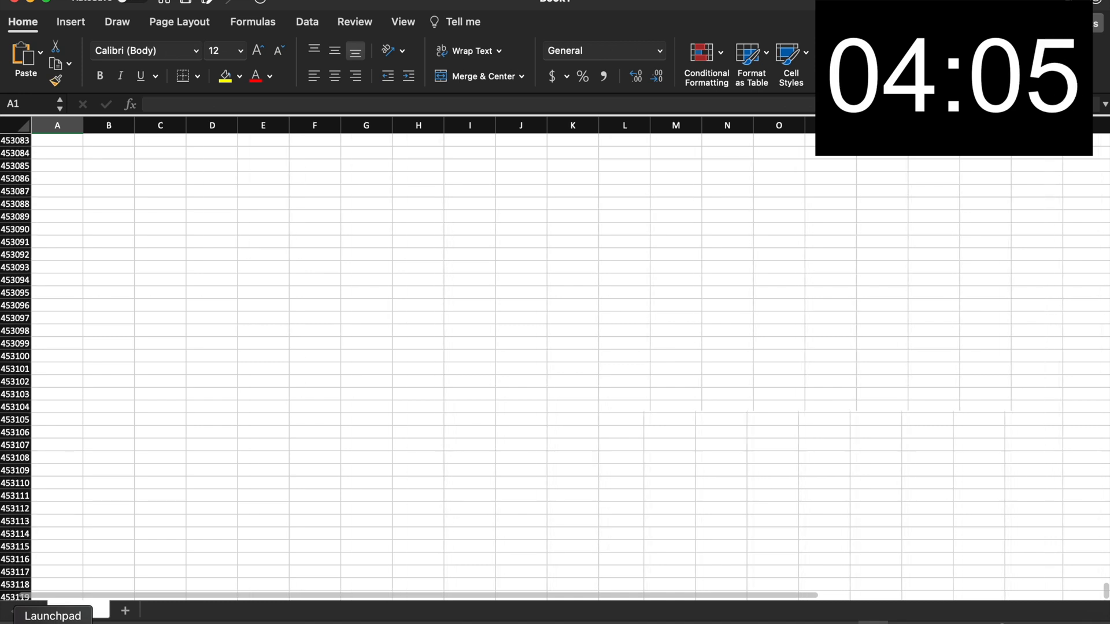
{"action": "scroll", "scroll_direction": "down", "scroll_amount": 3}
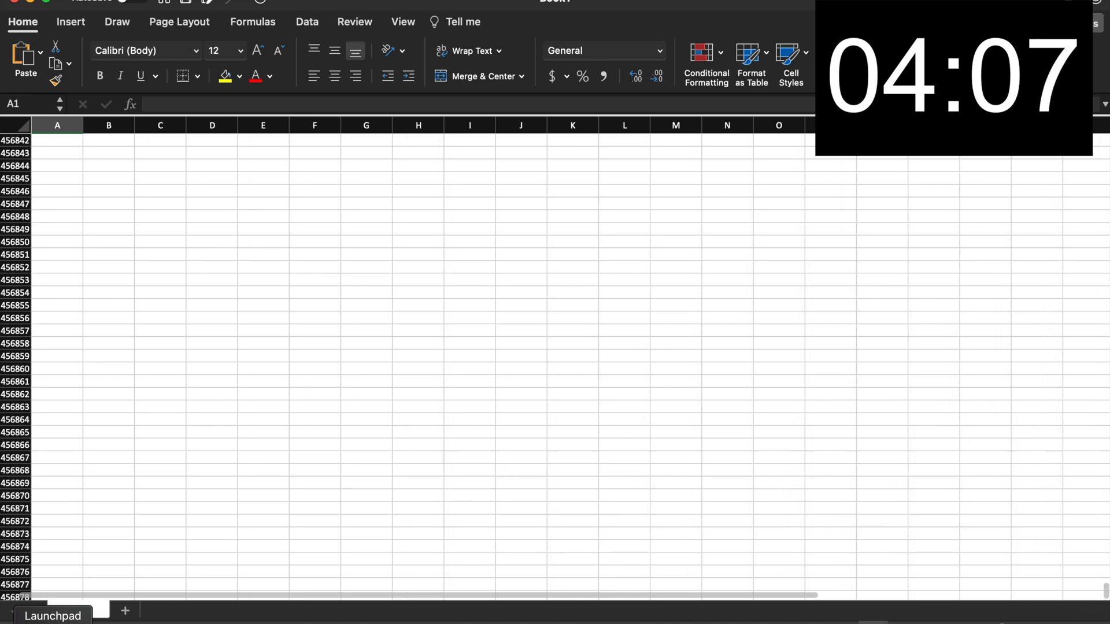
{"action": "scroll", "scroll_direction": "down", "scroll_amount": 3}
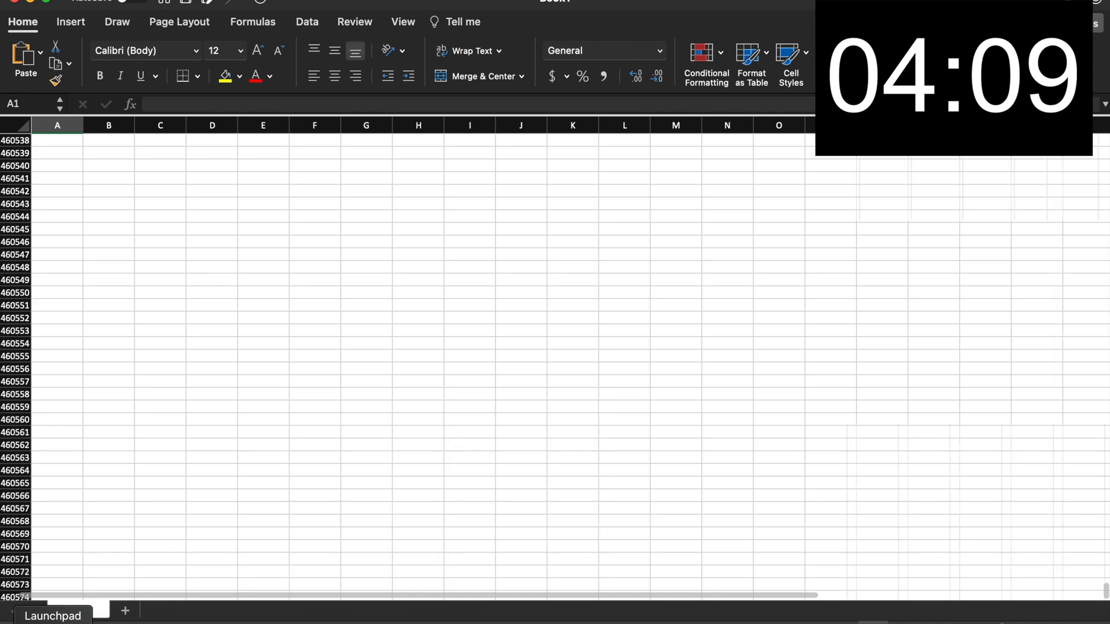
{"action": "scroll", "scroll_direction": "down", "scroll_amount": 3}
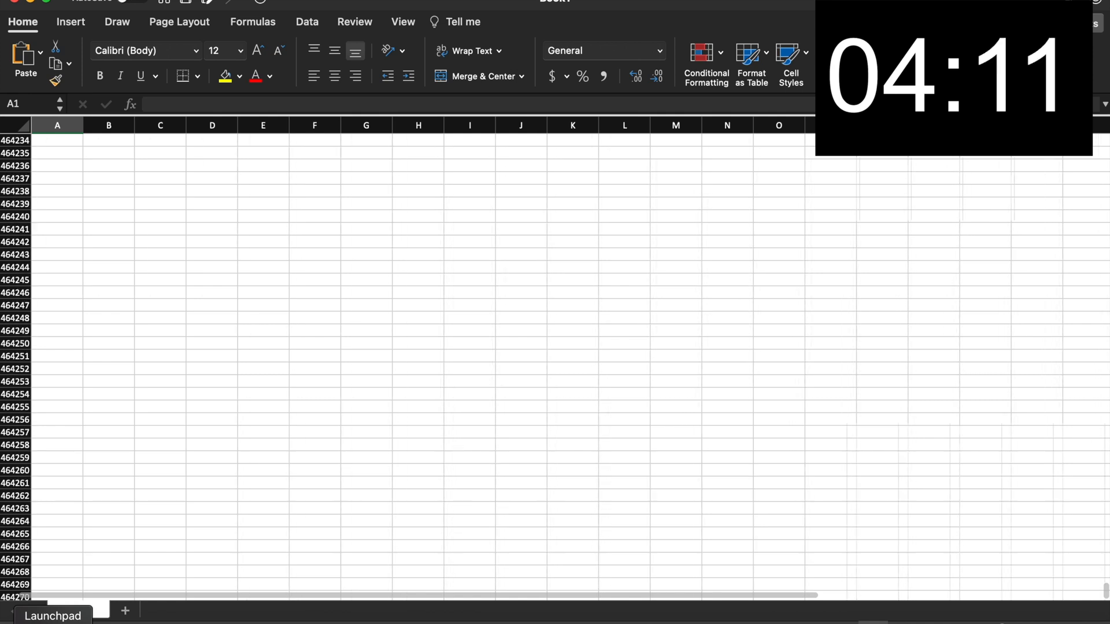
{"action": "scroll", "scroll_direction": "down", "scroll_amount": 3}
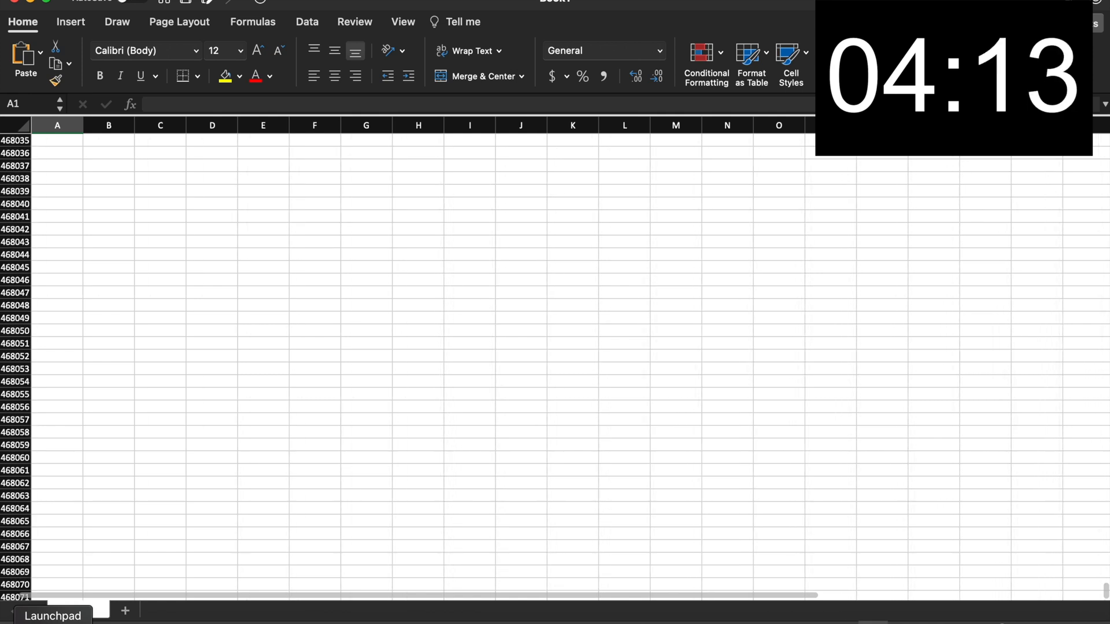
{"action": "scroll", "scroll_direction": "down", "scroll_amount": 3}
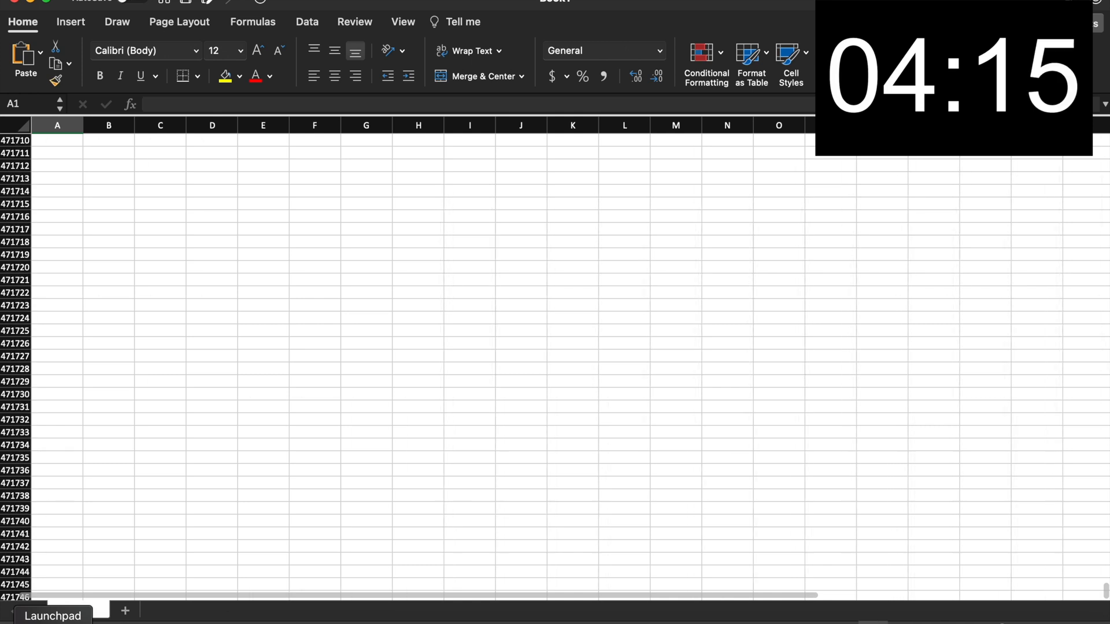
{"action": "scroll", "scroll_direction": "down", "scroll_amount": 3}
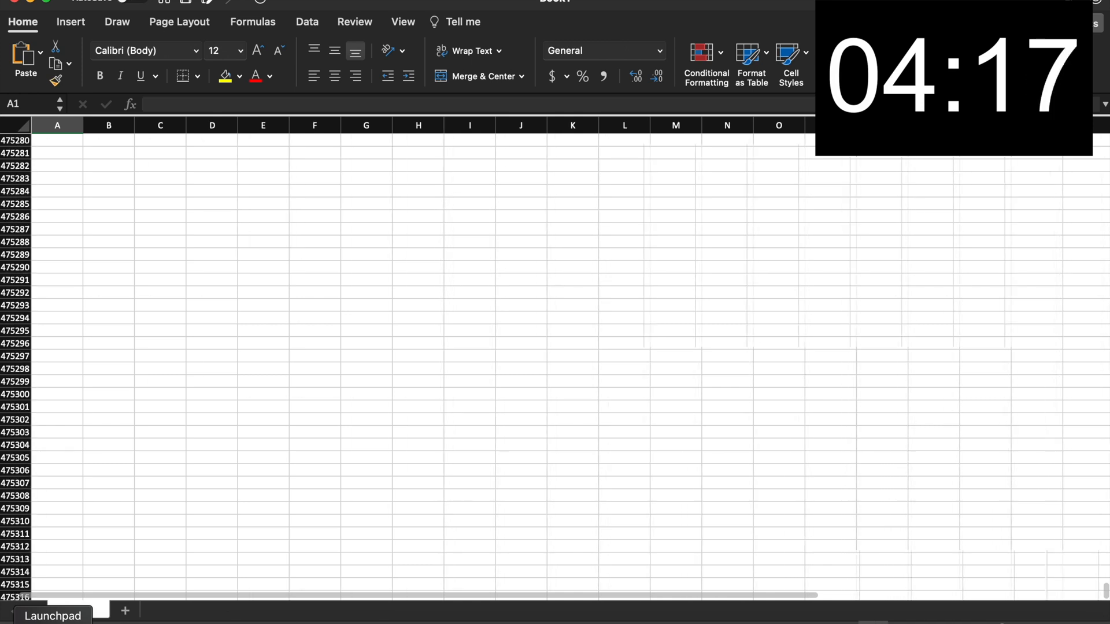
{"action": "scroll", "scroll_direction": "down", "scroll_amount": 3}
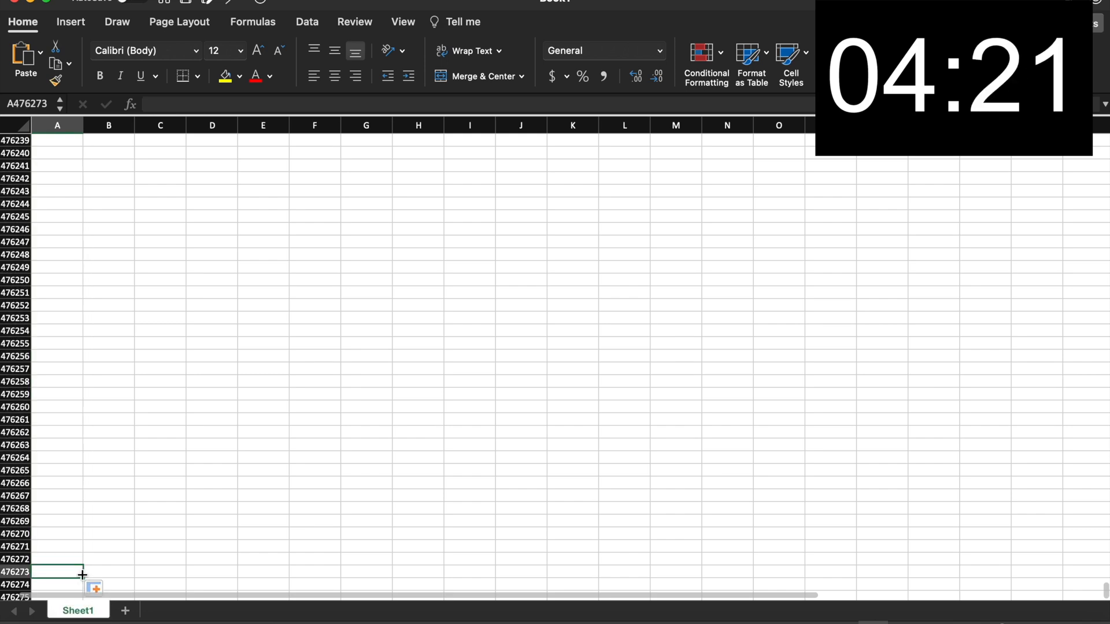
Step: Scroll the blank sheet down to around row 482,691 and select cell A482691
{"action": "scroll", "scroll_direction": "down", "scroll_amount": 3}
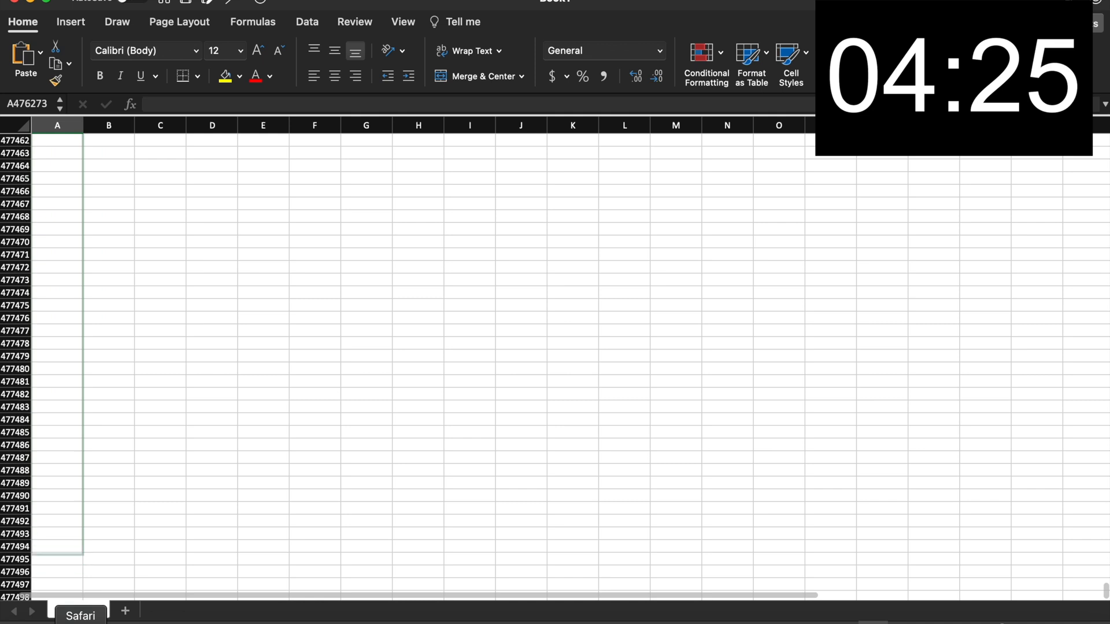
{"action": "scroll", "scroll_direction": "down", "scroll_amount": 3}
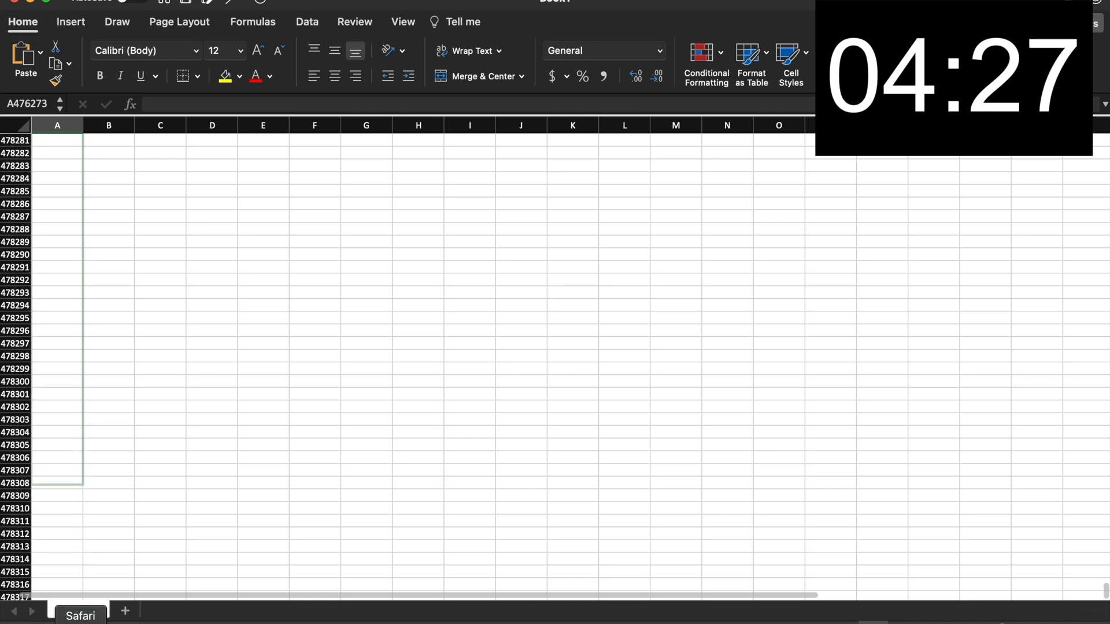
{"action": "scroll", "scroll_direction": "down", "scroll_amount": 3}
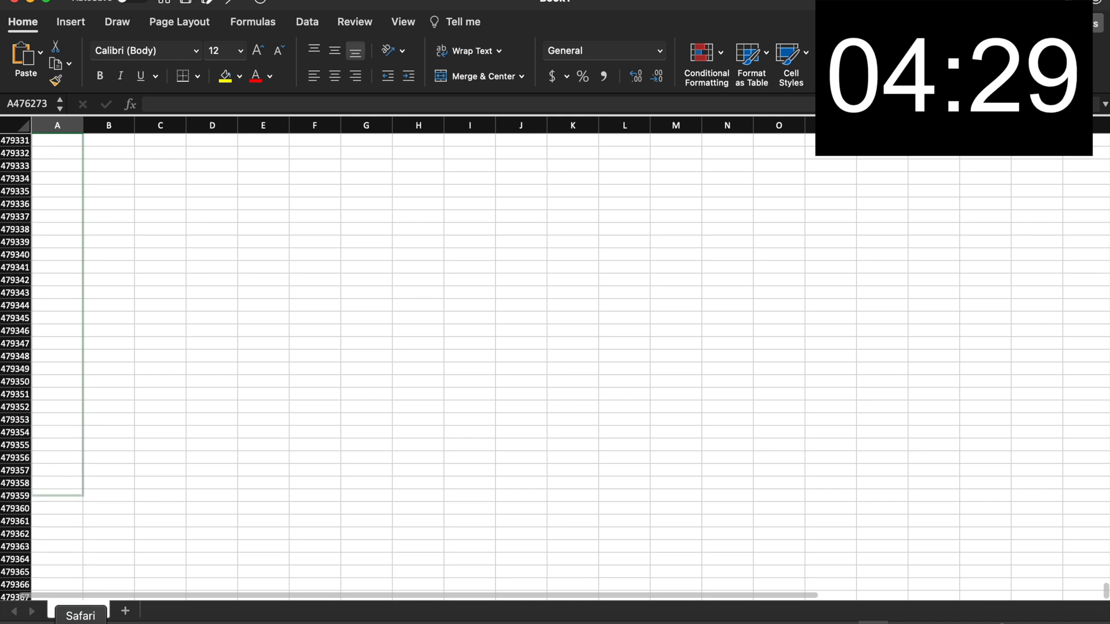
{"action": "scroll", "scroll_direction": "down", "scroll_amount": 3}
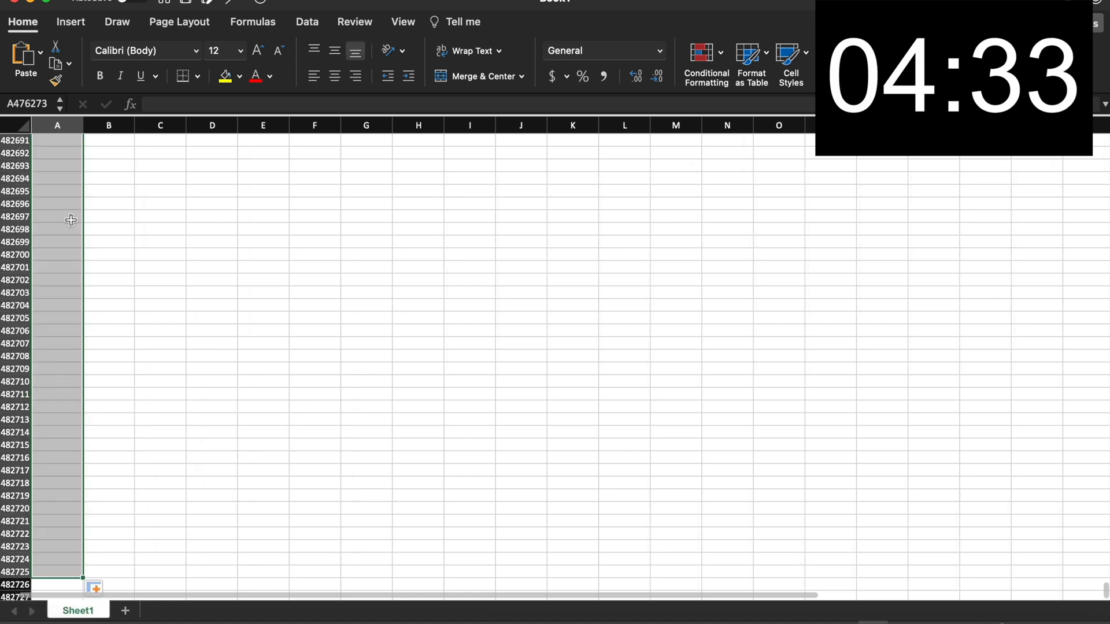
{"action": "left_click", "coordinate": [56, 140]}
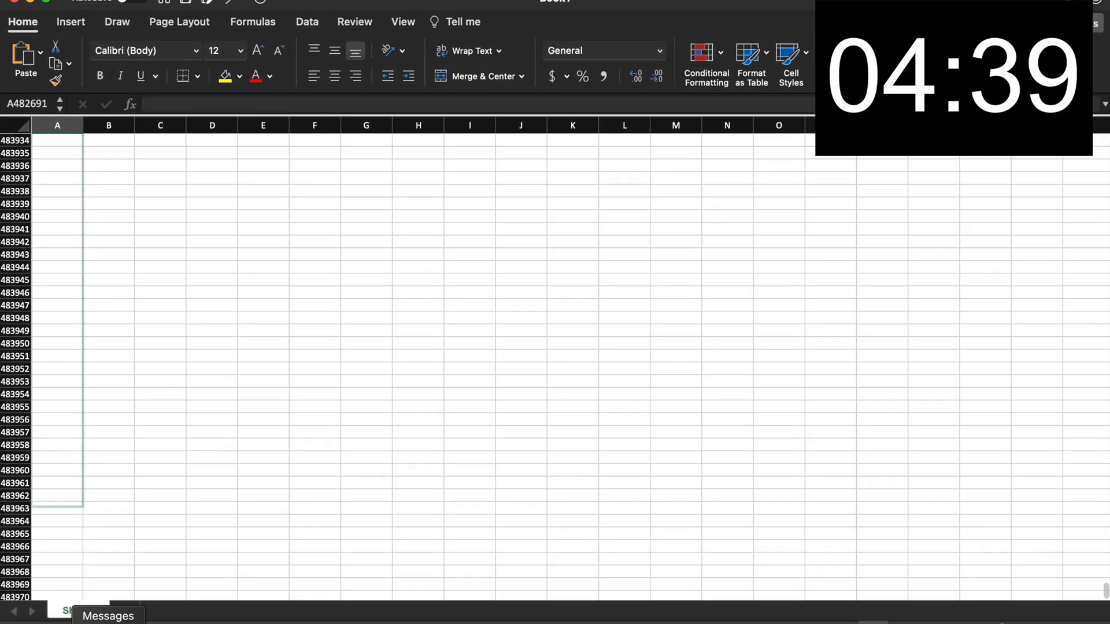
Step: Keep wheel-scrolling down the empty sheet until the visible rows pass 854,000, reaching about row 855,800
{"action": "scroll", "scroll_direction": "down", "scroll_amount": 3}
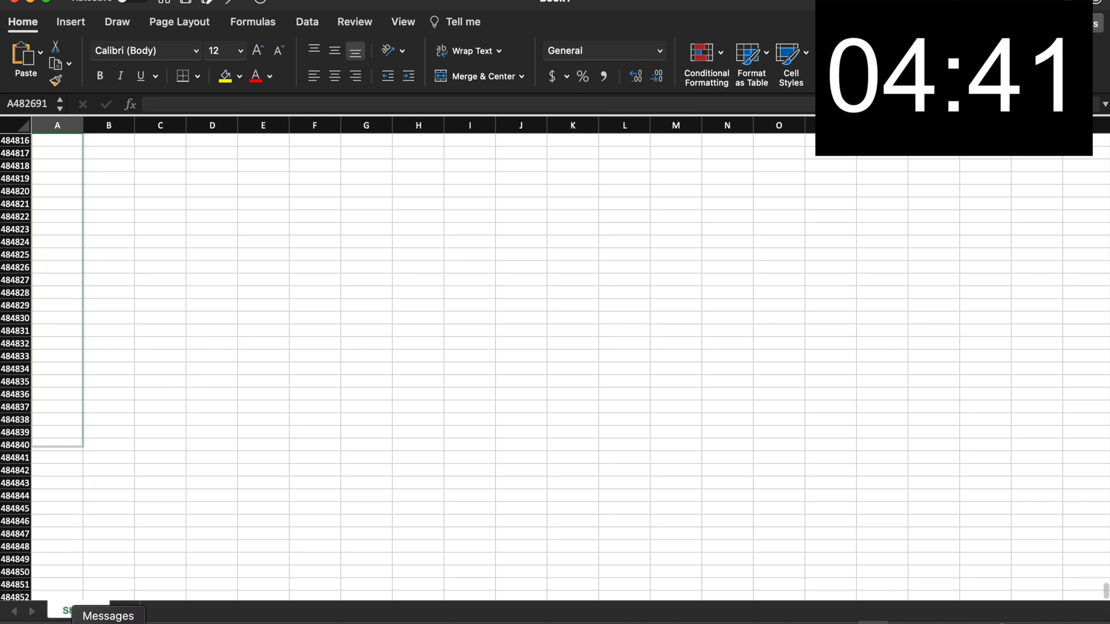
{"action": "scroll", "scroll_direction": "down", "scroll_amount": 3}
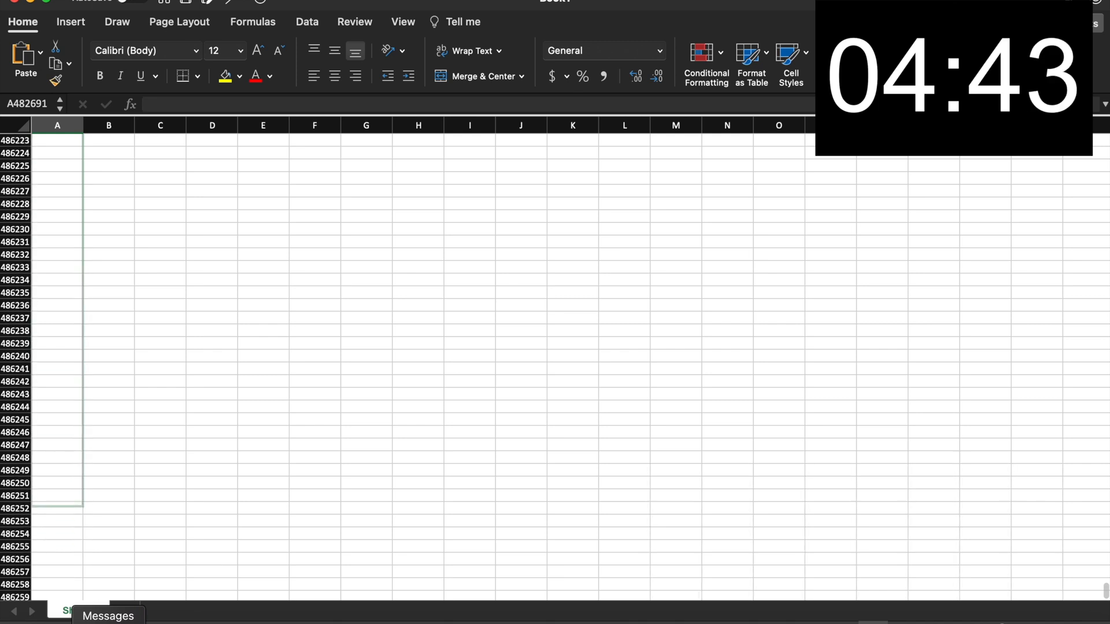
{"action": "scroll", "scroll_direction": "down", "scroll_amount": 3}
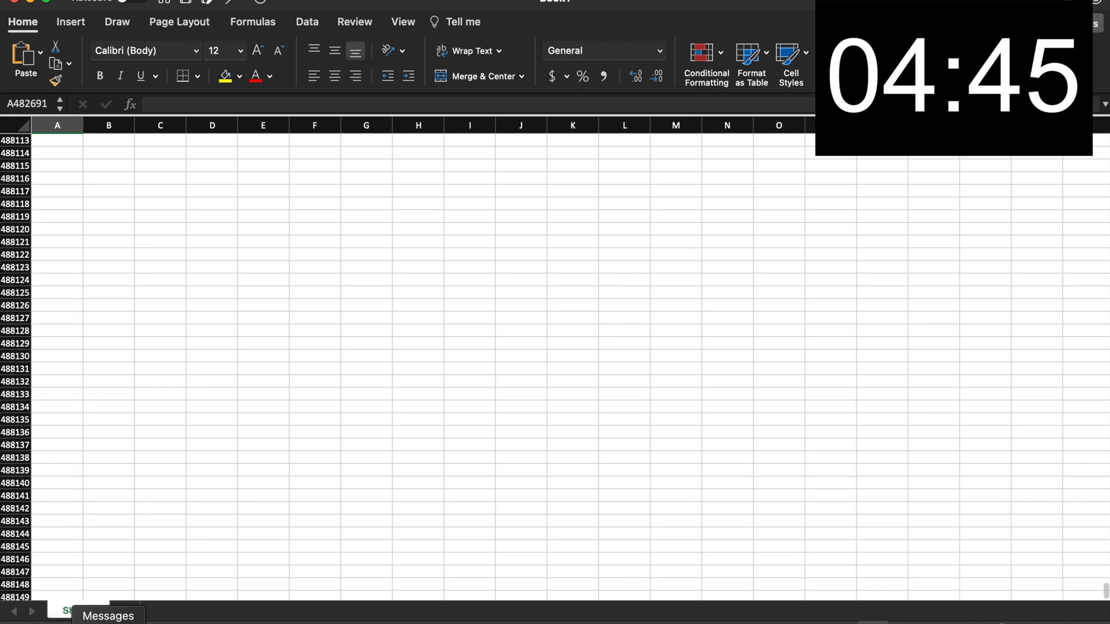
{"action": "scroll", "scroll_direction": "down", "scroll_amount": 3}
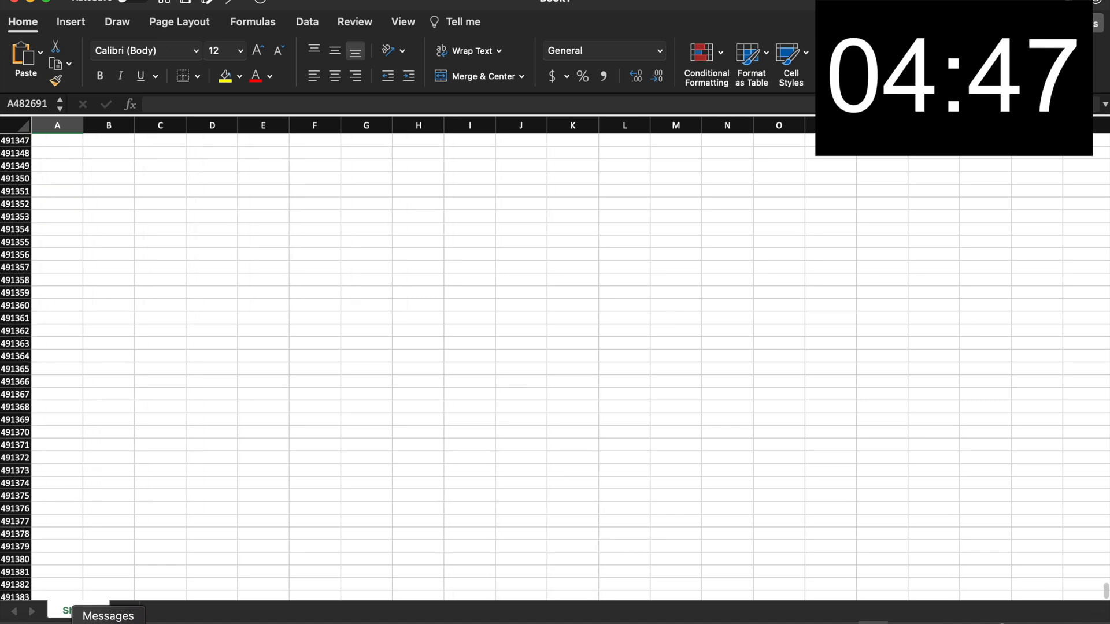
{"action": "scroll", "scroll_direction": "down", "scroll_amount": 3}
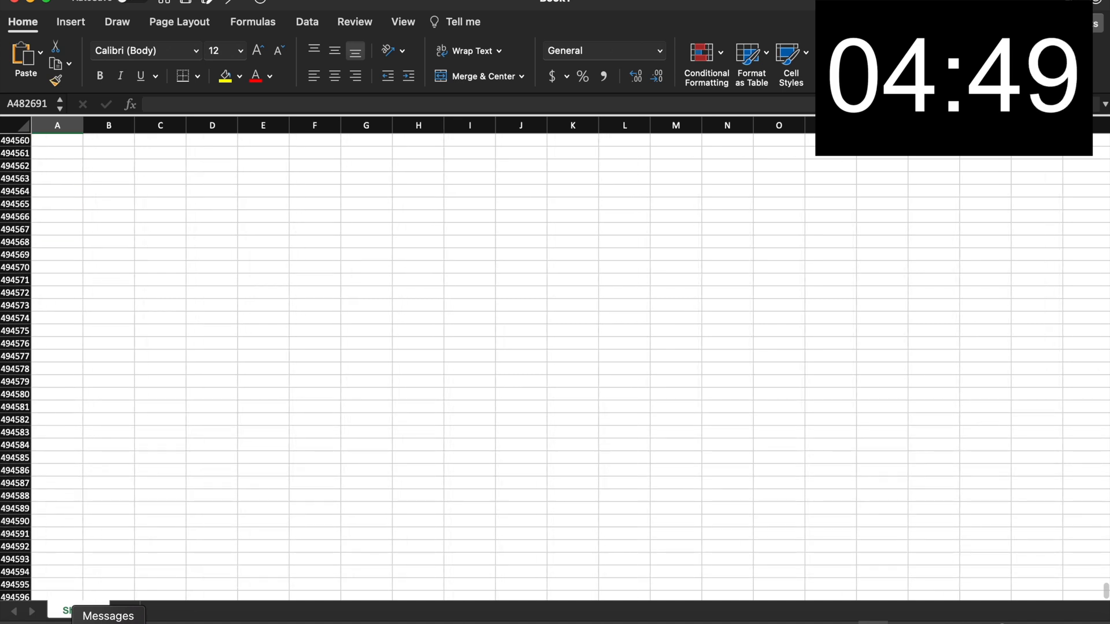
{"action": "scroll", "scroll_direction": "down", "scroll_amount": 3}
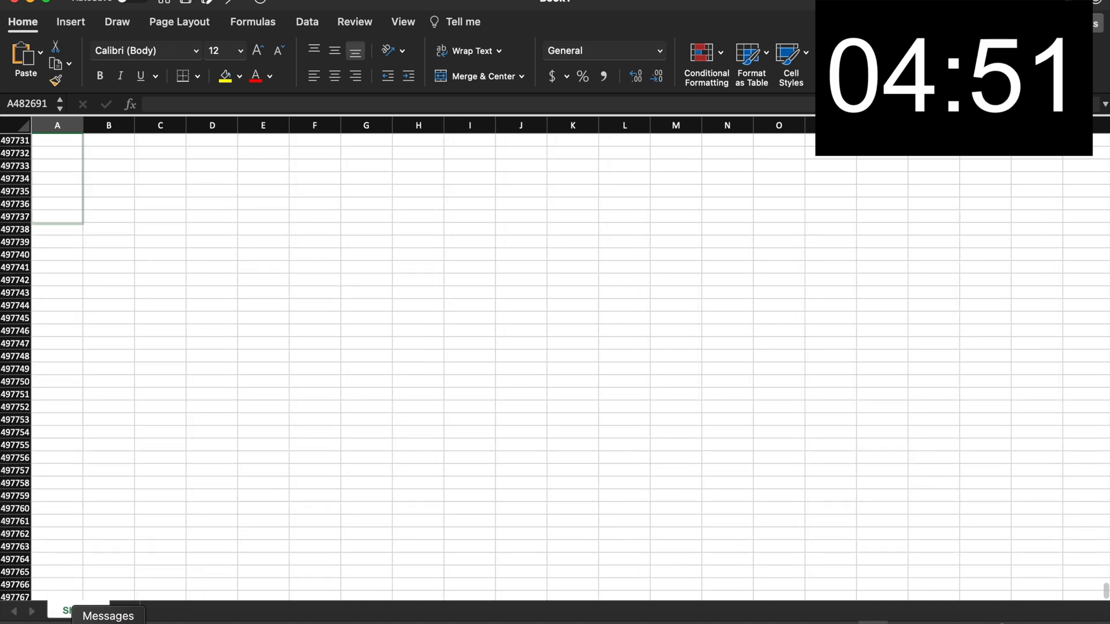
{"action": "scroll", "scroll_direction": "down", "scroll_amount": 3}
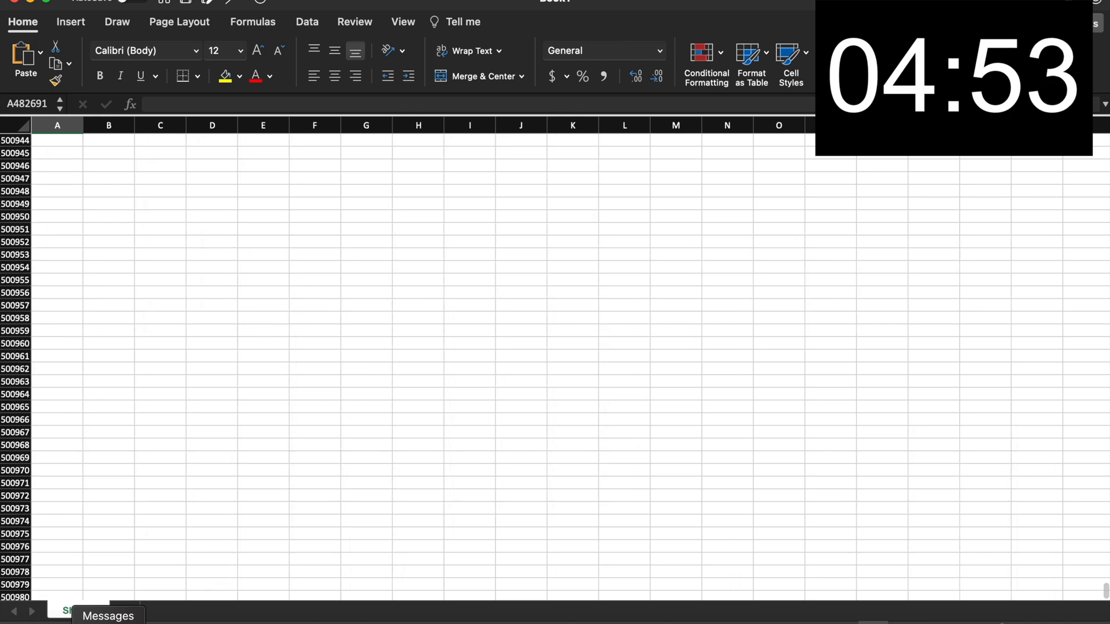
{"action": "scroll", "scroll_direction": "down", "scroll_amount": 3}
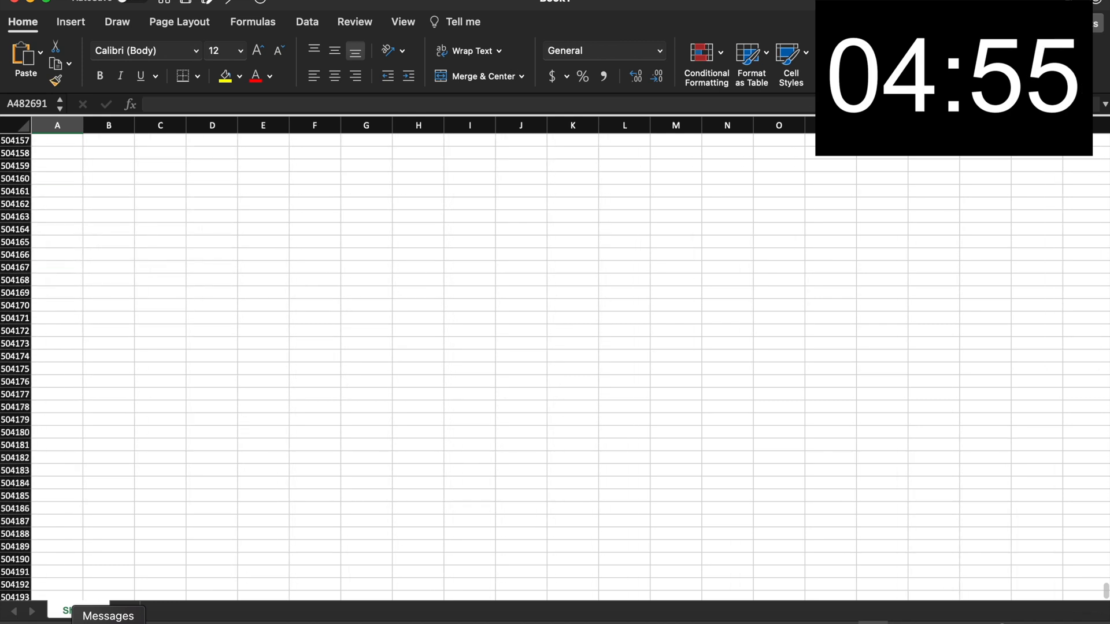
{"action": "scroll", "scroll_direction": "down", "scroll_amount": 3}
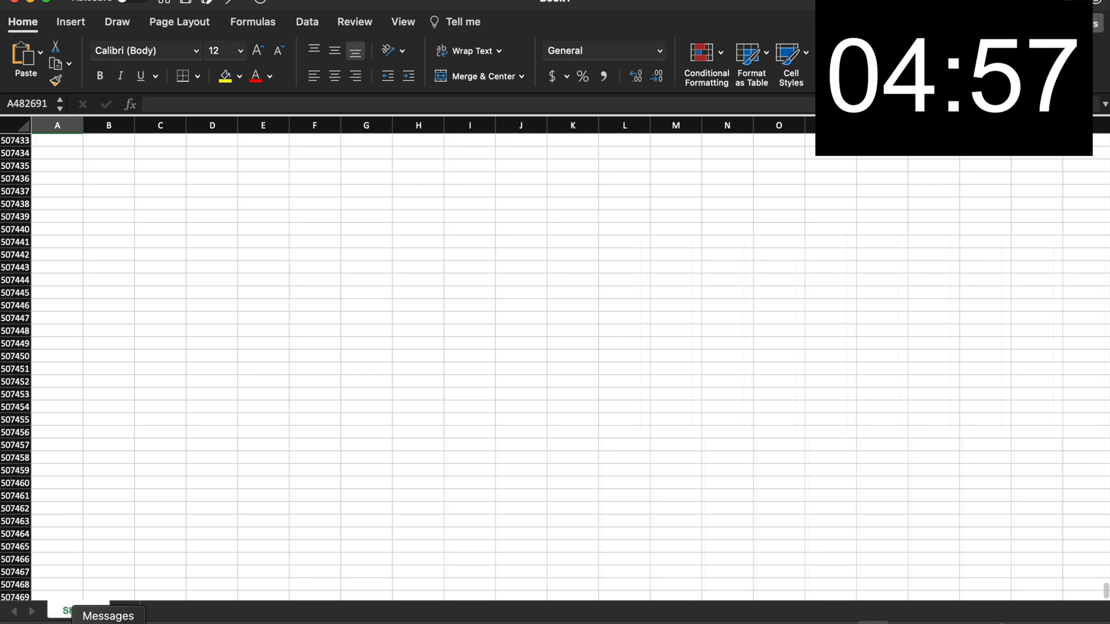
{"action": "scroll", "scroll_direction": "down", "scroll_amount": 3}
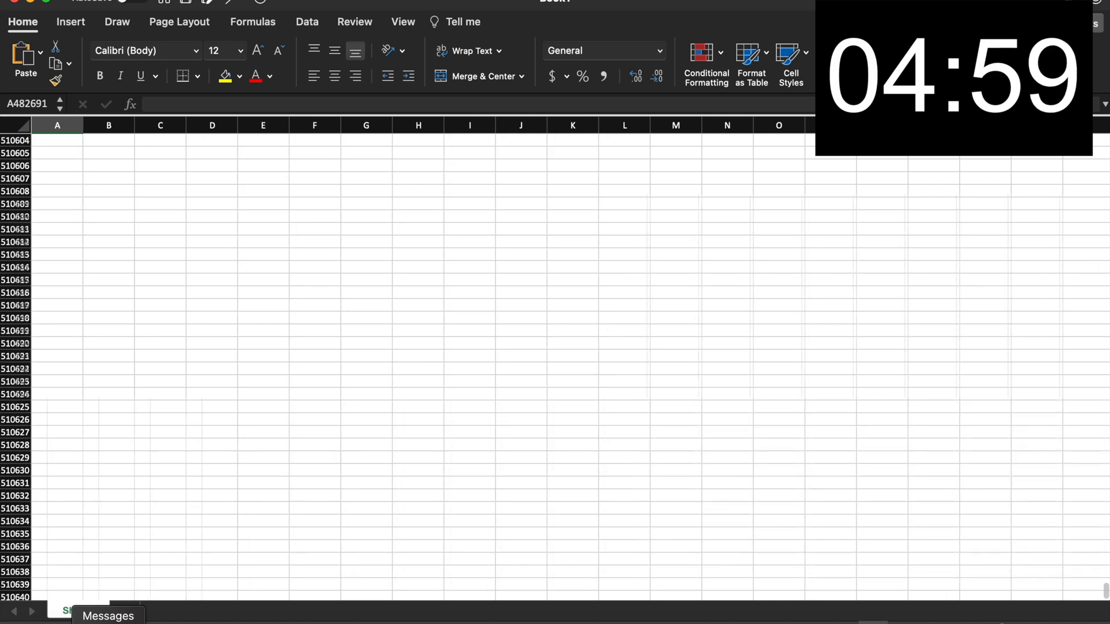
{"action": "scroll", "scroll_direction": "down", "scroll_amount": 3}
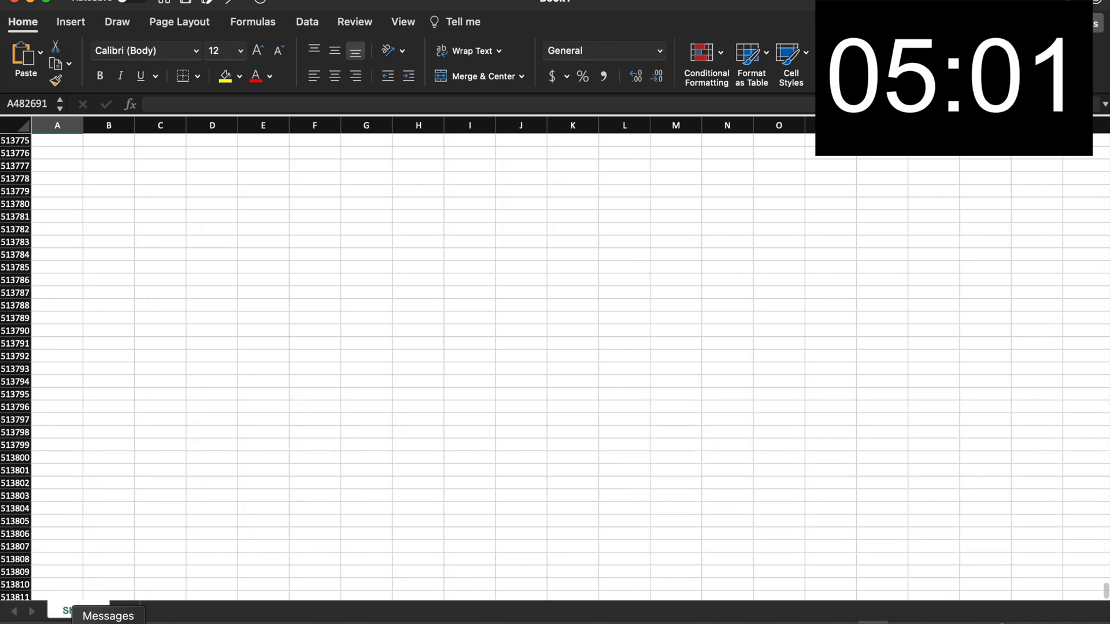
{"action": "scroll", "scroll_direction": "down", "scroll_amount": 3}
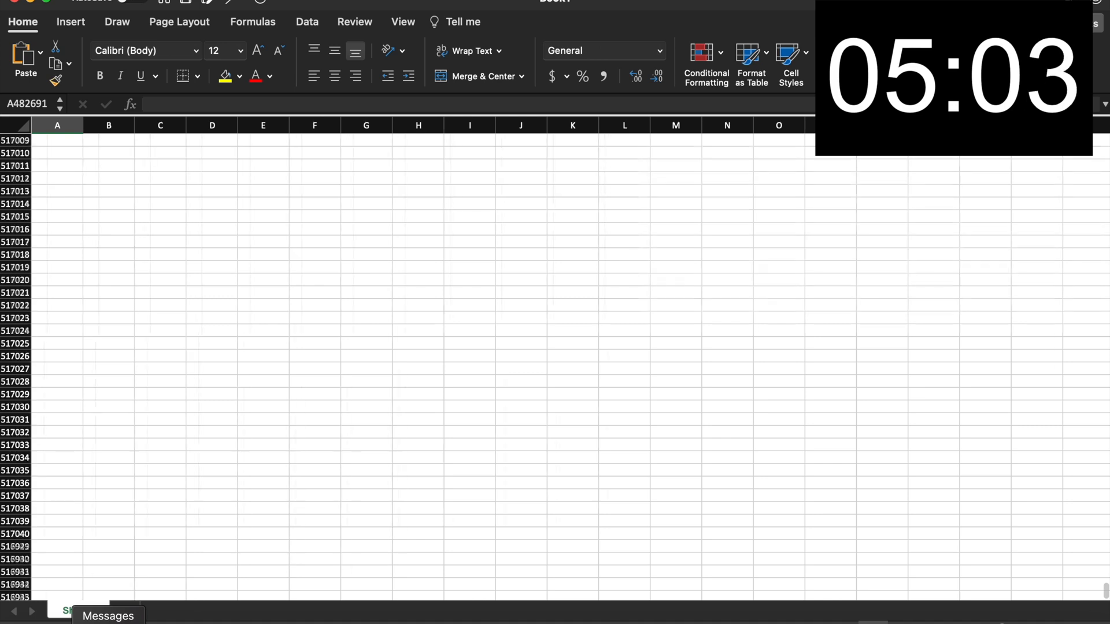
{"action": "scroll", "scroll_direction": "down", "scroll_amount": 3}
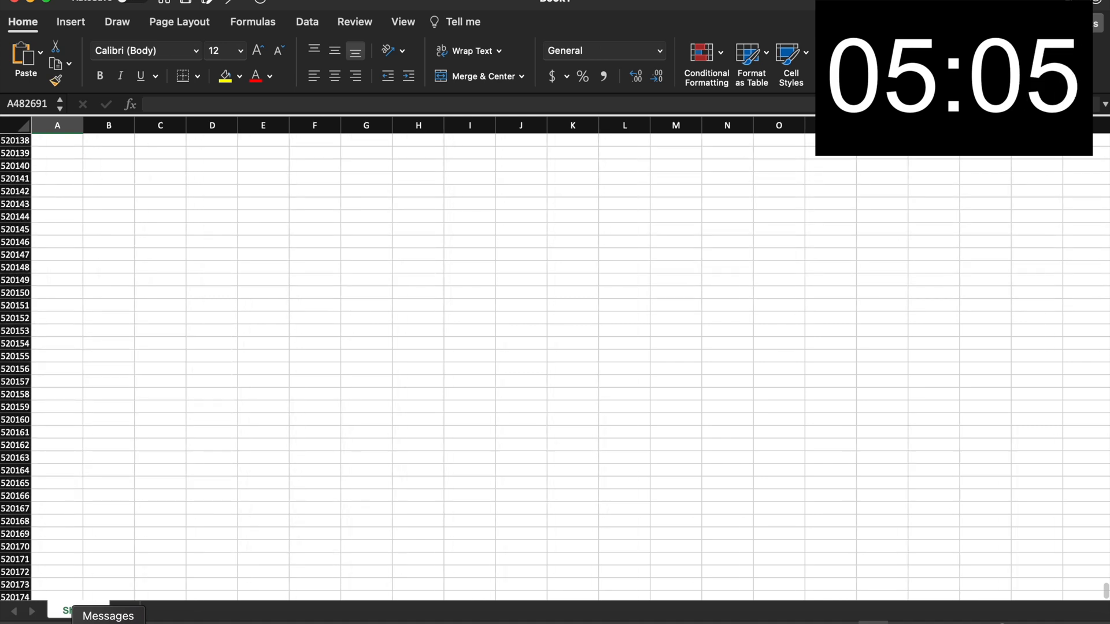
{"action": "scroll", "scroll_direction": "down", "scroll_amount": 3}
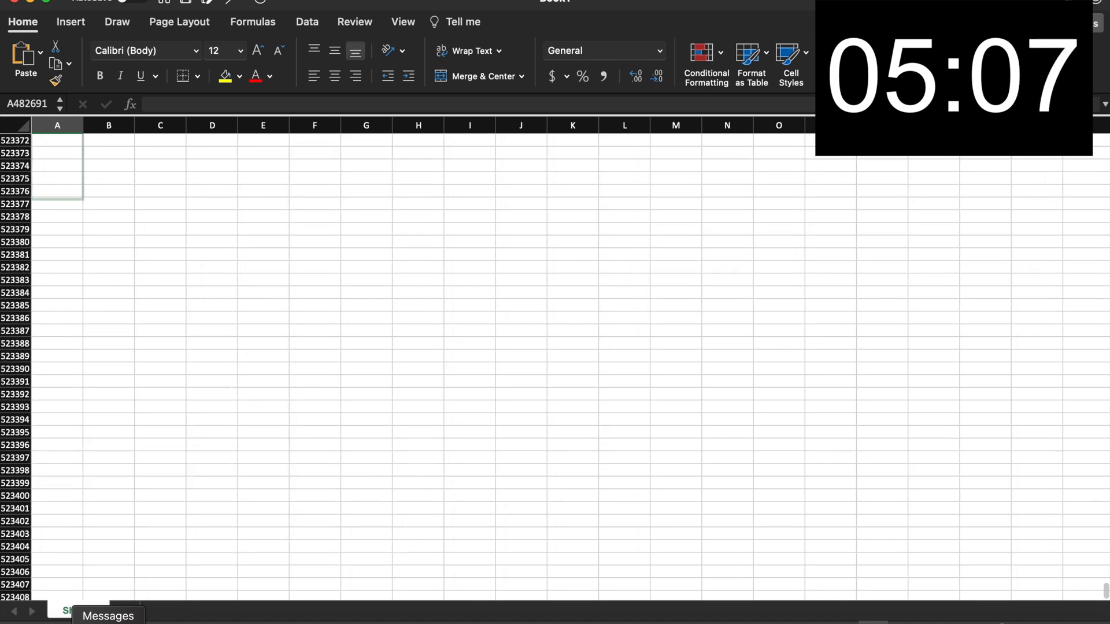
{"action": "scroll", "scroll_direction": "down", "scroll_amount": 3}
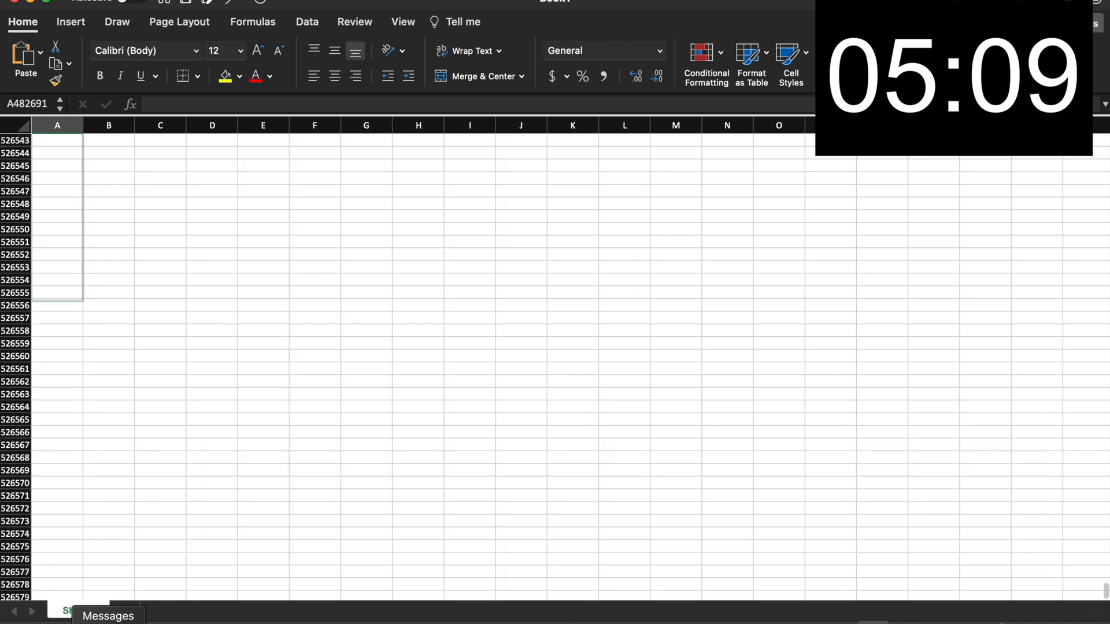
{"action": "scroll", "scroll_direction": "down", "scroll_amount": 3}
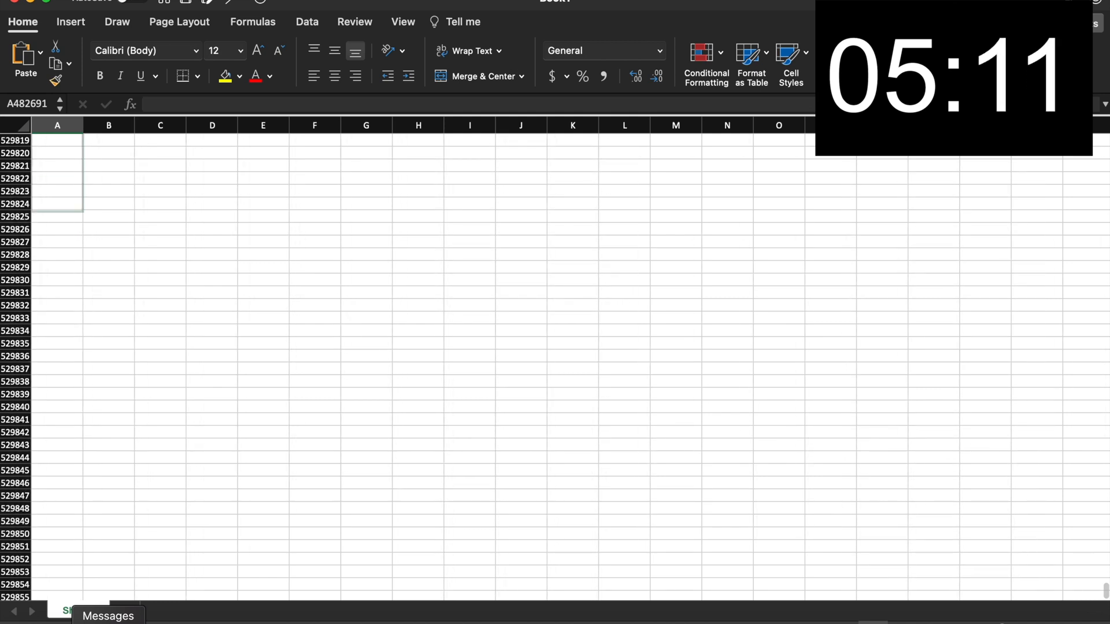
{"action": "scroll", "scroll_direction": "down", "scroll_amount": 3}
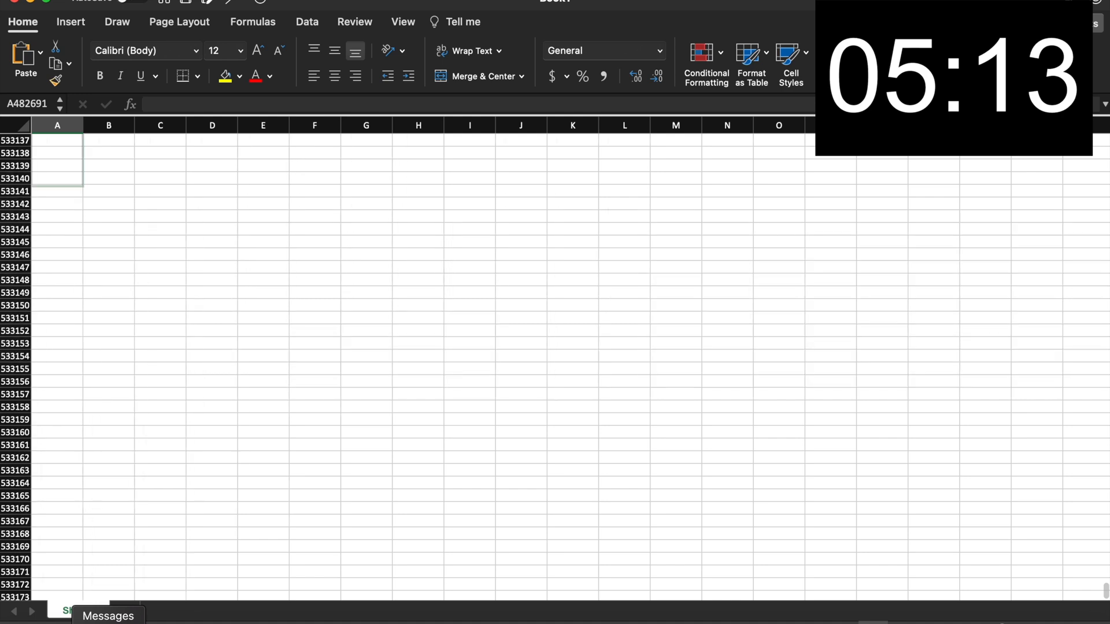
{"action": "scroll", "scroll_direction": "down", "scroll_amount": 3}
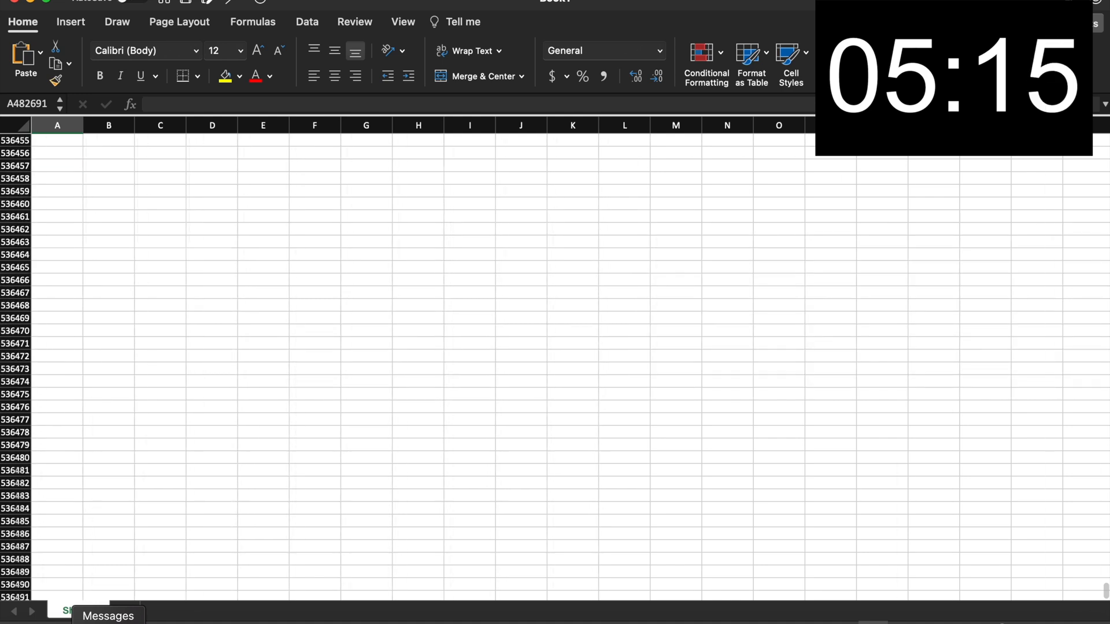
{"action": "scroll", "scroll_direction": "down", "scroll_amount": 3}
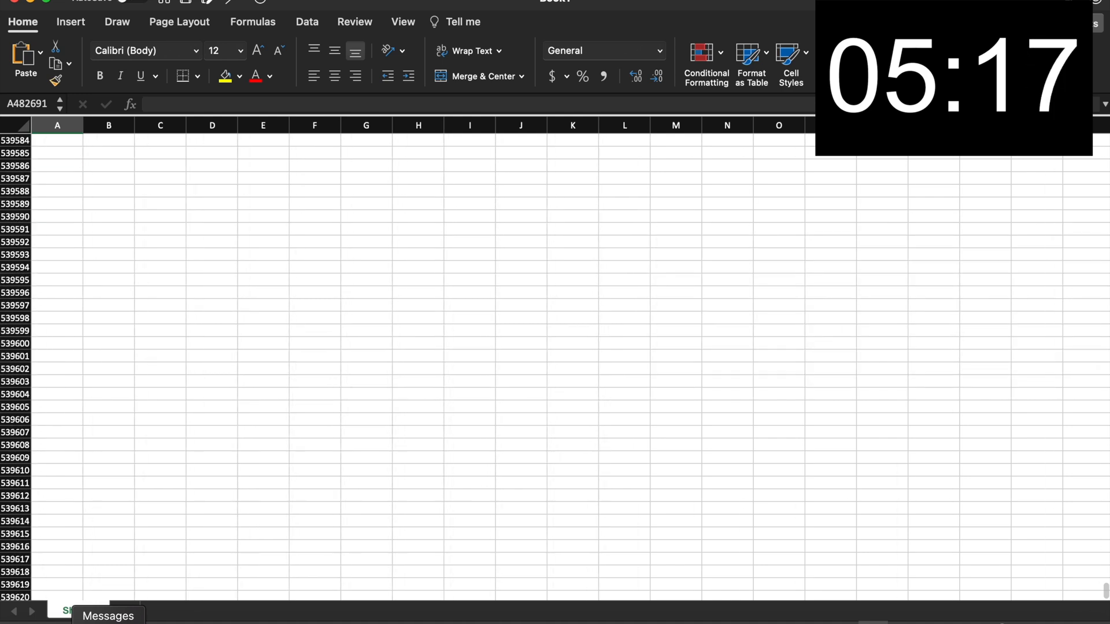
{"action": "scroll", "scroll_direction": "down", "scroll_amount": 3}
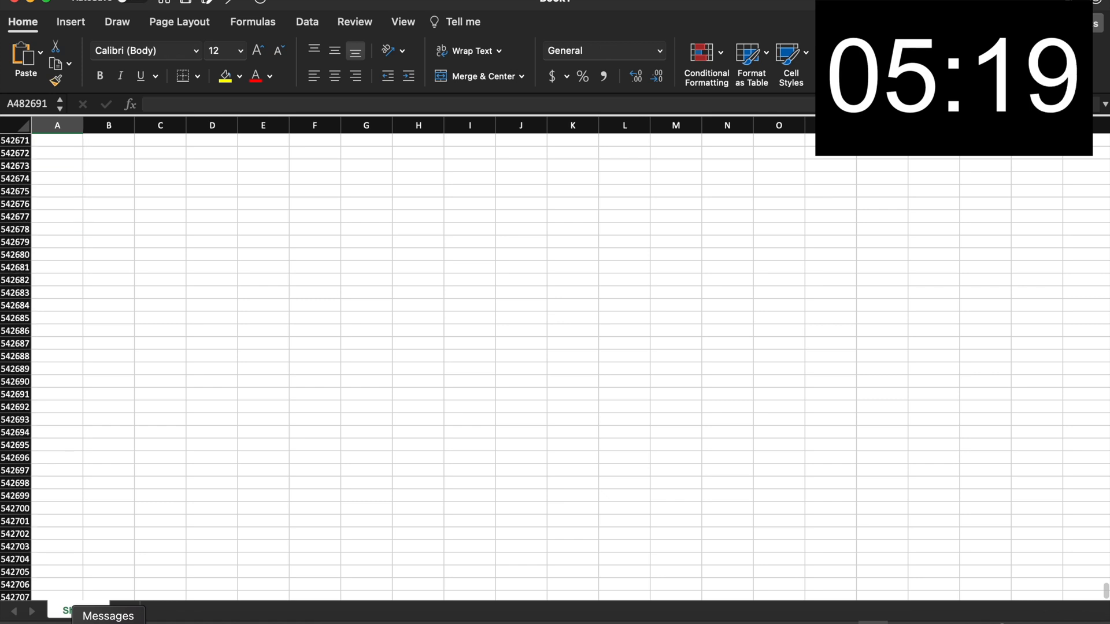
{"action": "scroll", "scroll_direction": "down", "scroll_amount": 3}
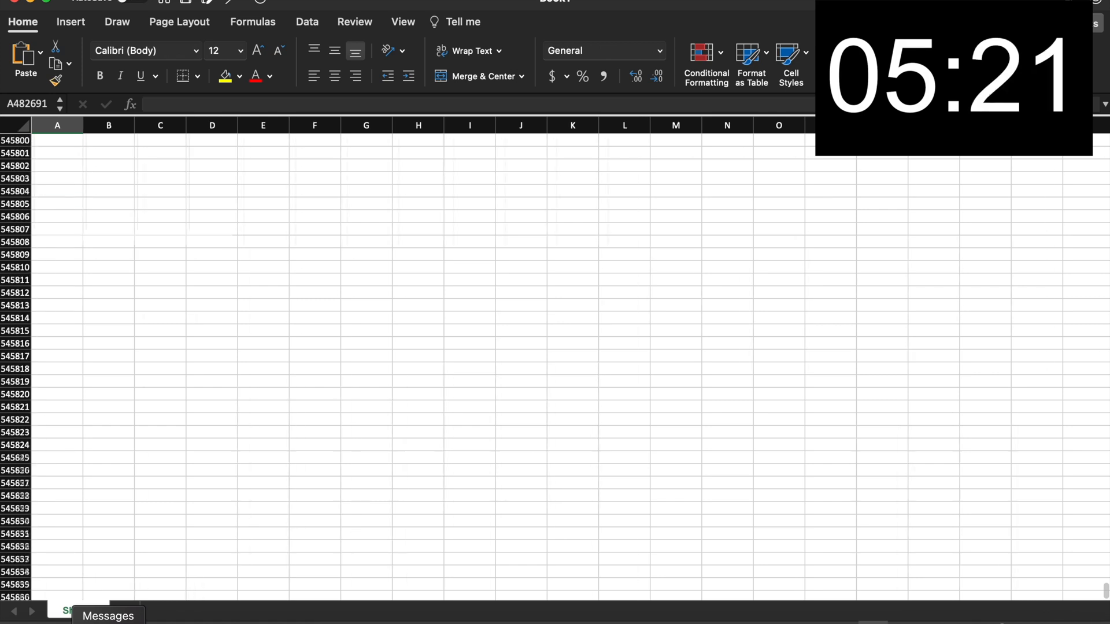
{"action": "scroll", "scroll_direction": "down", "scroll_amount": 3}
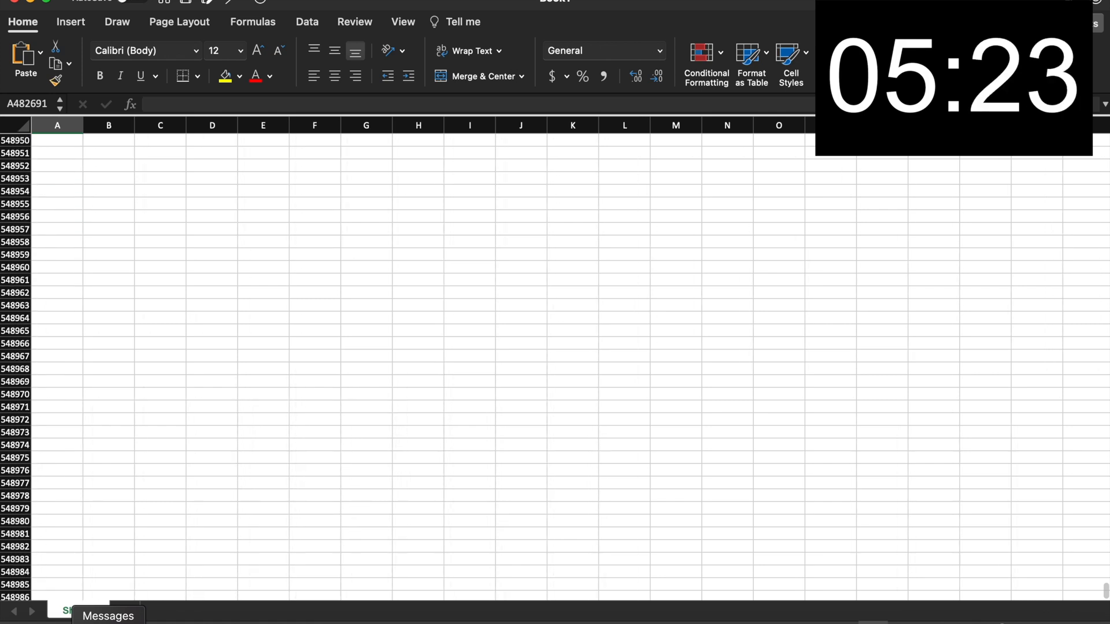
{"action": "scroll", "scroll_direction": "down", "scroll_amount": 3}
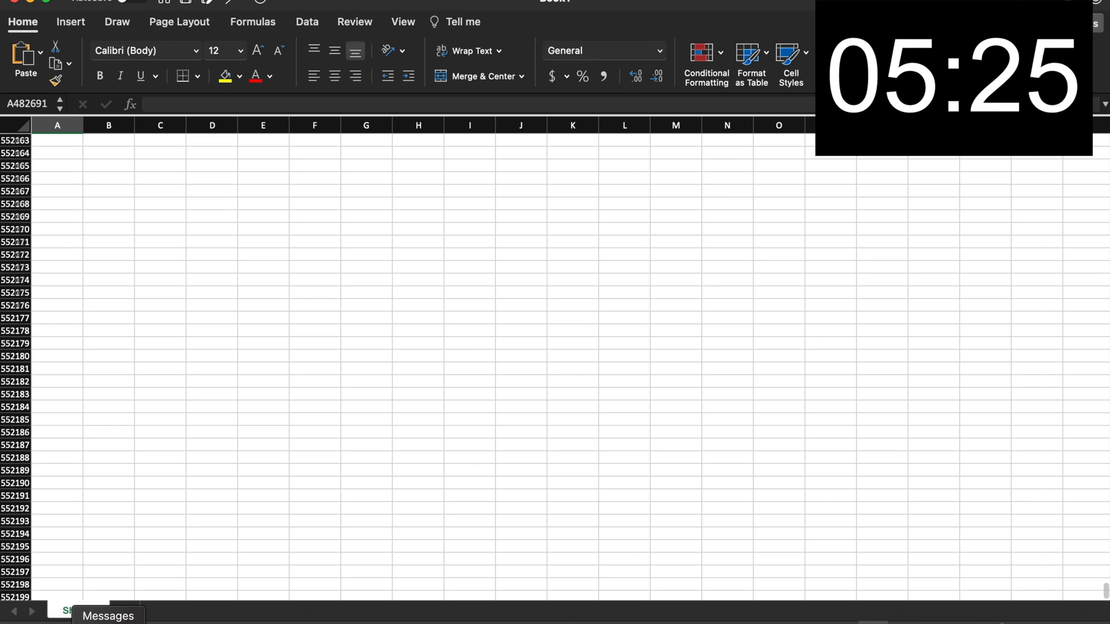
{"action": "scroll", "scroll_direction": "down", "scroll_amount": 3}
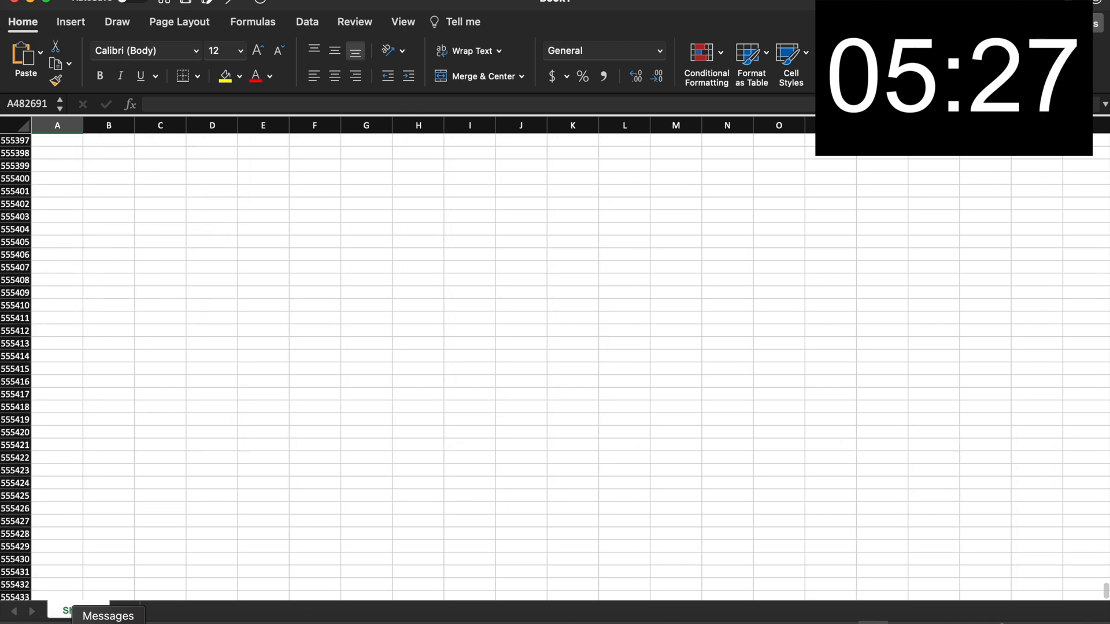
{"action": "scroll", "scroll_direction": "down", "scroll_amount": 3}
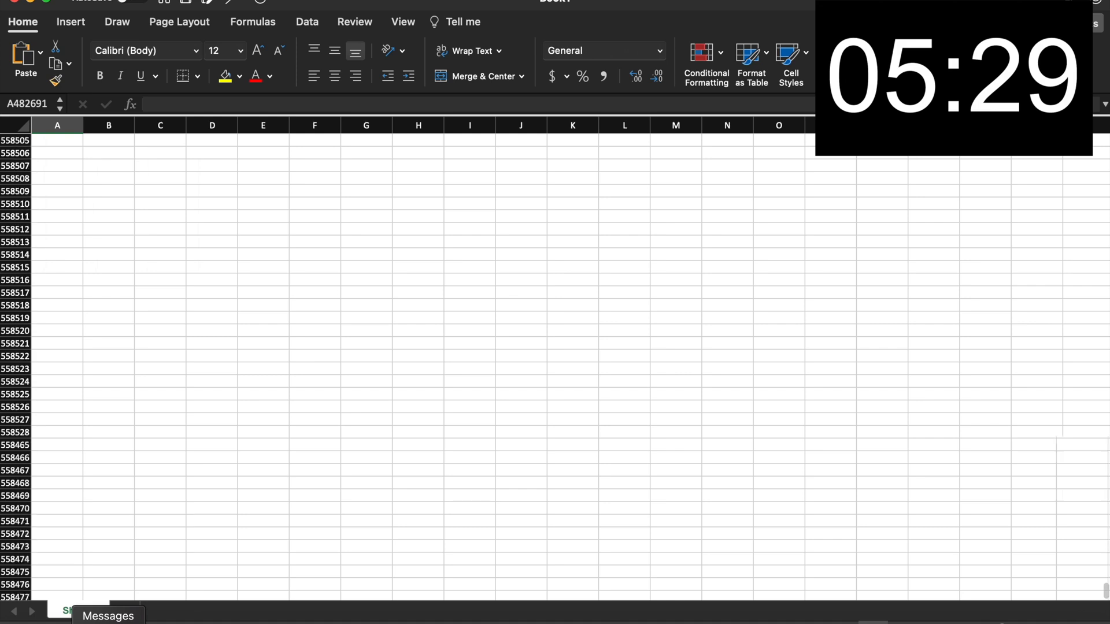
{"action": "scroll", "scroll_direction": "down", "scroll_amount": 3}
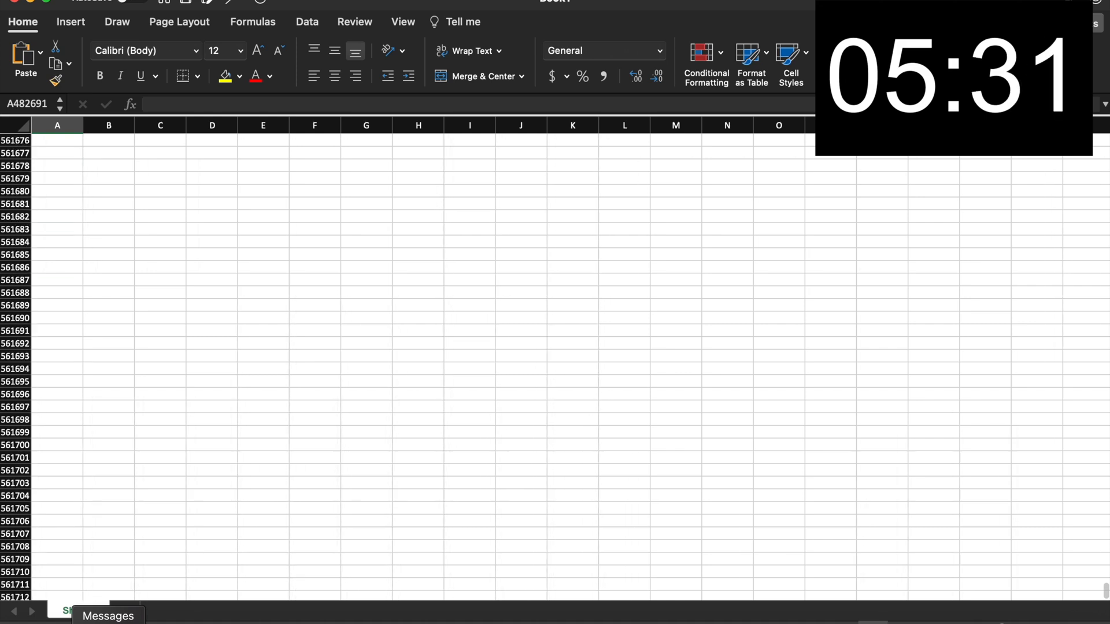
{"action": "scroll", "scroll_direction": "down", "scroll_amount": 3}
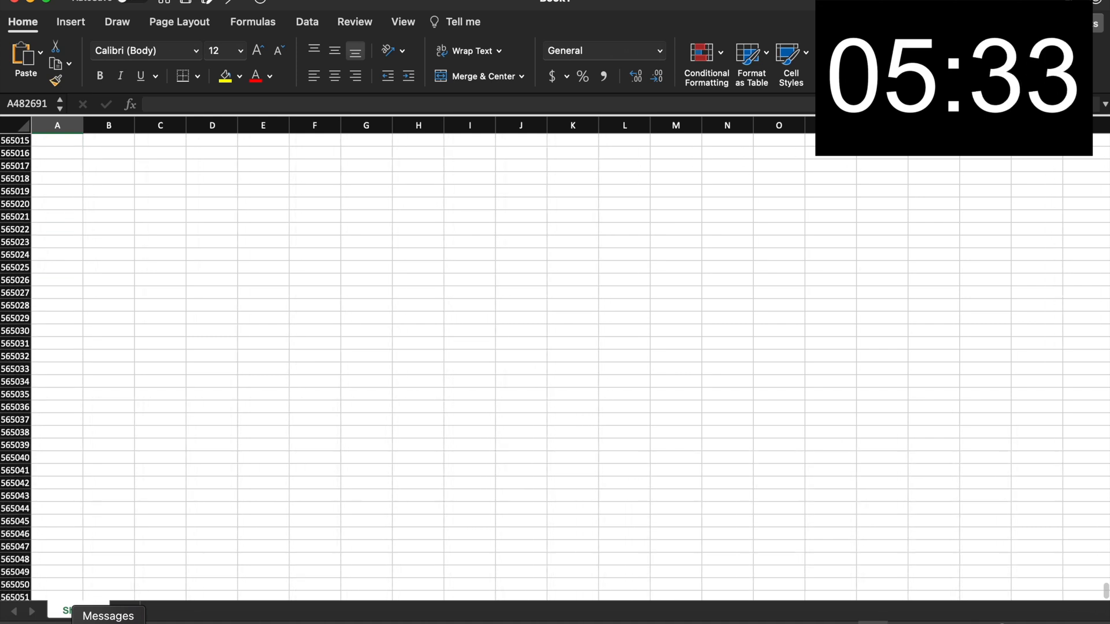
{"action": "scroll", "scroll_direction": "down", "scroll_amount": 3}
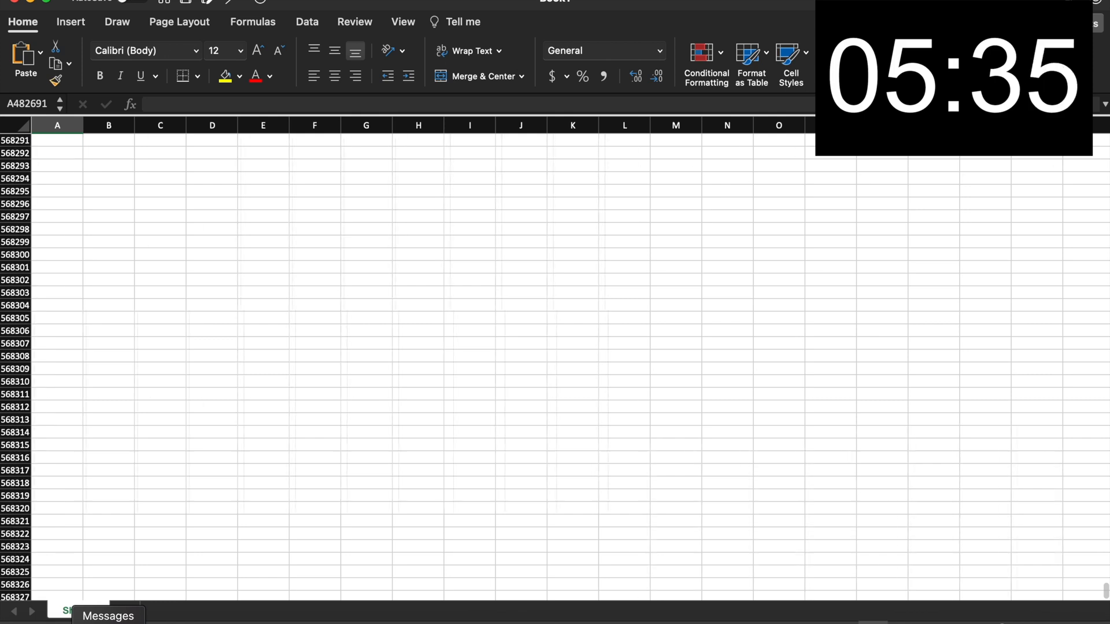
{"action": "scroll", "scroll_direction": "down", "scroll_amount": 3}
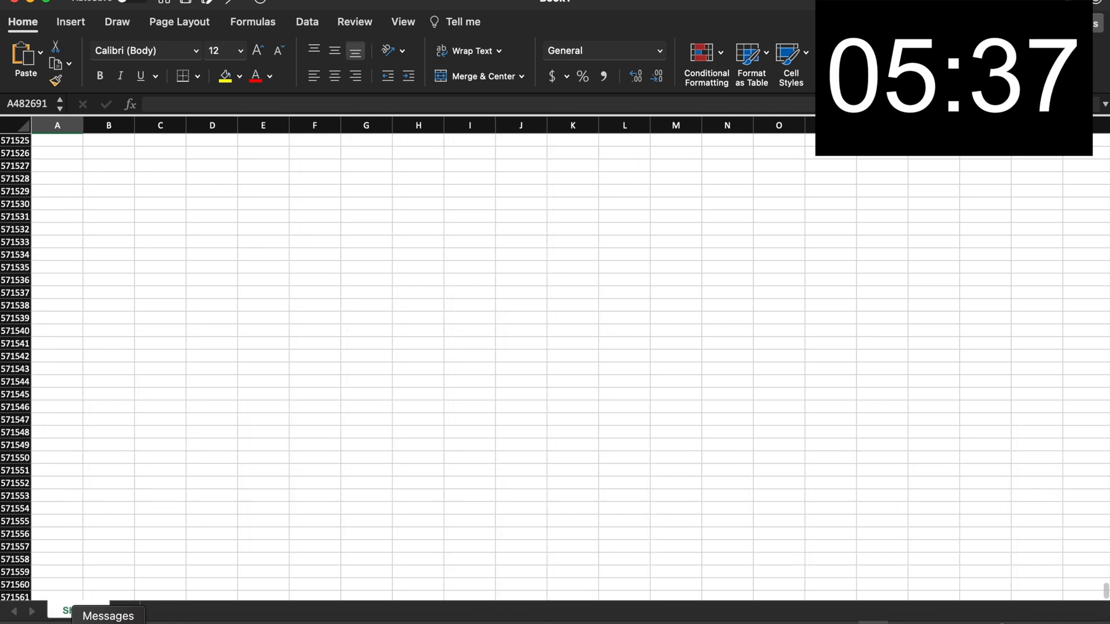
{"action": "scroll", "scroll_direction": "down", "scroll_amount": 3}
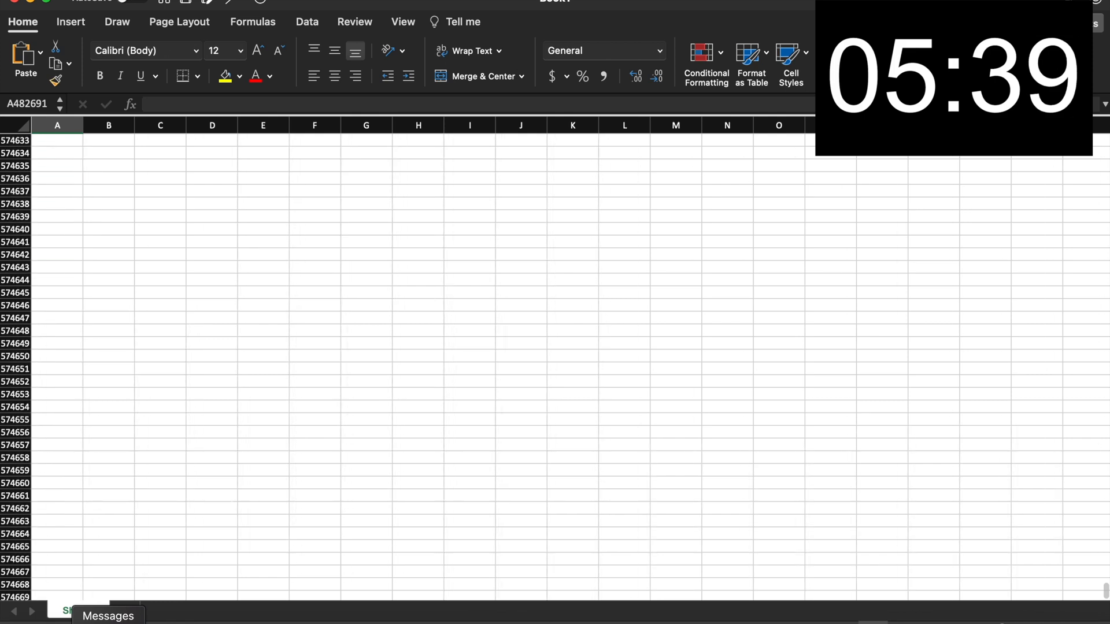
{"action": "scroll", "scroll_direction": "down", "scroll_amount": 3}
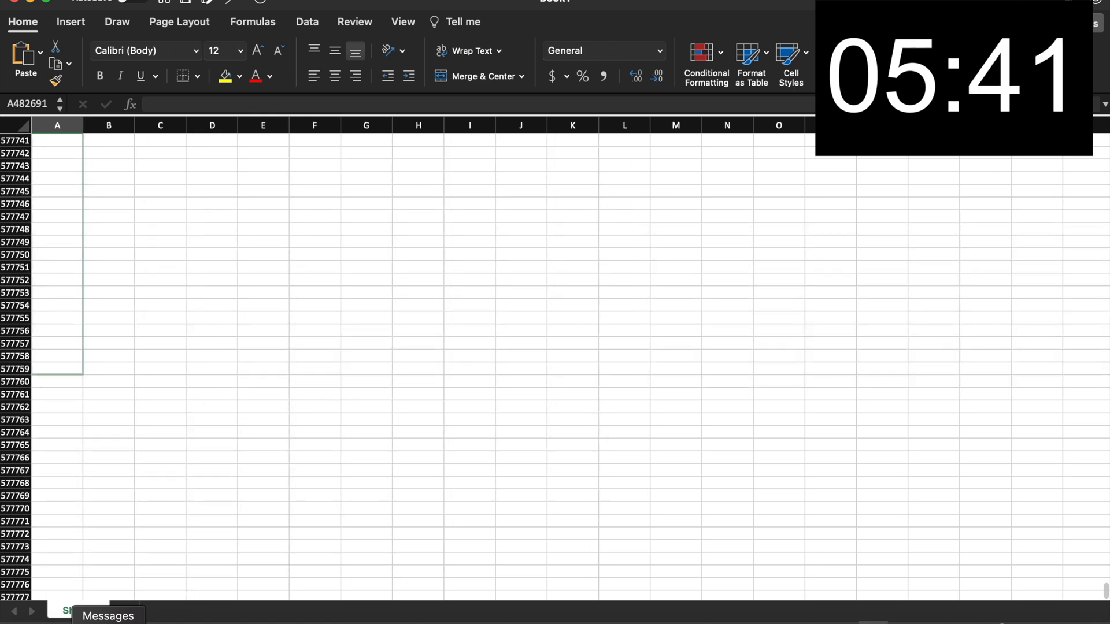
{"action": "scroll", "scroll_direction": "down", "scroll_amount": 3}
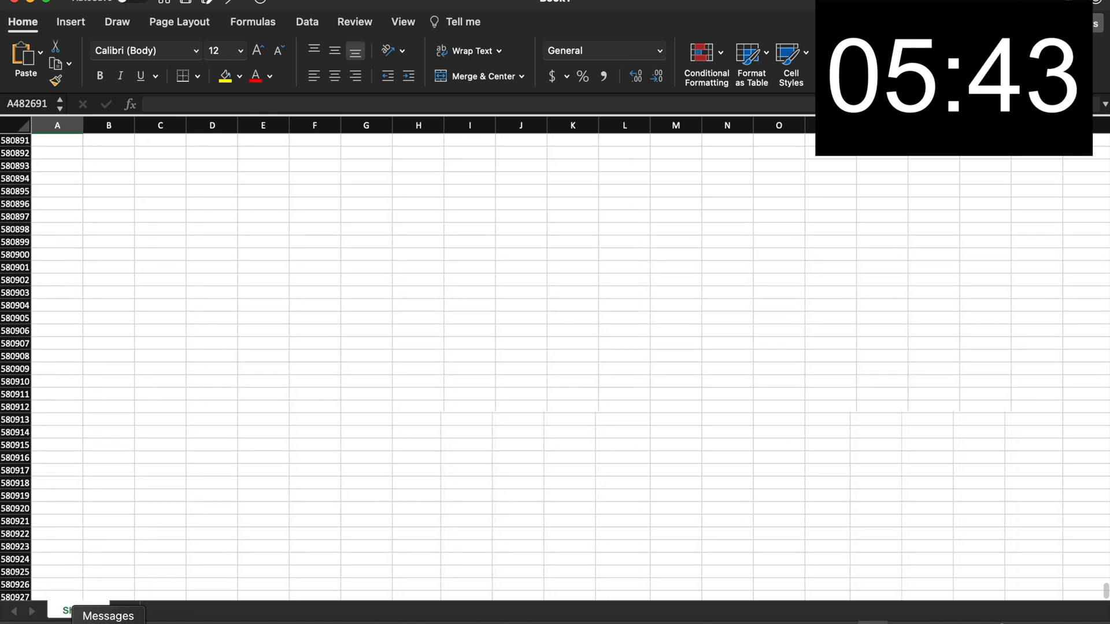
{"action": "scroll", "scroll_direction": "down", "scroll_amount": 3}
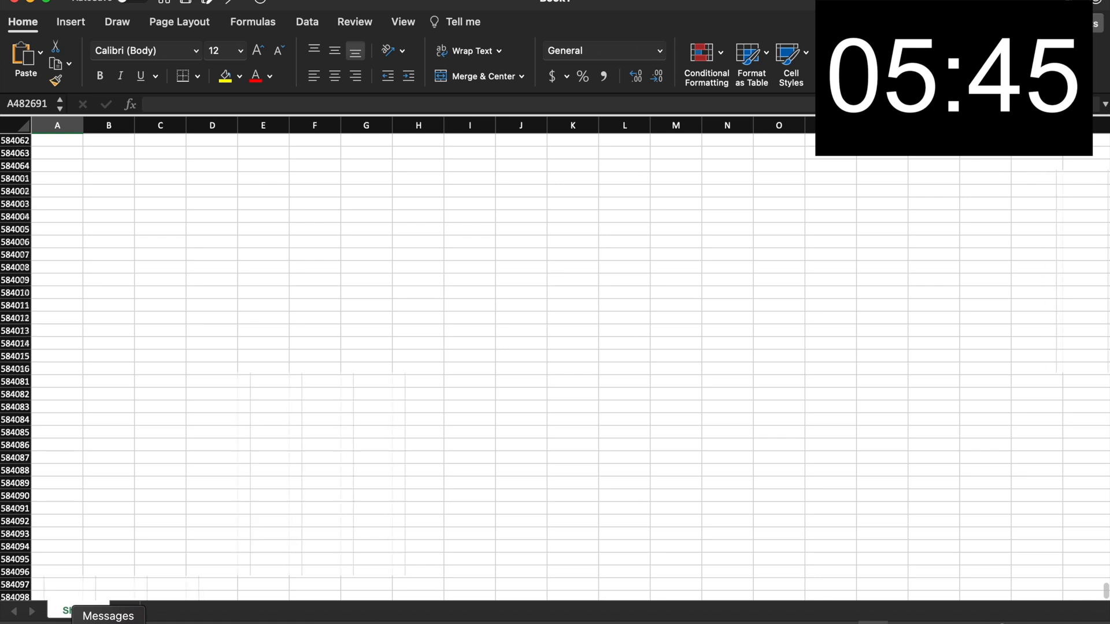
{"action": "scroll", "scroll_direction": "down", "scroll_amount": 3}
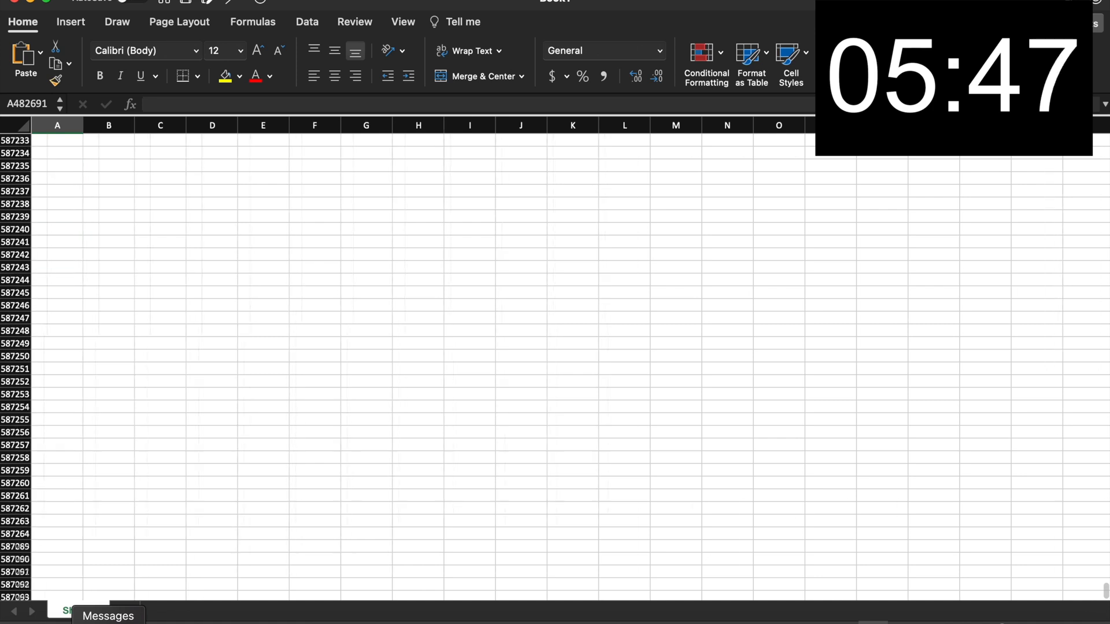
{"action": "scroll", "scroll_direction": "down", "scroll_amount": 3}
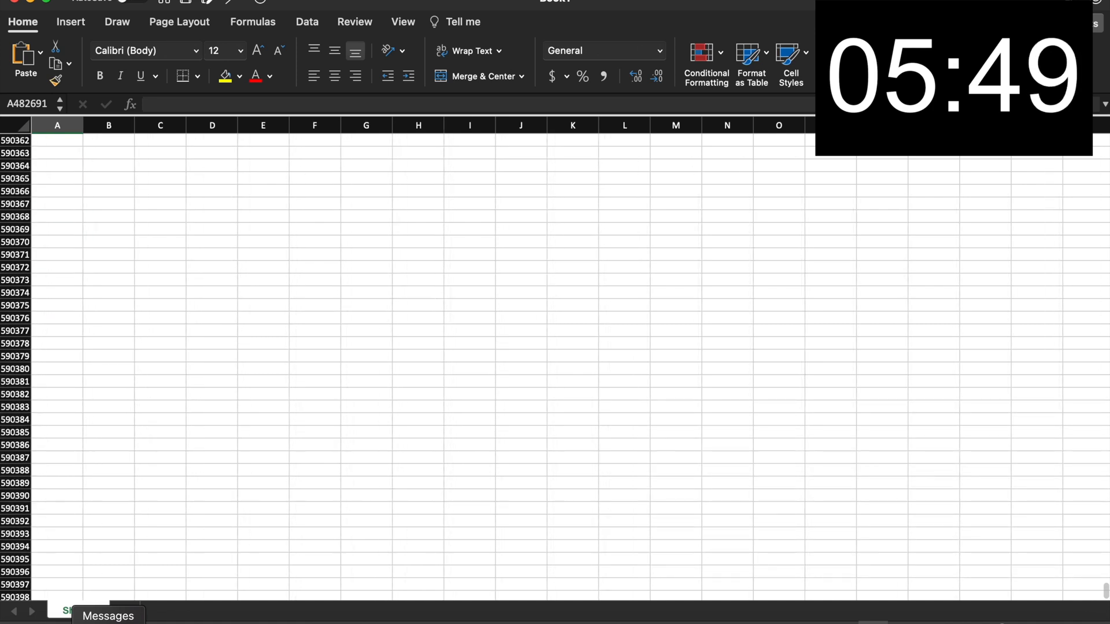
{"action": "scroll", "scroll_direction": "down", "scroll_amount": 3}
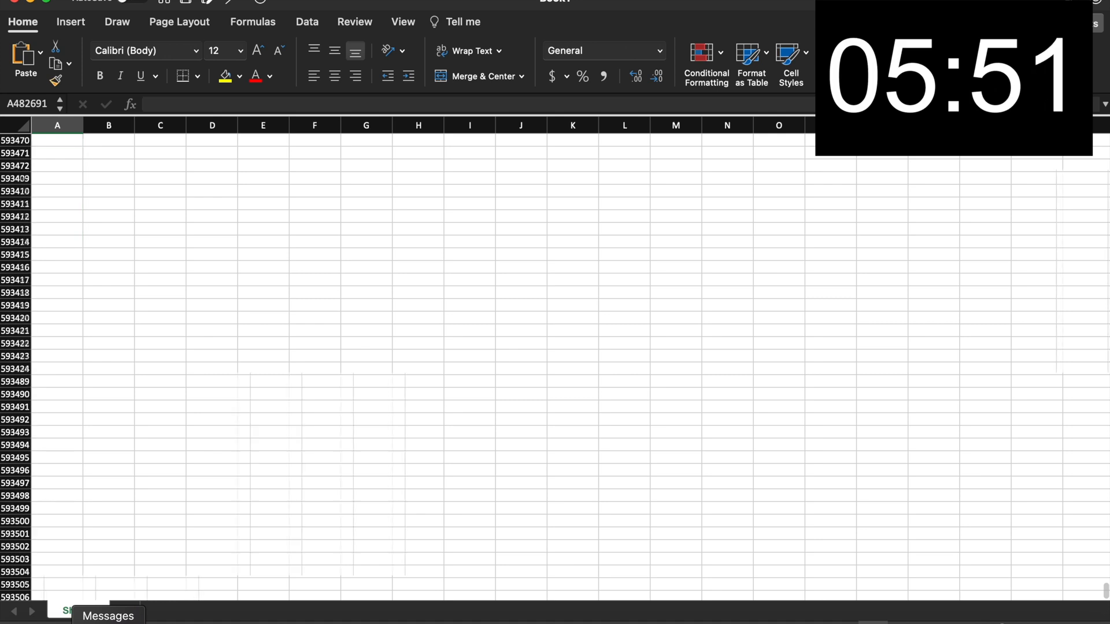
{"action": "scroll", "scroll_direction": "down", "scroll_amount": 3}
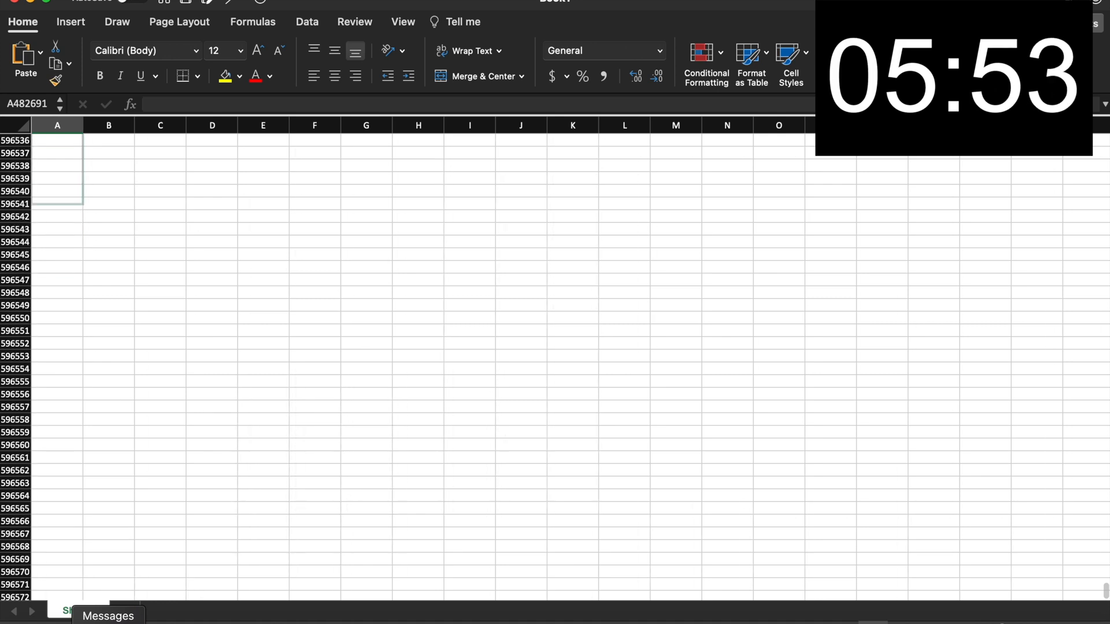
{"action": "scroll", "scroll_direction": "down", "scroll_amount": 3}
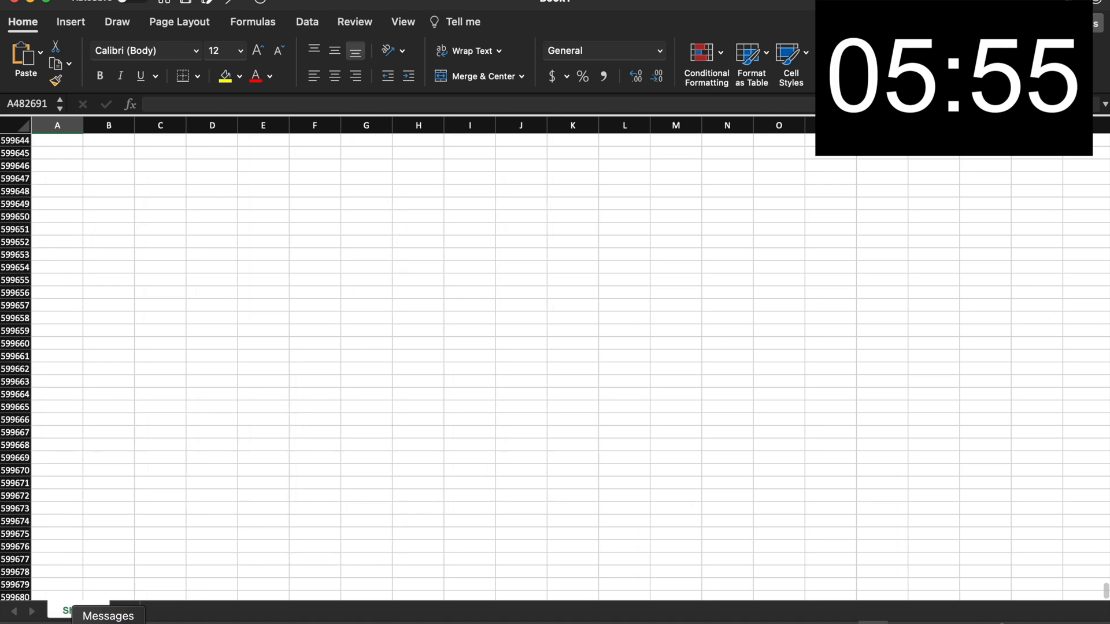
{"action": "scroll", "scroll_direction": "down", "scroll_amount": 3}
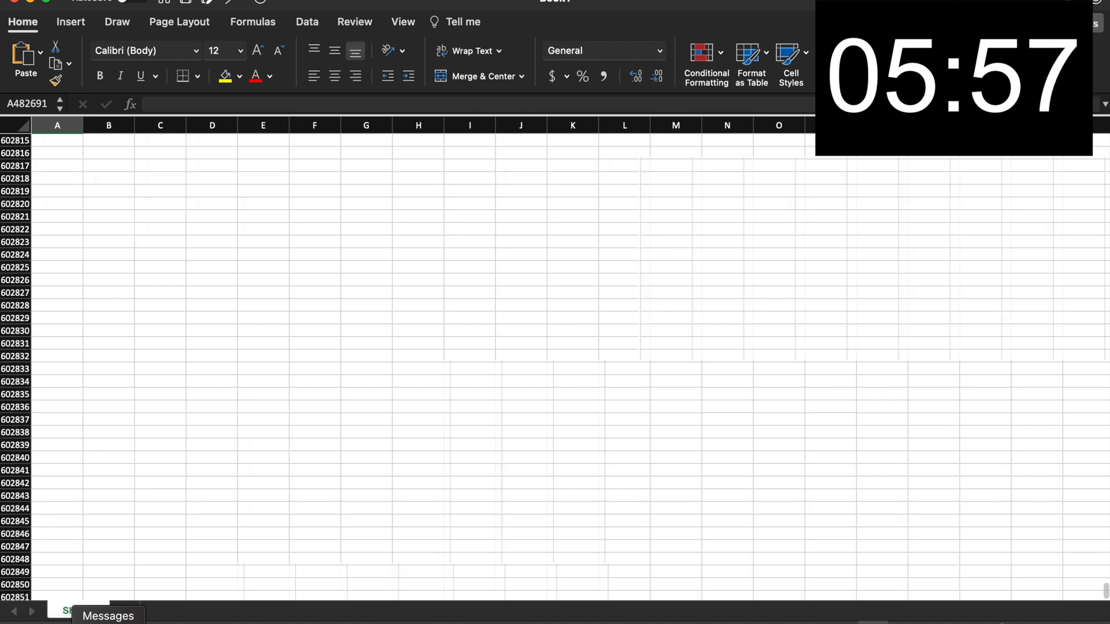
{"action": "scroll", "scroll_direction": "down", "scroll_amount": 3}
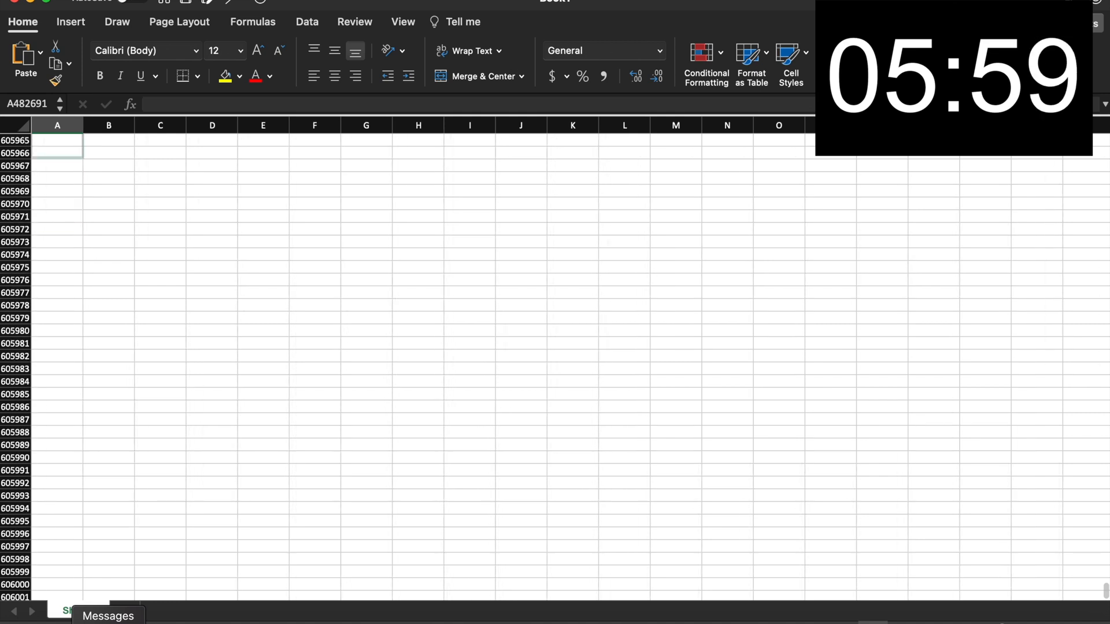
{"action": "scroll", "scroll_direction": "down", "scroll_amount": 3}
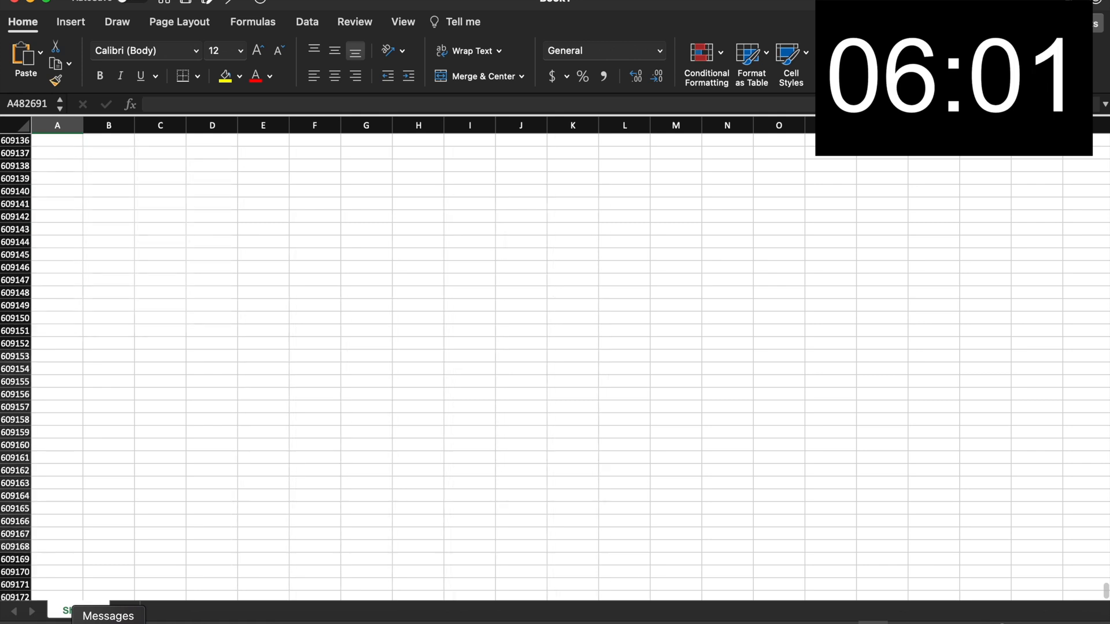
{"action": "scroll", "scroll_direction": "down", "scroll_amount": 3}
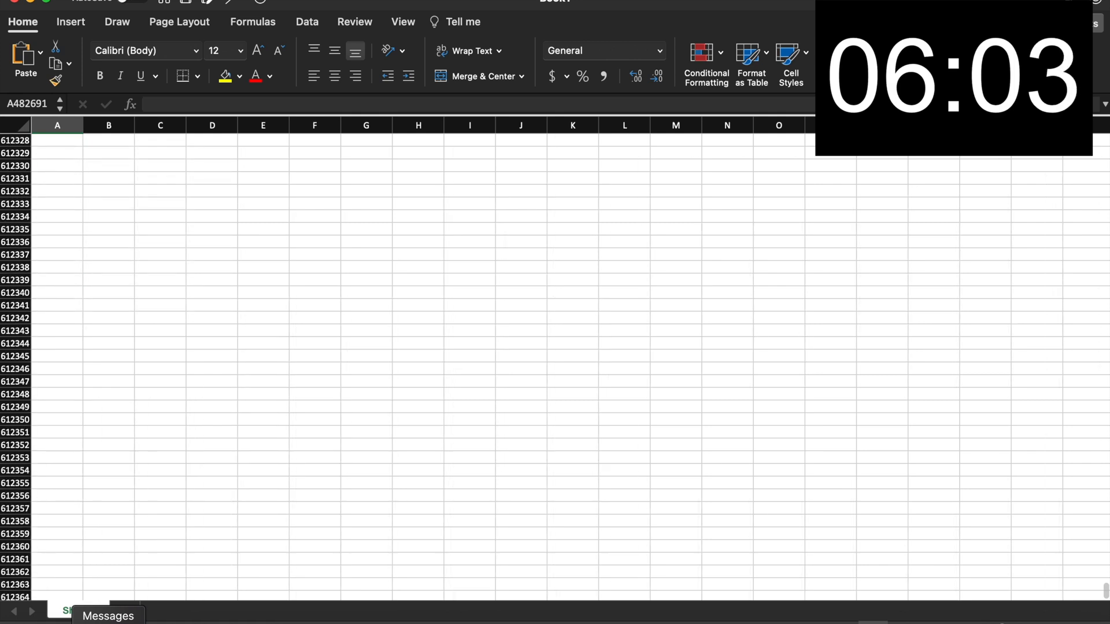
{"action": "scroll", "scroll_direction": "down", "scroll_amount": 3}
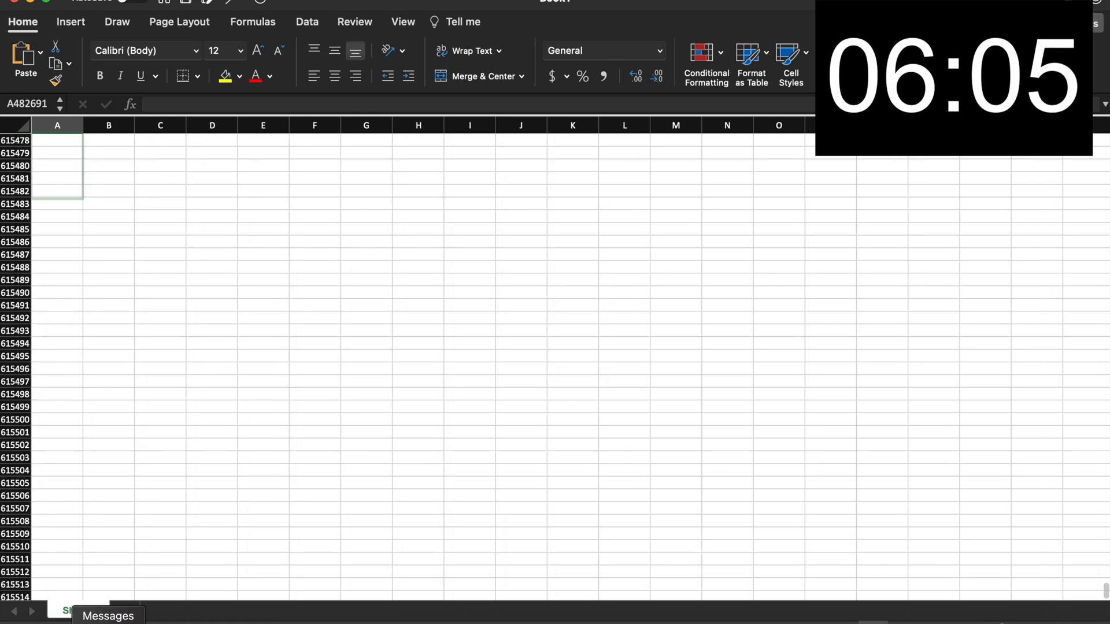
{"action": "scroll", "scroll_direction": "down", "scroll_amount": 3}
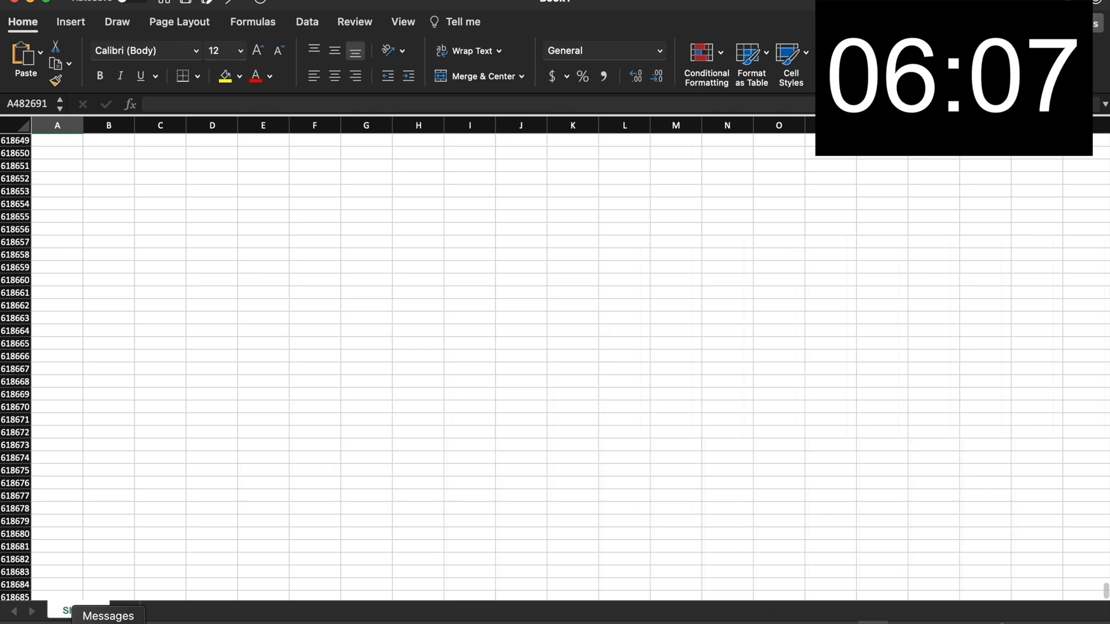
{"action": "scroll", "scroll_direction": "down", "scroll_amount": 3}
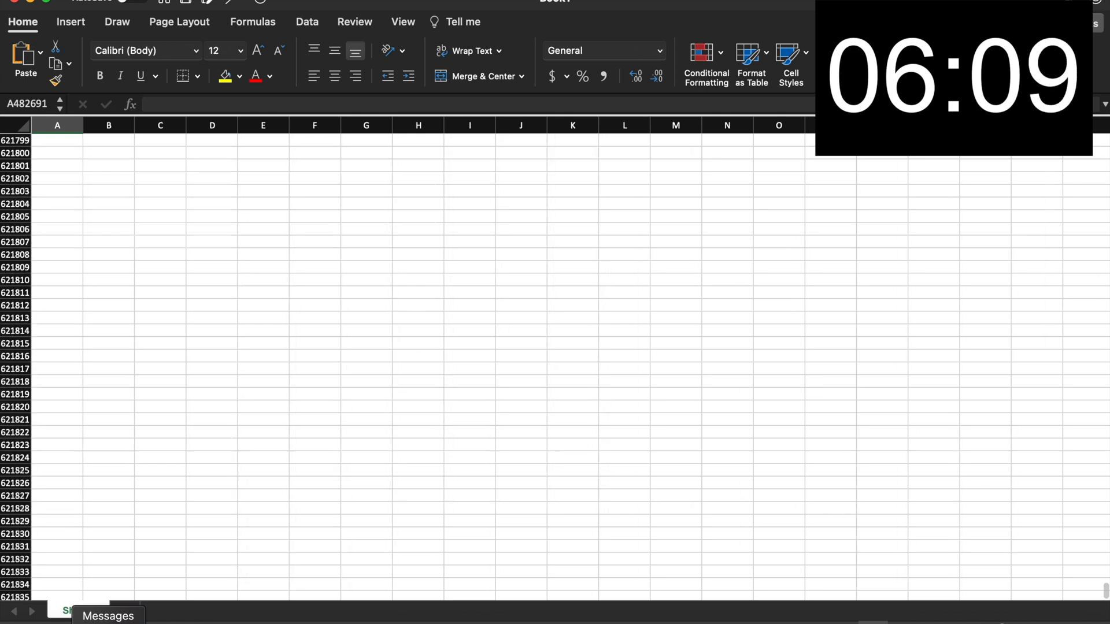
{"action": "scroll", "scroll_direction": "down", "scroll_amount": 3}
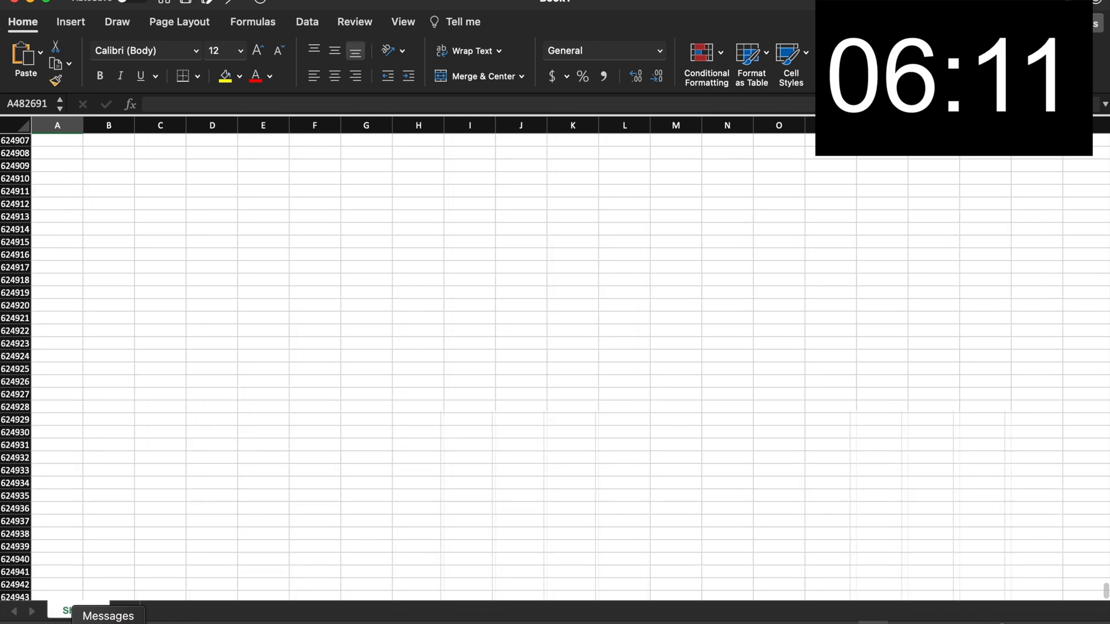
{"action": "scroll", "scroll_direction": "down", "scroll_amount": 3}
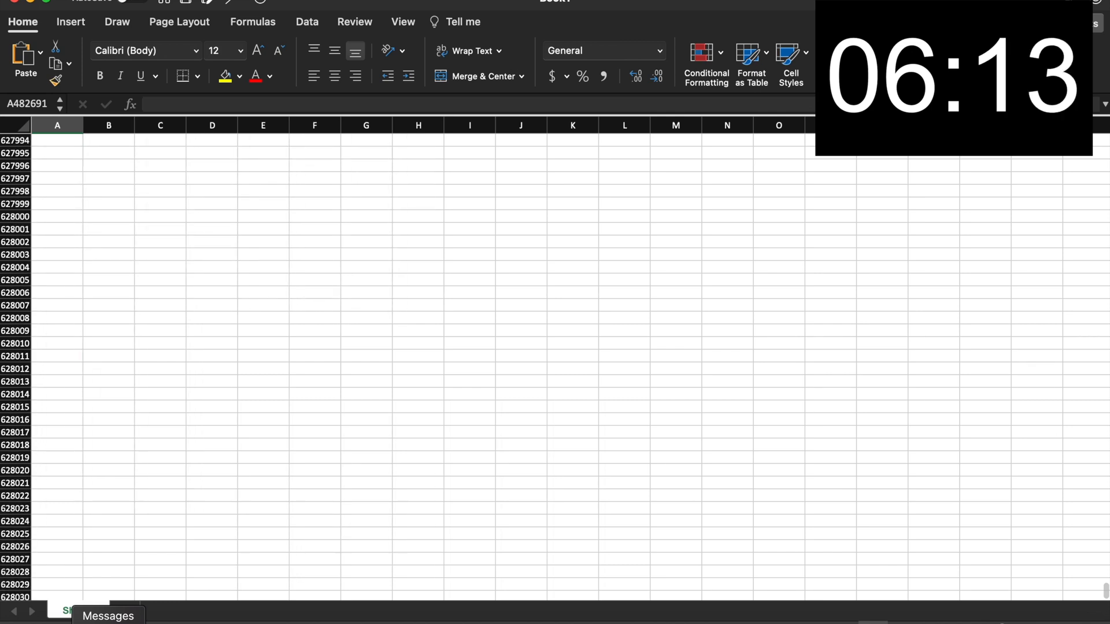
{"action": "scroll", "scroll_direction": "down", "scroll_amount": 3}
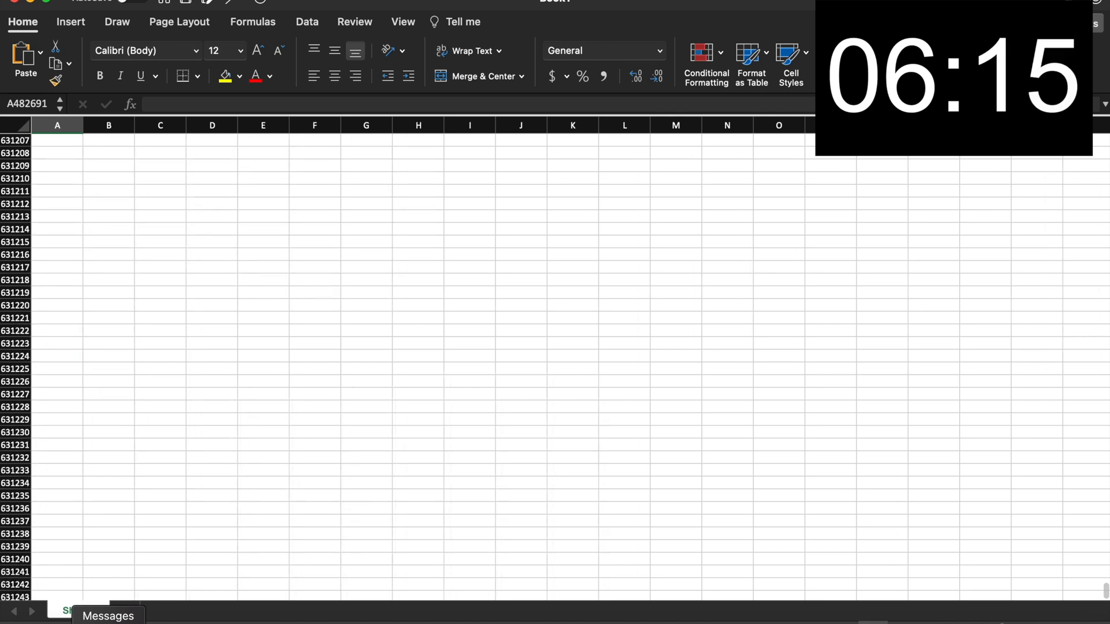
{"action": "scroll", "scroll_direction": "down", "scroll_amount": 3}
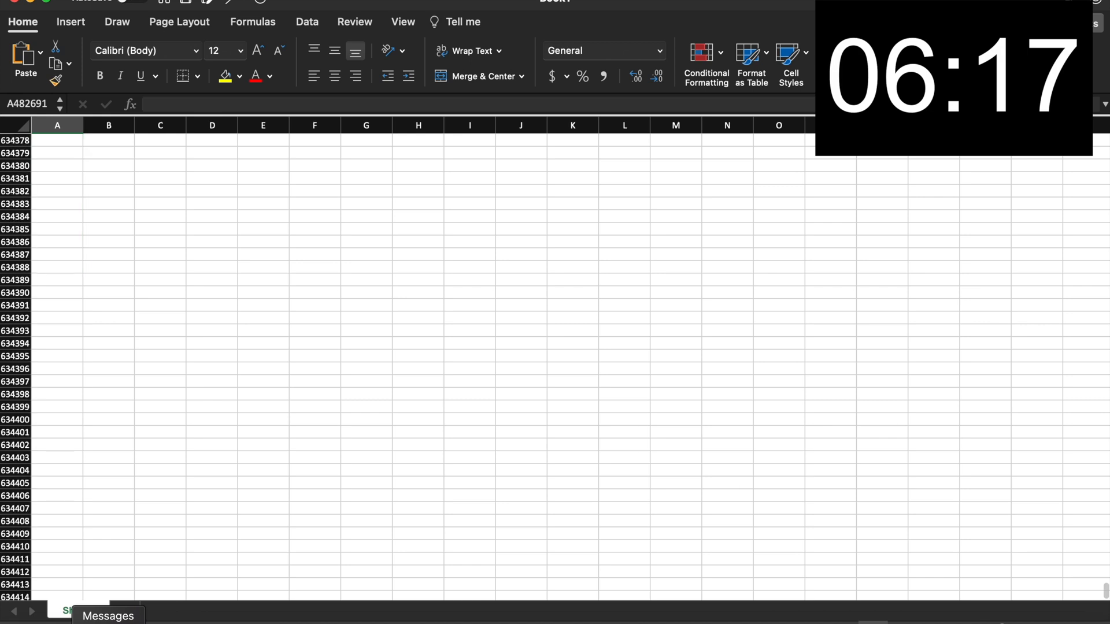
{"action": "scroll", "scroll_direction": "down", "scroll_amount": 3}
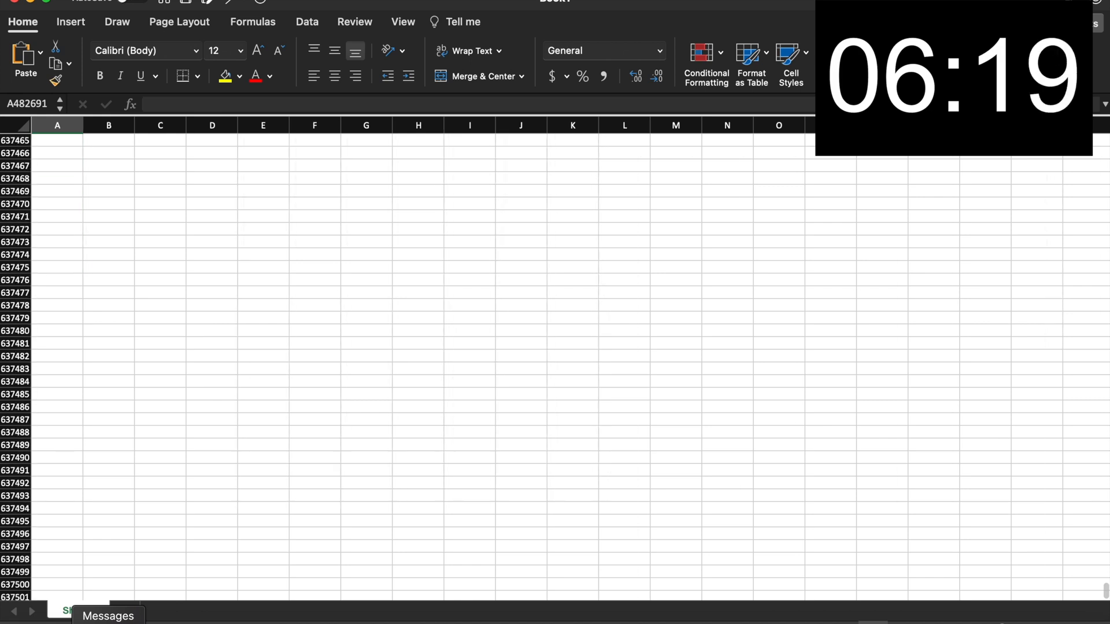
{"action": "scroll", "scroll_direction": "down", "scroll_amount": 3}
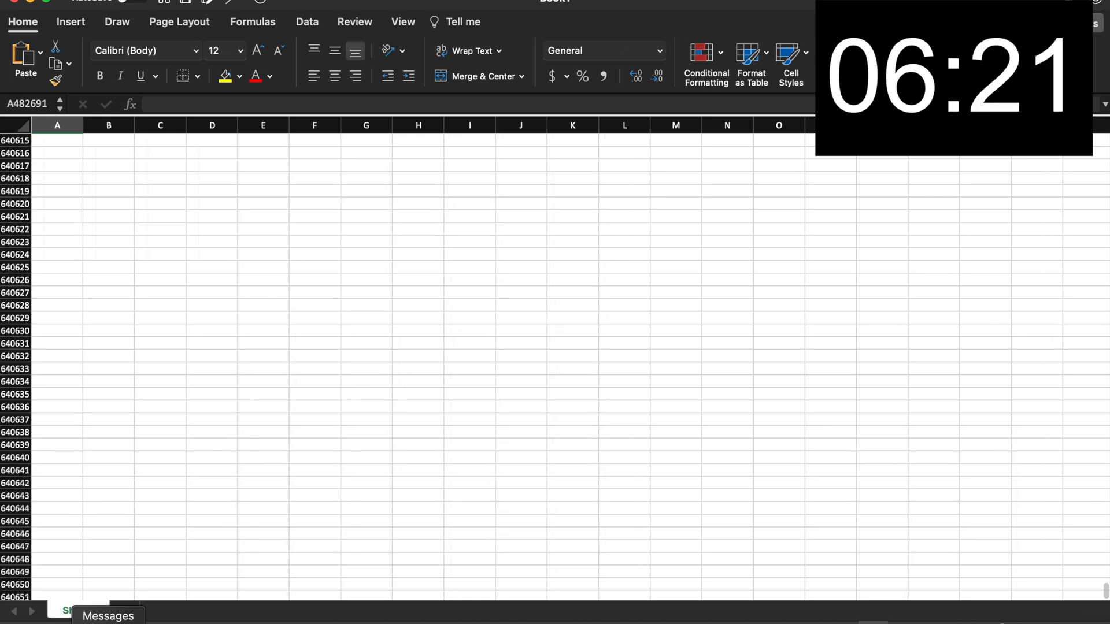
{"action": "scroll", "scroll_direction": "down", "scroll_amount": 3}
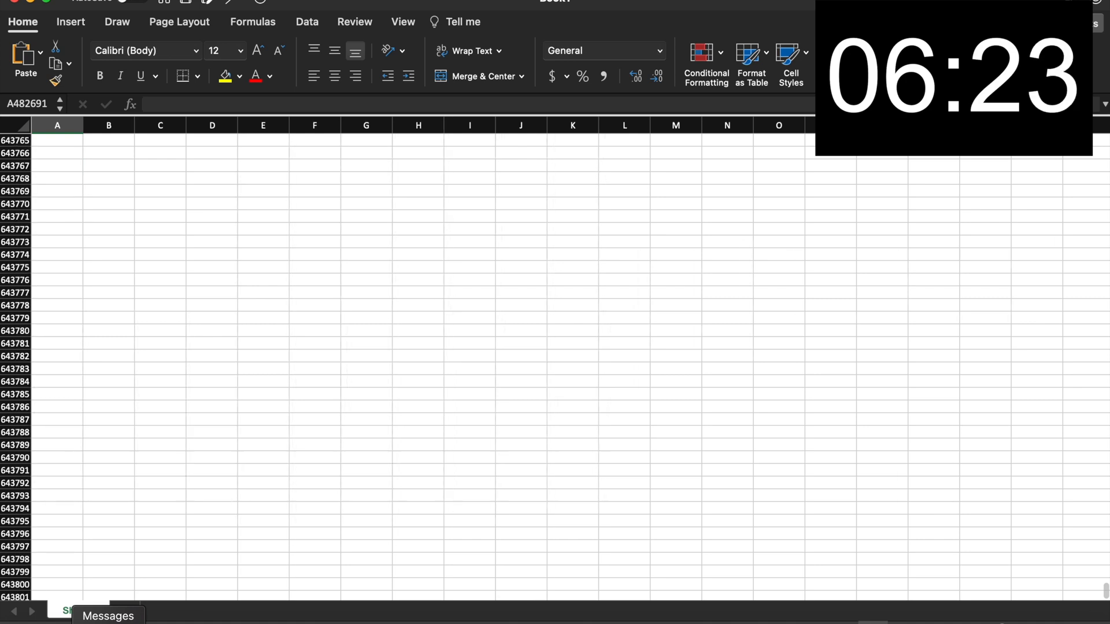
{"action": "scroll", "scroll_direction": "down", "scroll_amount": 3}
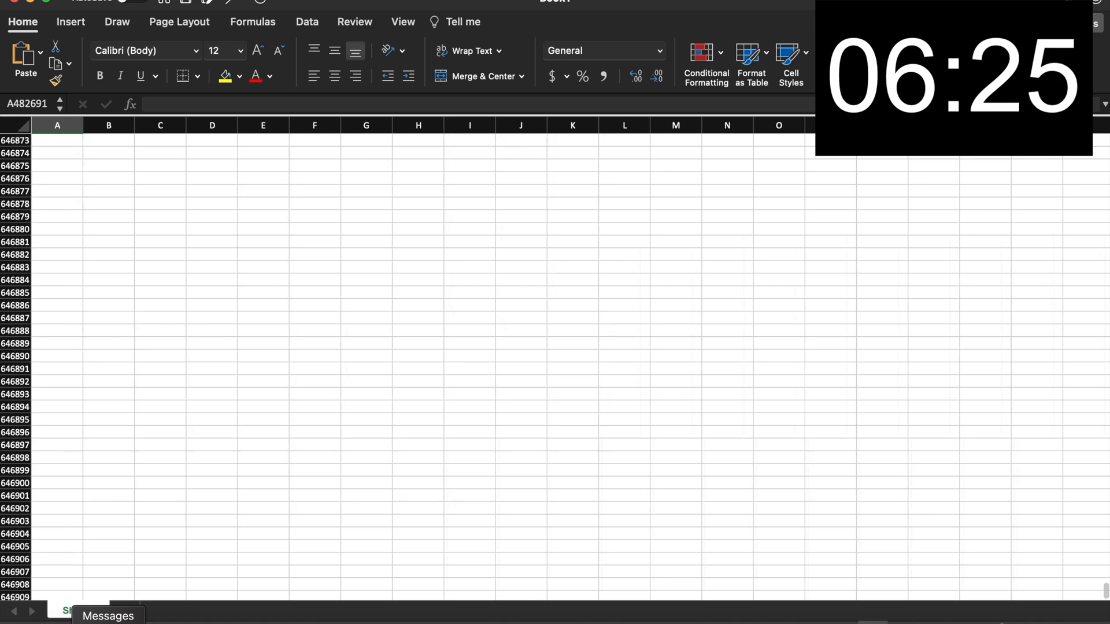
{"action": "scroll", "scroll_direction": "down", "scroll_amount": 3}
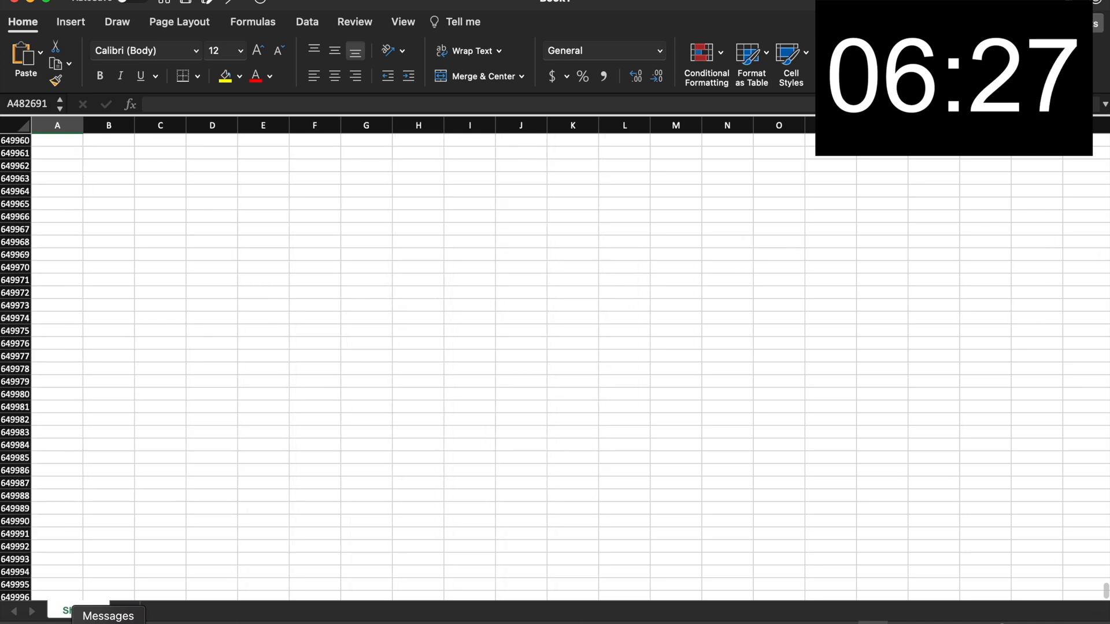
{"action": "scroll", "scroll_direction": "down", "scroll_amount": 3}
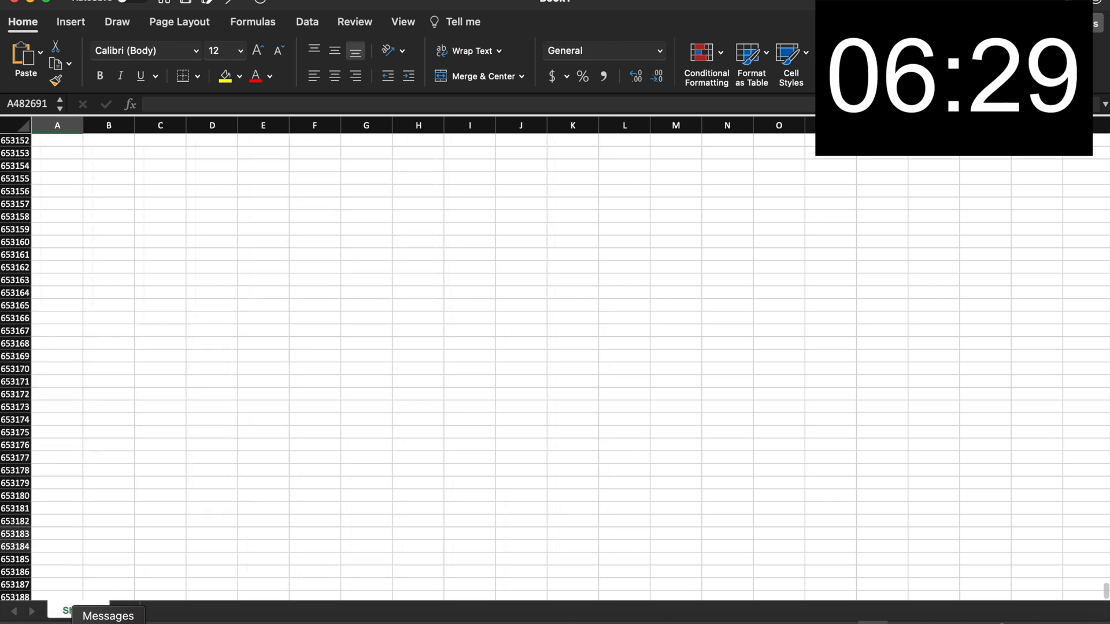
{"action": "scroll", "scroll_direction": "down", "scroll_amount": 3}
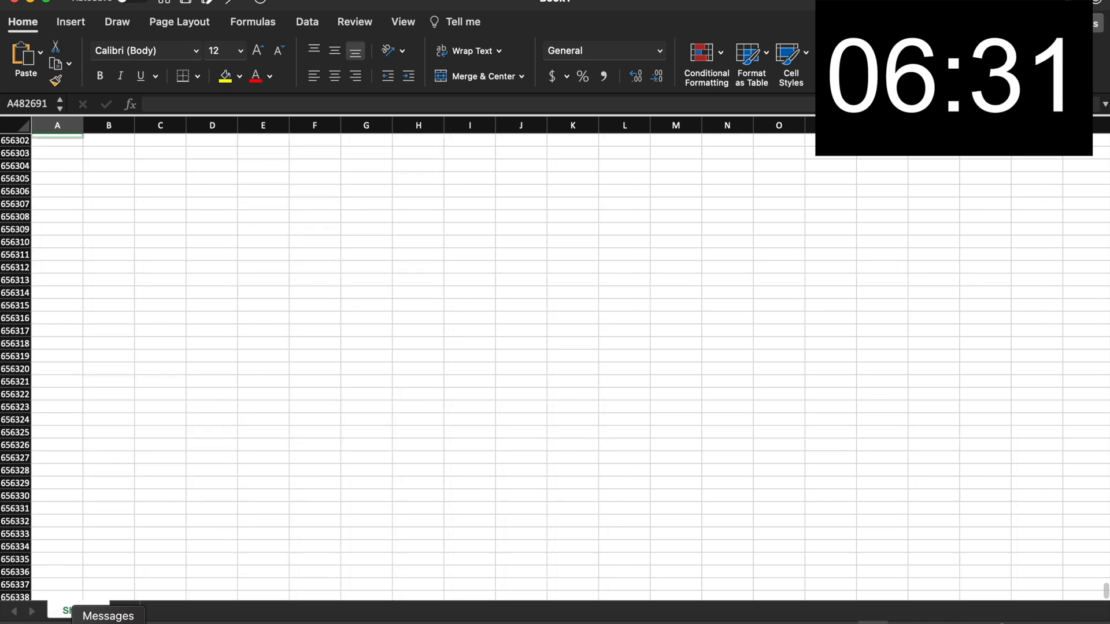
{"action": "scroll", "scroll_direction": "down", "scroll_amount": 3}
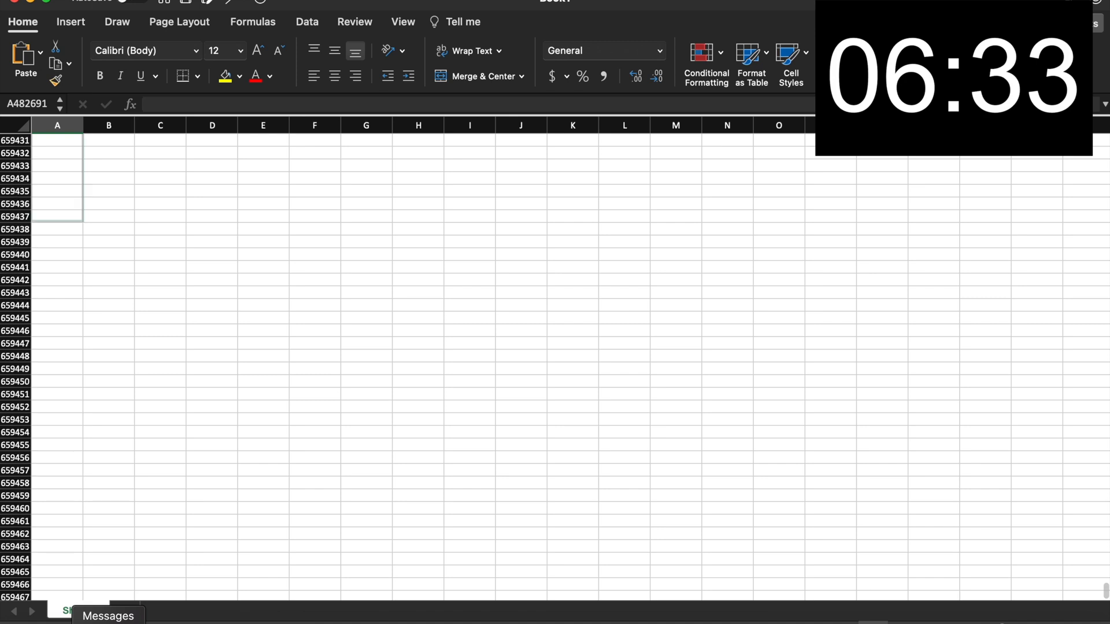
{"action": "scroll", "scroll_direction": "down", "scroll_amount": 3}
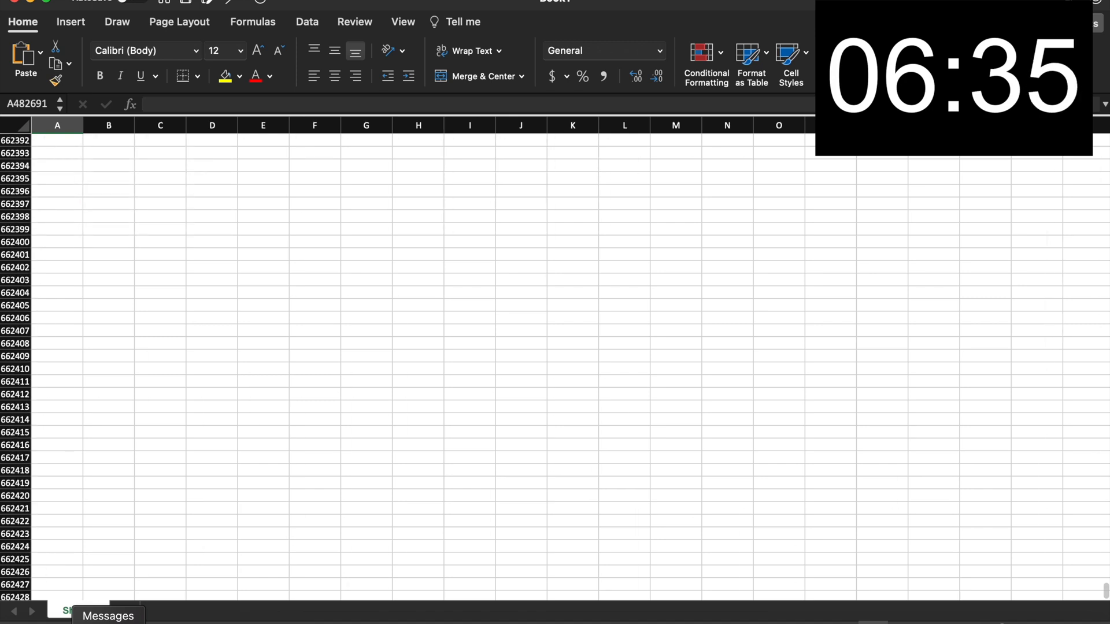
{"action": "scroll", "scroll_direction": "down", "scroll_amount": 3}
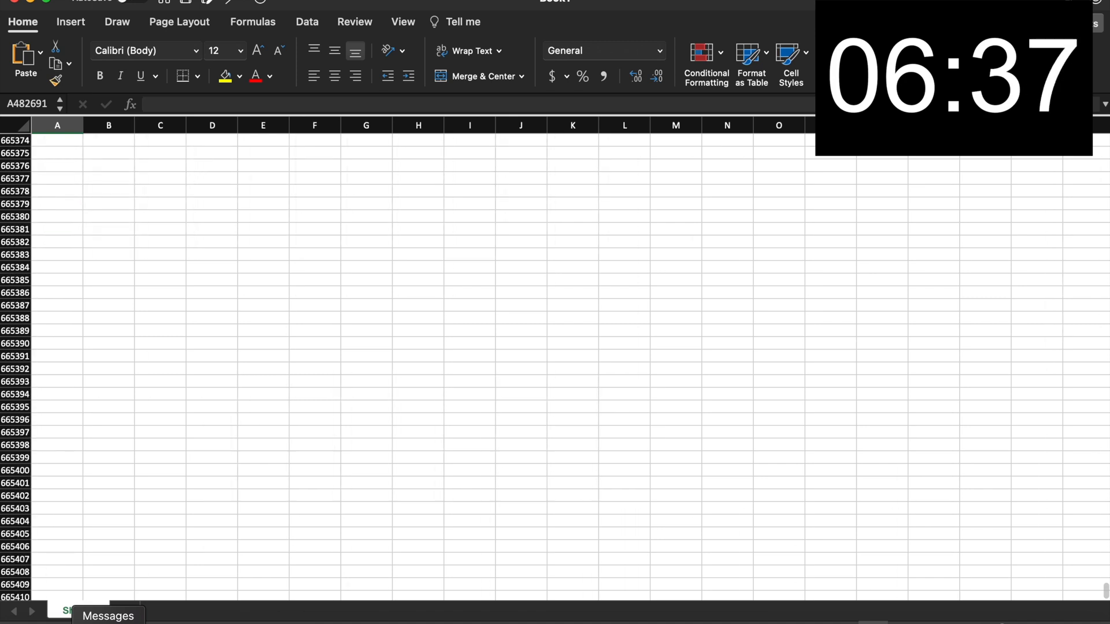
{"action": "scroll", "scroll_direction": "down", "scroll_amount": 3}
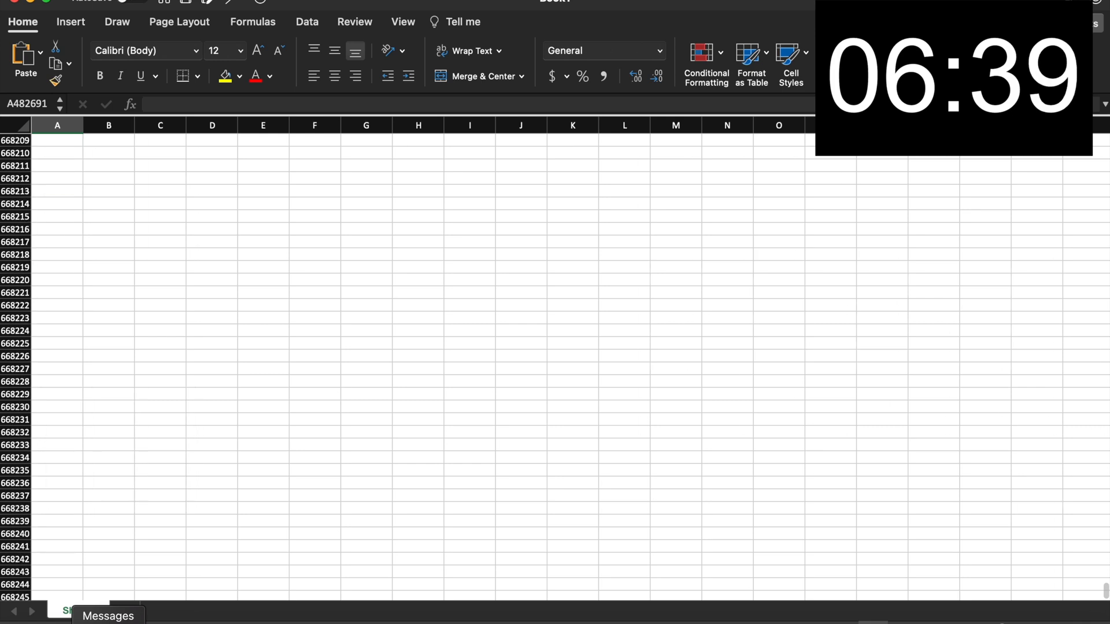
{"action": "scroll", "scroll_direction": "down", "scroll_amount": 3}
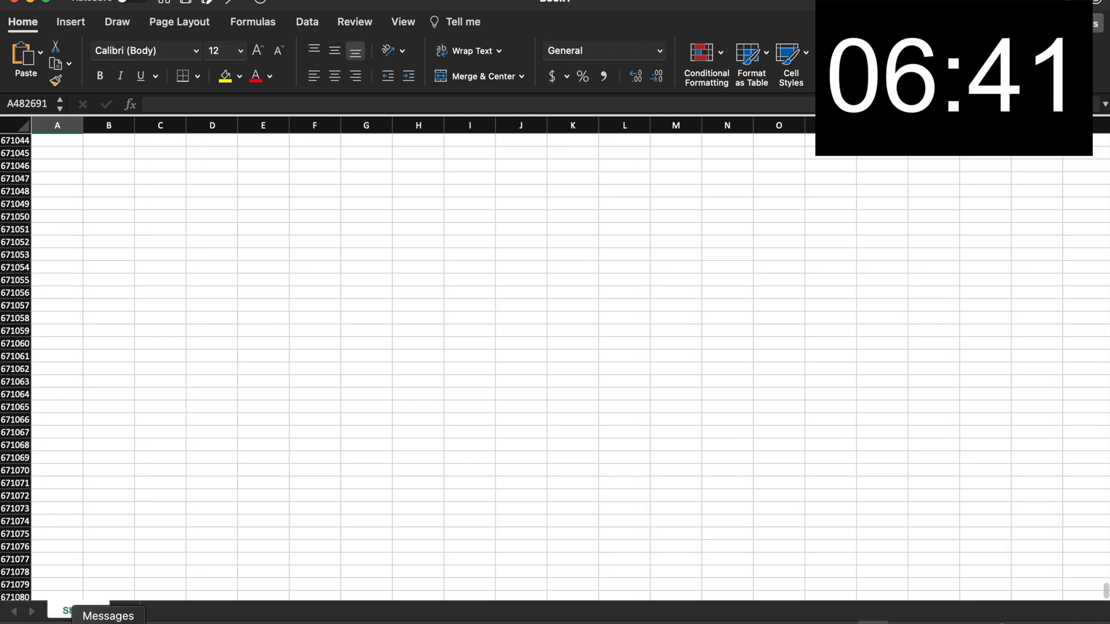
{"action": "scroll", "scroll_direction": "down", "scroll_amount": 3}
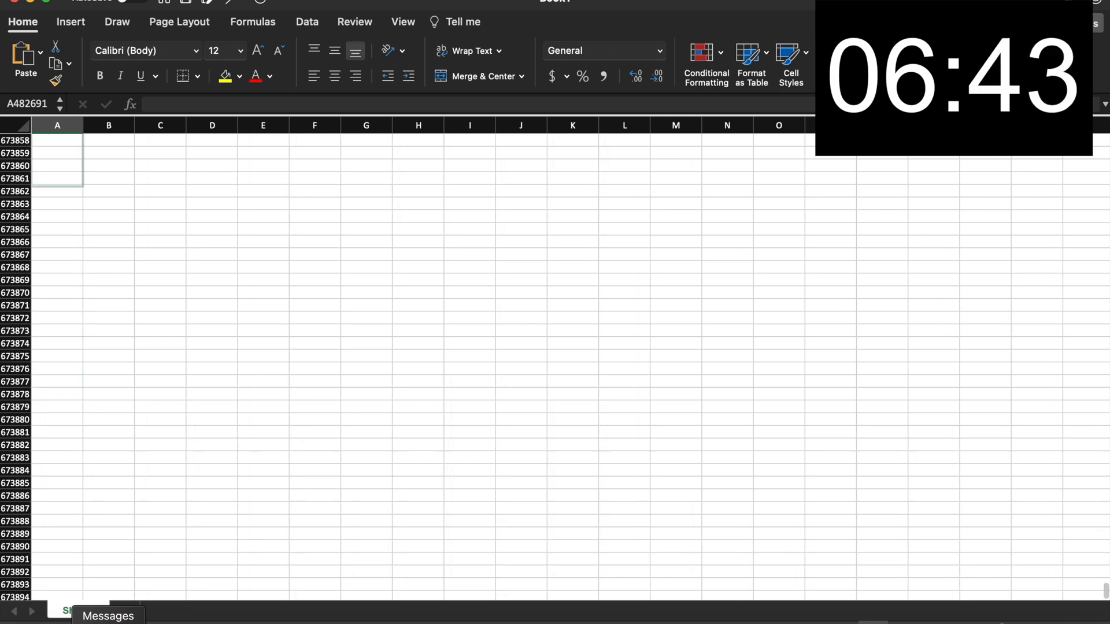
{"action": "scroll", "scroll_direction": "down", "scroll_amount": 3}
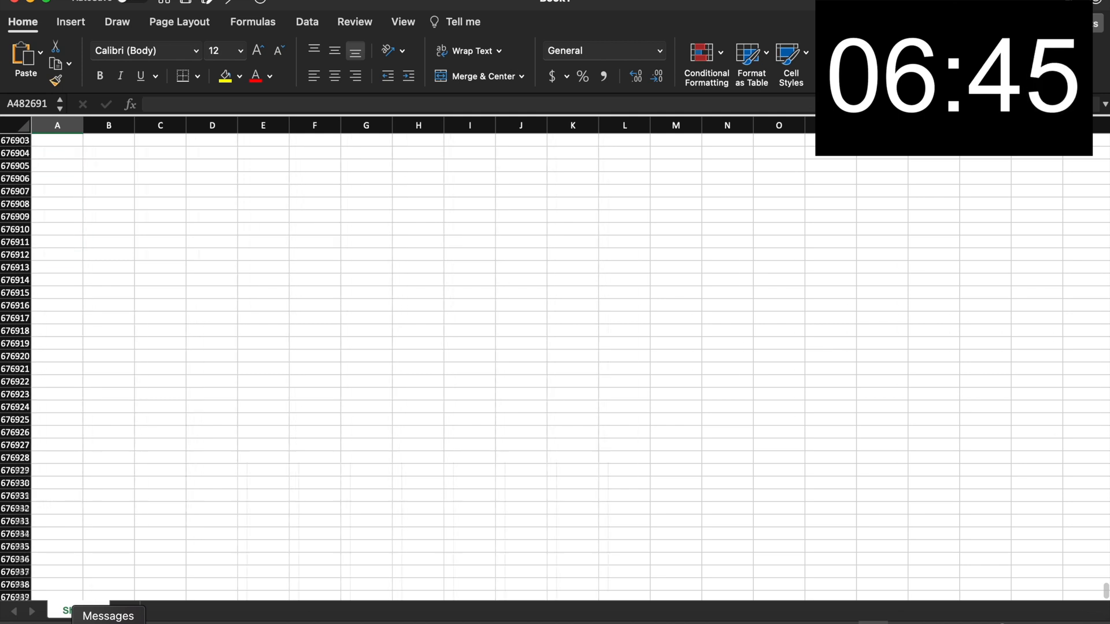
{"action": "scroll", "scroll_direction": "down", "scroll_amount": 3}
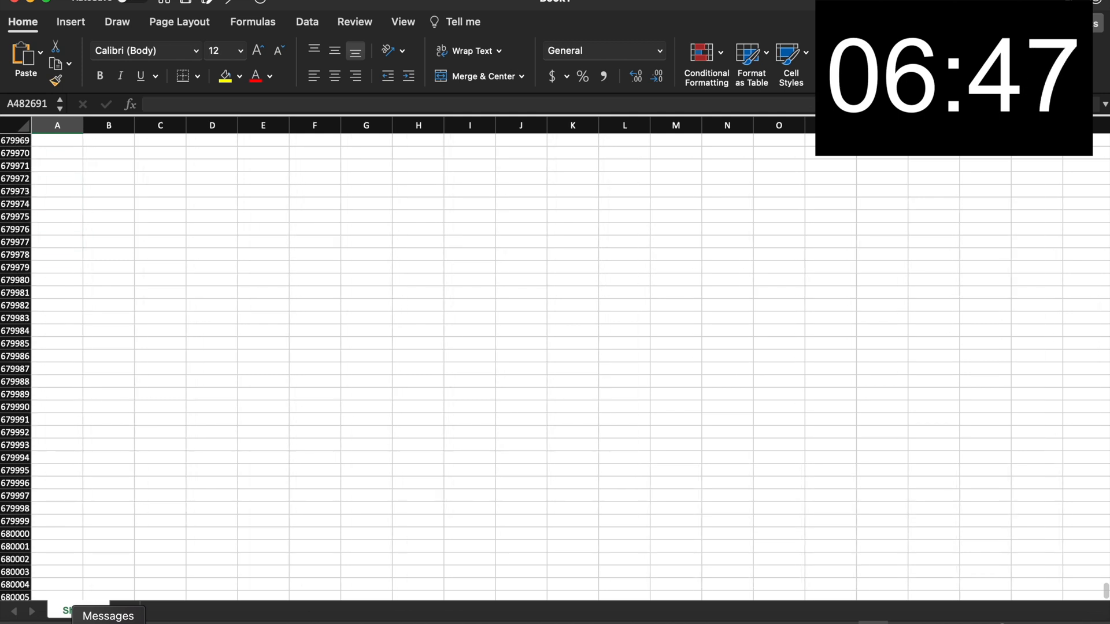
{"action": "scroll", "scroll_direction": "down", "scroll_amount": 3}
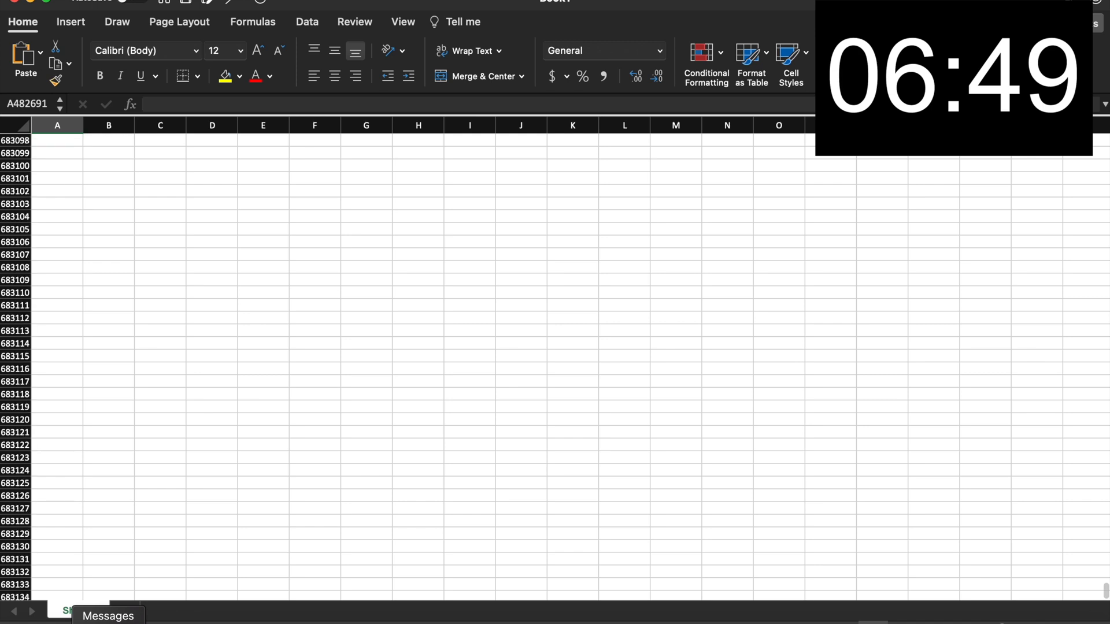
{"action": "scroll", "scroll_direction": "down", "scroll_amount": 3}
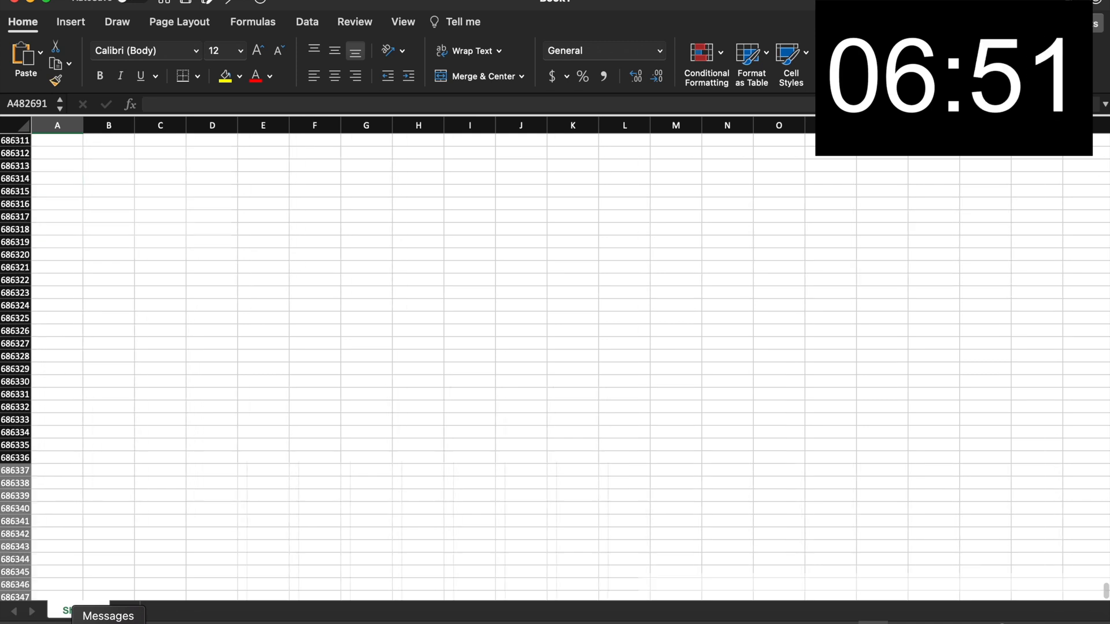
{"action": "scroll", "scroll_direction": "down", "scroll_amount": 3}
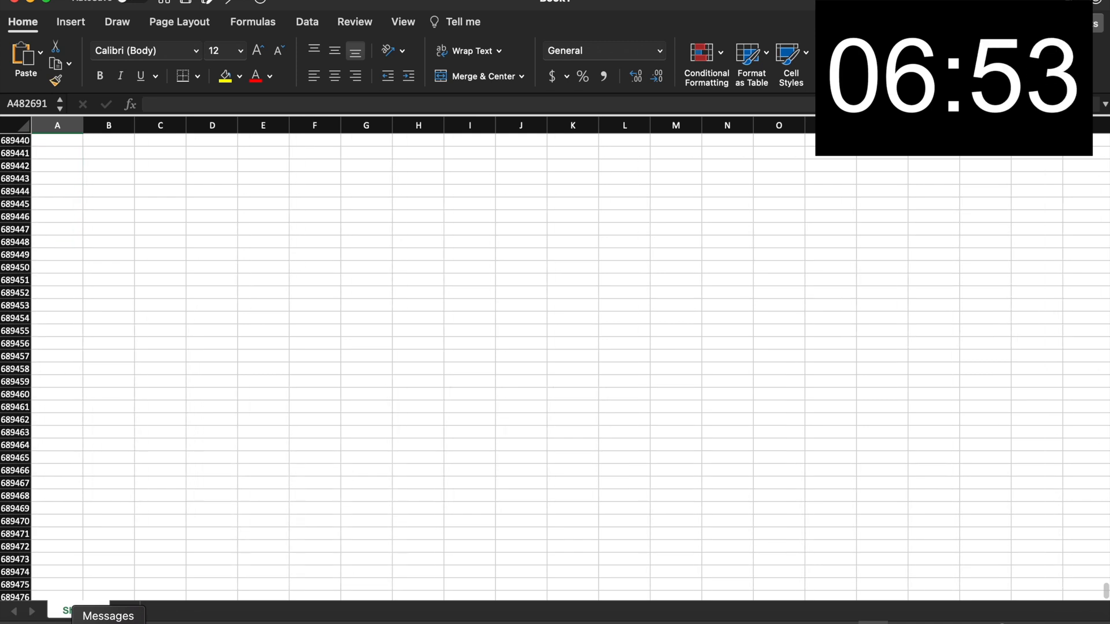
{"action": "scroll", "scroll_direction": "down", "scroll_amount": 3}
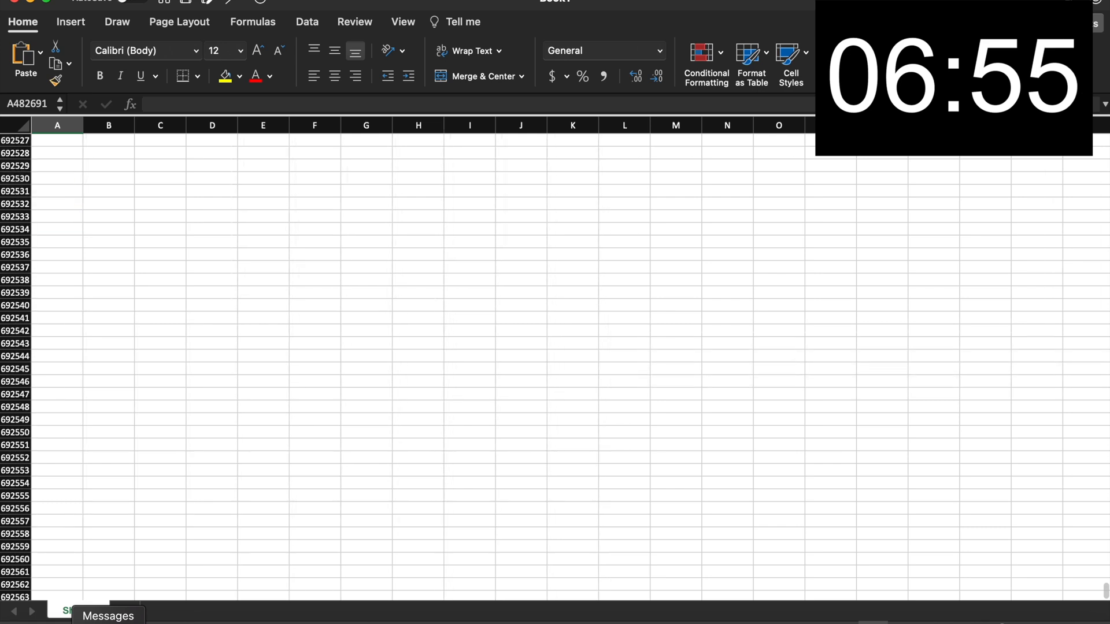
{"action": "scroll", "scroll_direction": "down", "scroll_amount": 3}
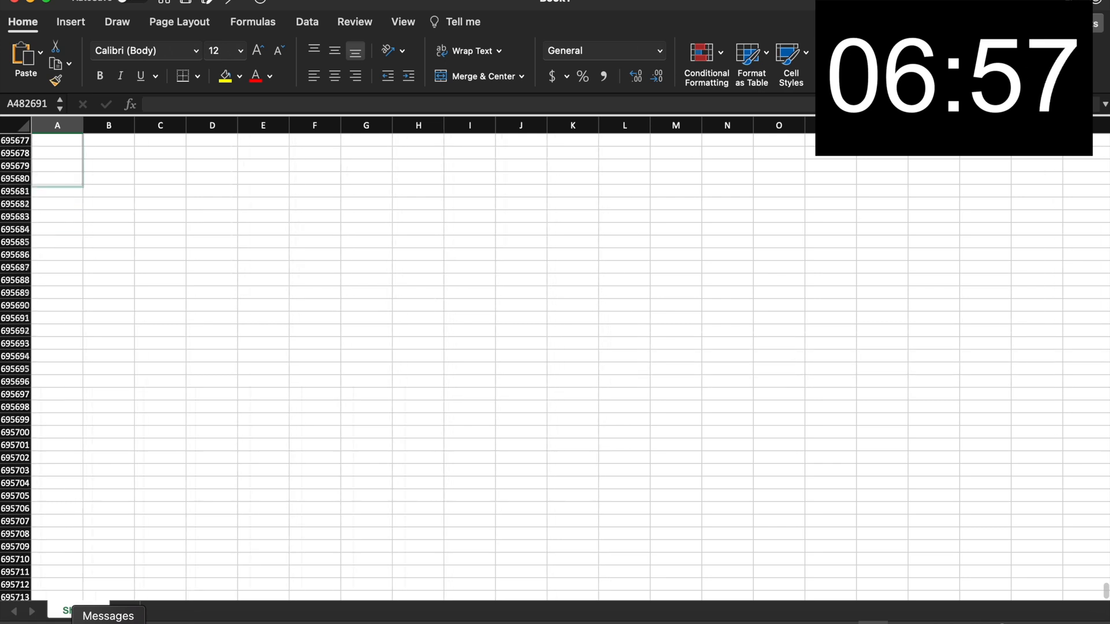
{"action": "scroll", "scroll_direction": "down", "scroll_amount": 3}
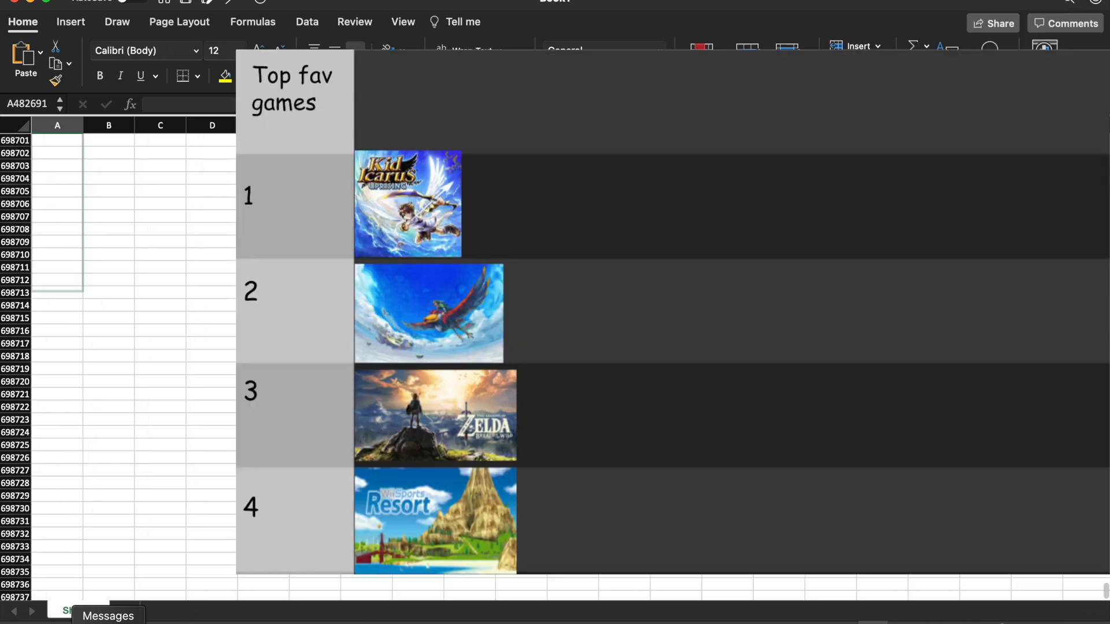
{"action": "scroll", "scroll_direction": "down", "scroll_amount": 3}
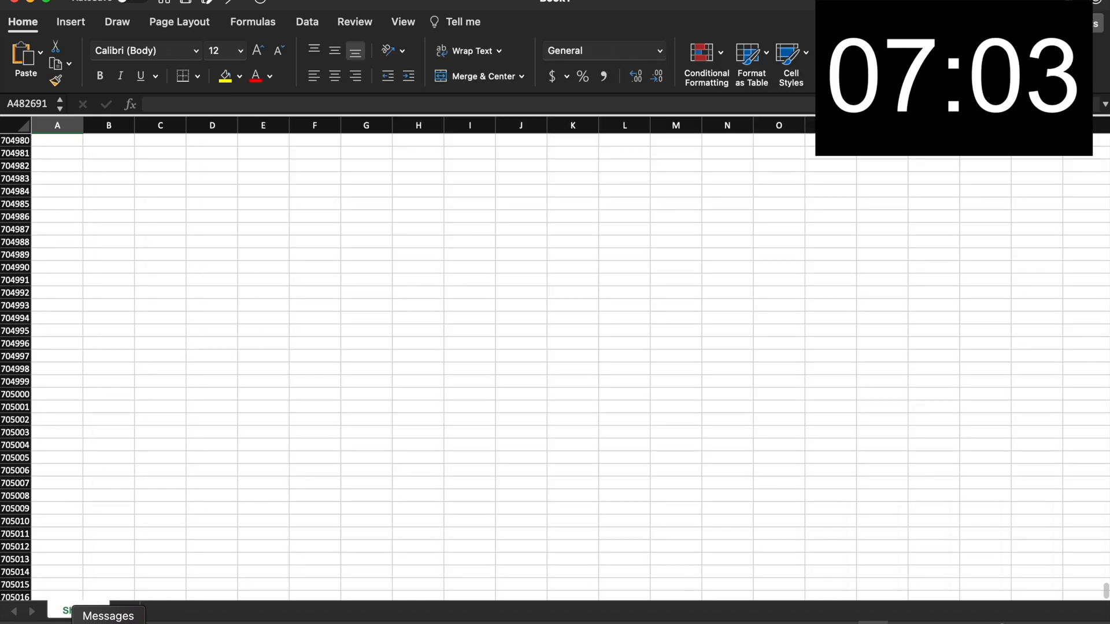
{"action": "scroll", "scroll_direction": "down", "scroll_amount": 3}
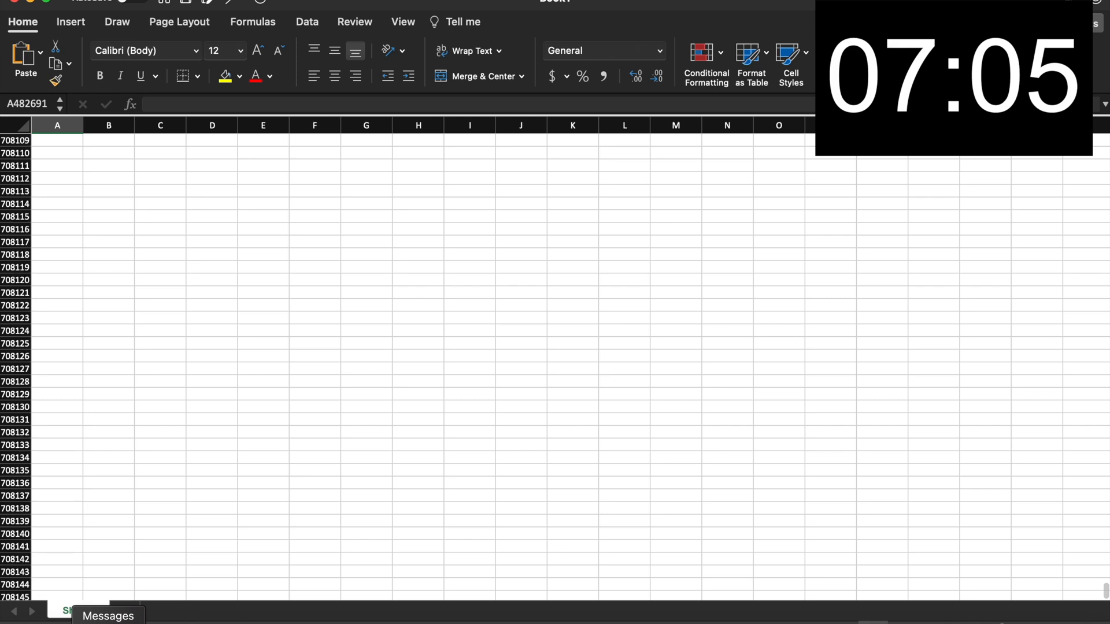
{"action": "scroll", "scroll_direction": "down", "scroll_amount": 3}
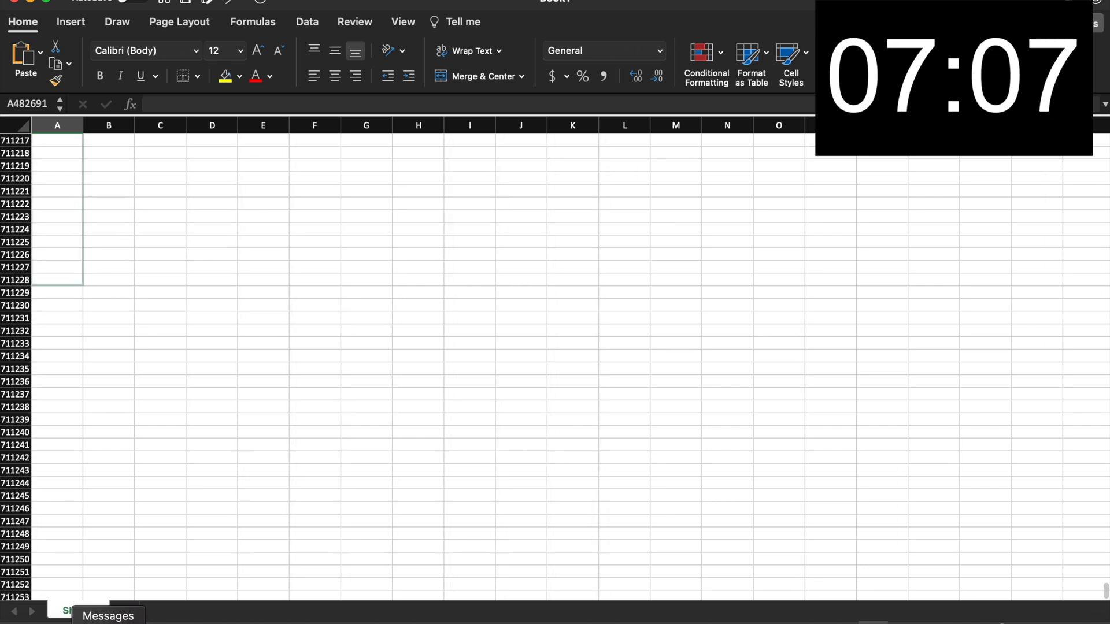
{"action": "scroll", "scroll_direction": "down", "scroll_amount": 3}
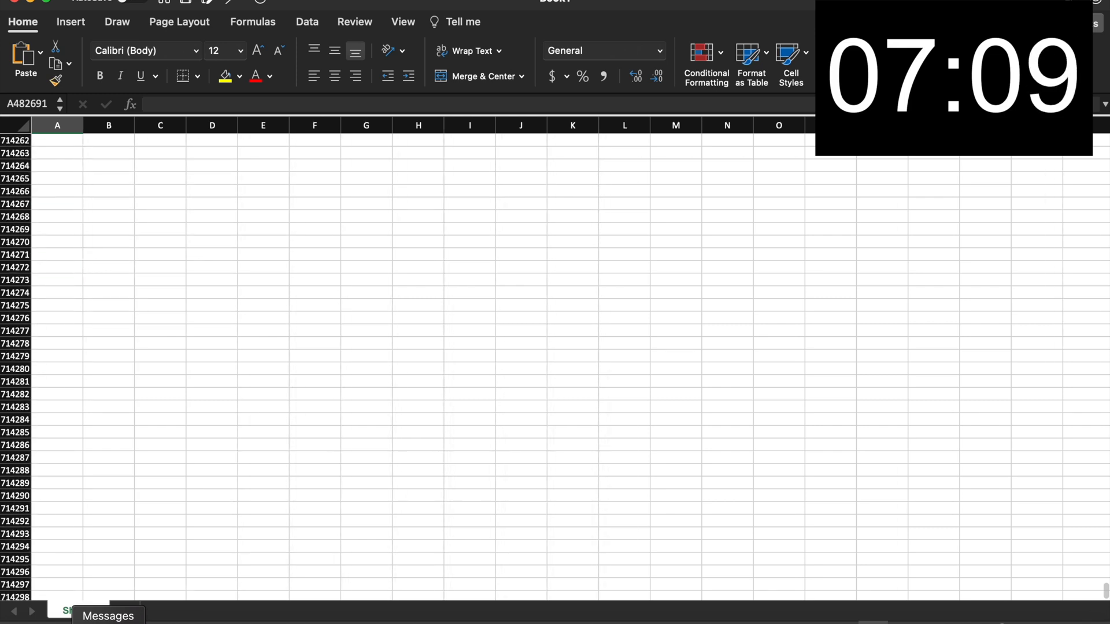
{"action": "scroll", "scroll_direction": "down", "scroll_amount": 3}
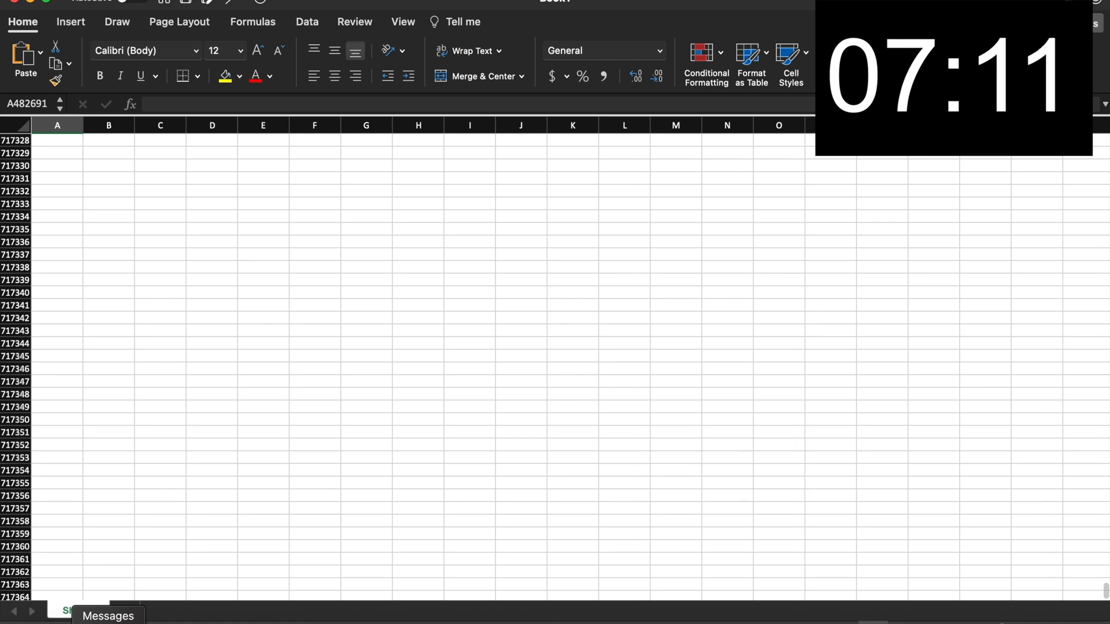
{"action": "scroll", "scroll_direction": "down", "scroll_amount": 3}
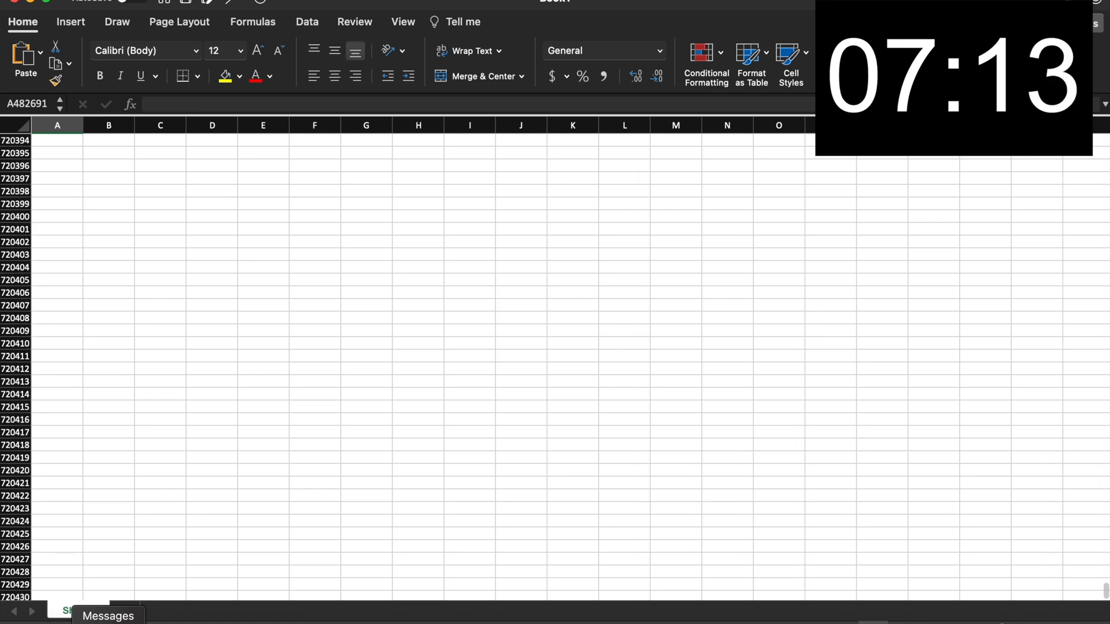
{"action": "scroll", "scroll_direction": "down", "scroll_amount": 3}
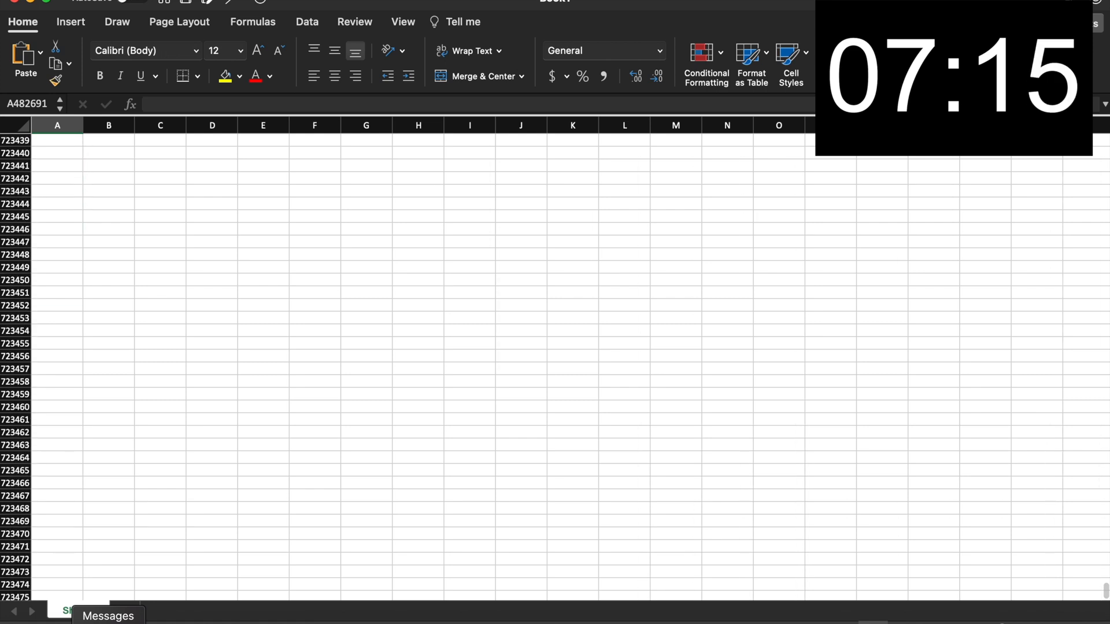
{"action": "scroll", "scroll_direction": "down", "scroll_amount": 3}
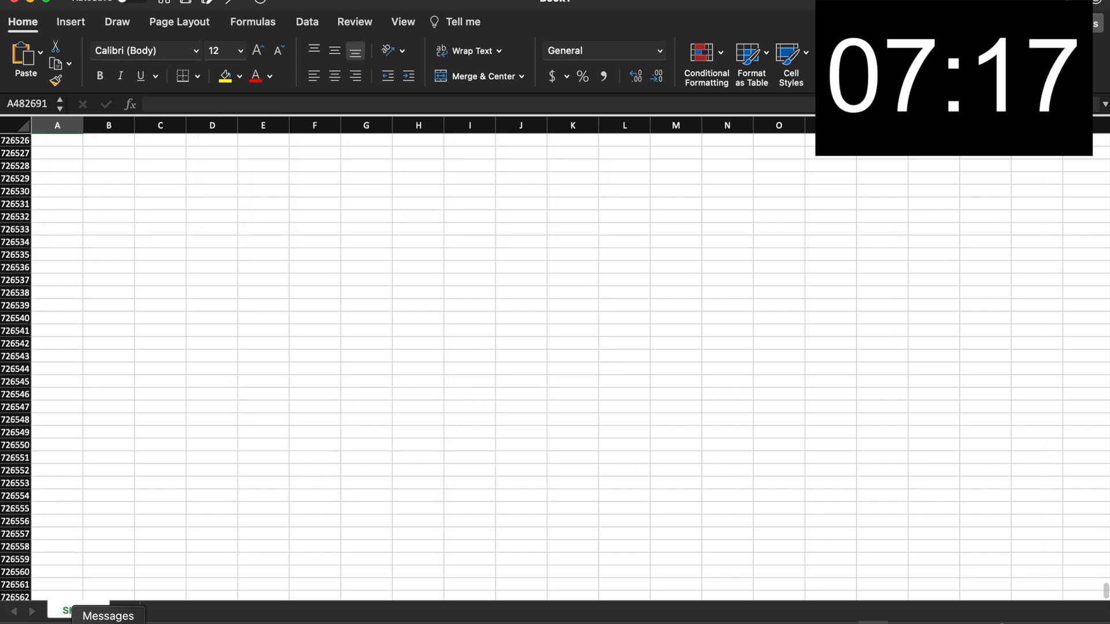
{"action": "scroll", "scroll_direction": "down", "scroll_amount": 3}
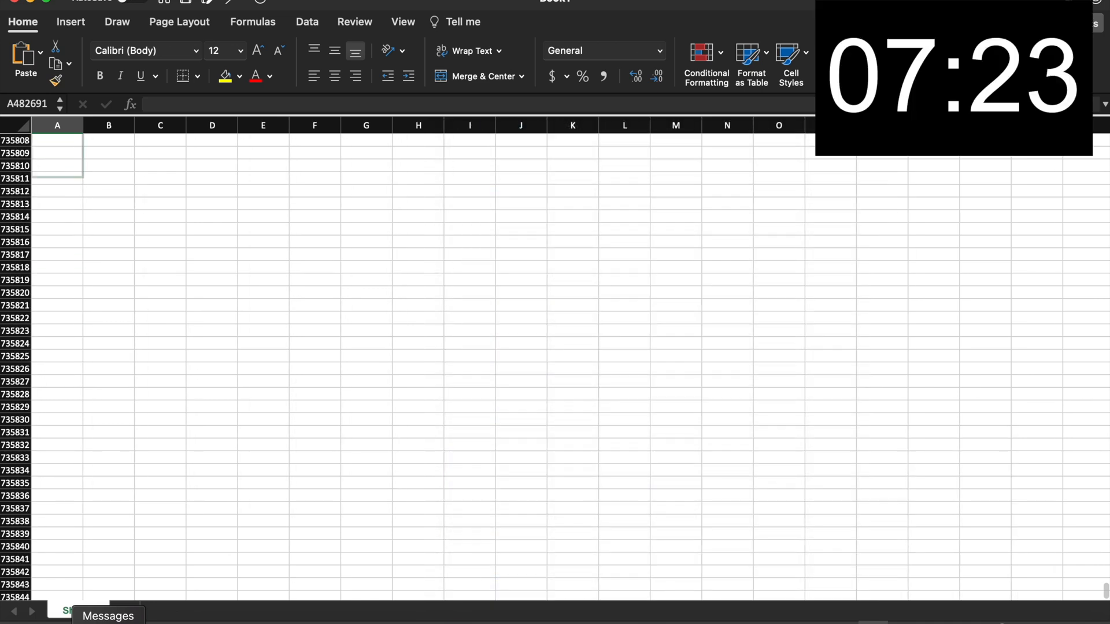
{"action": "scroll", "scroll_direction": "down", "scroll_amount": 3}
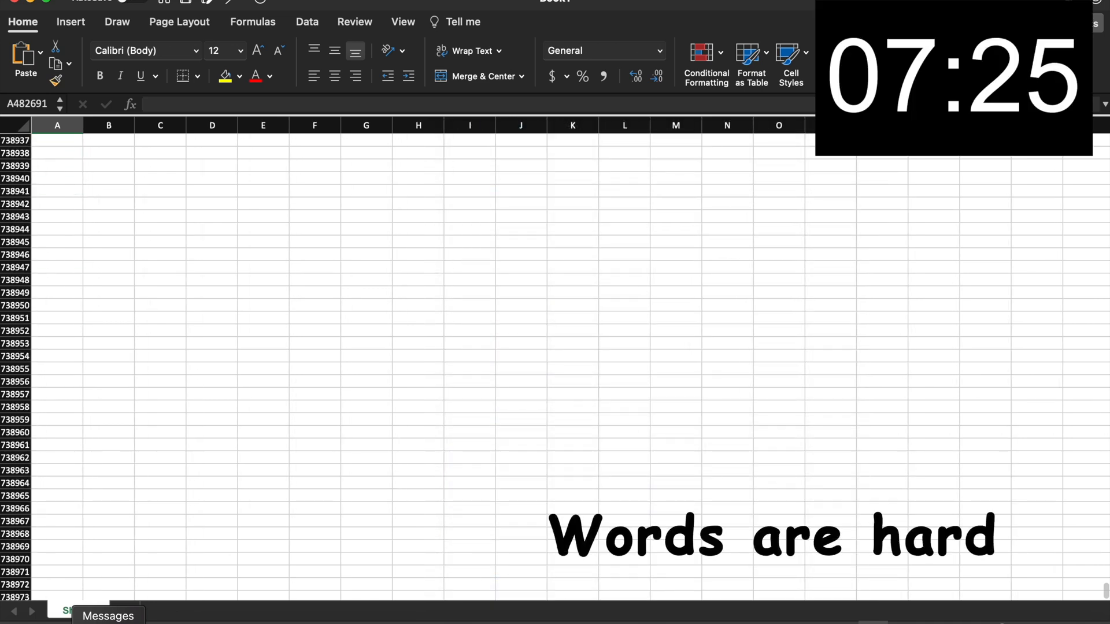
{"action": "scroll", "scroll_direction": "down", "scroll_amount": 3}
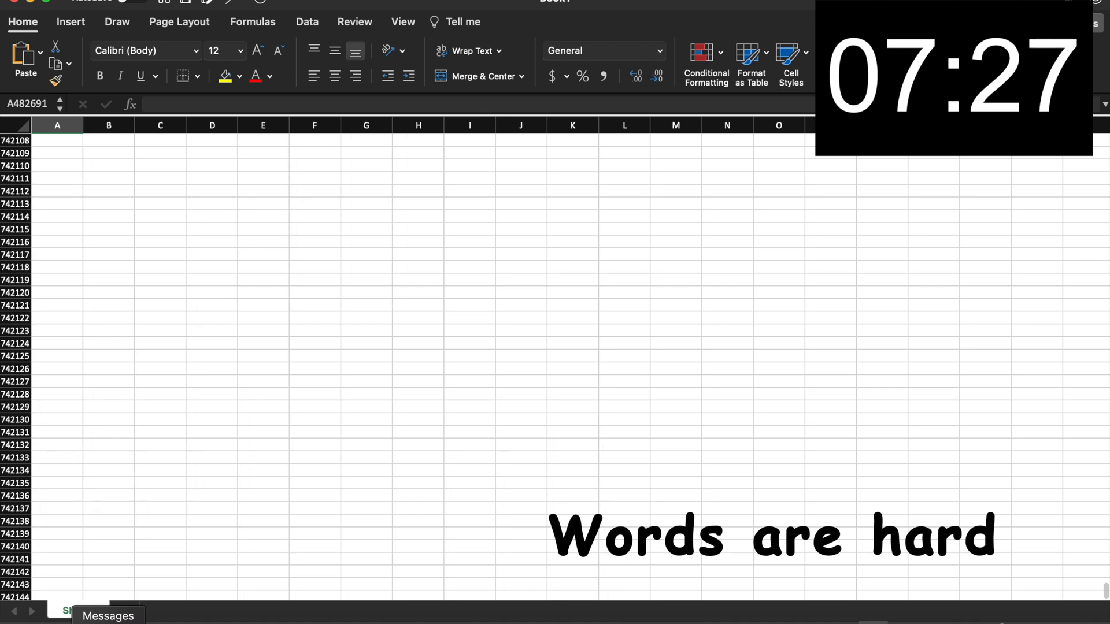
{"action": "scroll", "scroll_direction": "down", "scroll_amount": 3}
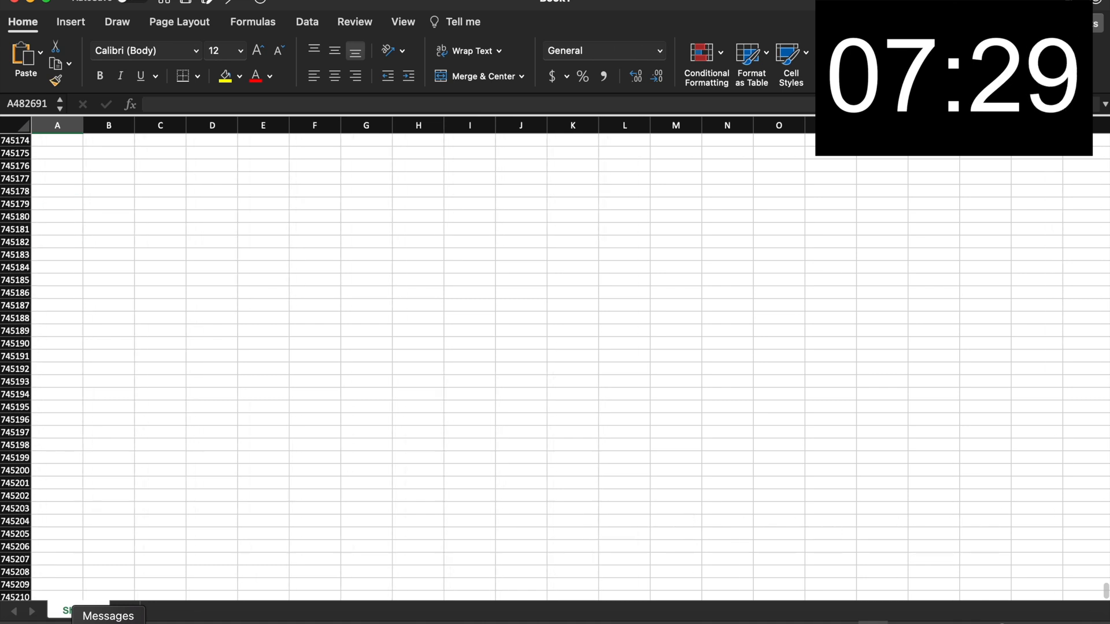
{"action": "scroll", "scroll_direction": "down", "scroll_amount": 3}
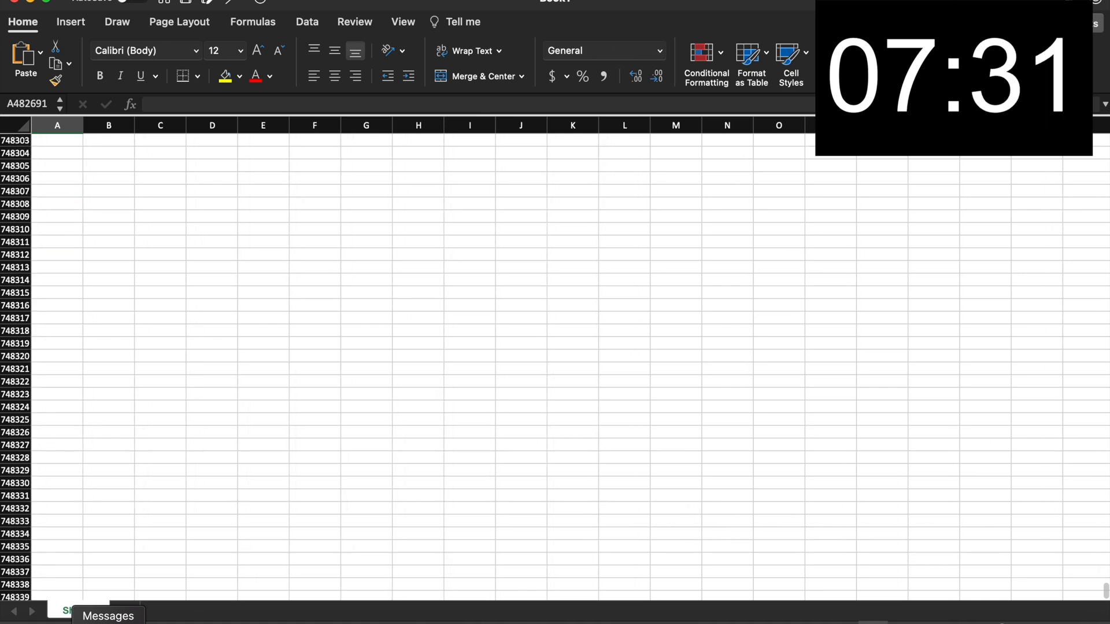
{"action": "scroll", "scroll_direction": "down", "scroll_amount": 3}
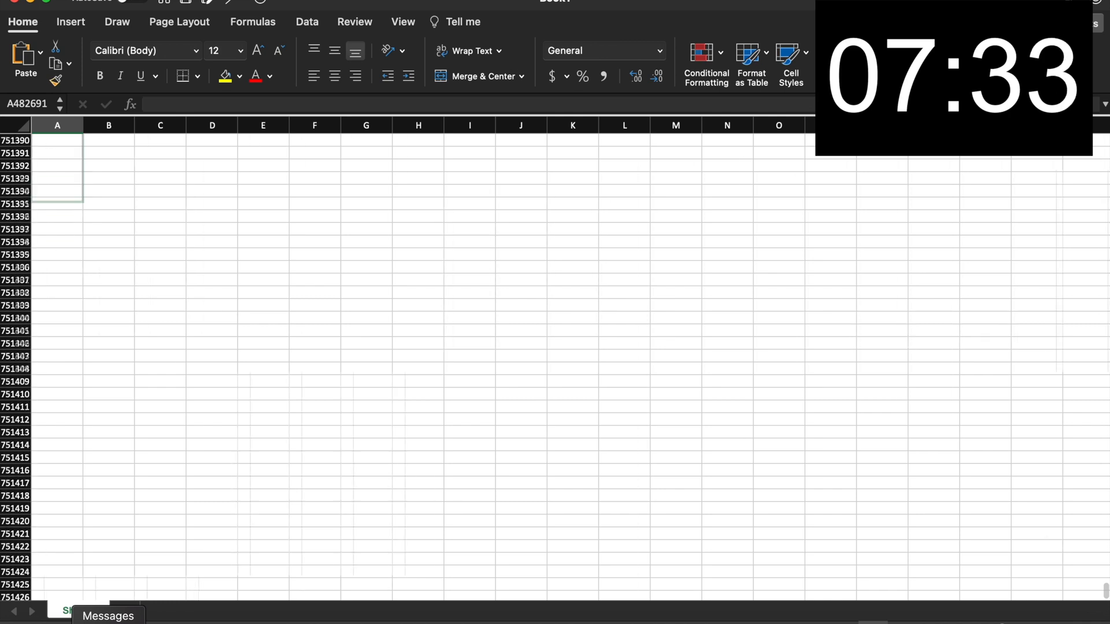
{"action": "scroll", "scroll_direction": "down", "scroll_amount": 3}
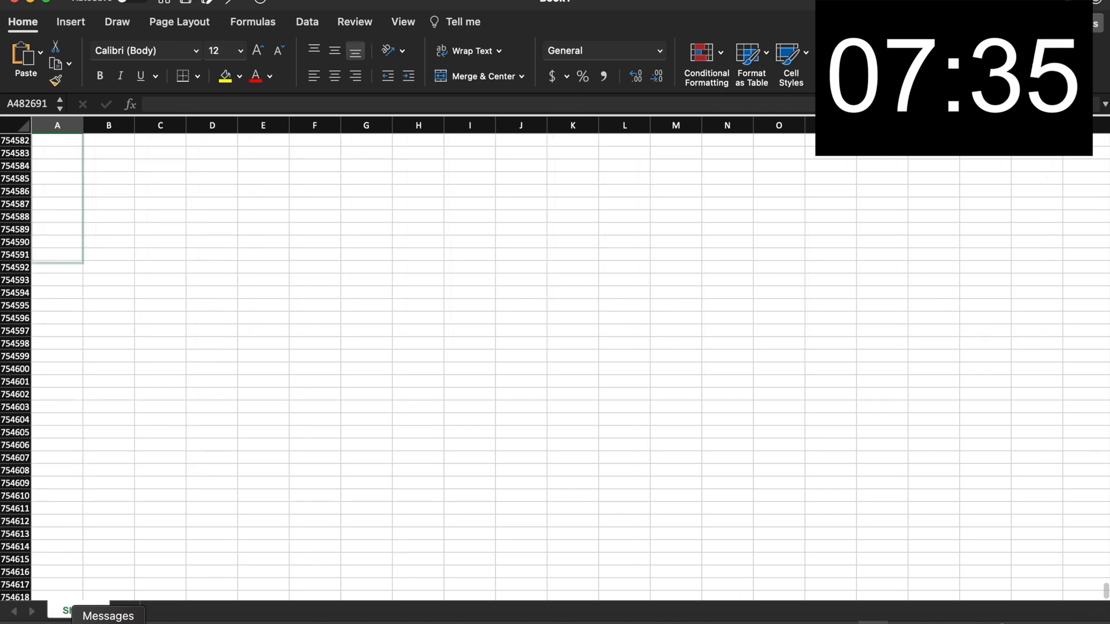
{"action": "scroll", "scroll_direction": "down", "scroll_amount": 3}
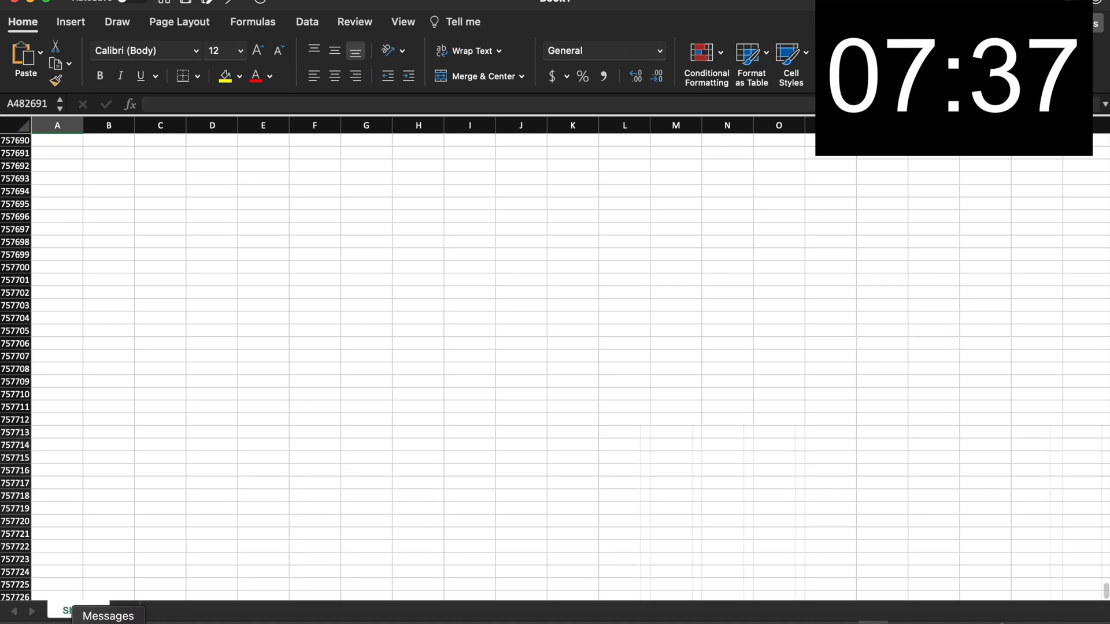
{"action": "scroll", "scroll_direction": "down", "scroll_amount": 3}
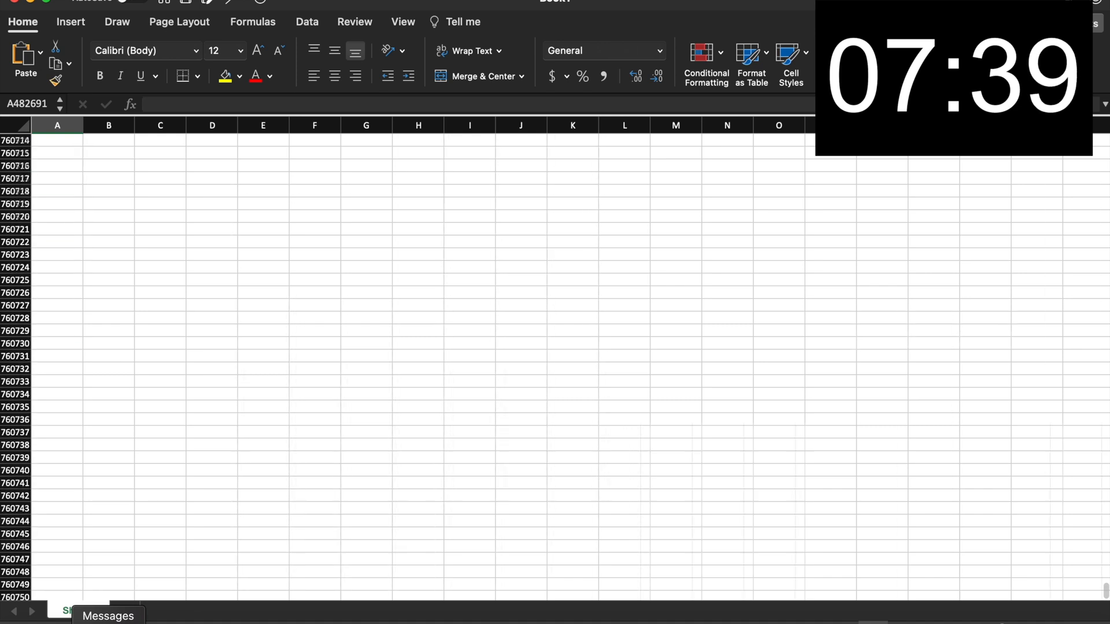
{"action": "scroll", "scroll_direction": "down", "scroll_amount": 3}
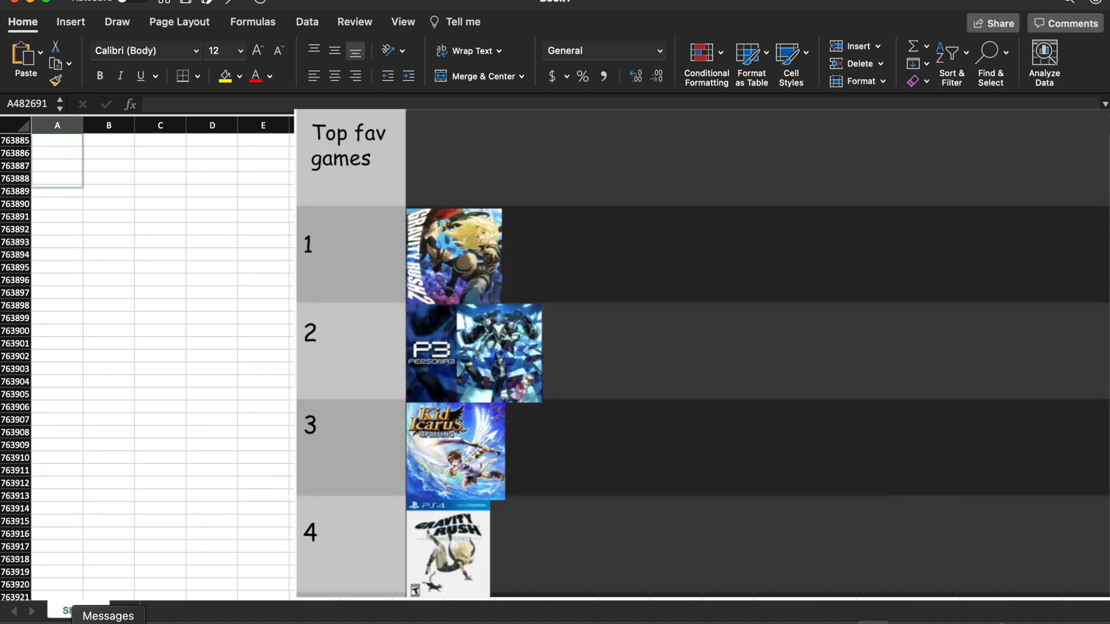
{"action": "scroll", "scroll_direction": "down", "scroll_amount": 3}
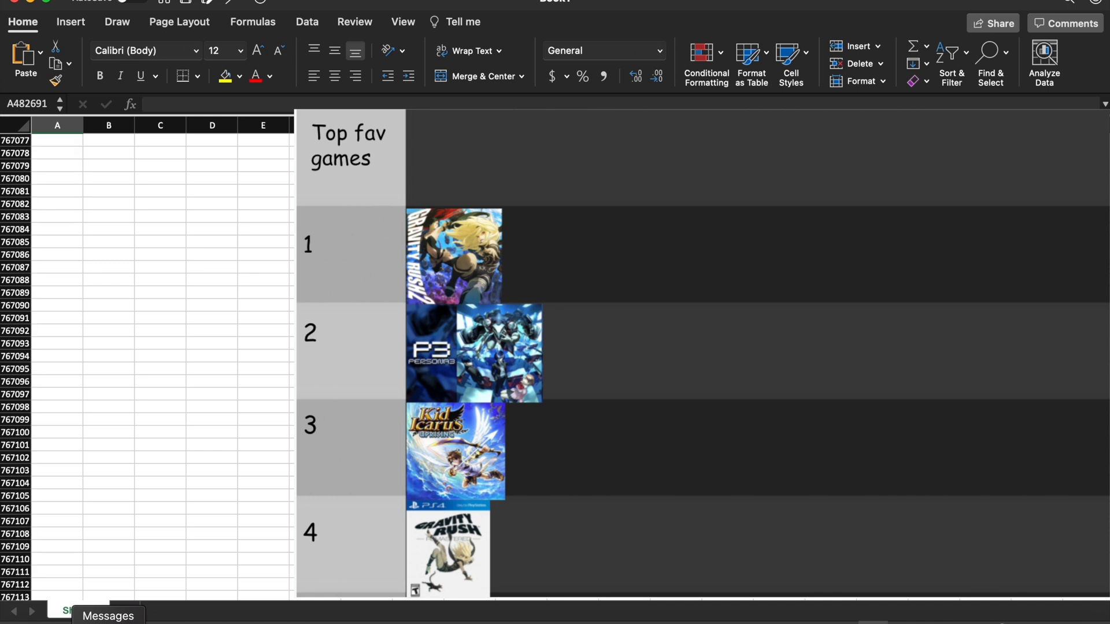
{"action": "scroll", "scroll_direction": "down", "scroll_amount": 3}
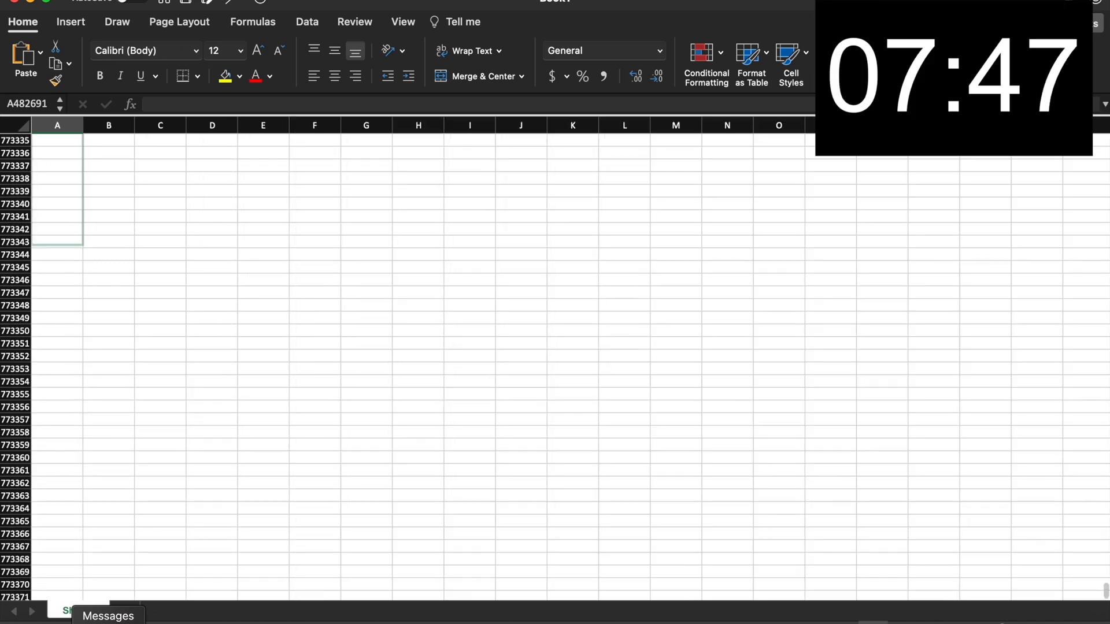
{"action": "scroll", "scroll_direction": "down", "scroll_amount": 3}
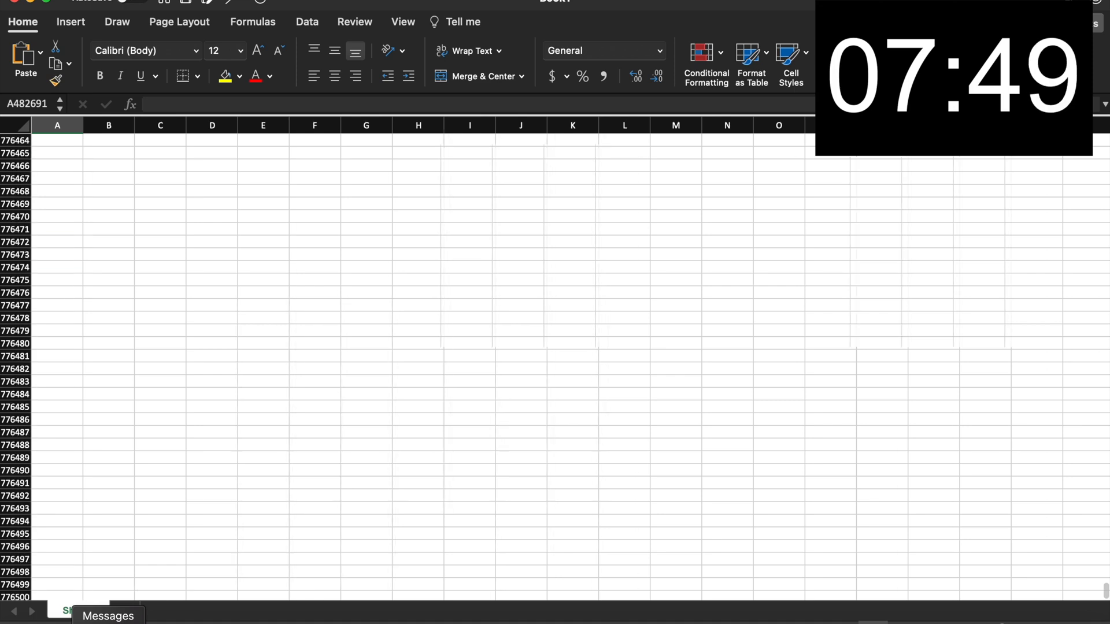
{"action": "scroll", "scroll_direction": "down", "scroll_amount": 3}
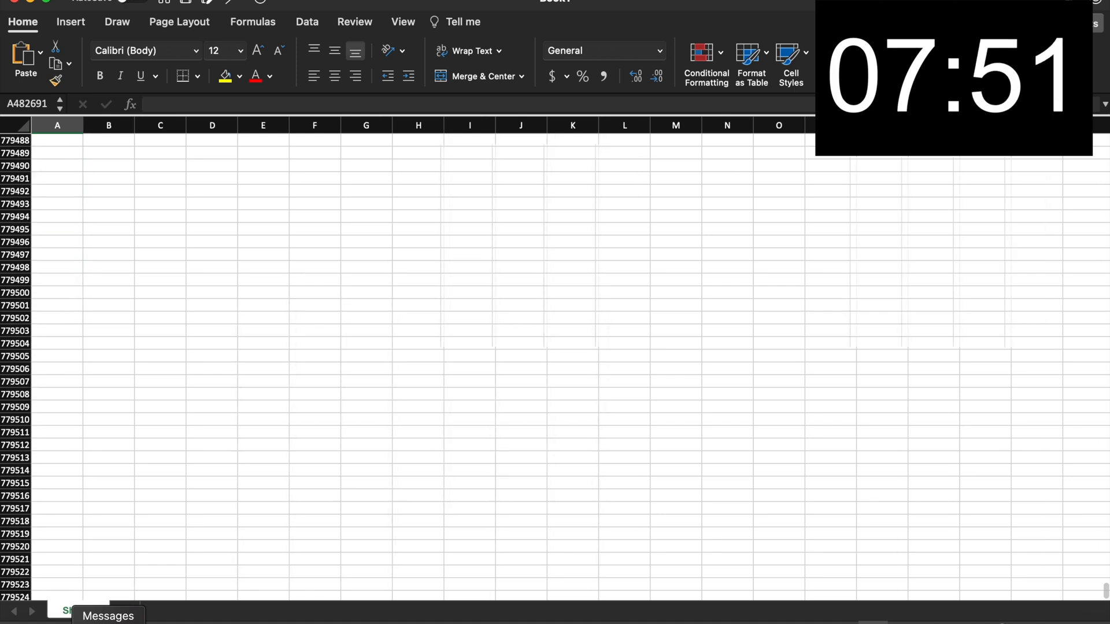
{"action": "scroll", "scroll_direction": "down", "scroll_amount": 3}
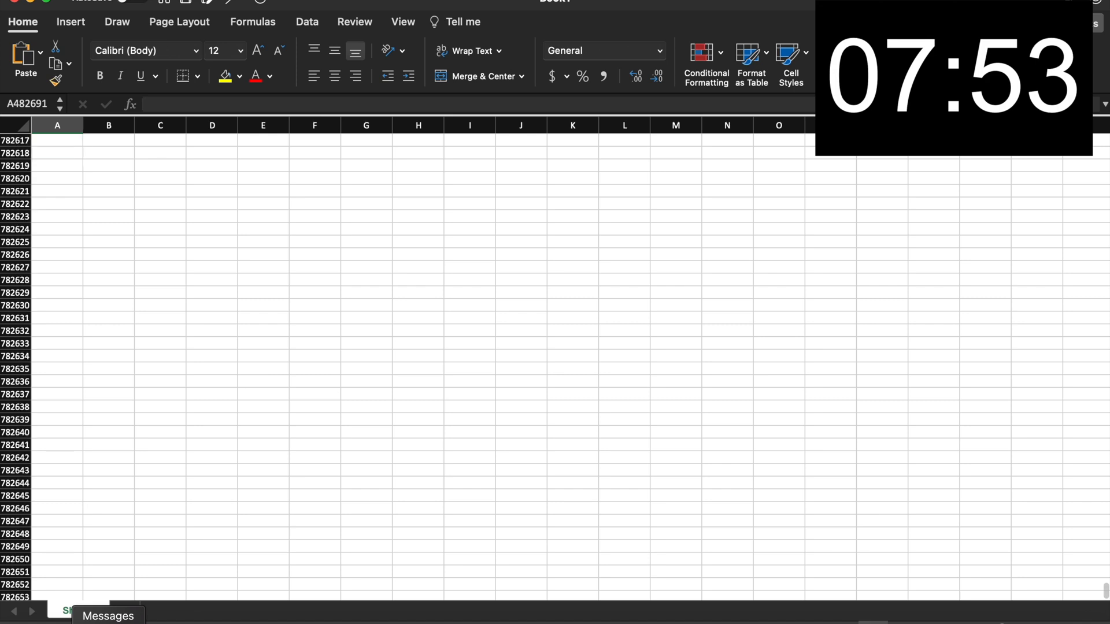
{"action": "scroll", "scroll_direction": "down", "scroll_amount": 3}
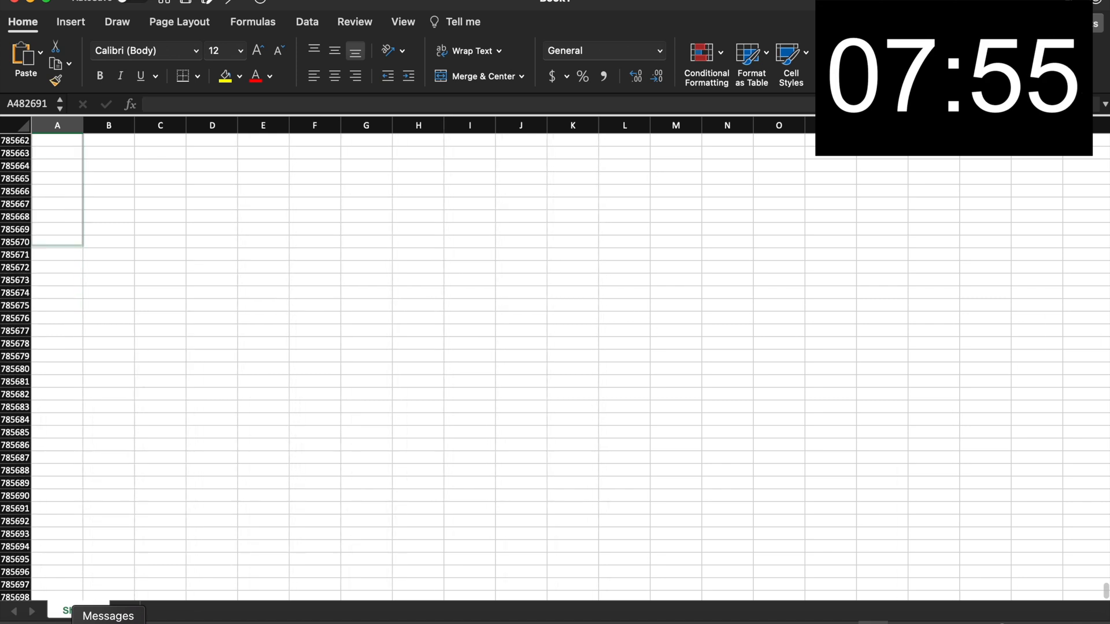
{"action": "scroll", "scroll_direction": "down", "scroll_amount": 3}
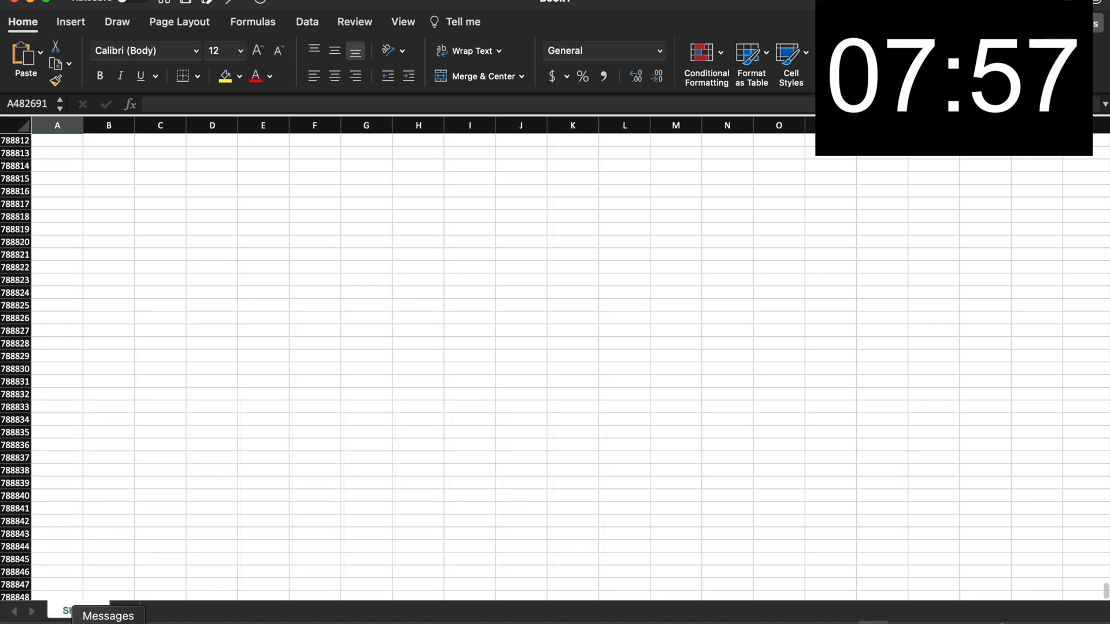
{"action": "scroll", "scroll_direction": "down", "scroll_amount": 3}
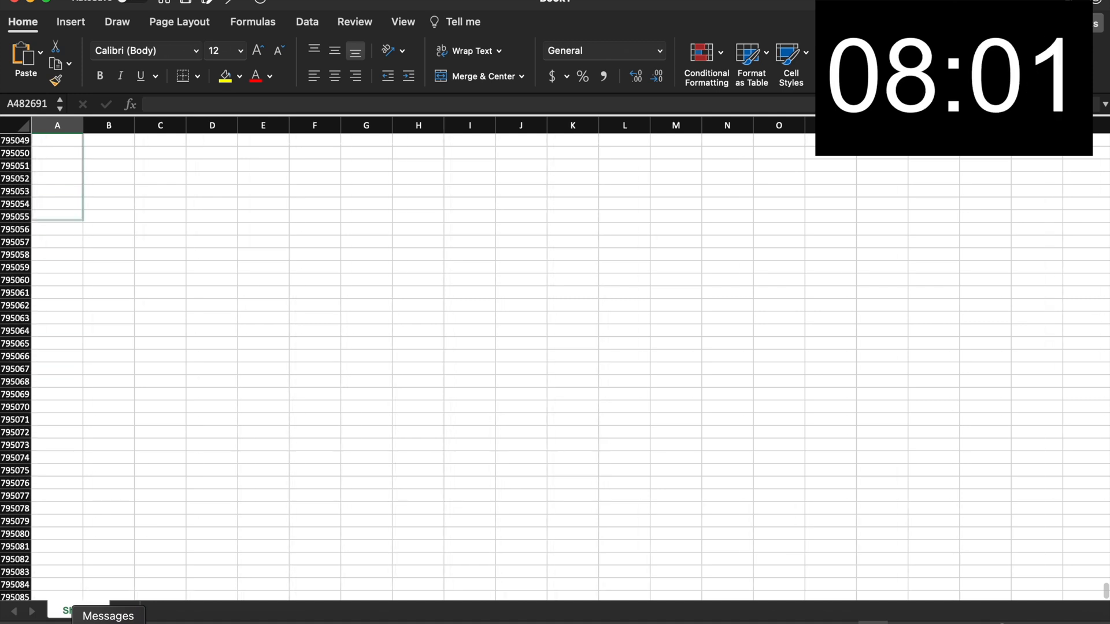
{"action": "scroll", "scroll_direction": "down", "scroll_amount": 3}
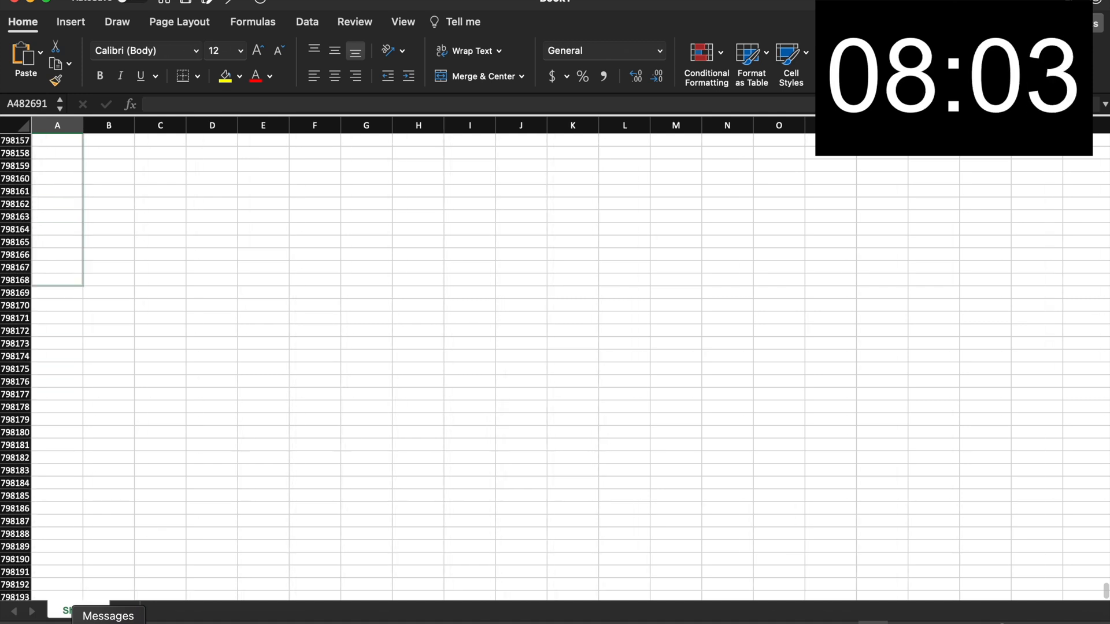
{"action": "scroll", "scroll_direction": "down", "scroll_amount": 3}
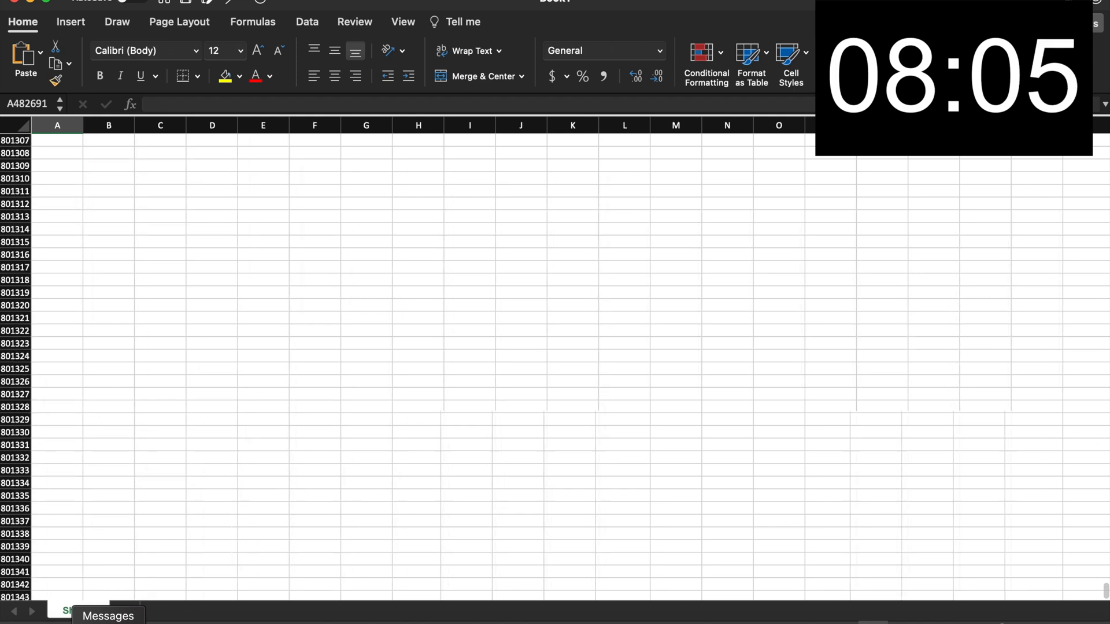
{"action": "scroll", "scroll_direction": "down", "scroll_amount": 3}
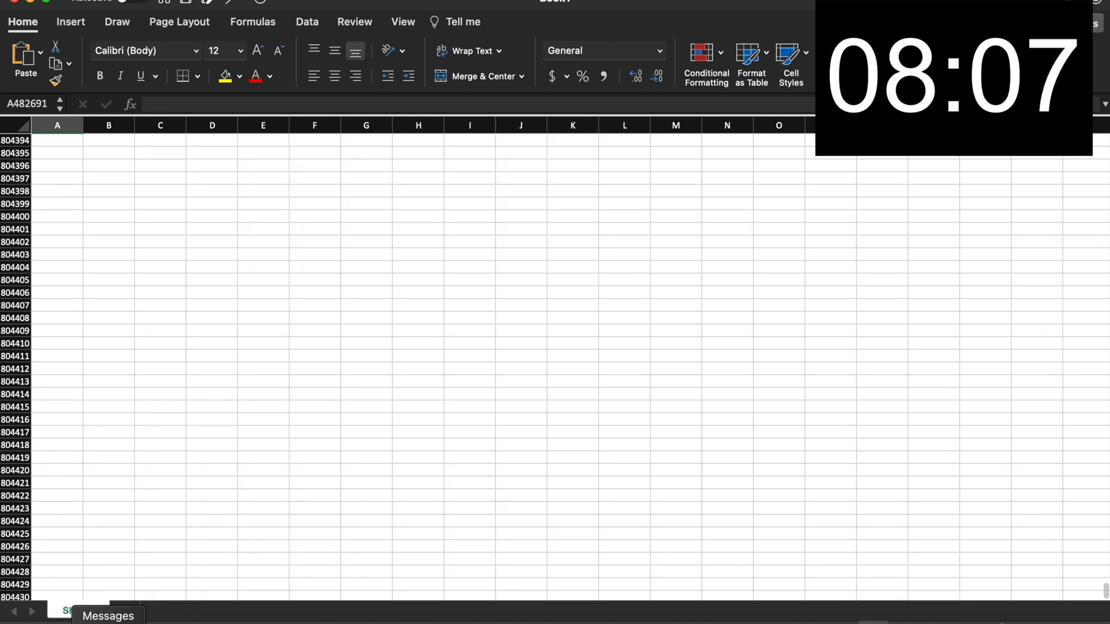
{"action": "scroll", "scroll_direction": "down", "scroll_amount": 3}
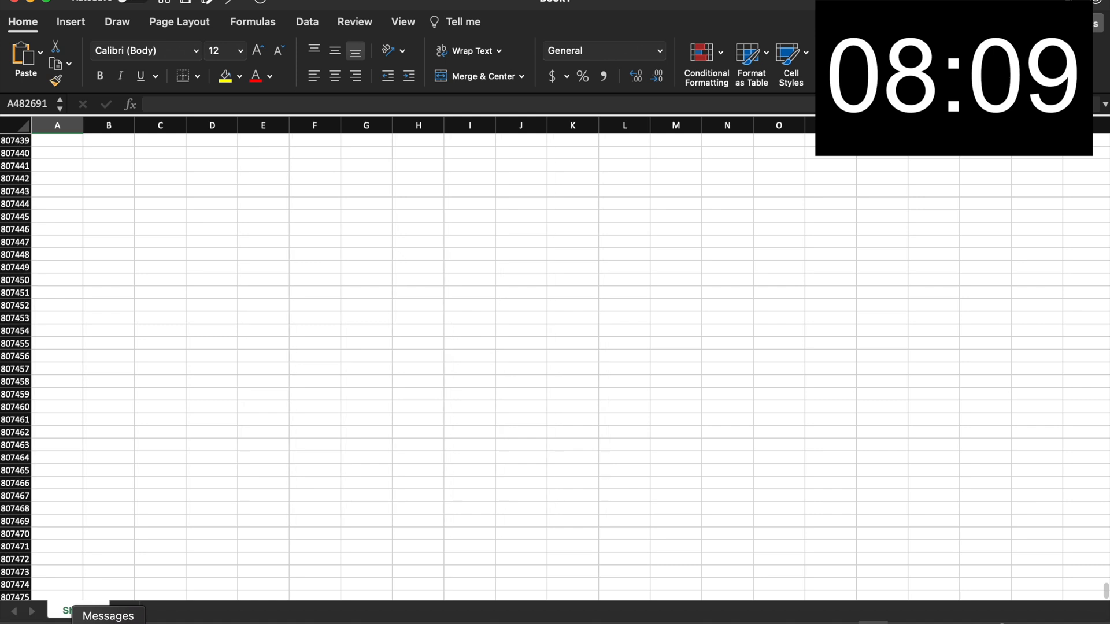
{"action": "scroll", "scroll_direction": "down", "scroll_amount": 3}
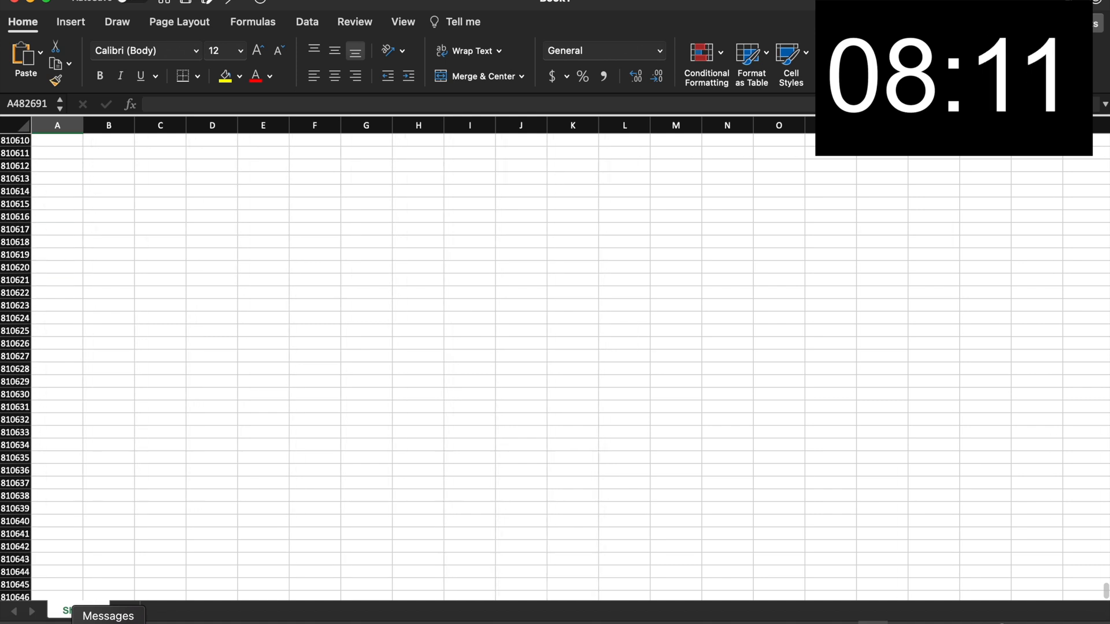
{"action": "scroll", "scroll_direction": "down", "scroll_amount": 3}
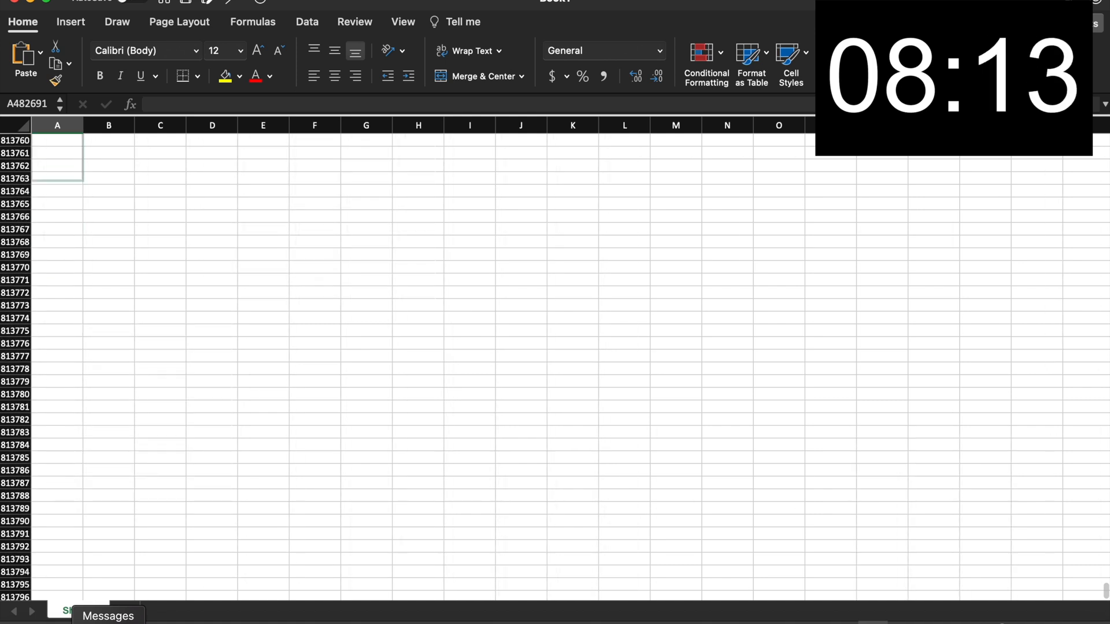
{"action": "scroll", "scroll_direction": "down", "scroll_amount": 3}
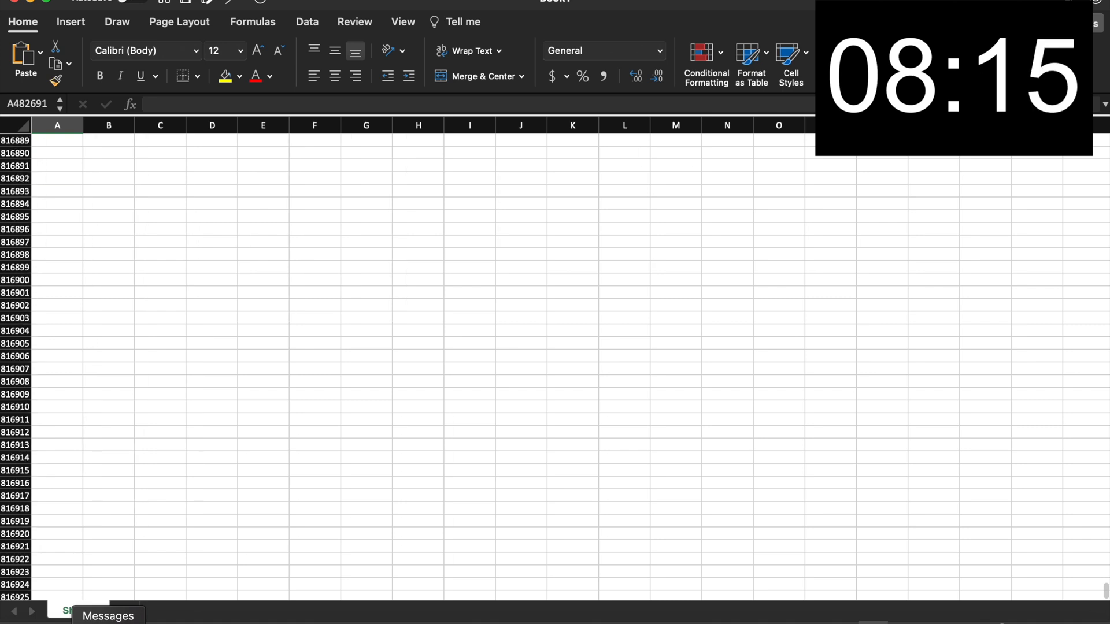
{"action": "scroll", "scroll_direction": "down", "scroll_amount": 3}
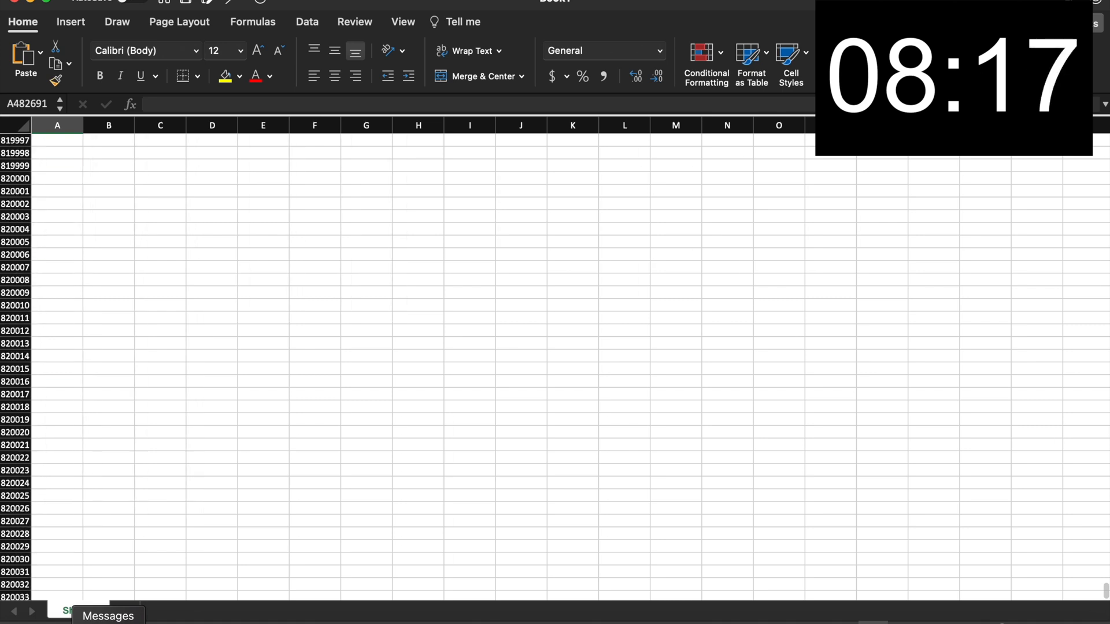
{"action": "scroll", "scroll_direction": "down", "scroll_amount": 3}
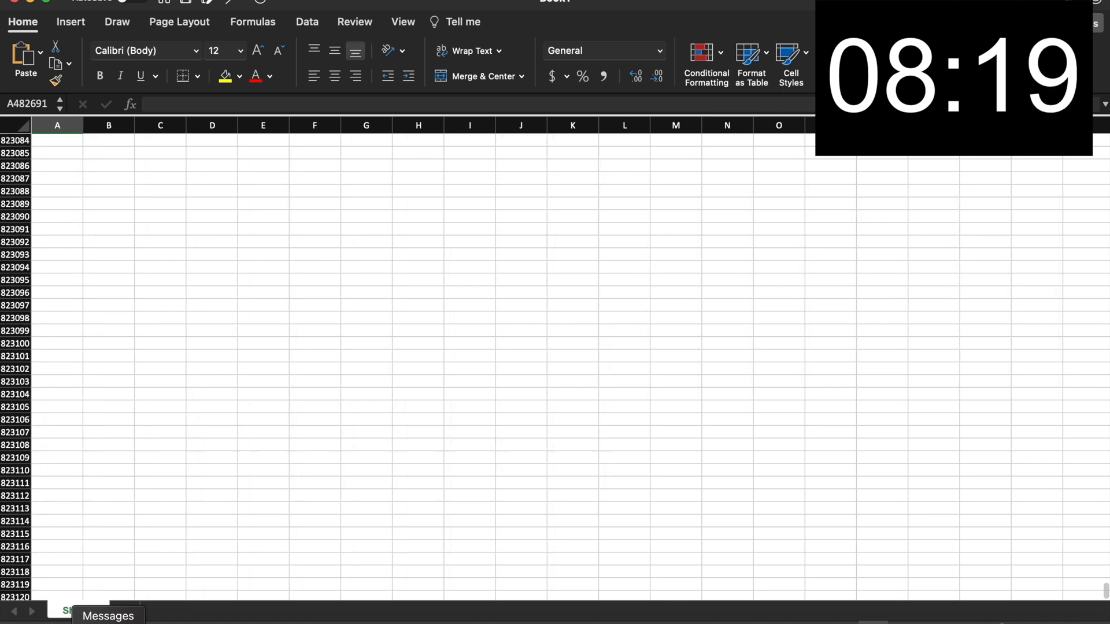
{"action": "scroll", "scroll_direction": "down", "scroll_amount": 3}
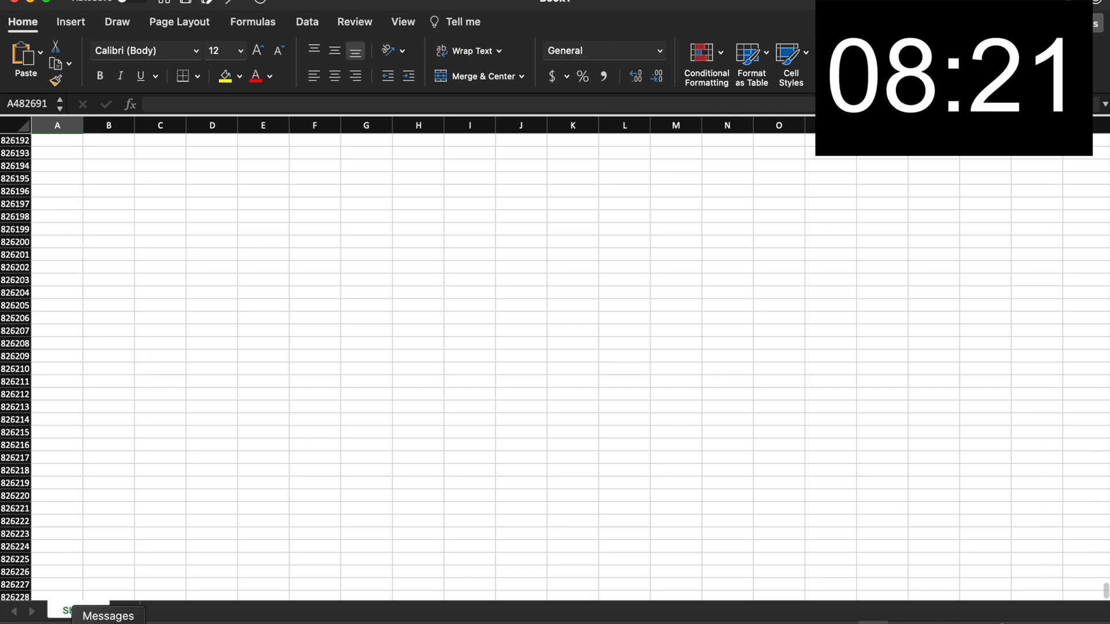
{"action": "scroll", "scroll_direction": "down", "scroll_amount": 3}
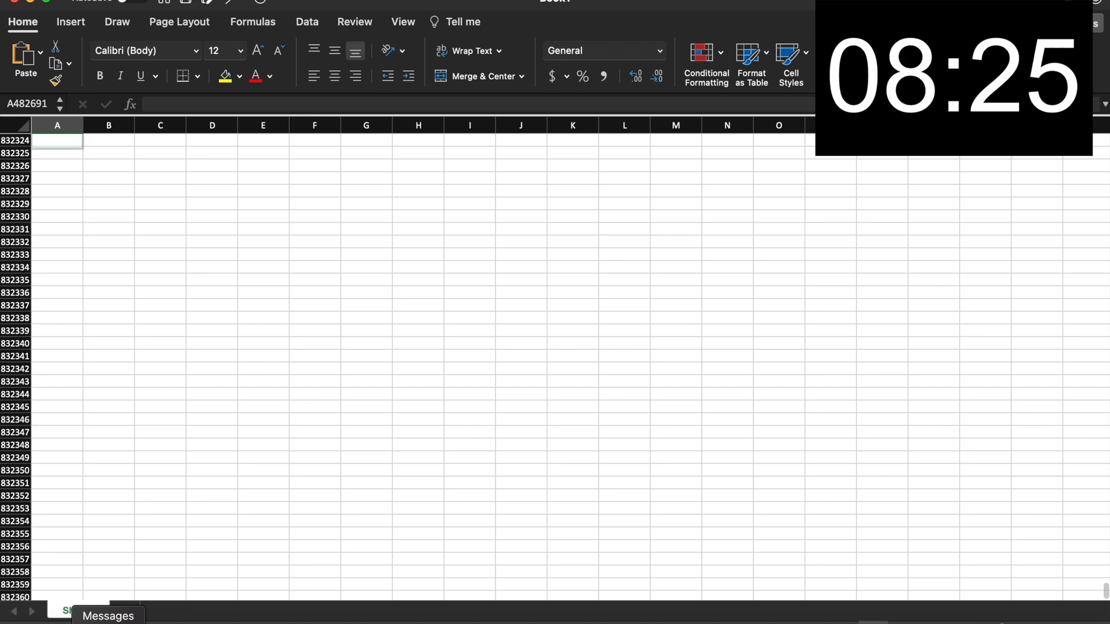
{"action": "scroll", "scroll_direction": "down", "scroll_amount": 3}
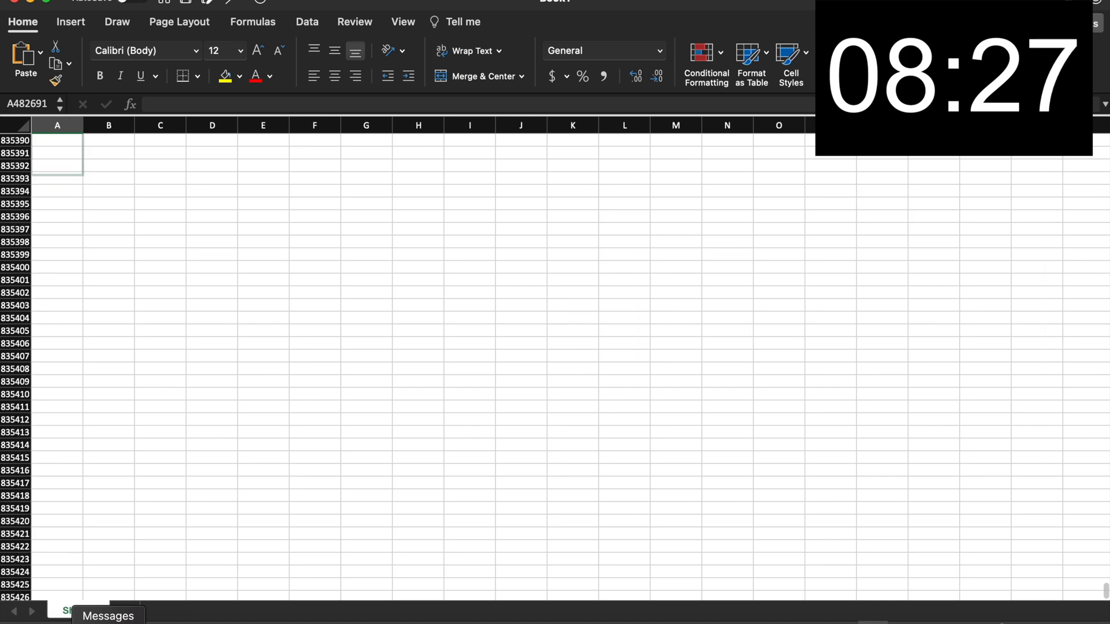
{"action": "scroll", "scroll_direction": "down", "scroll_amount": 3}
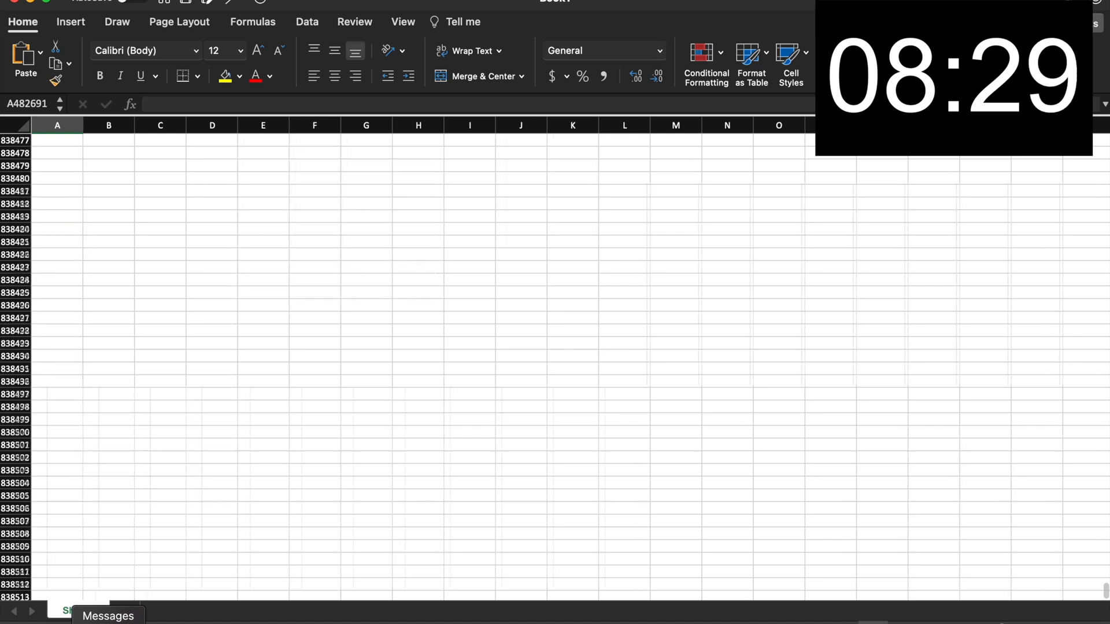
{"action": "scroll", "scroll_direction": "down", "scroll_amount": 3}
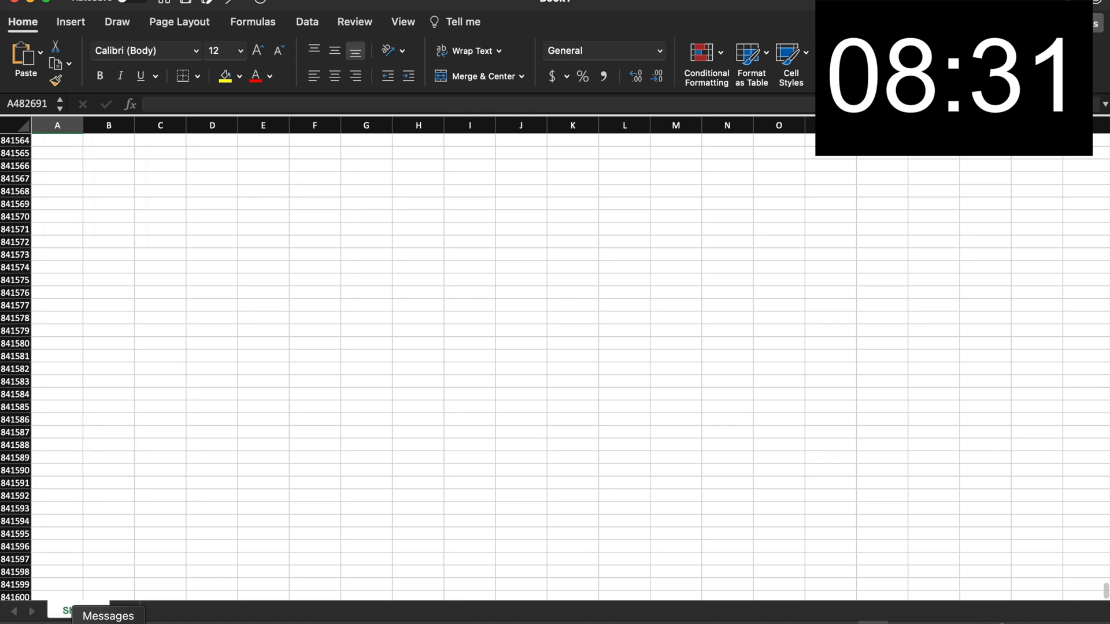
{"action": "scroll", "scroll_direction": "down", "scroll_amount": 3}
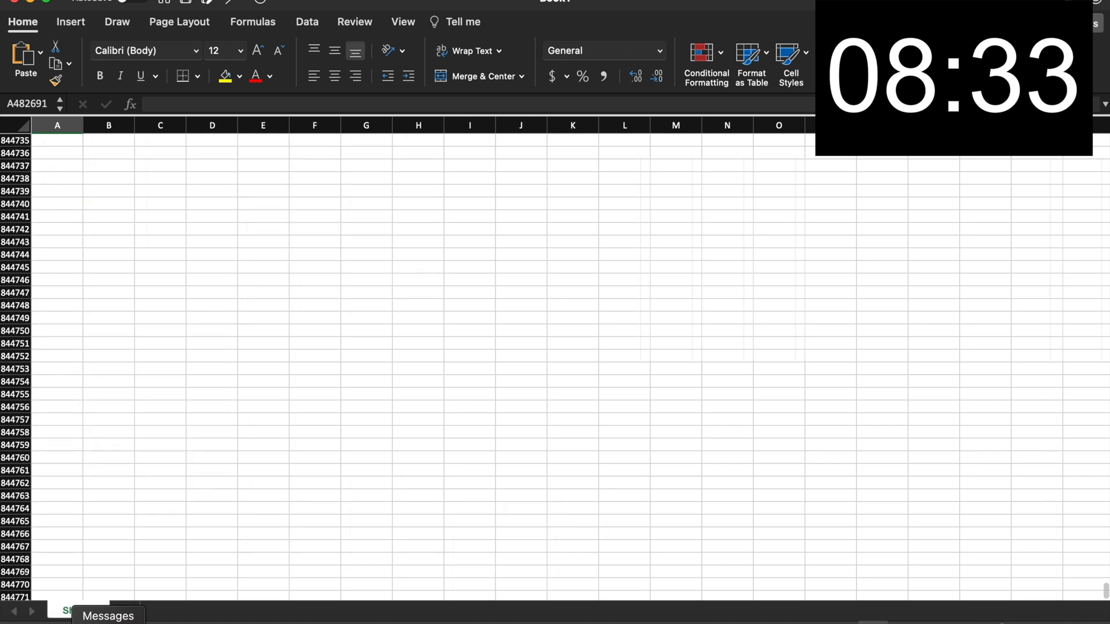
{"action": "scroll", "scroll_direction": "down", "scroll_amount": 3}
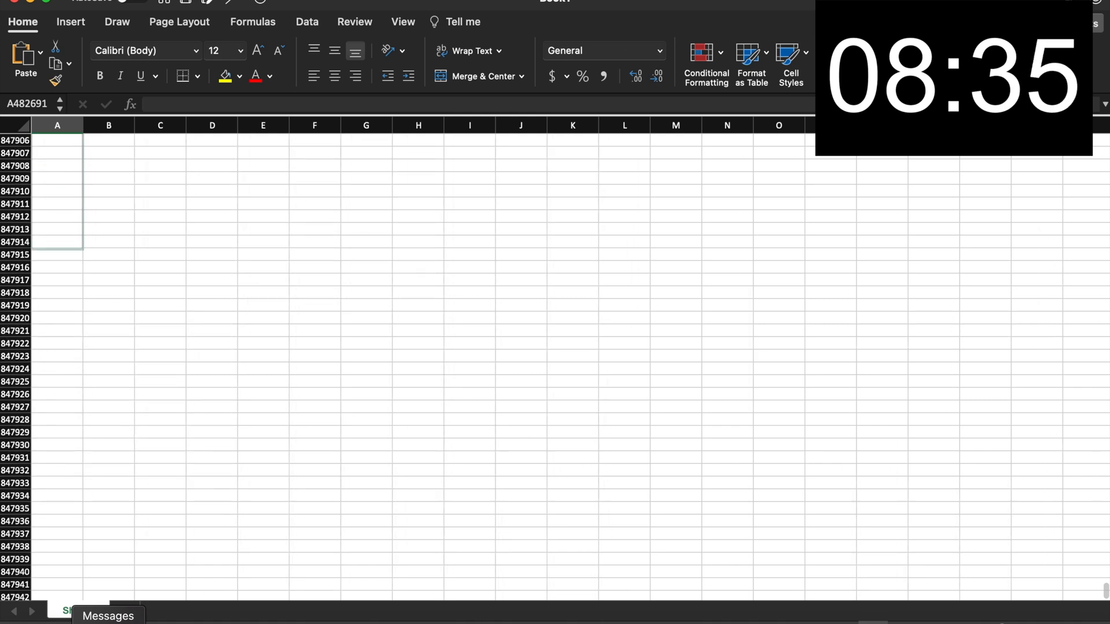
{"action": "scroll", "scroll_direction": "down", "scroll_amount": 3}
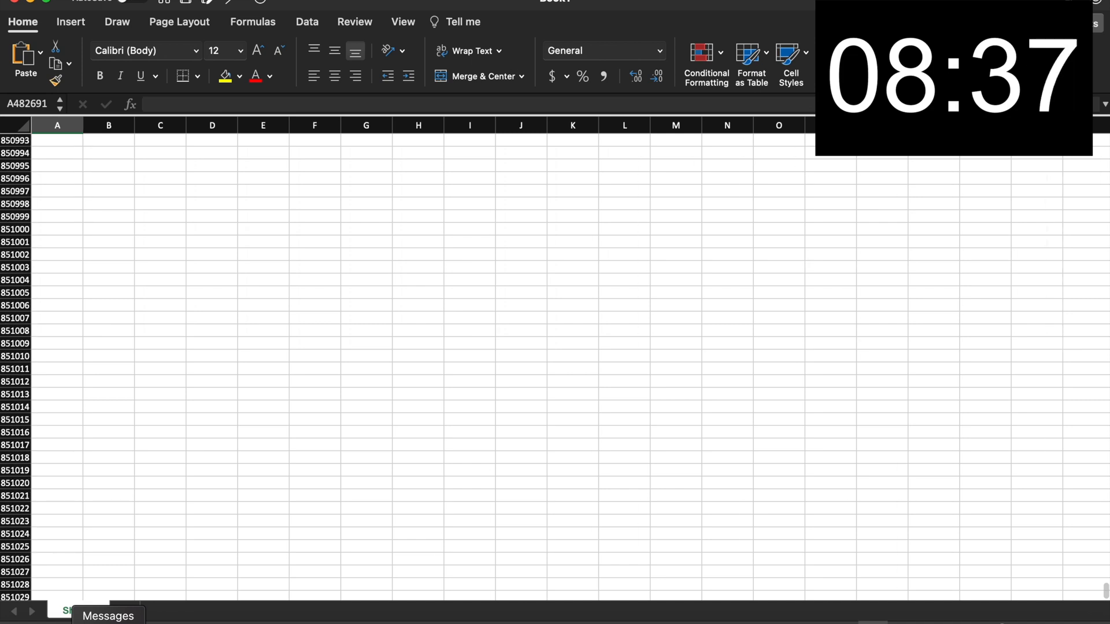
{"action": "scroll", "scroll_direction": "down", "scroll_amount": 3}
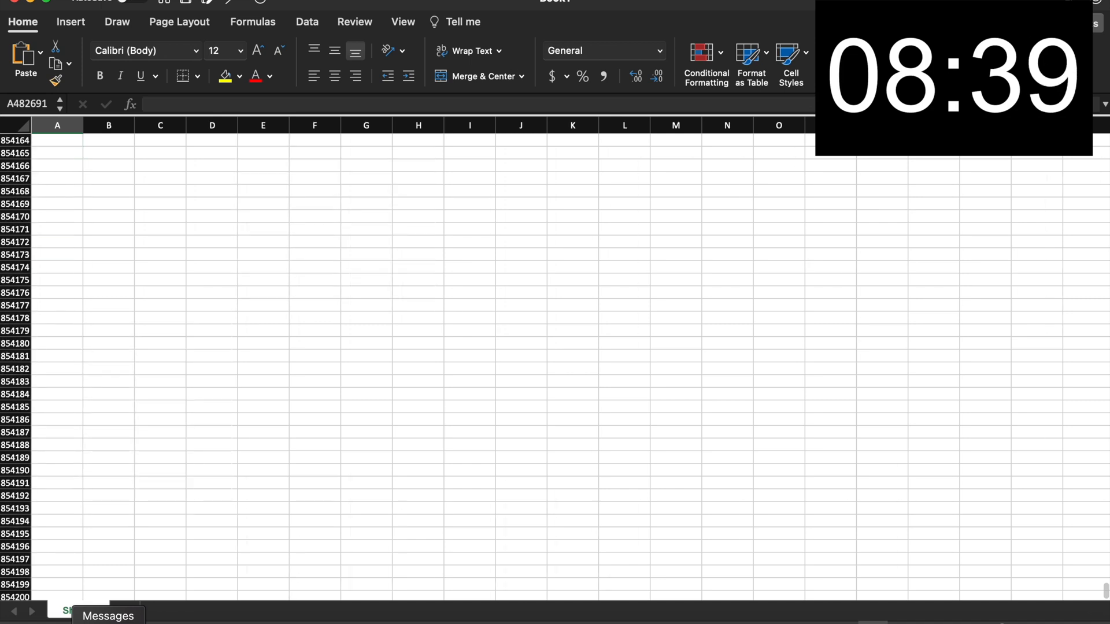
{"action": "scroll", "scroll_direction": "down", "scroll_amount": 3}
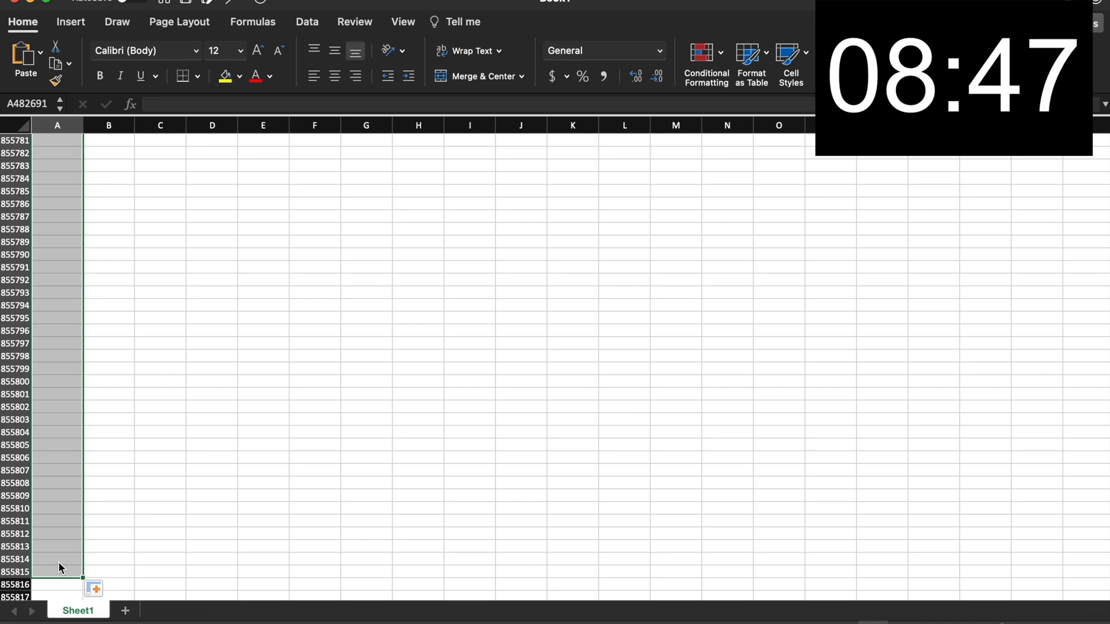
{"action": "mouse_move", "coordinate": [75, 532]}
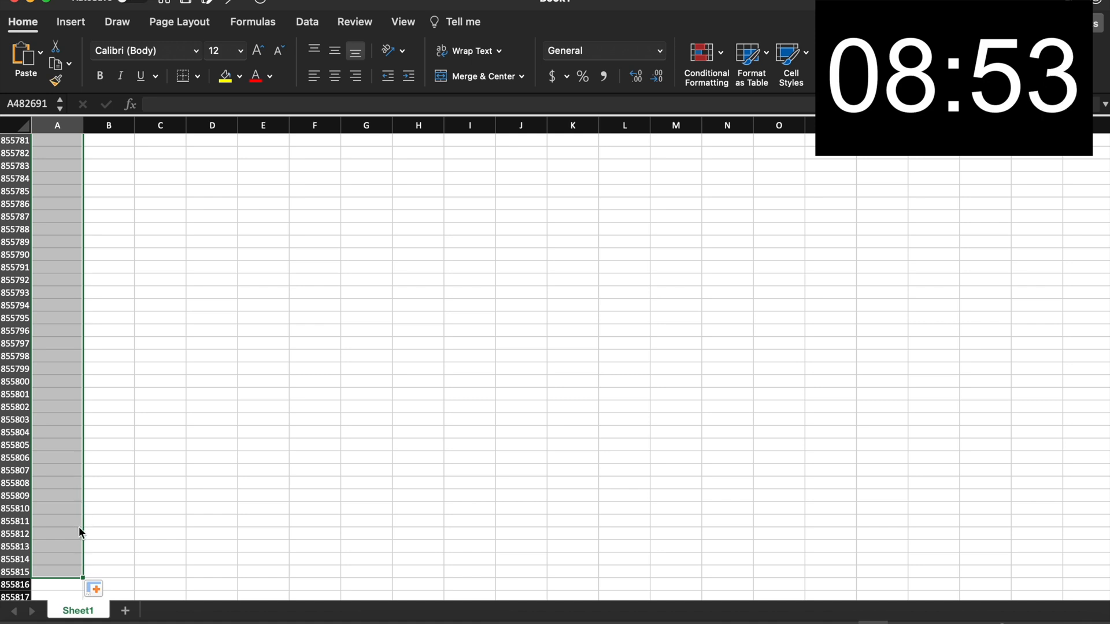
{"action": "mouse_move", "coordinate": [83, 575]}
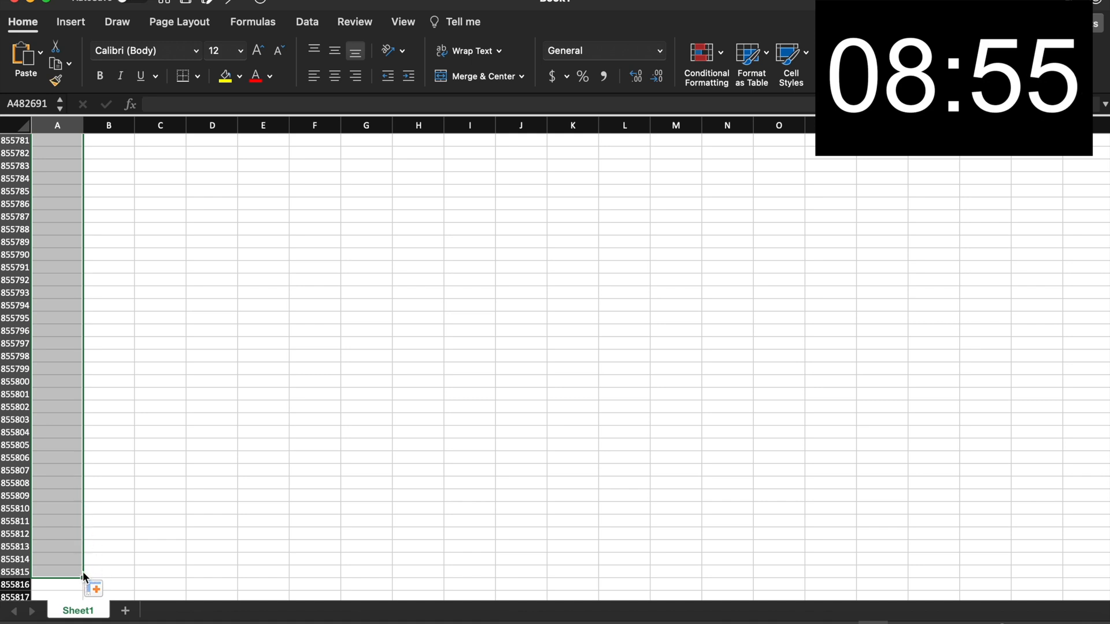
{"action": "mouse_move", "coordinate": [90, 290]}
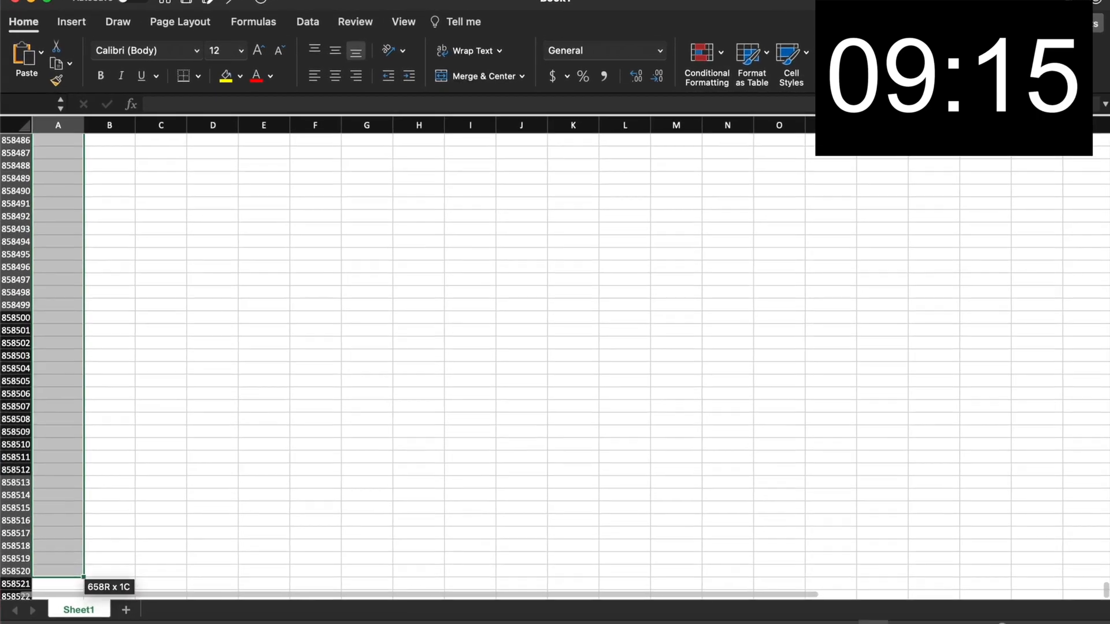
Step: Scroll the empty sheet down column A from around row 857863 to about row 975150
{"action": "scroll", "scroll_direction": "down", "scroll_amount": 3}
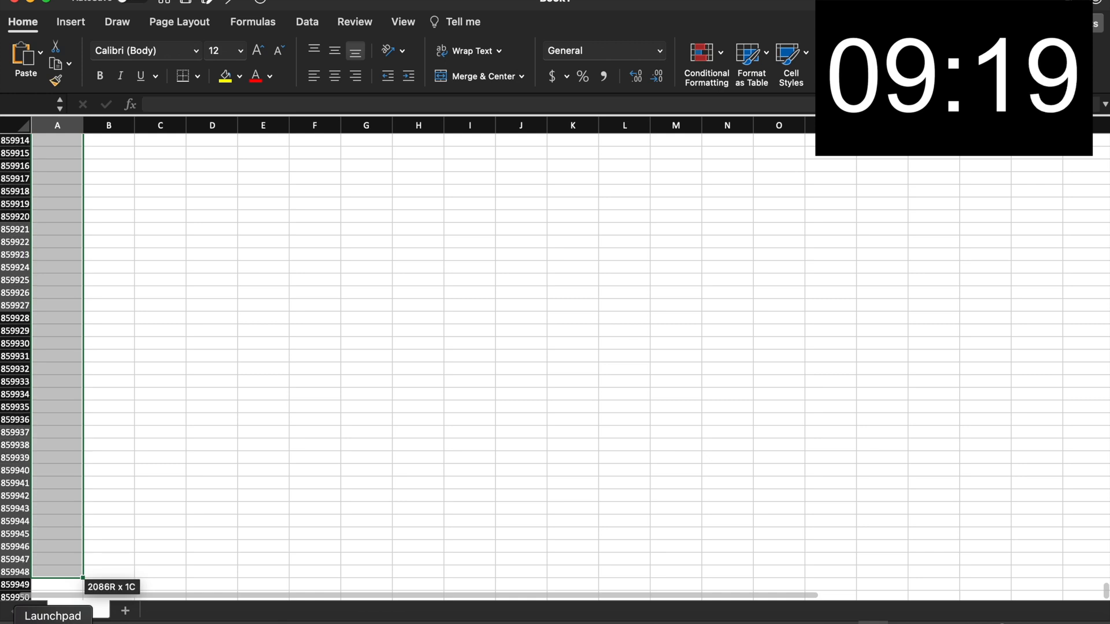
{"action": "scroll", "scroll_direction": "down", "scroll_amount": 3}
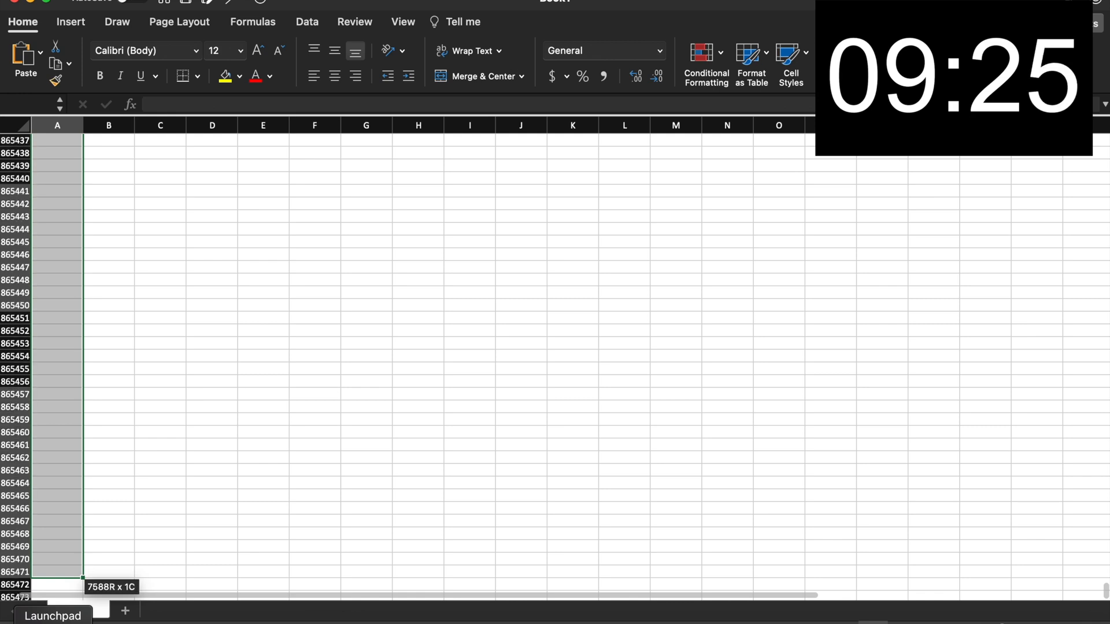
{"action": "scroll", "scroll_direction": "down", "scroll_amount": 3}
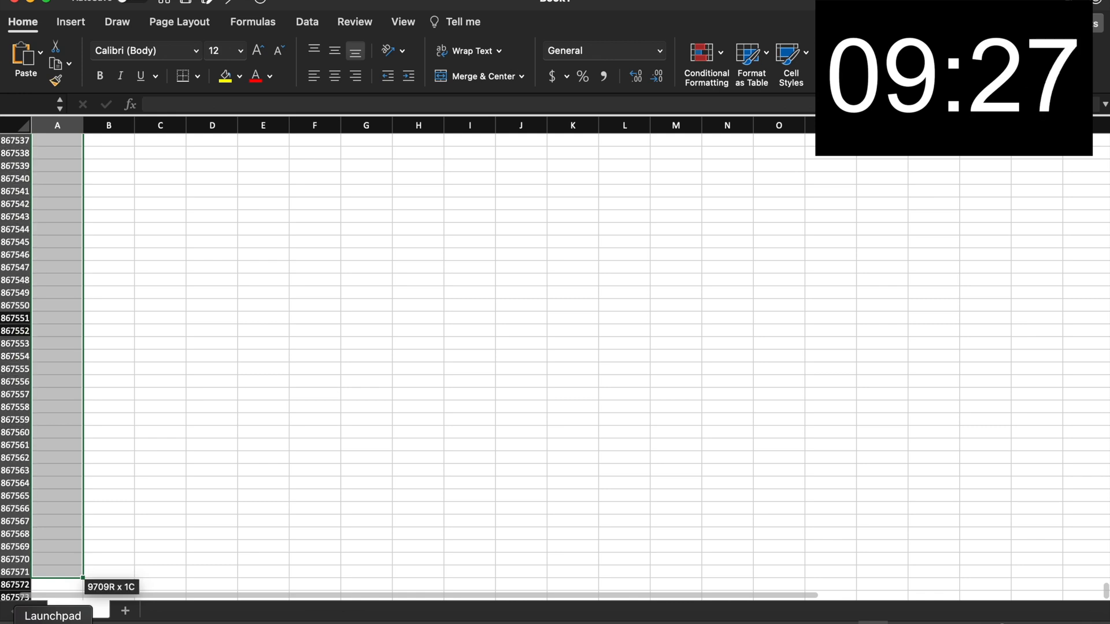
{"action": "scroll", "scroll_direction": "down", "scroll_amount": 3}
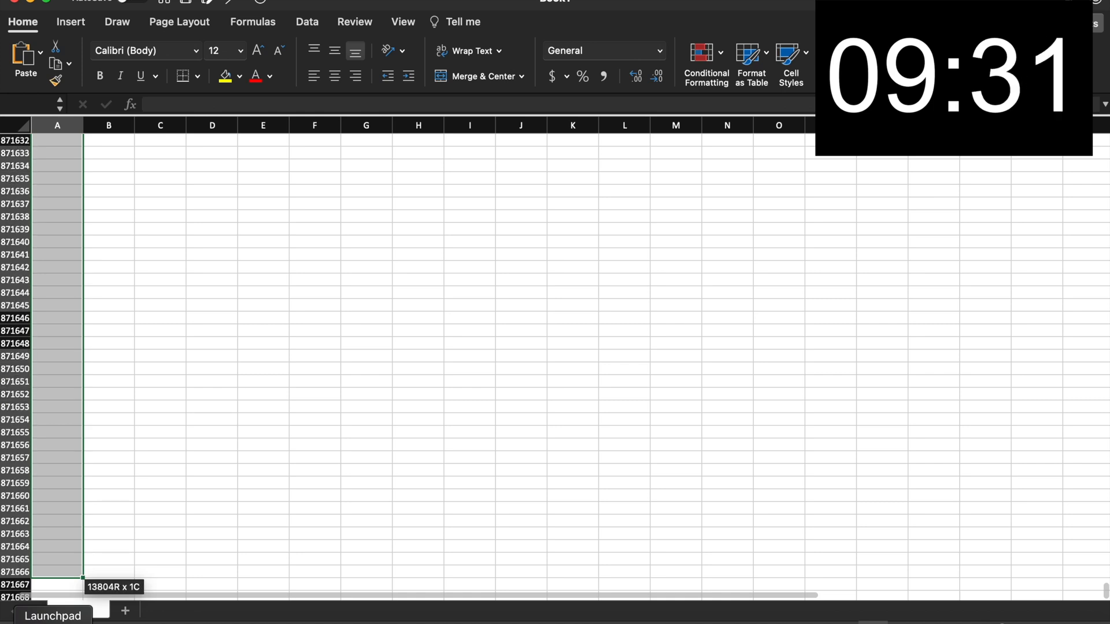
{"action": "scroll", "scroll_direction": "down", "scroll_amount": 3}
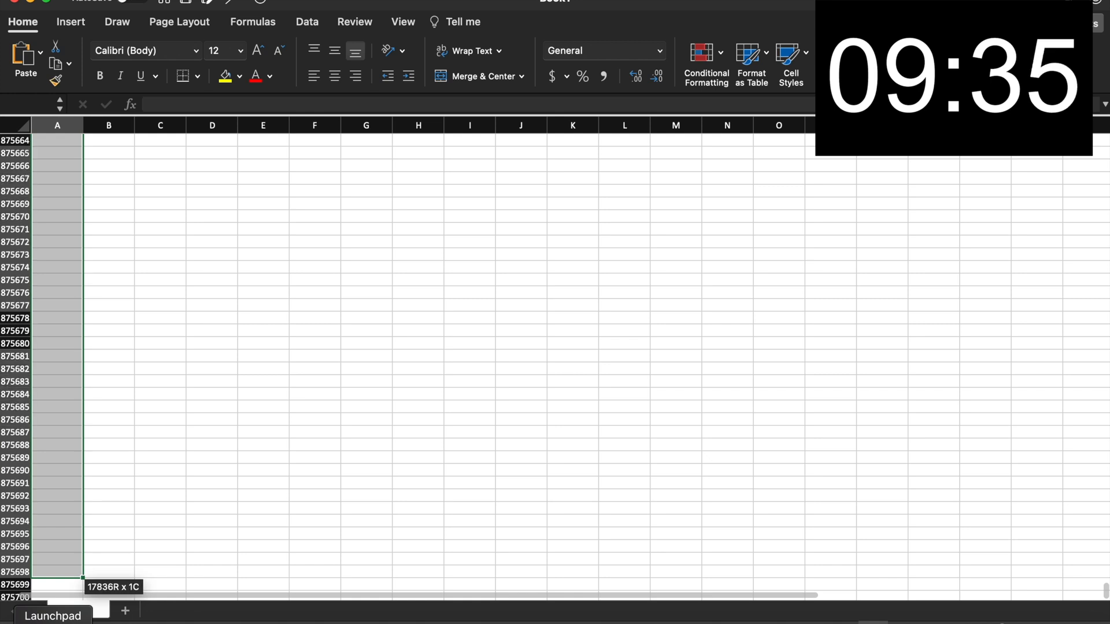
{"action": "scroll", "scroll_direction": "down", "scroll_amount": 3}
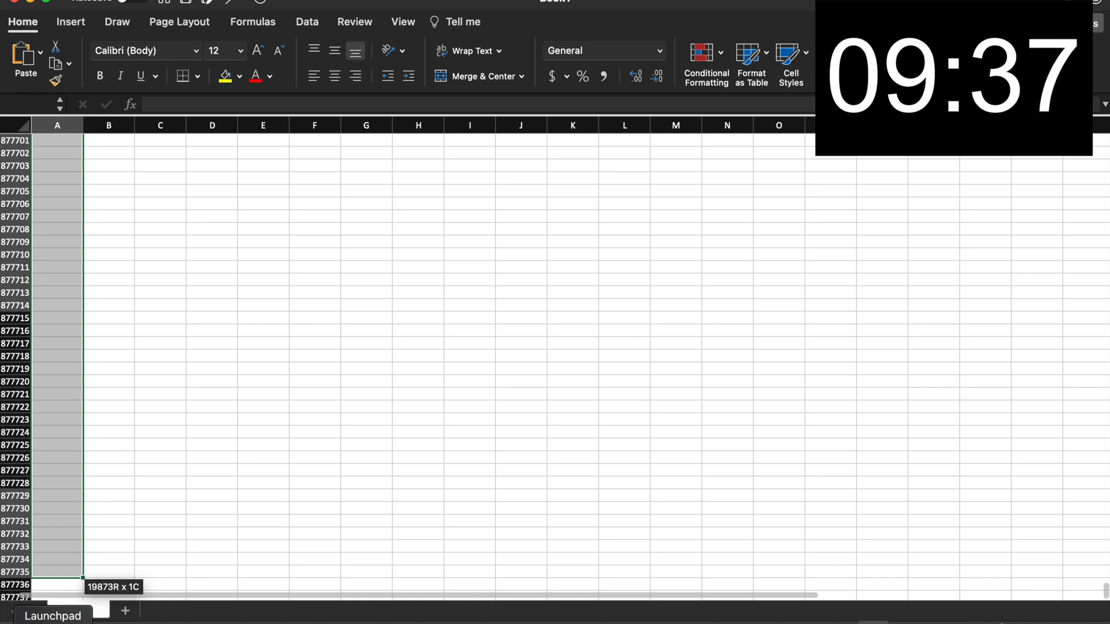
{"action": "scroll", "scroll_direction": "down", "scroll_amount": 3}
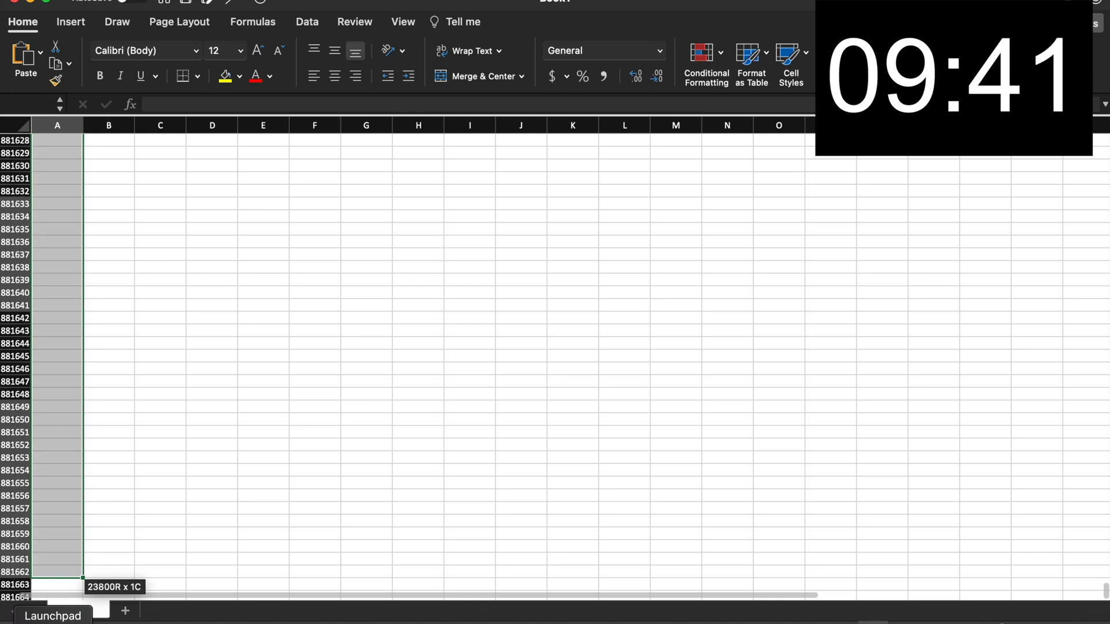
{"action": "scroll", "scroll_direction": "down", "scroll_amount": 3}
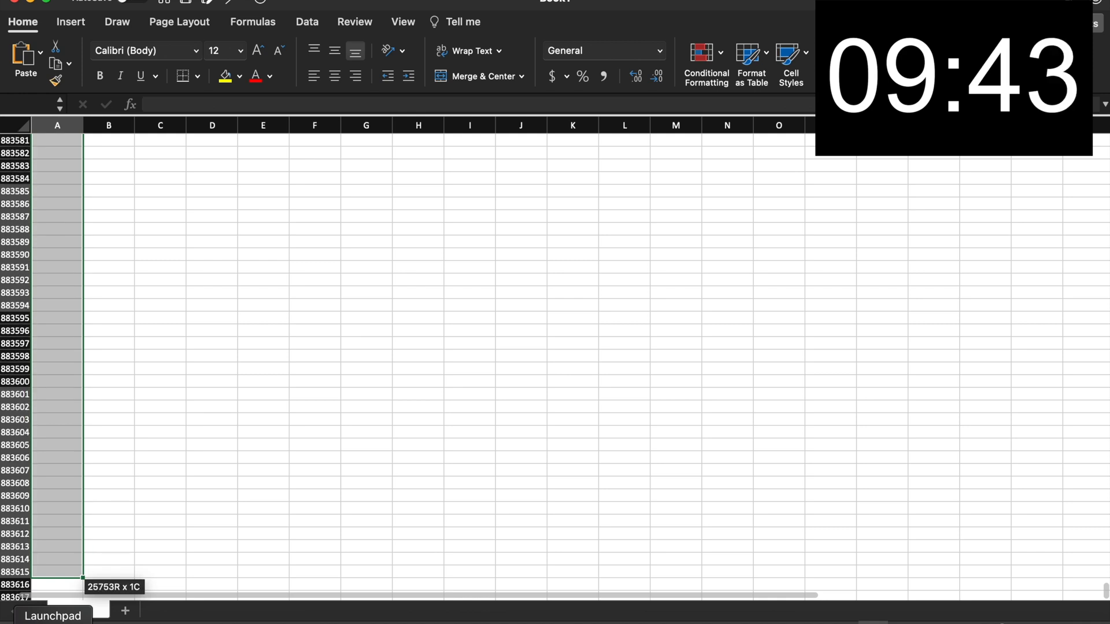
{"action": "scroll", "scroll_direction": "down", "scroll_amount": 3}
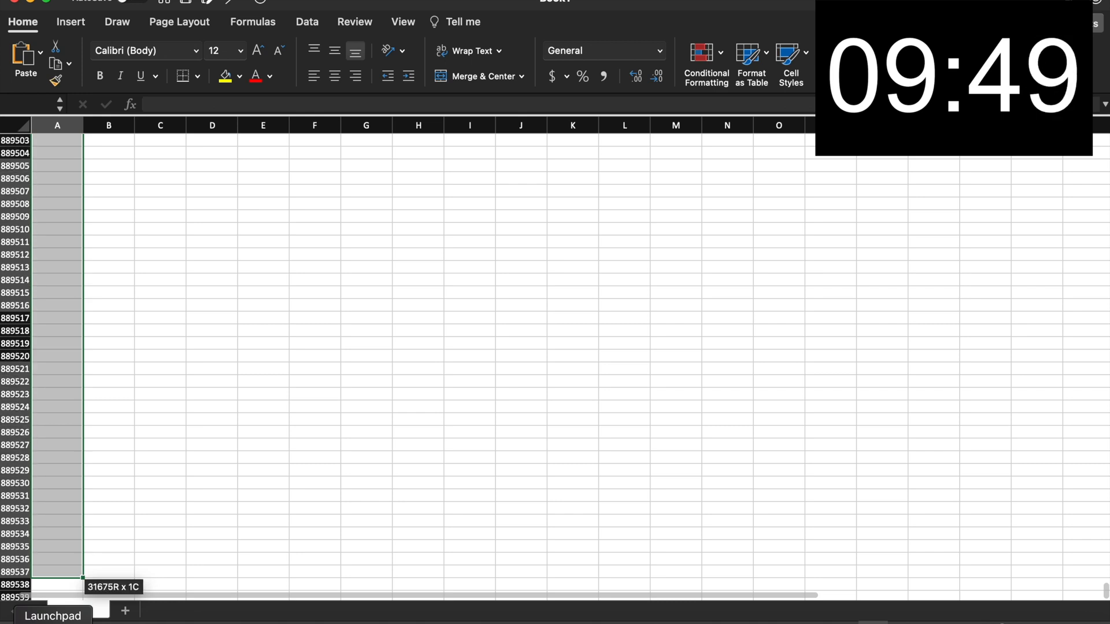
{"action": "scroll", "scroll_direction": "down", "scroll_amount": 3}
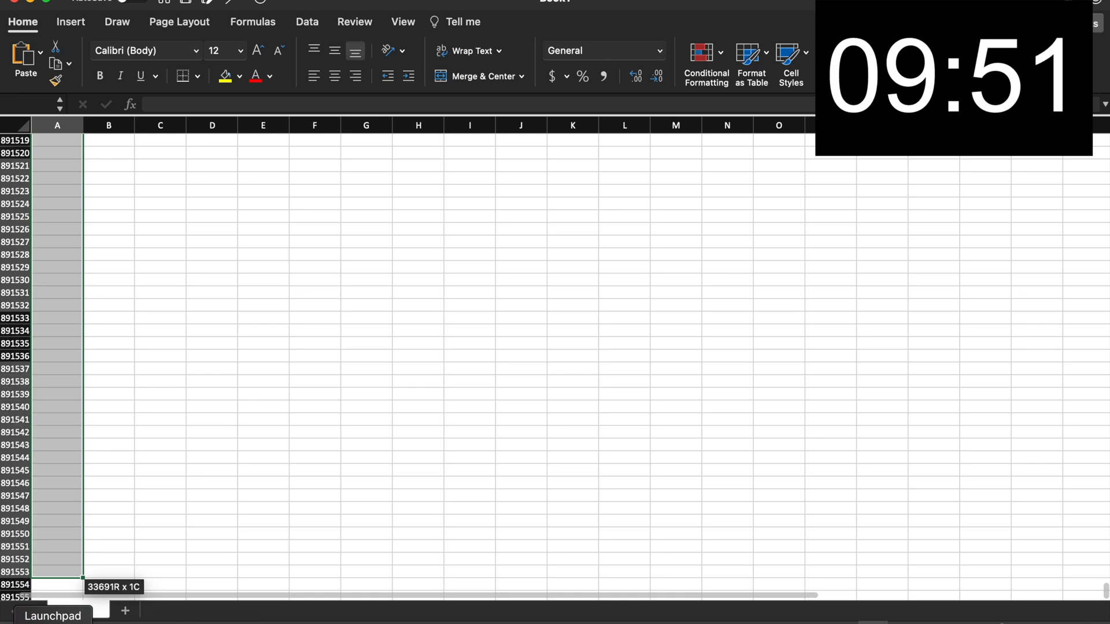
{"action": "scroll", "scroll_direction": "down", "scroll_amount": 3}
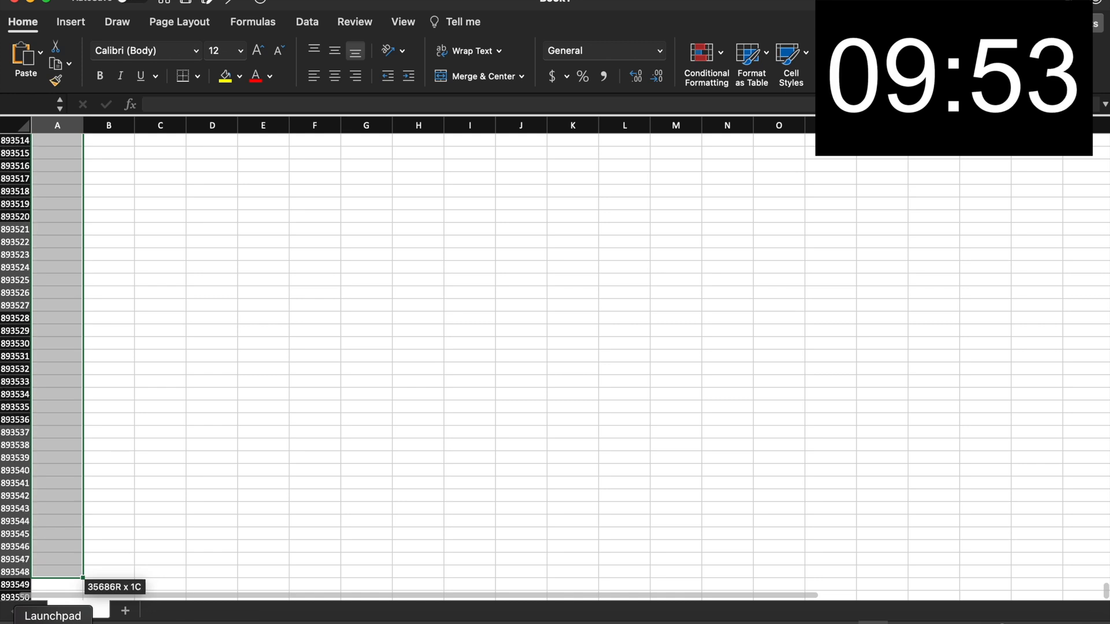
{"action": "scroll", "scroll_direction": "down", "scroll_amount": 3}
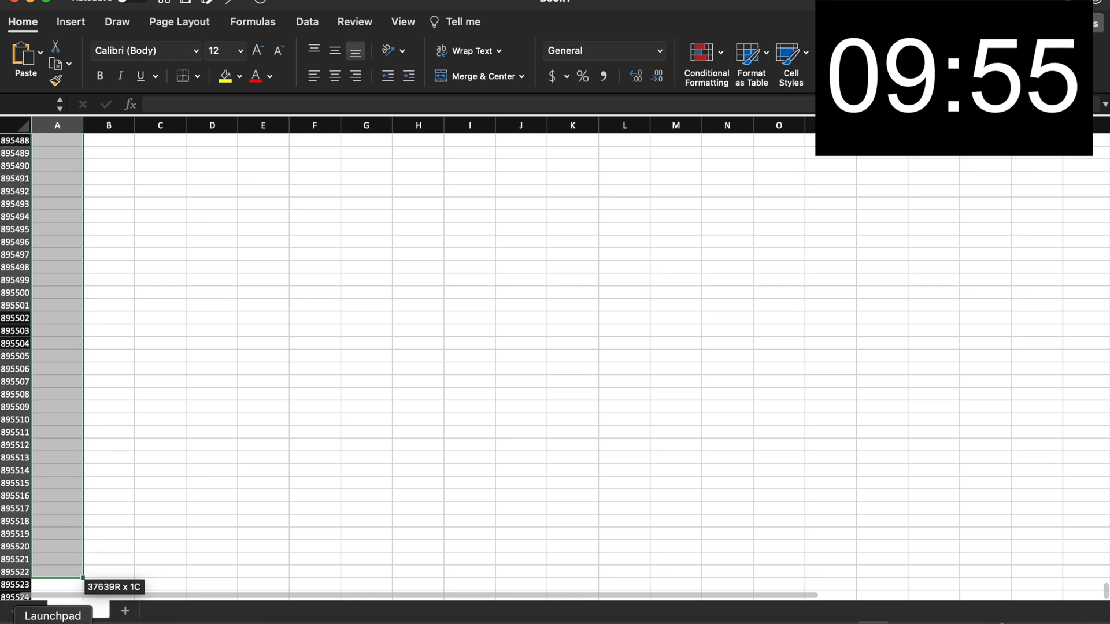
{"action": "scroll", "scroll_direction": "down", "scroll_amount": 3}
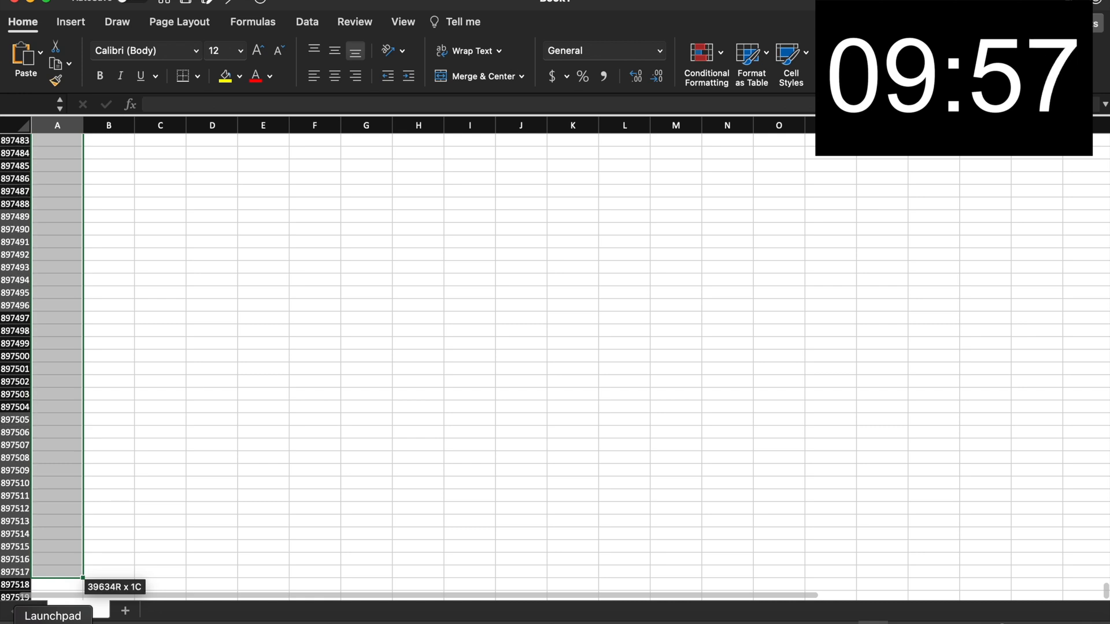
{"action": "scroll", "scroll_direction": "down", "scroll_amount": 3}
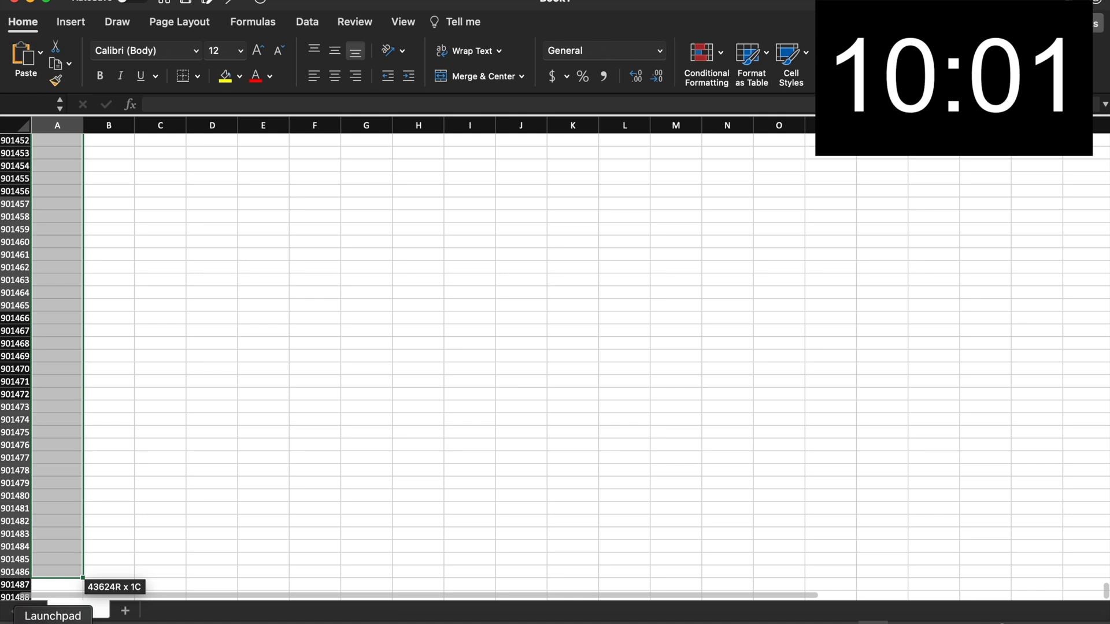
{"action": "scroll", "scroll_direction": "down", "scroll_amount": 3}
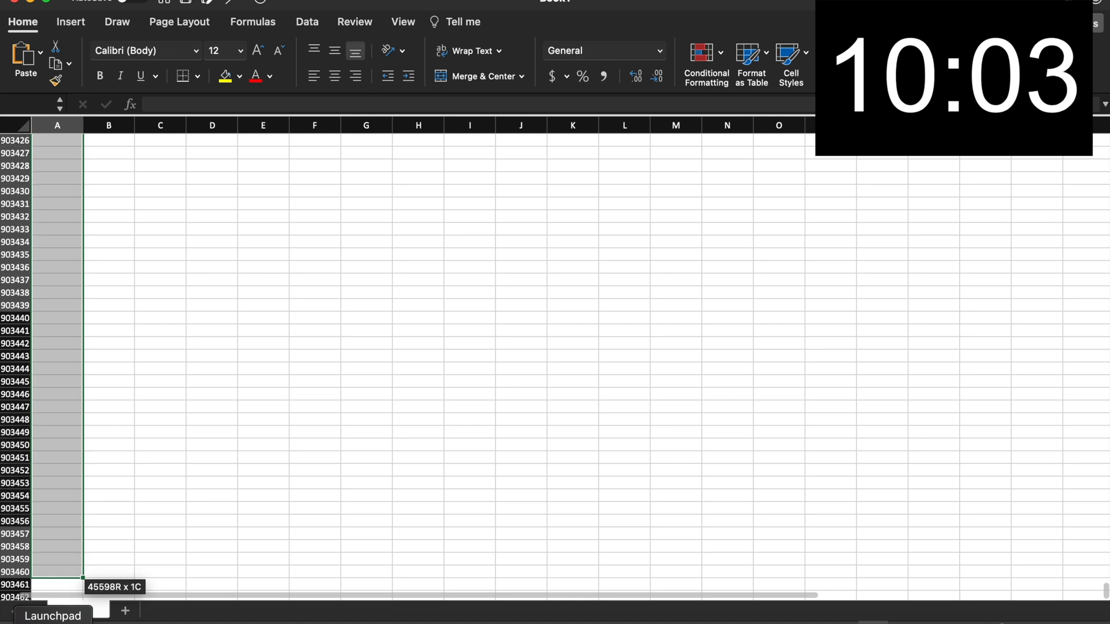
{"action": "scroll", "scroll_direction": "down", "scroll_amount": 3}
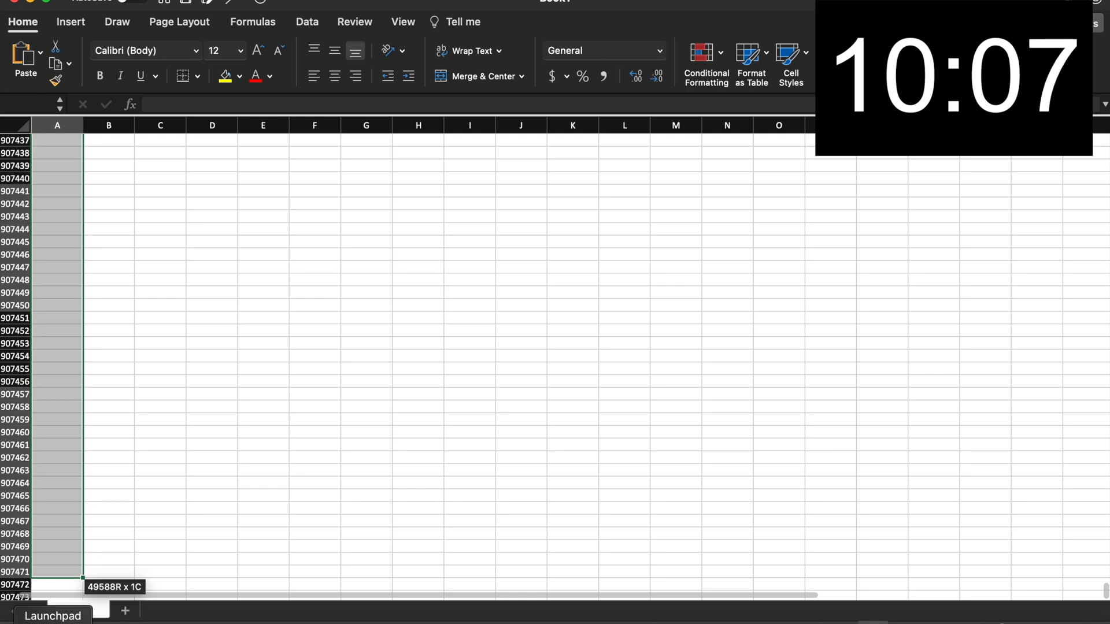
{"action": "scroll", "scroll_direction": "down", "scroll_amount": 3}
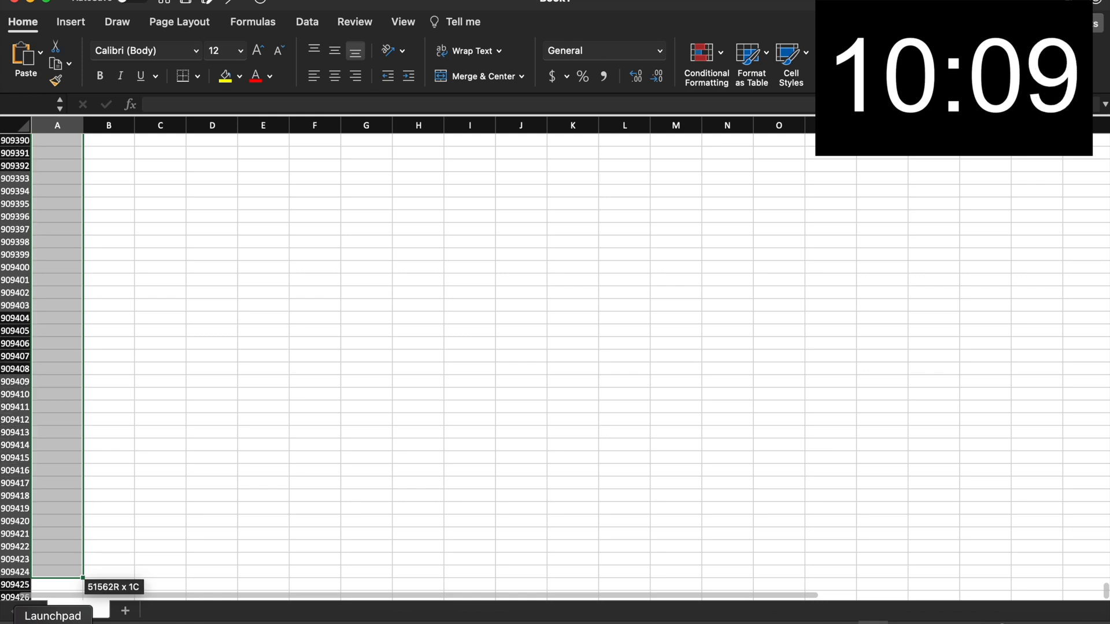
{"action": "scroll", "scroll_direction": "down", "scroll_amount": 3}
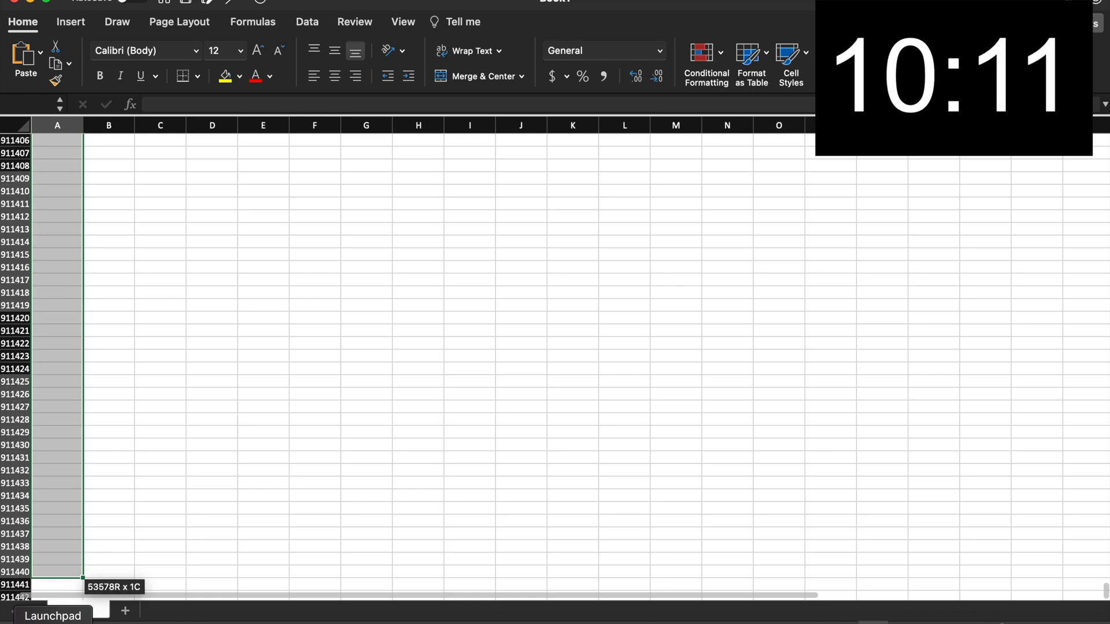
{"action": "scroll", "scroll_direction": "down", "scroll_amount": 3}
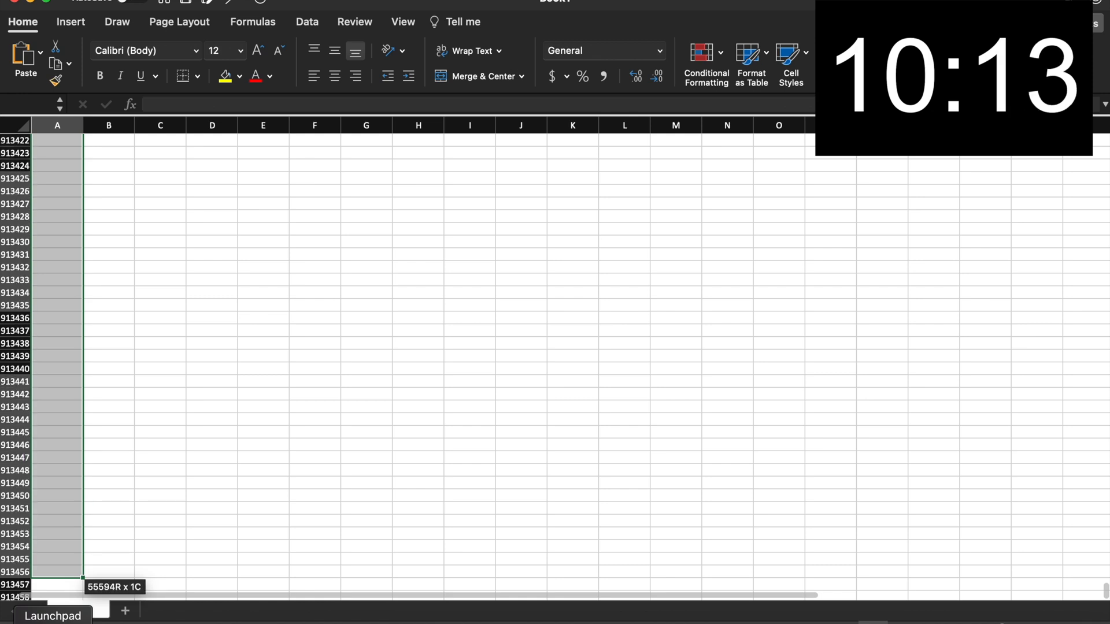
{"action": "scroll", "scroll_direction": "down", "scroll_amount": 3}
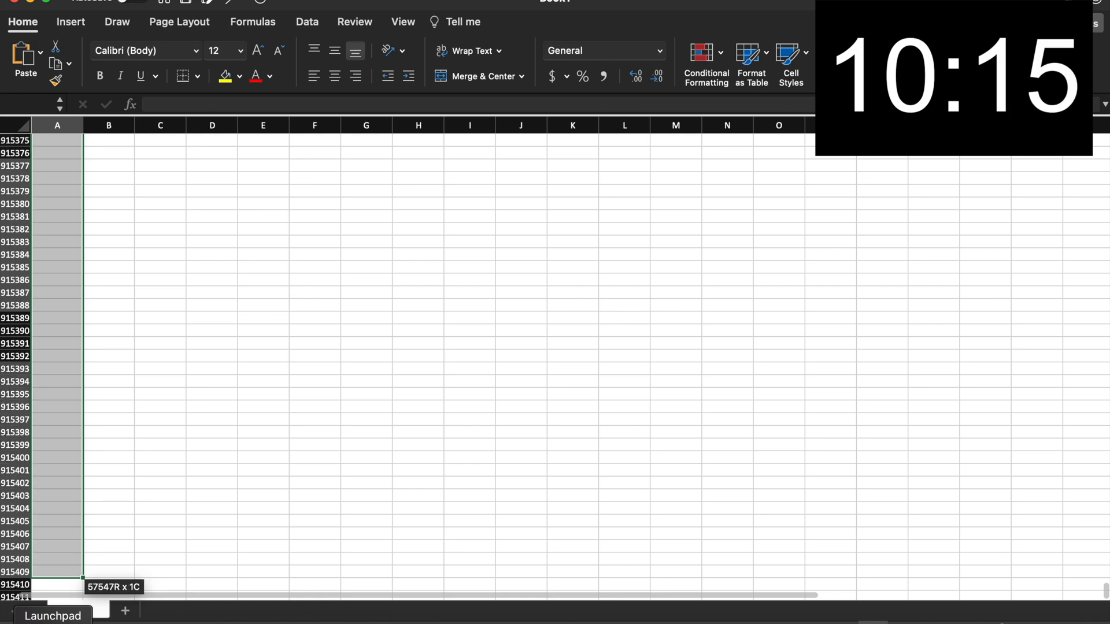
{"action": "scroll", "scroll_direction": "down", "scroll_amount": 3}
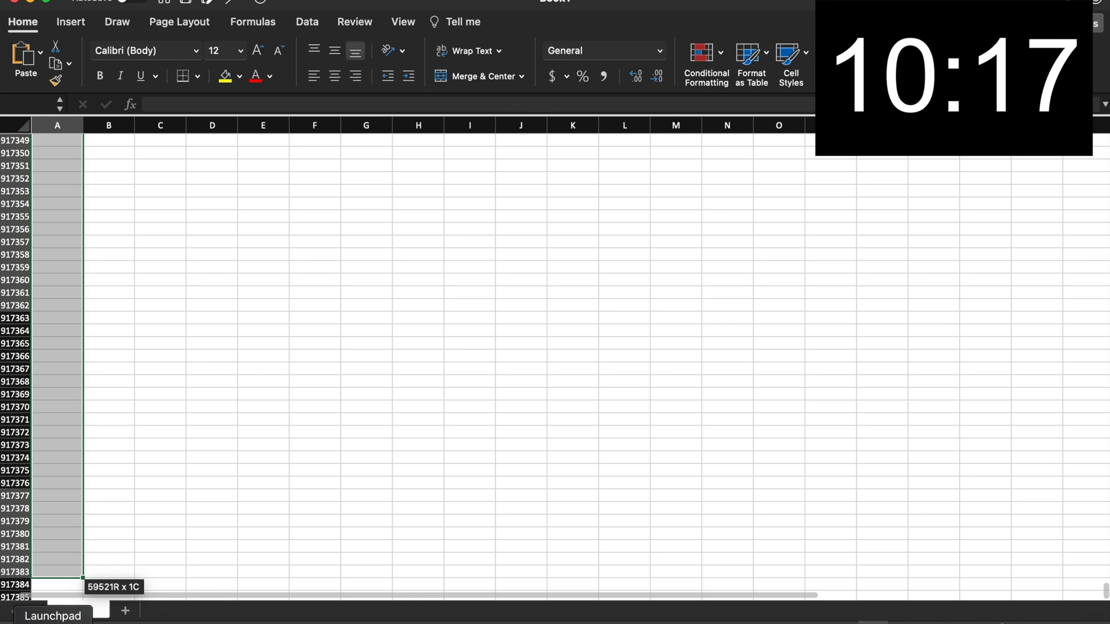
{"action": "scroll", "scroll_direction": "down", "scroll_amount": 3}
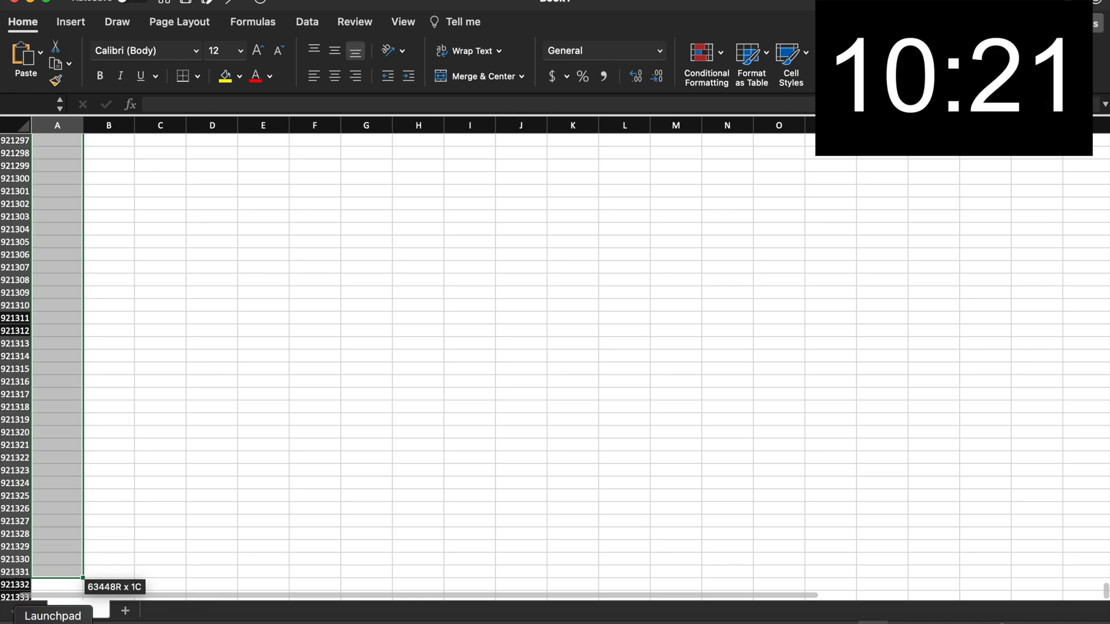
{"action": "scroll", "scroll_direction": "down", "scroll_amount": 3}
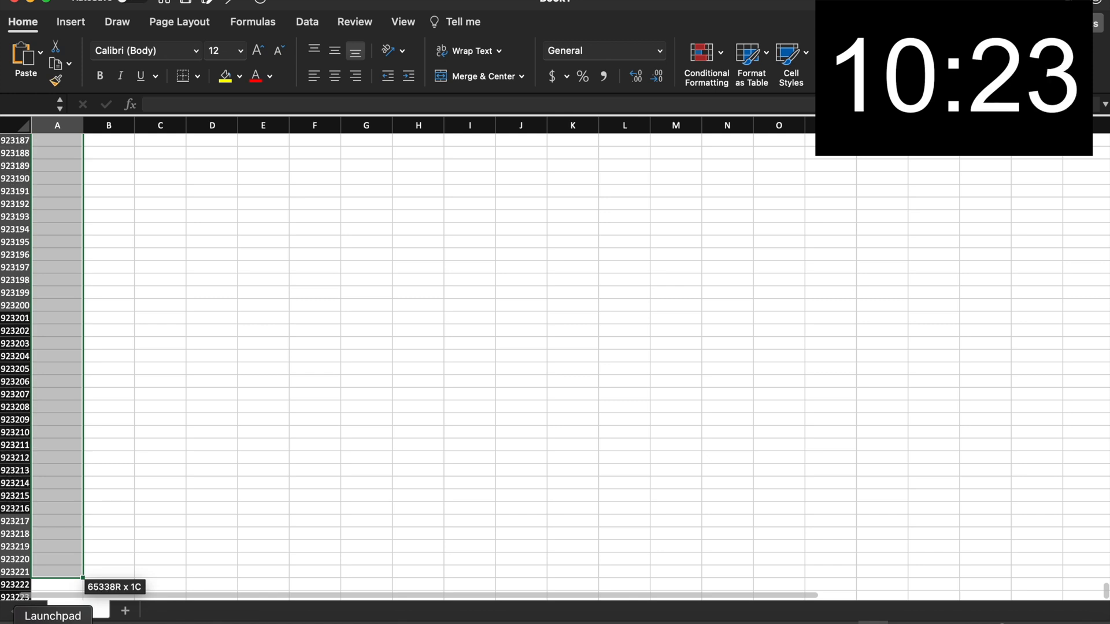
{"action": "scroll", "scroll_direction": "down", "scroll_amount": 3}
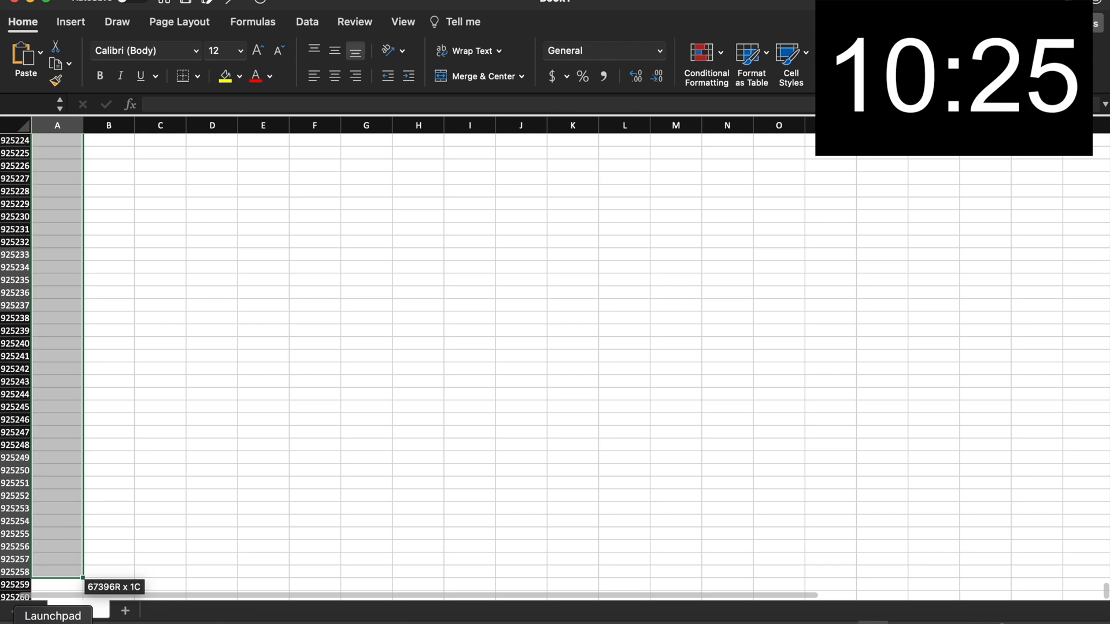
{"action": "scroll", "scroll_direction": "down", "scroll_amount": 3}
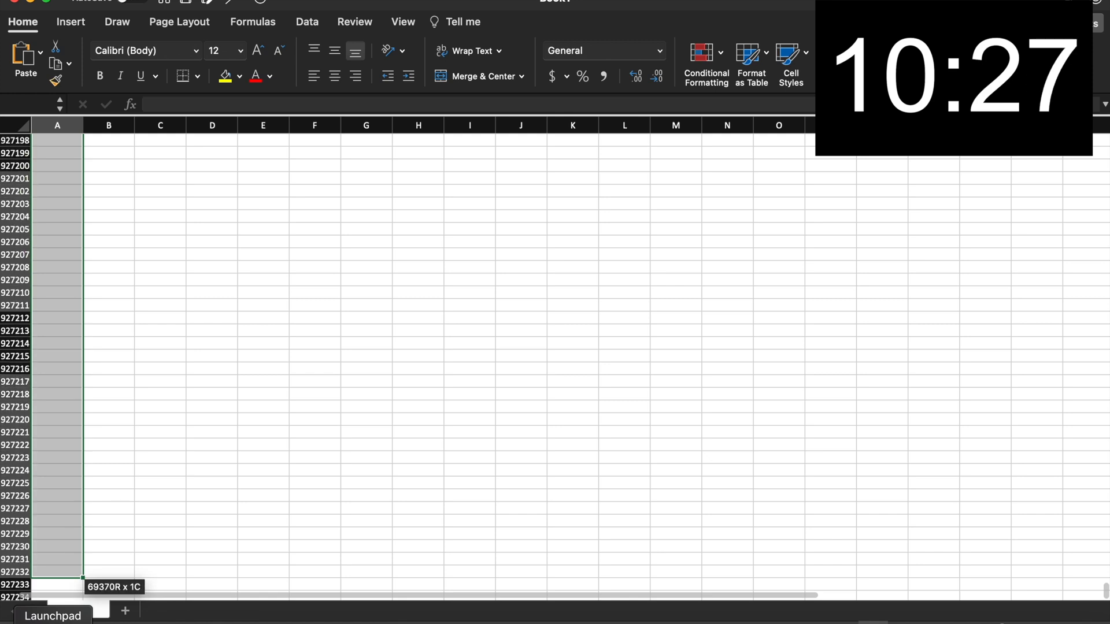
{"action": "scroll", "scroll_direction": "down", "scroll_amount": 3}
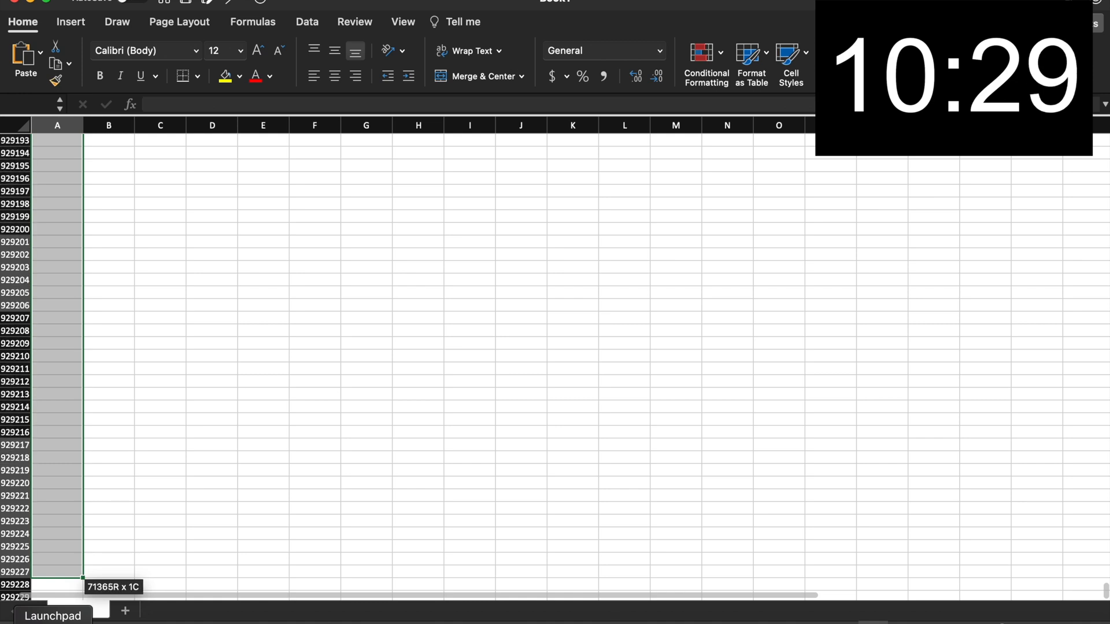
{"action": "scroll", "scroll_direction": "down", "scroll_amount": 3}
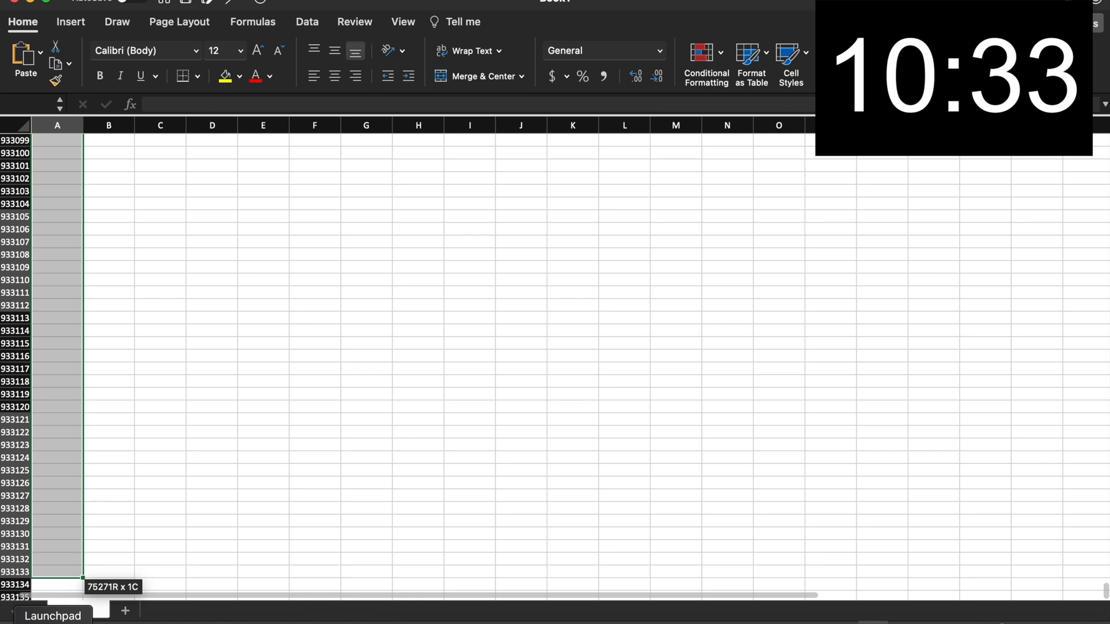
{"action": "scroll", "scroll_direction": "down", "scroll_amount": 3}
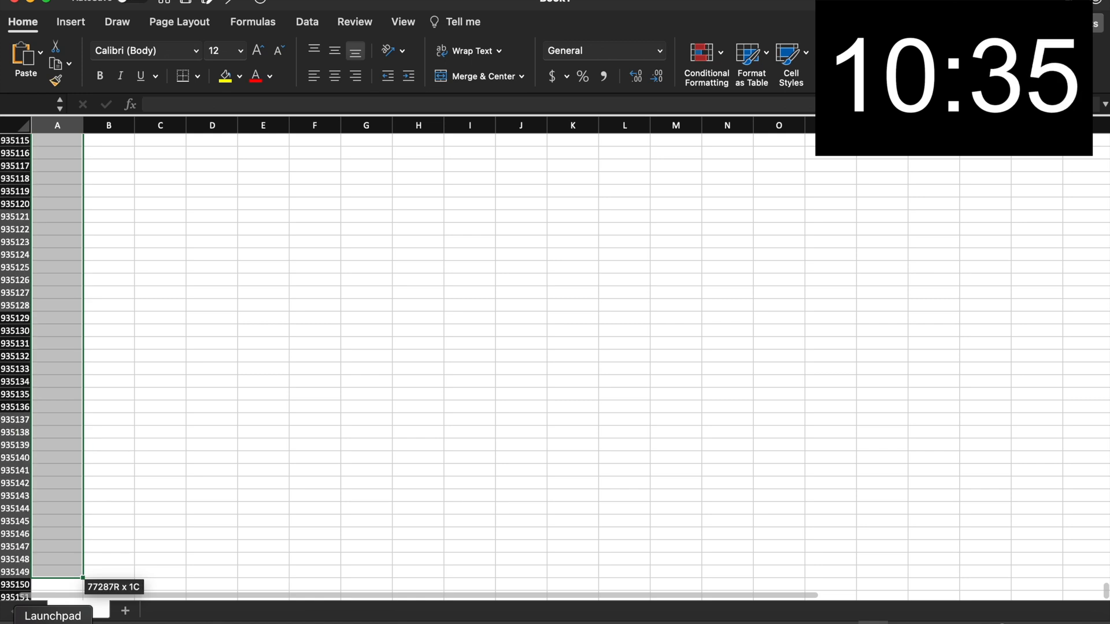
{"action": "scroll", "scroll_direction": "down", "scroll_amount": 3}
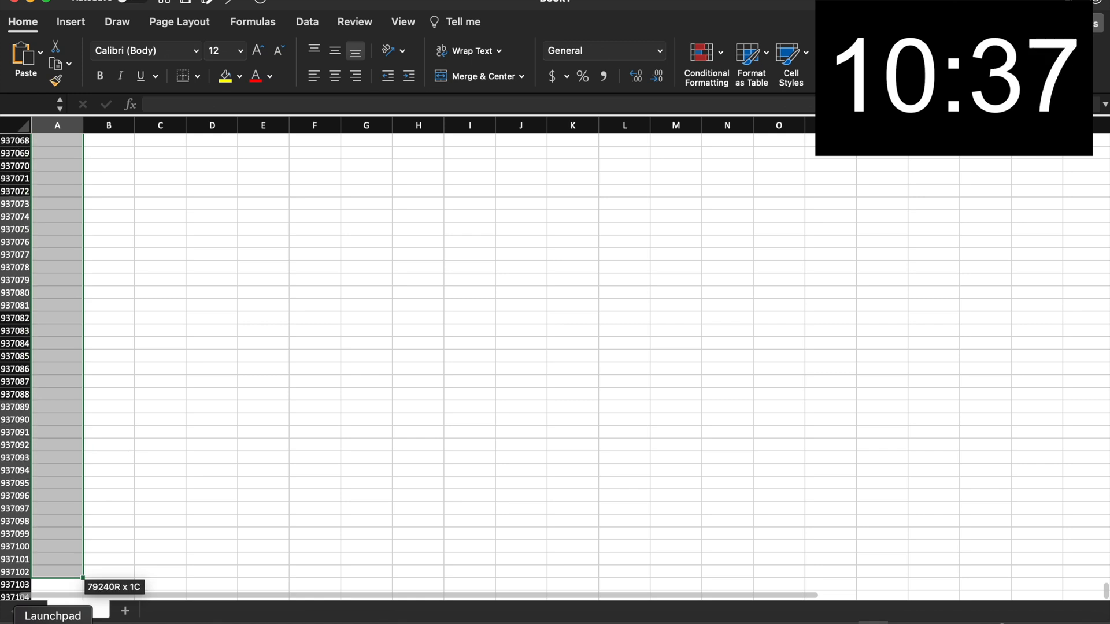
{"action": "scroll", "scroll_direction": "down", "scroll_amount": 3}
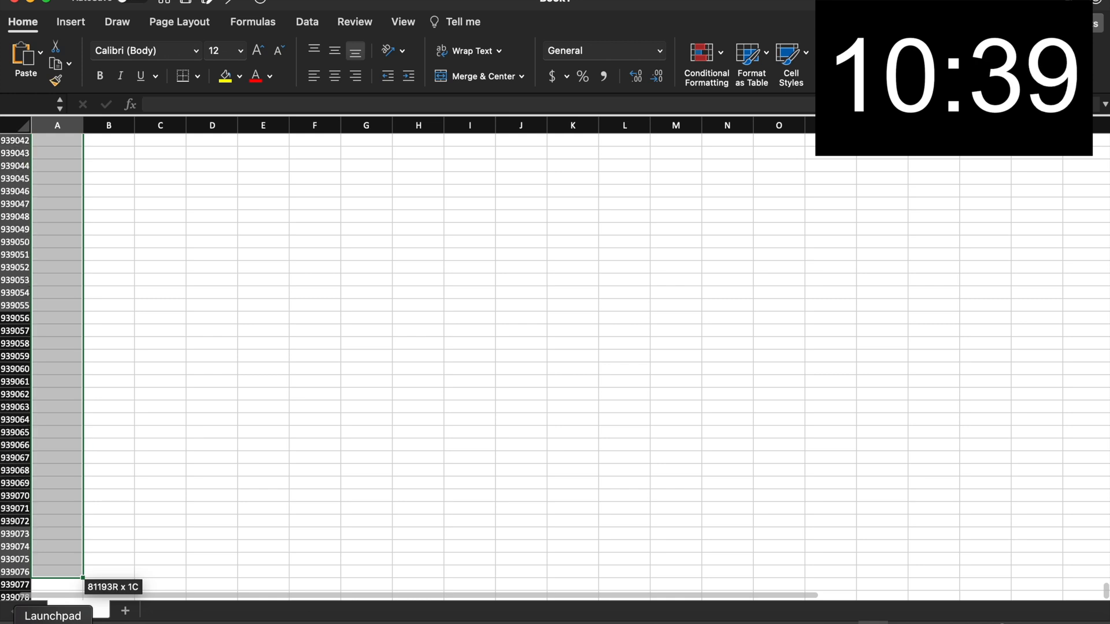
{"action": "scroll", "scroll_direction": "down", "scroll_amount": 3}
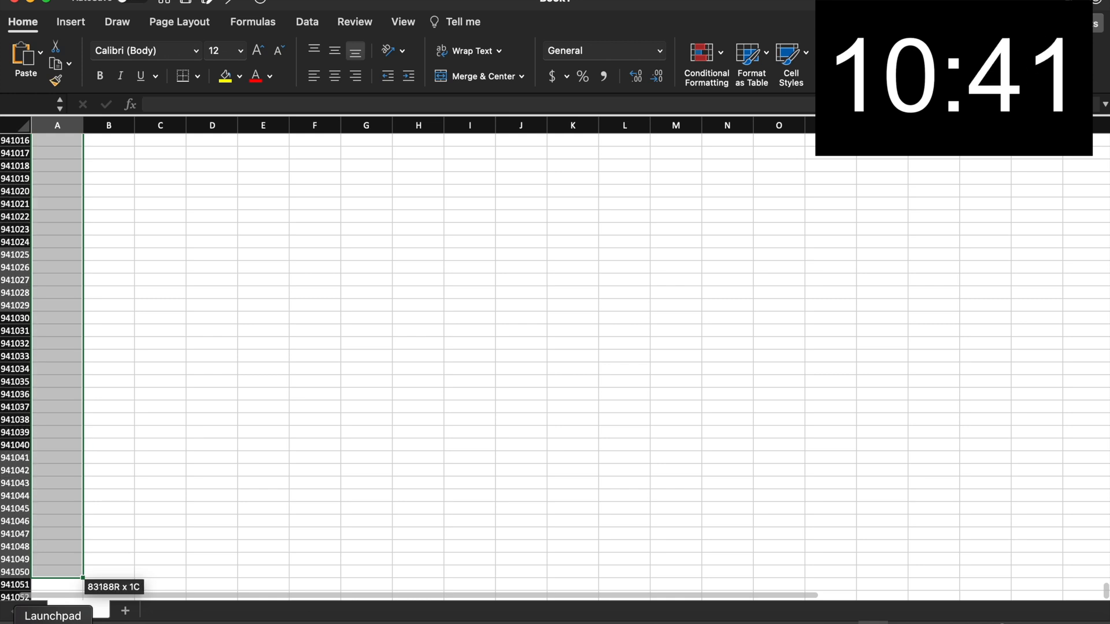
{"action": "scroll", "scroll_direction": "down", "scroll_amount": 3}
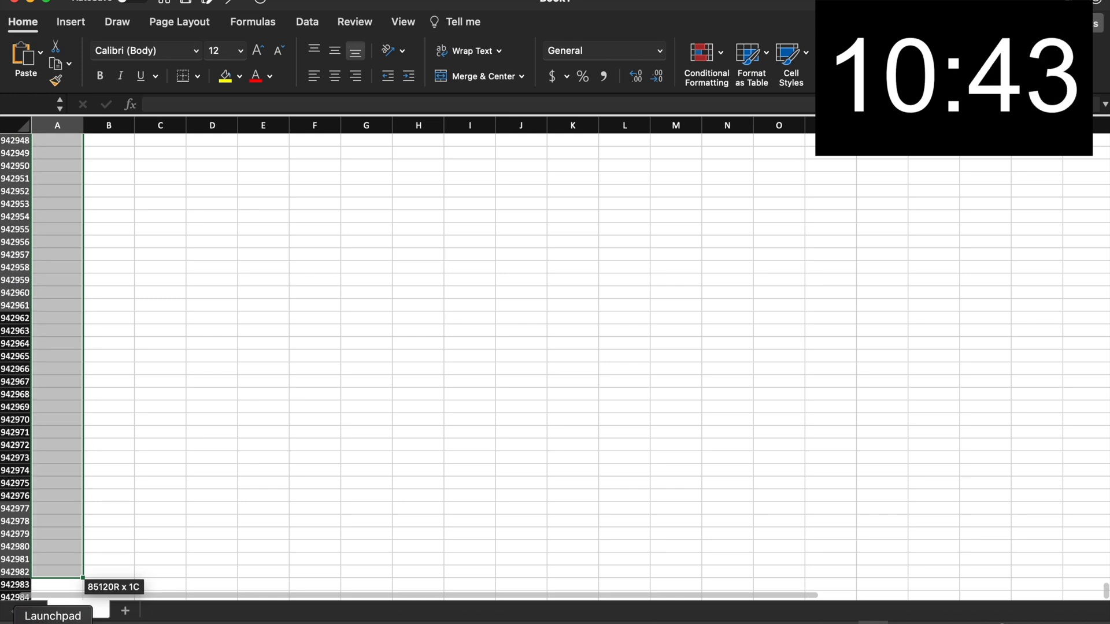
{"action": "scroll", "scroll_direction": "down", "scroll_amount": 3}
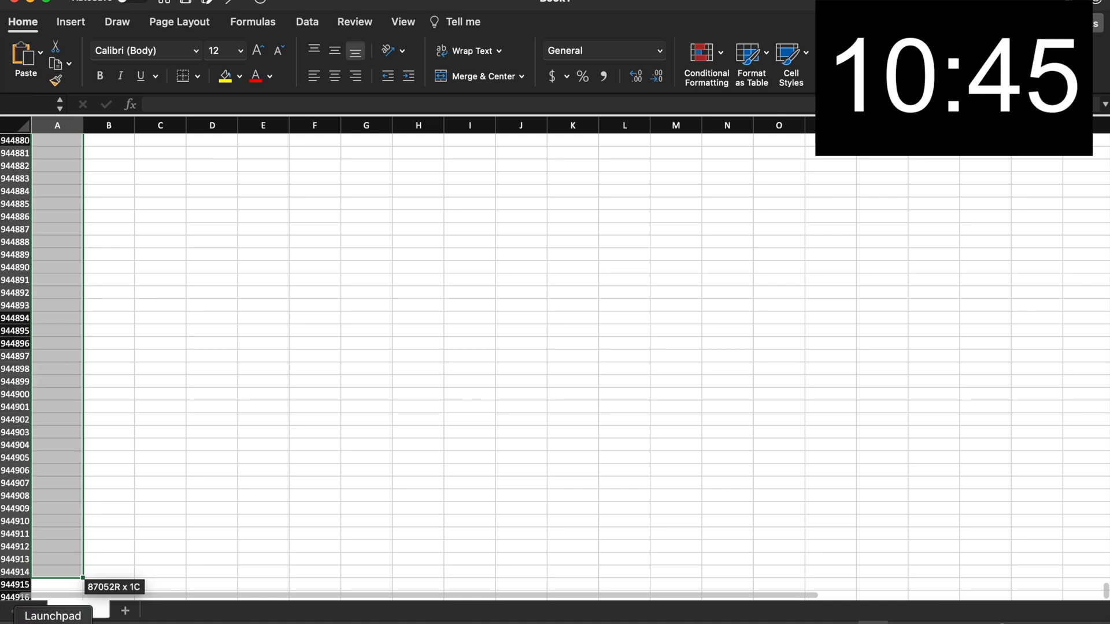
{"action": "scroll", "scroll_direction": "down", "scroll_amount": 3}
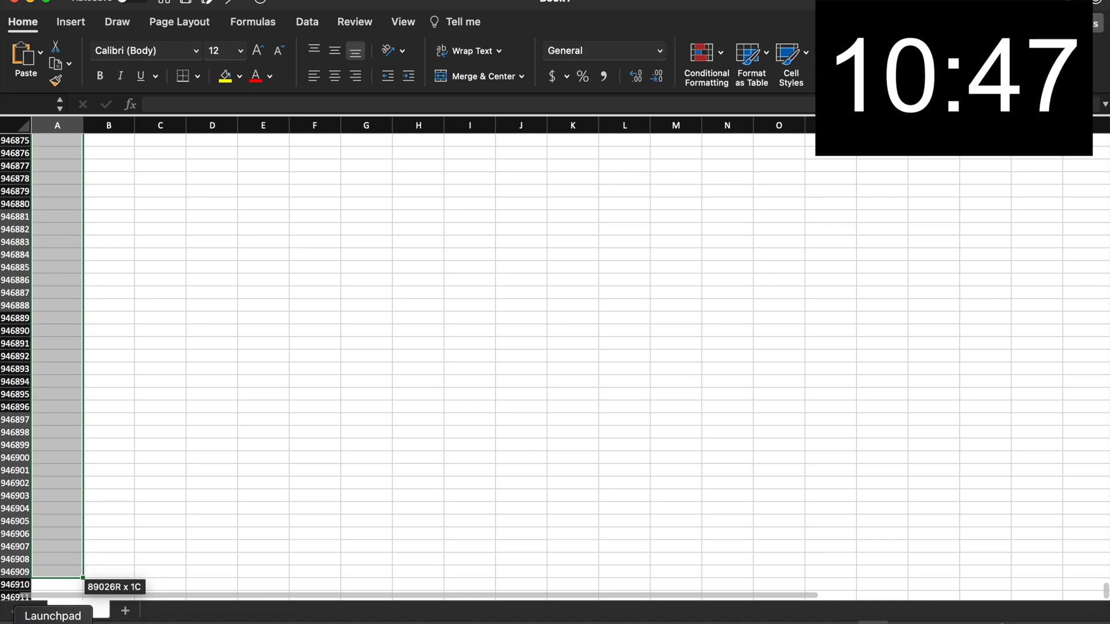
{"action": "scroll", "scroll_direction": "down", "scroll_amount": 3}
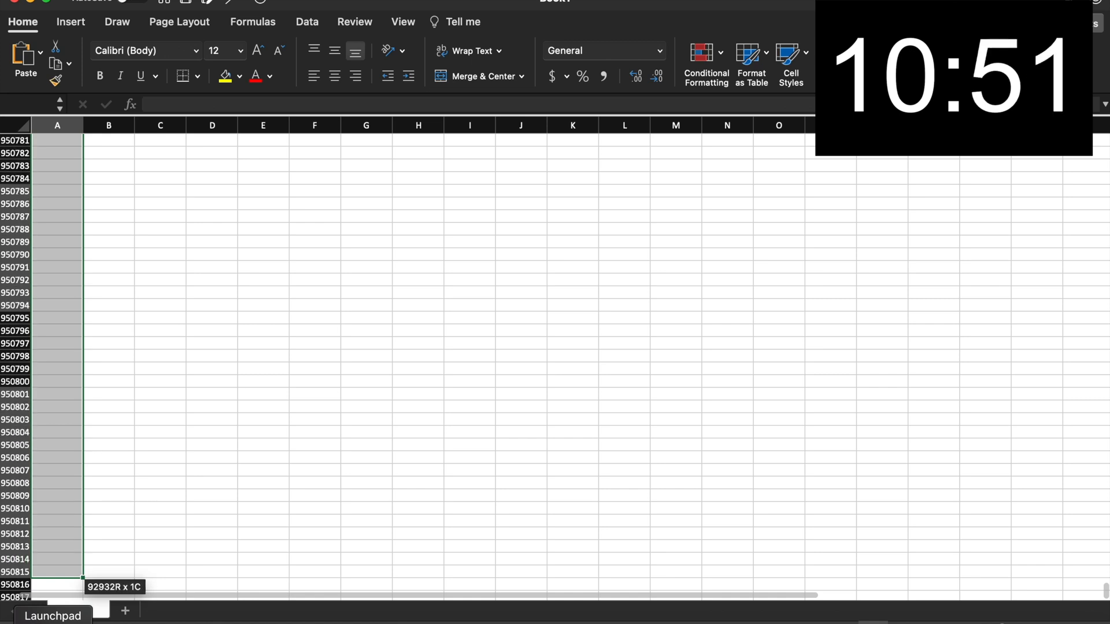
{"action": "scroll", "scroll_direction": "down", "scroll_amount": 3}
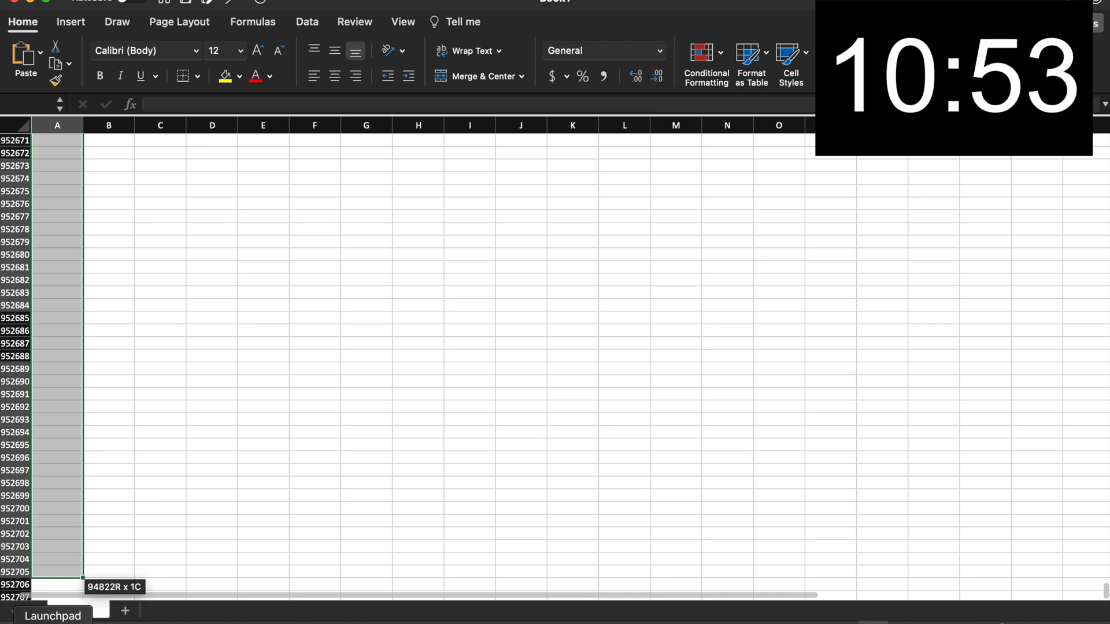
{"action": "scroll", "scroll_direction": "down", "scroll_amount": 3}
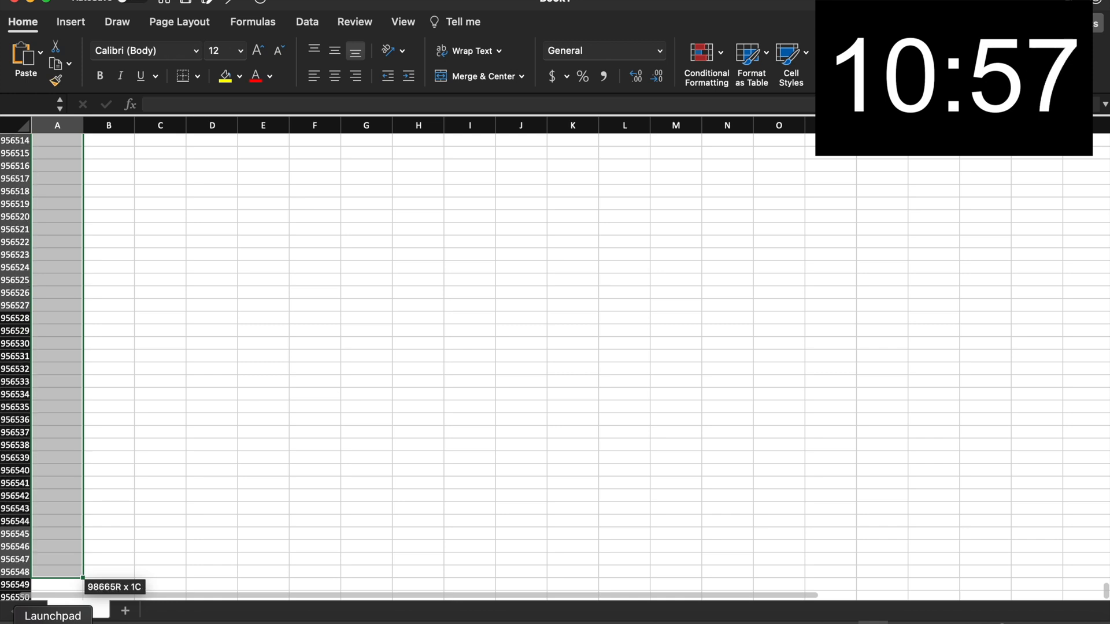
{"action": "scroll", "scroll_direction": "down", "scroll_amount": 3}
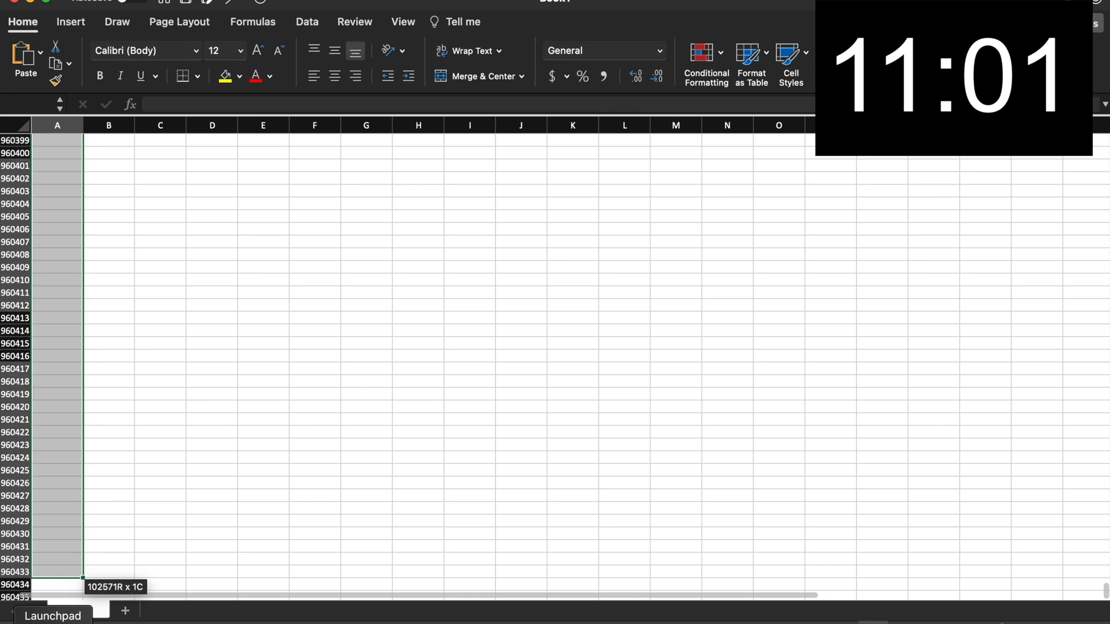
{"action": "scroll", "scroll_direction": "down", "scroll_amount": 3}
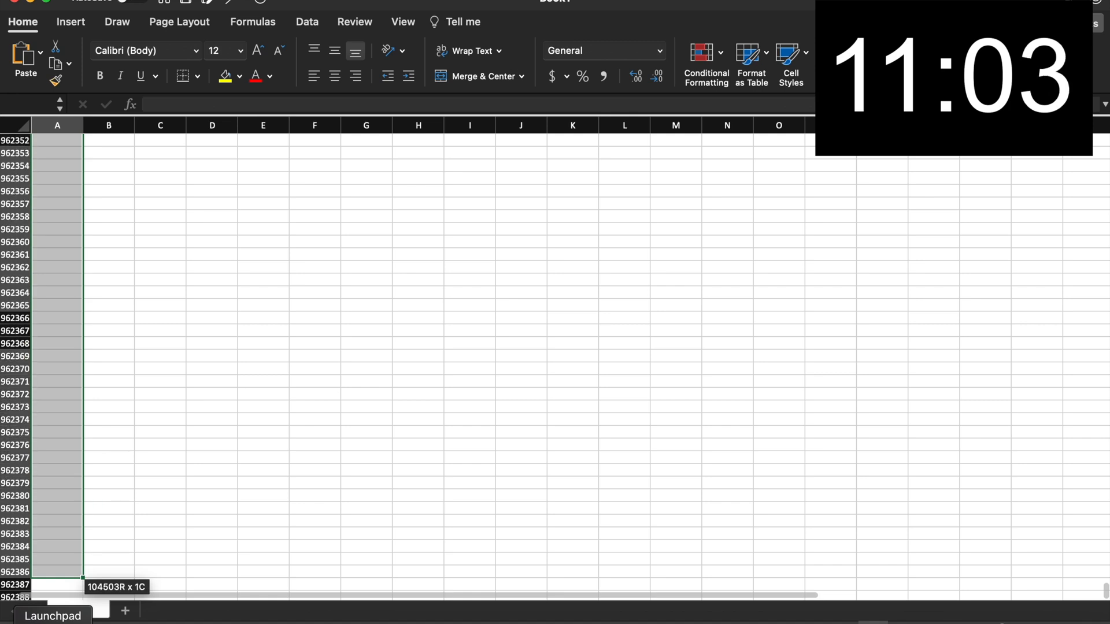
{"action": "scroll", "scroll_direction": "down", "scroll_amount": 3}
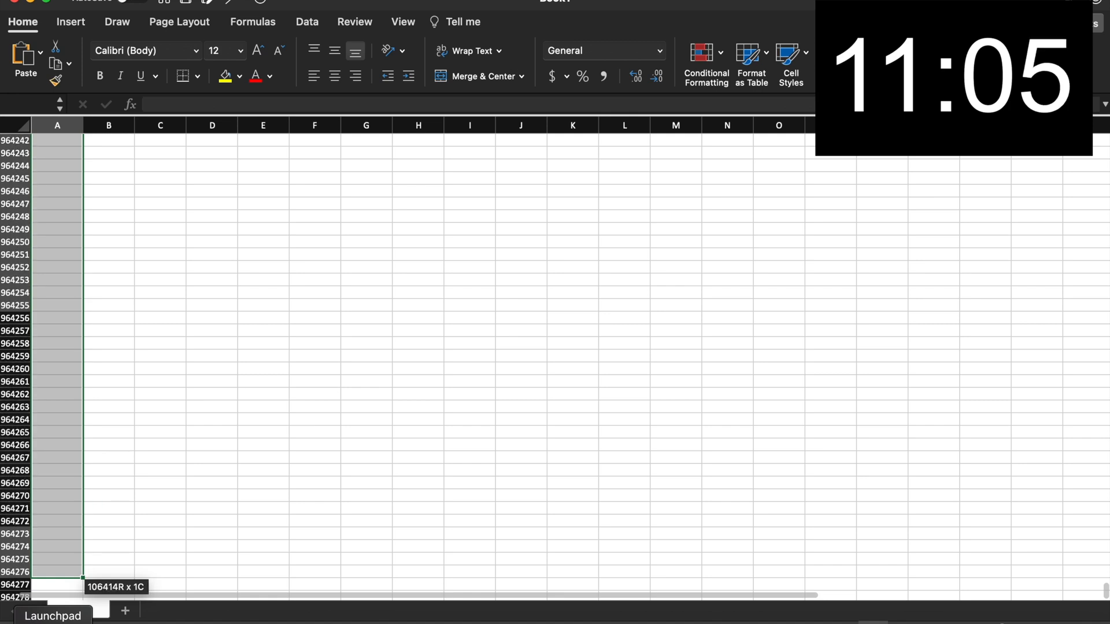
{"action": "scroll", "scroll_direction": "down", "scroll_amount": 3}
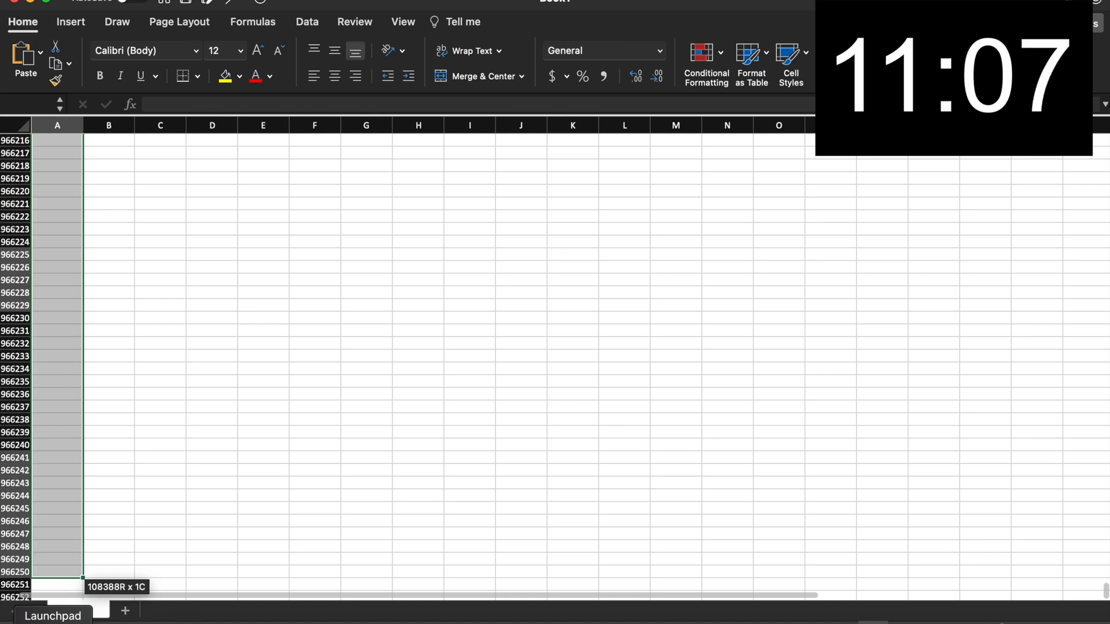
{"action": "scroll", "scroll_direction": "down", "scroll_amount": 3}
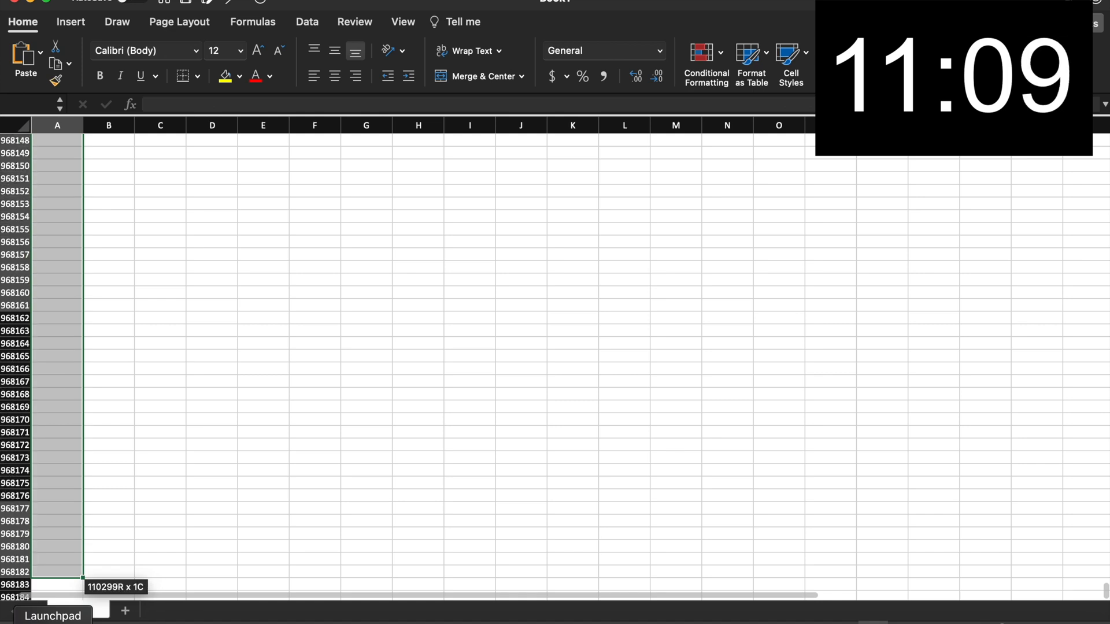
{"action": "scroll", "scroll_direction": "down", "scroll_amount": 3}
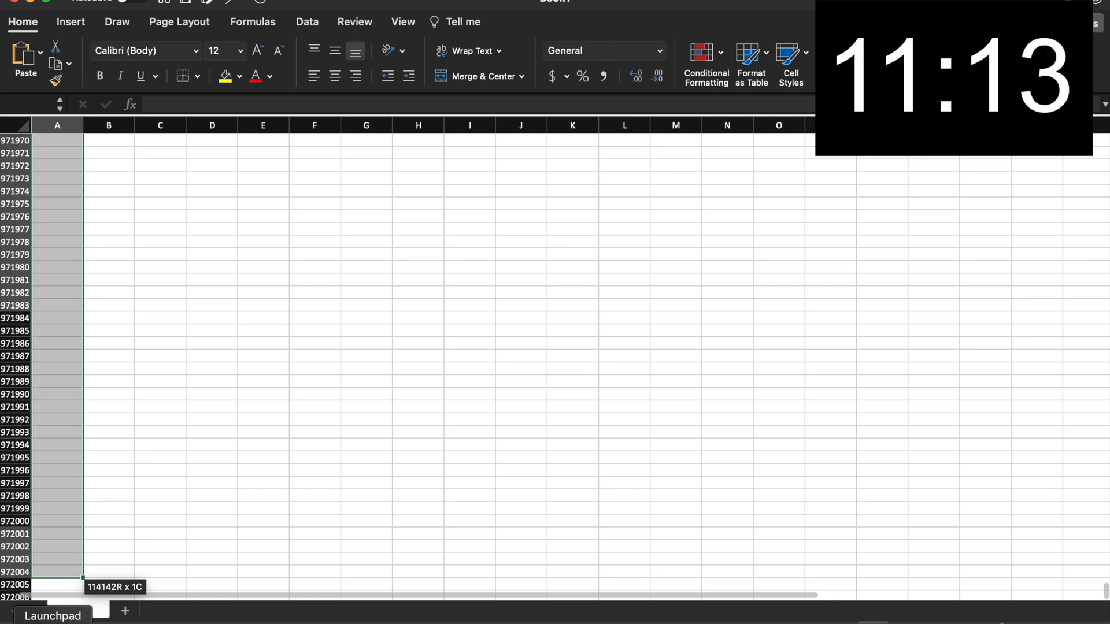
{"action": "scroll", "scroll_direction": "down", "scroll_amount": 3}
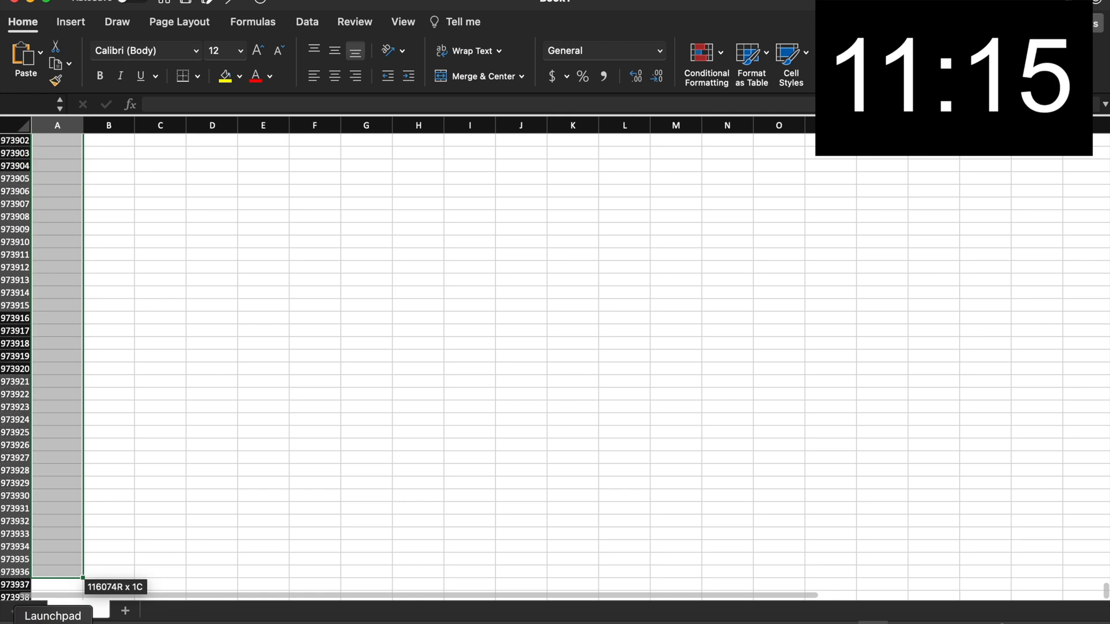
{"action": "scroll", "scroll_direction": "down", "scroll_amount": 3}
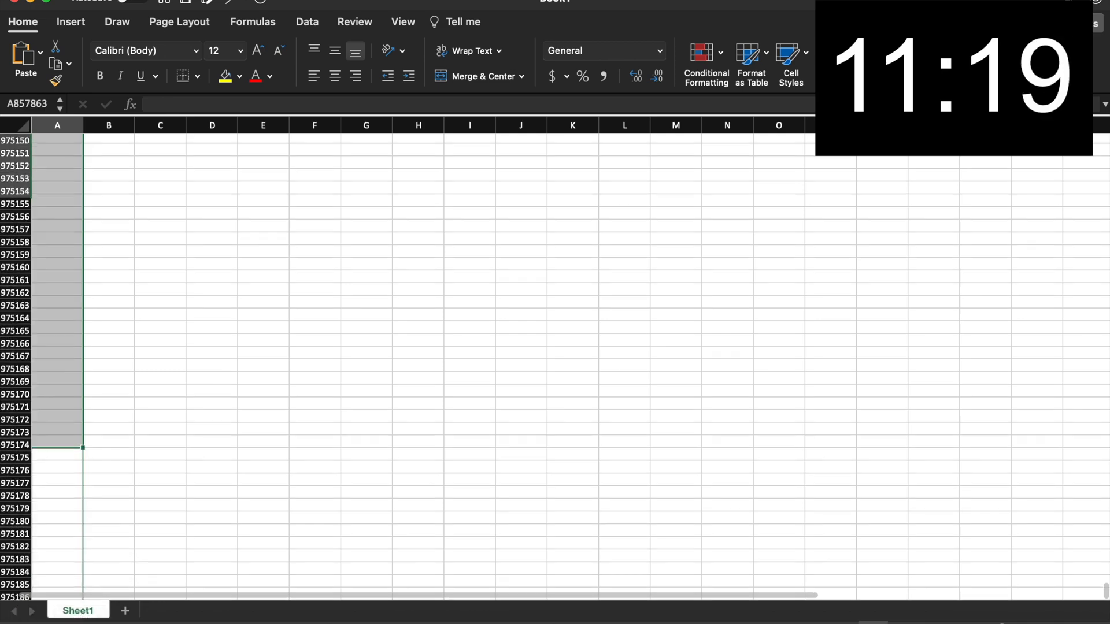
Step: Scroll down the worksheet until rows near 1047900 and the last row 1048576 come into view
{"action": "scroll", "scroll_direction": "down", "scroll_amount": 3}
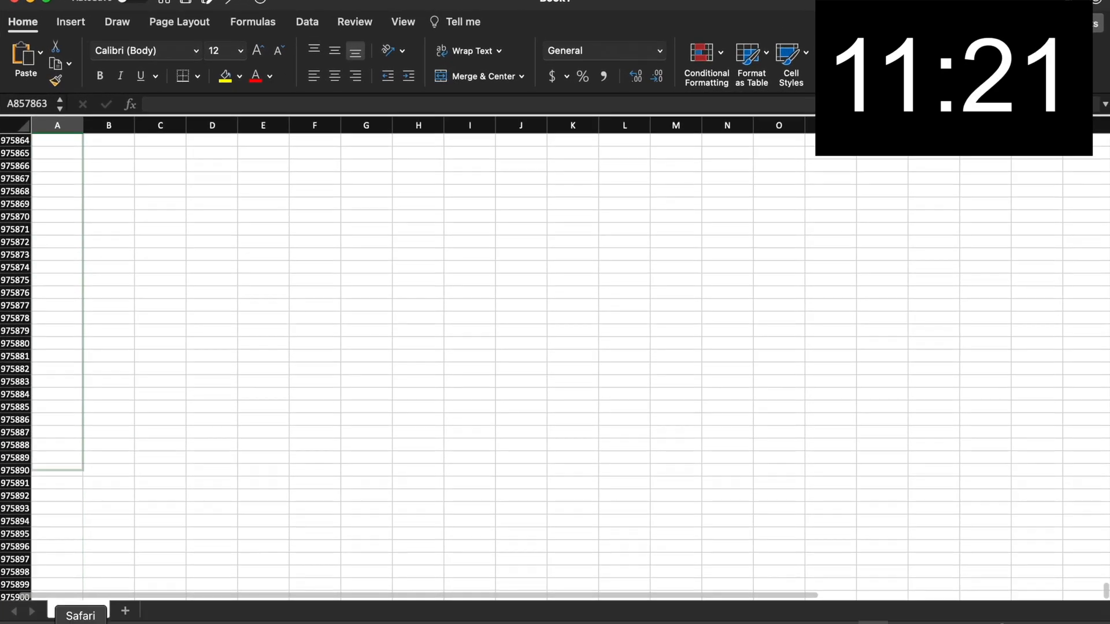
{"action": "scroll", "scroll_direction": "down", "scroll_amount": 3}
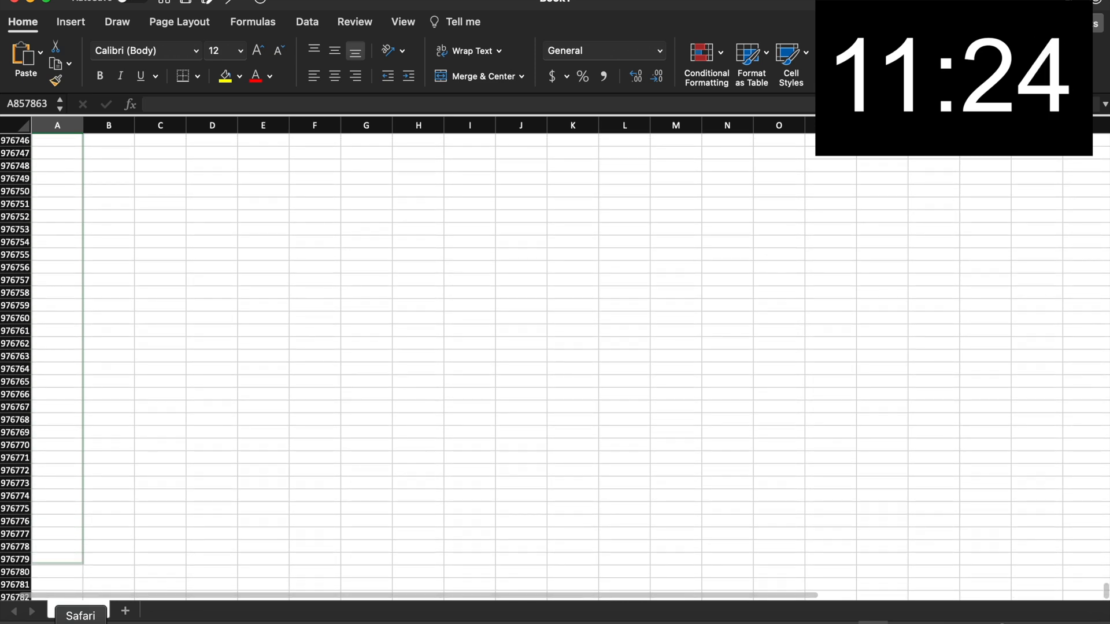
{"action": "scroll", "scroll_direction": "down", "scroll_amount": 3}
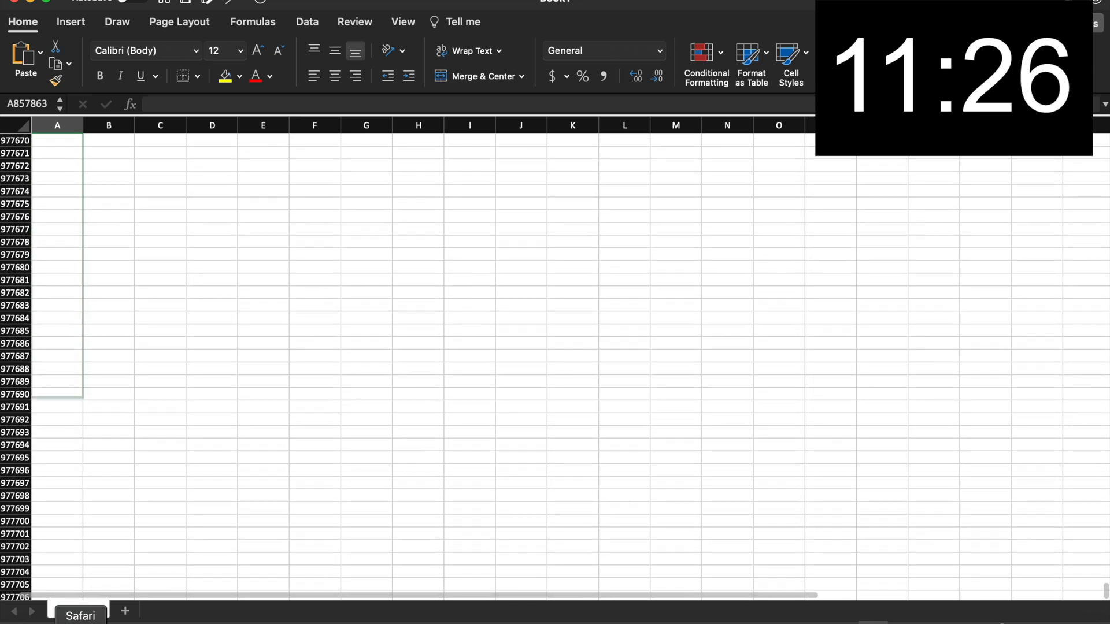
{"action": "scroll", "scroll_direction": "down", "scroll_amount": 3}
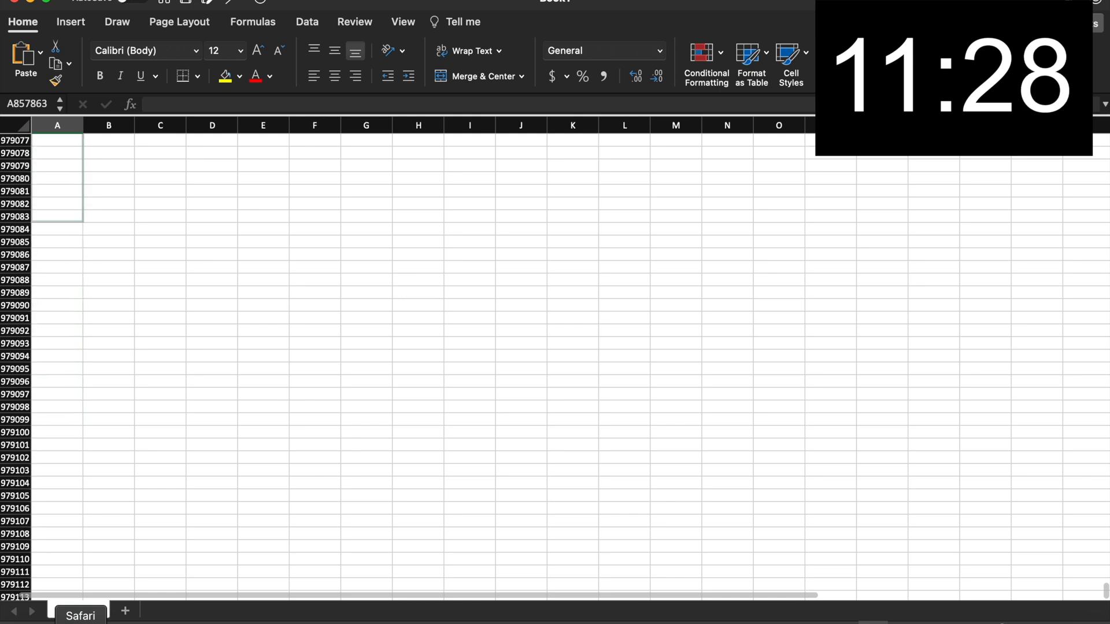
{"action": "scroll", "scroll_direction": "down", "scroll_amount": 3}
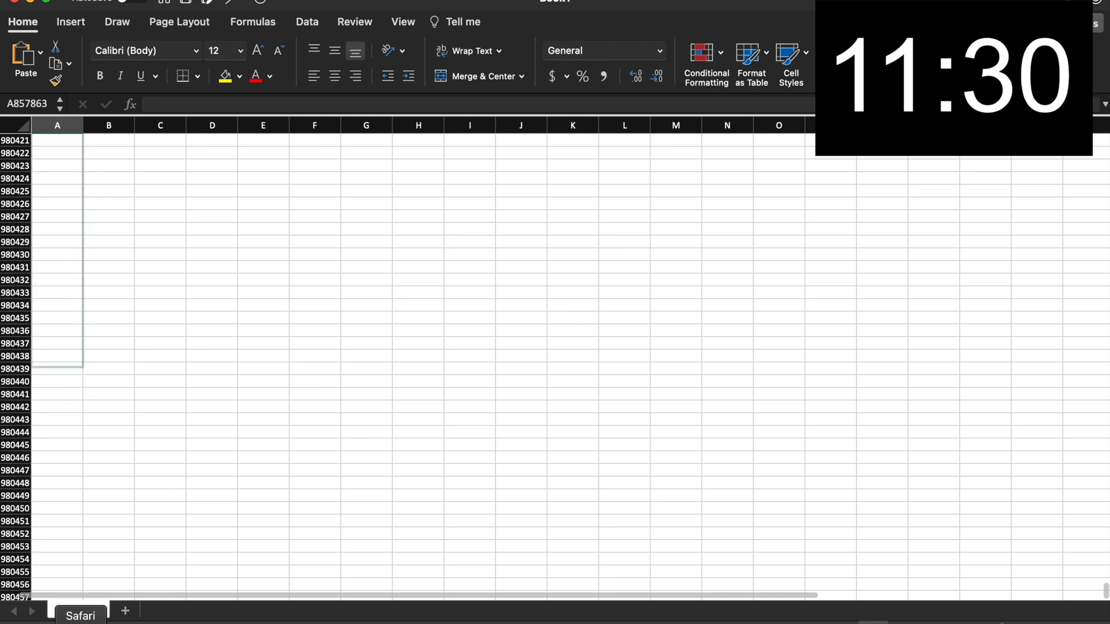
{"action": "scroll", "scroll_direction": "down", "scroll_amount": 3}
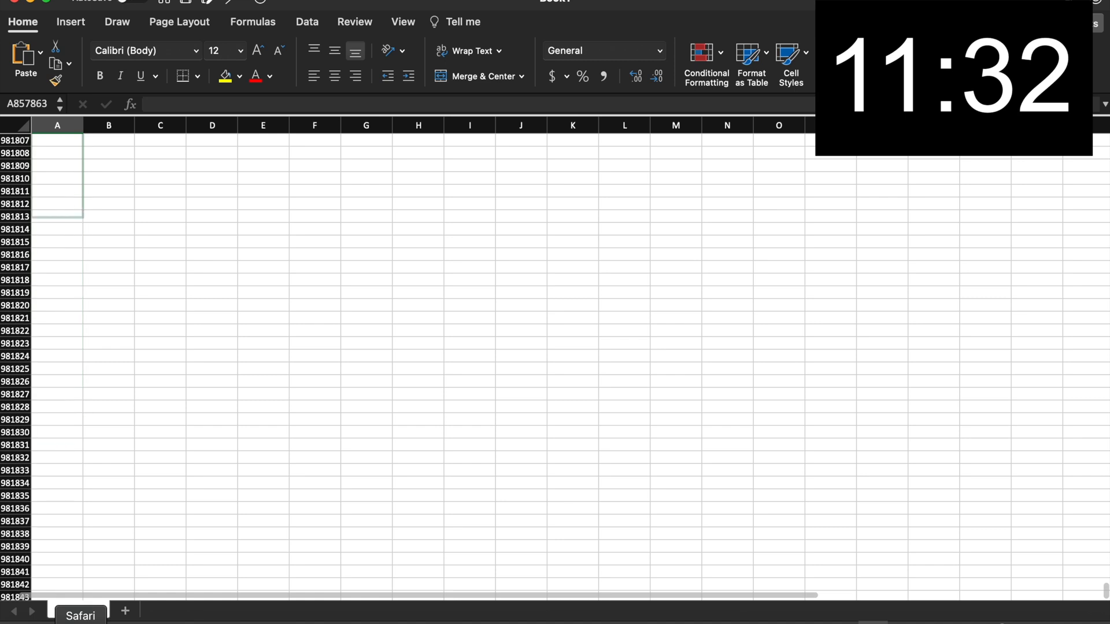
{"action": "scroll", "scroll_direction": "down", "scroll_amount": 3}
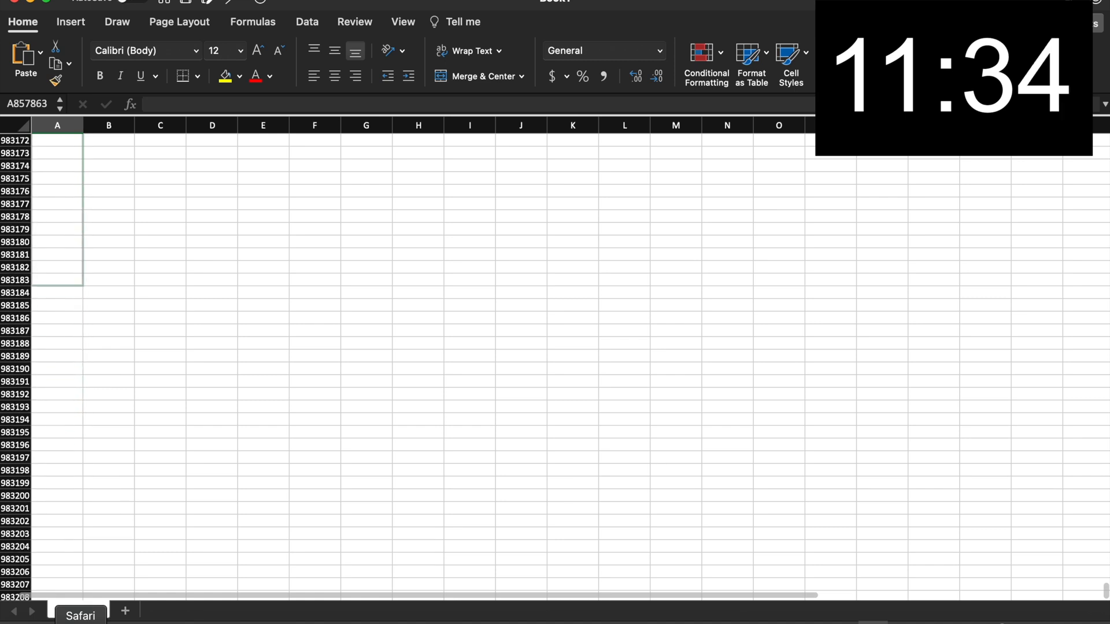
{"action": "scroll", "scroll_direction": "down", "scroll_amount": 3}
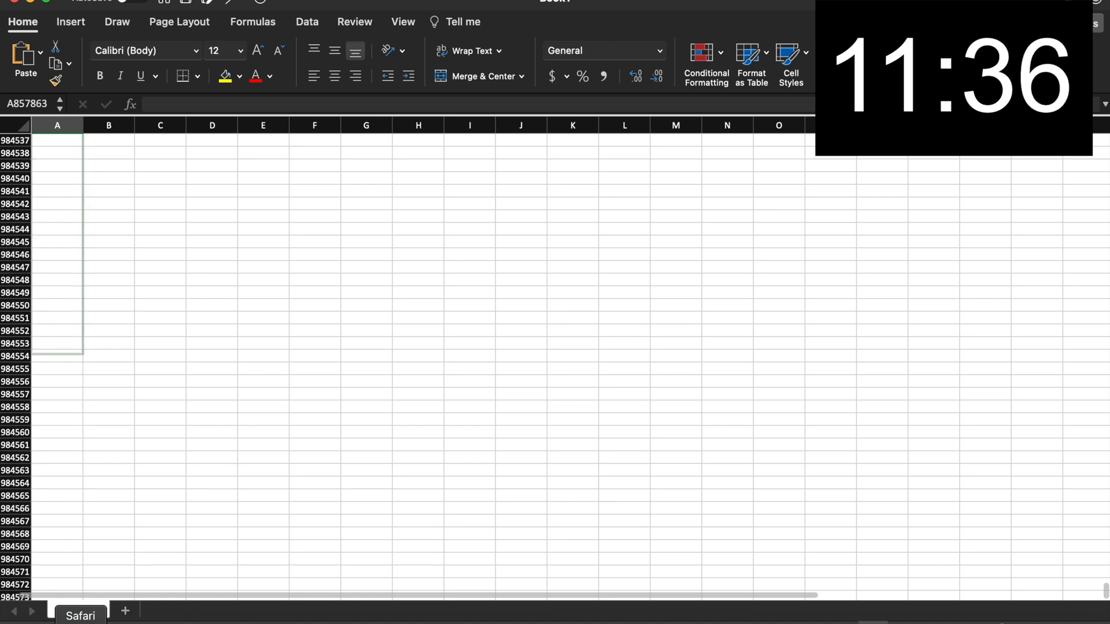
{"action": "scroll", "scroll_direction": "down", "scroll_amount": 3}
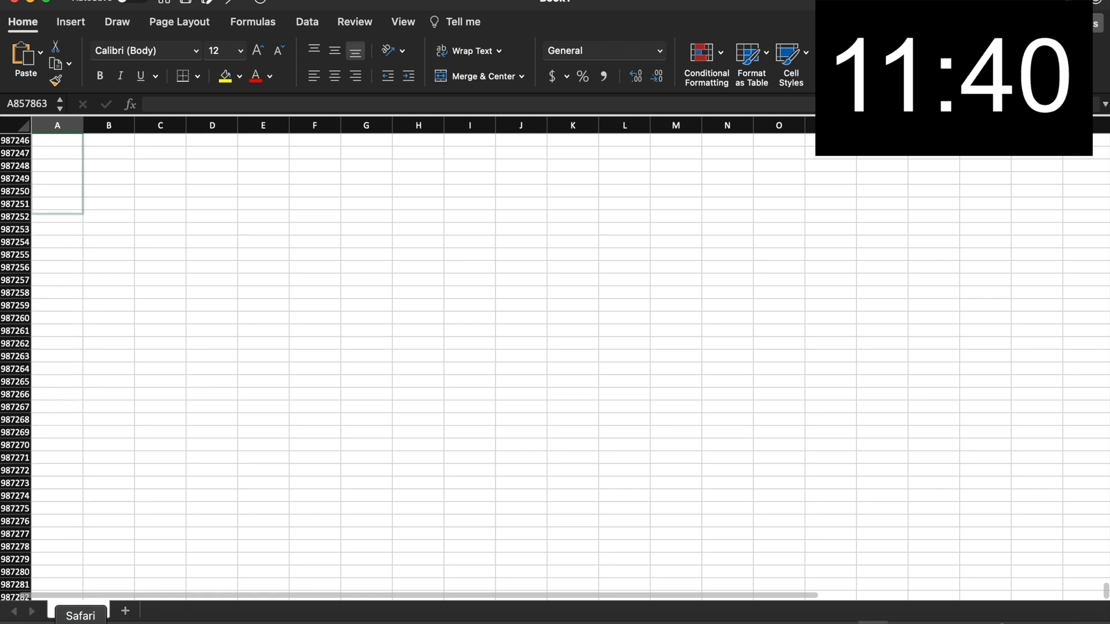
{"action": "scroll", "scroll_direction": "down", "scroll_amount": 3}
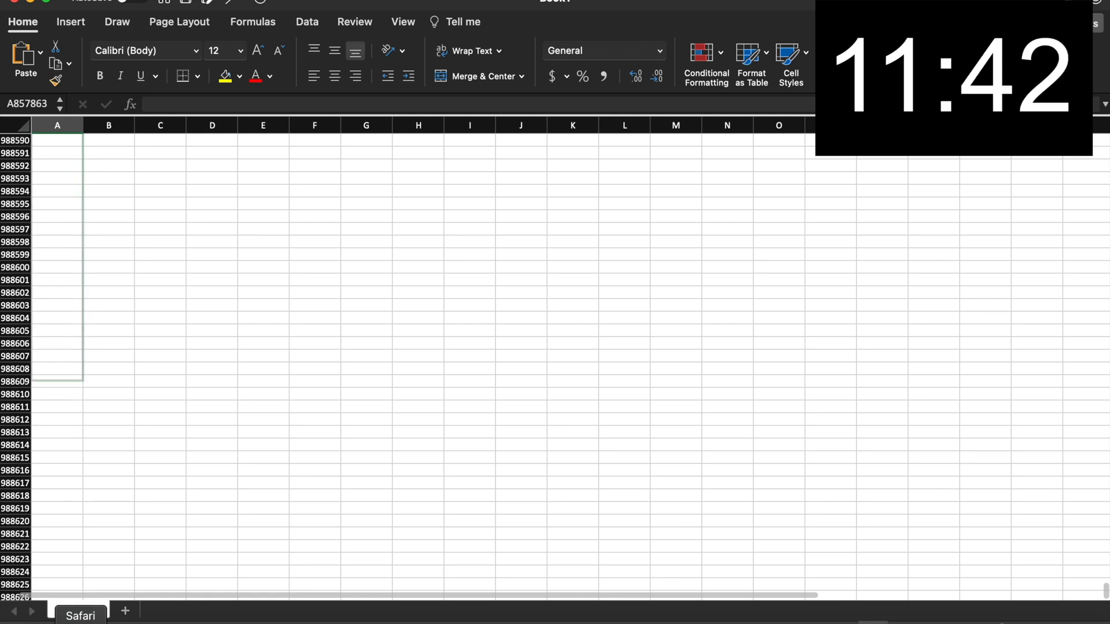
{"action": "scroll", "scroll_direction": "down", "scroll_amount": 3}
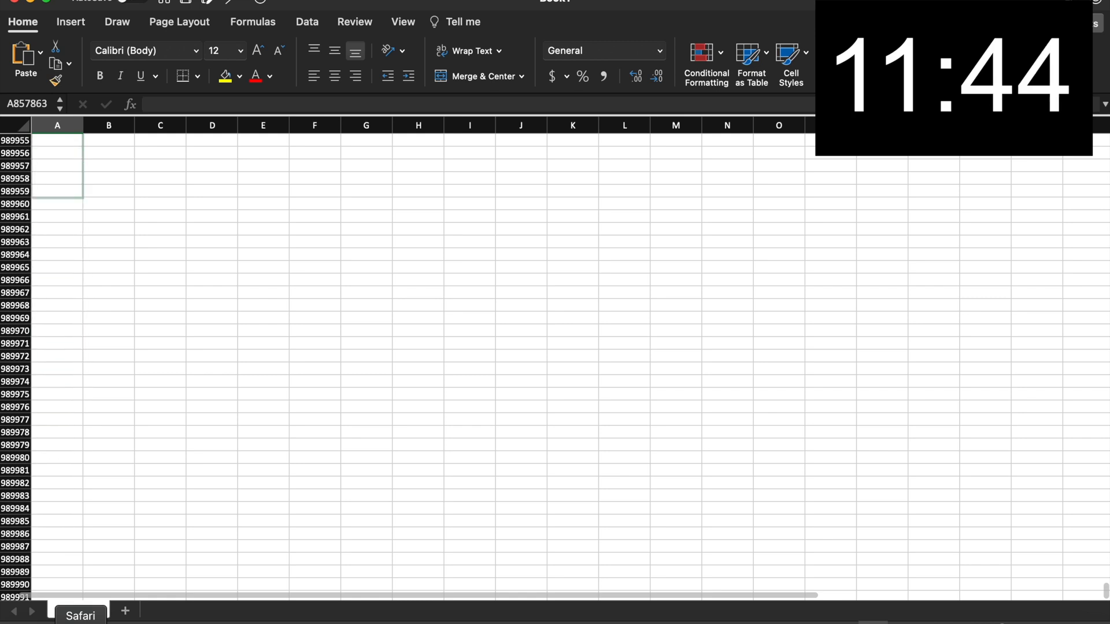
{"action": "scroll", "scroll_direction": "down", "scroll_amount": 3}
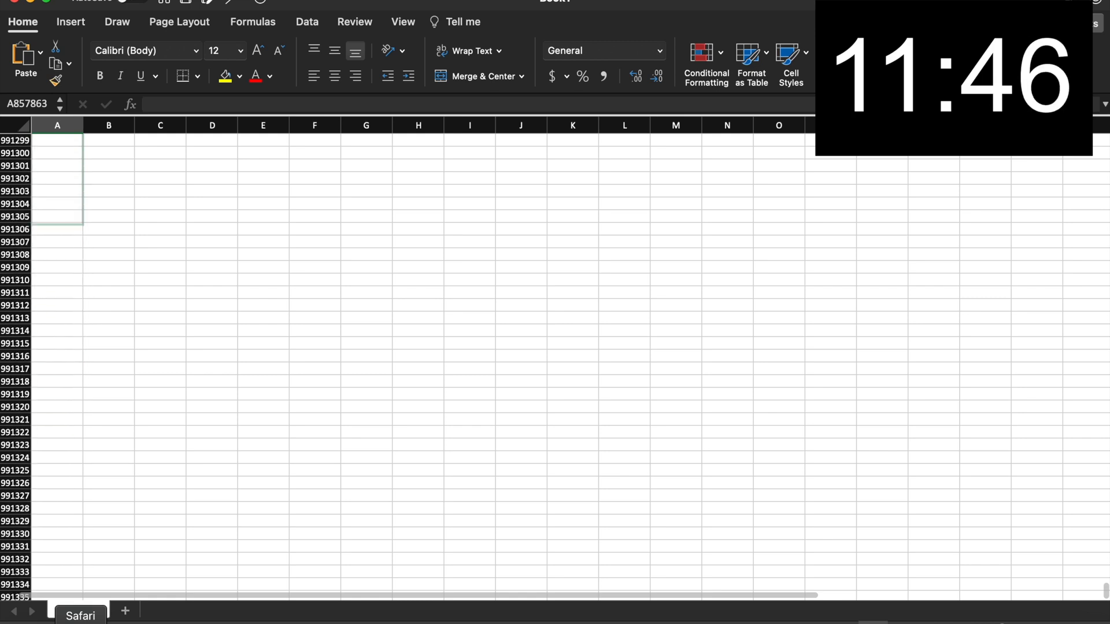
{"action": "scroll", "scroll_direction": "down", "scroll_amount": 3}
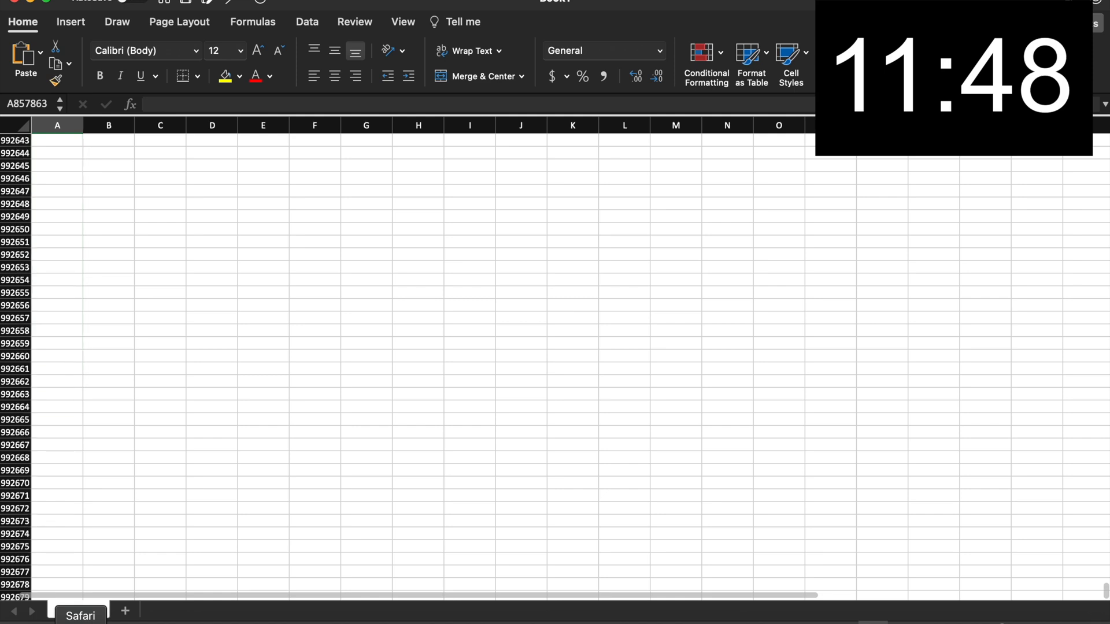
{"action": "scroll", "scroll_direction": "down", "scroll_amount": 3}
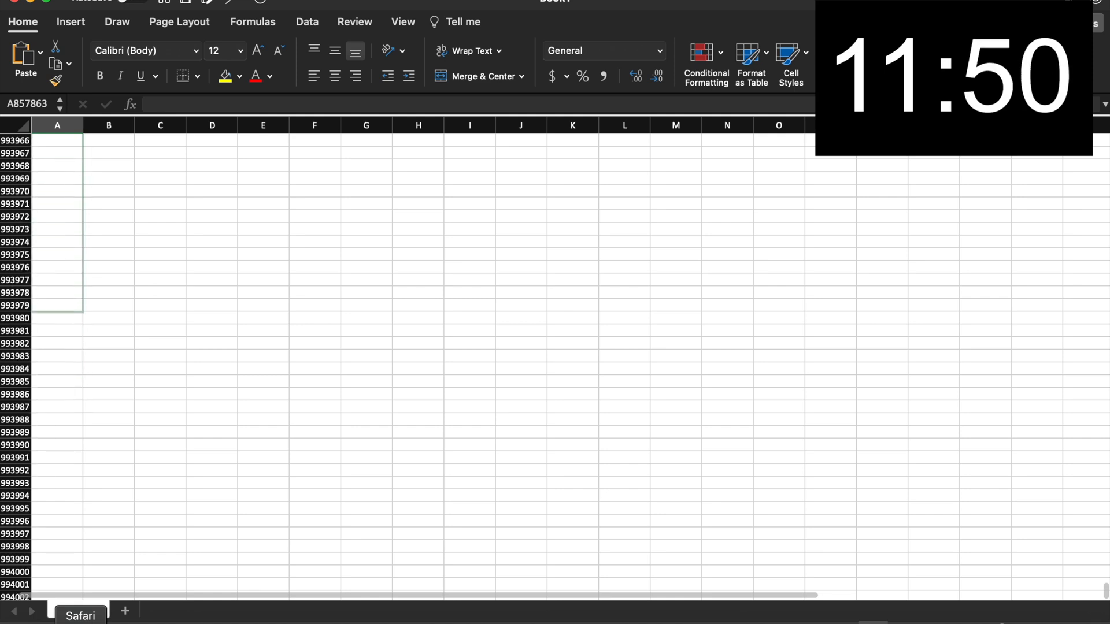
{"action": "scroll", "scroll_direction": "down", "scroll_amount": 3}
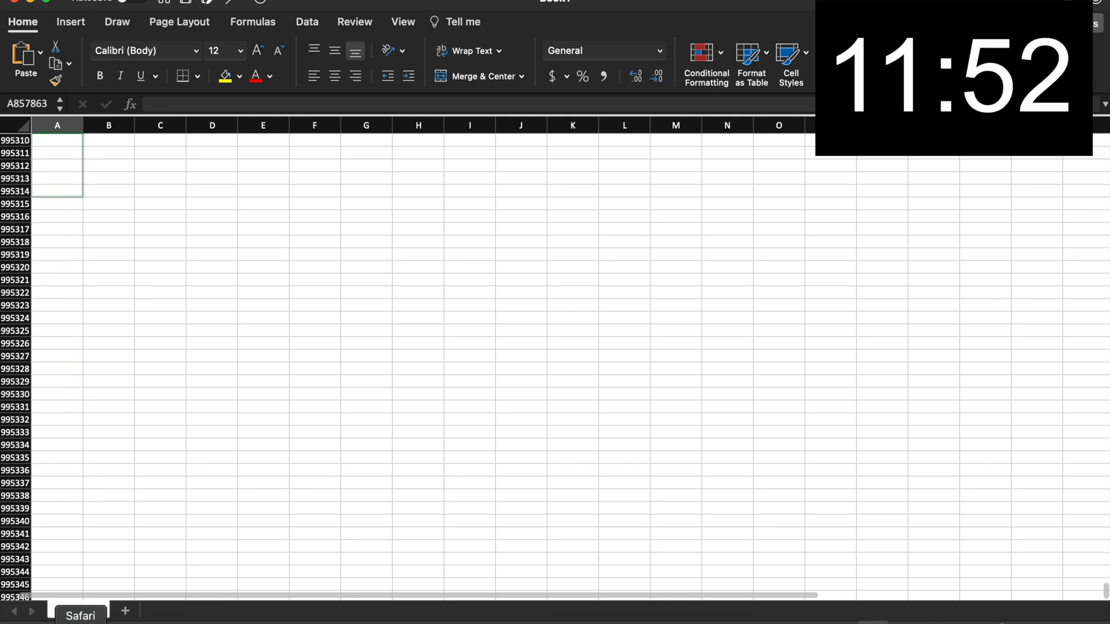
{"action": "scroll", "scroll_direction": "down", "scroll_amount": 3}
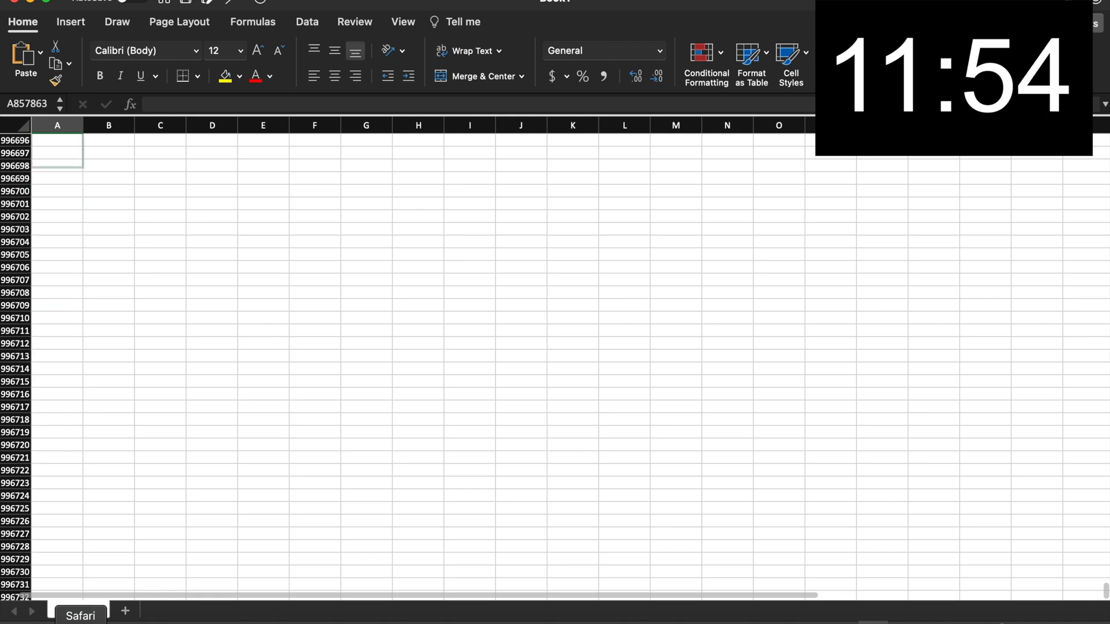
{"action": "scroll", "scroll_direction": "down", "scroll_amount": 3}
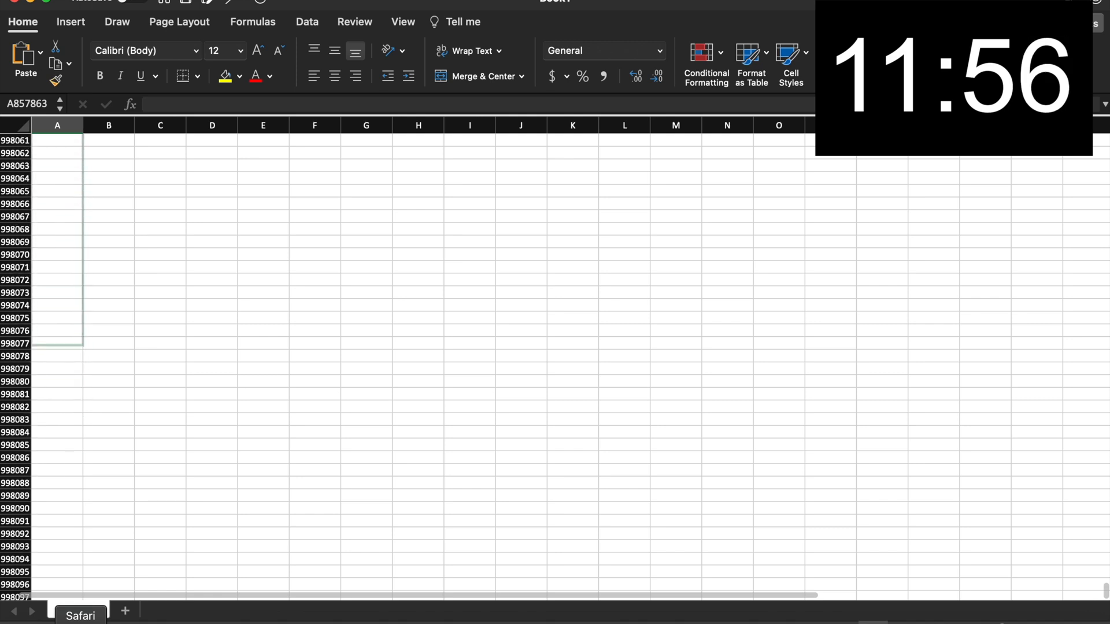
{"action": "scroll", "scroll_direction": "down", "scroll_amount": 3}
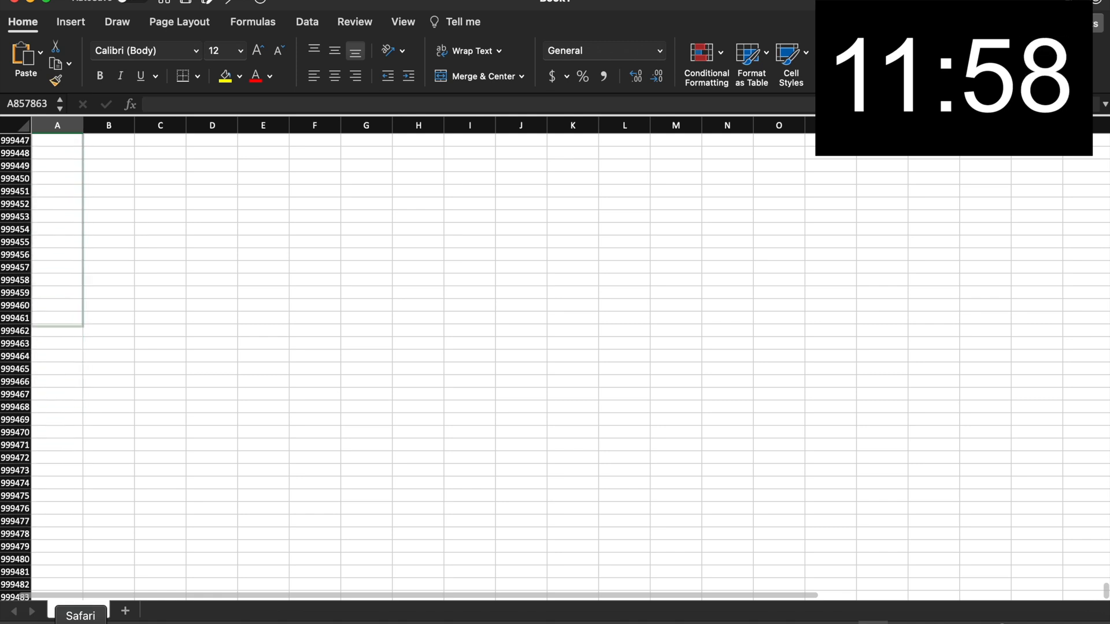
{"action": "scroll", "scroll_direction": "down", "scroll_amount": 3}
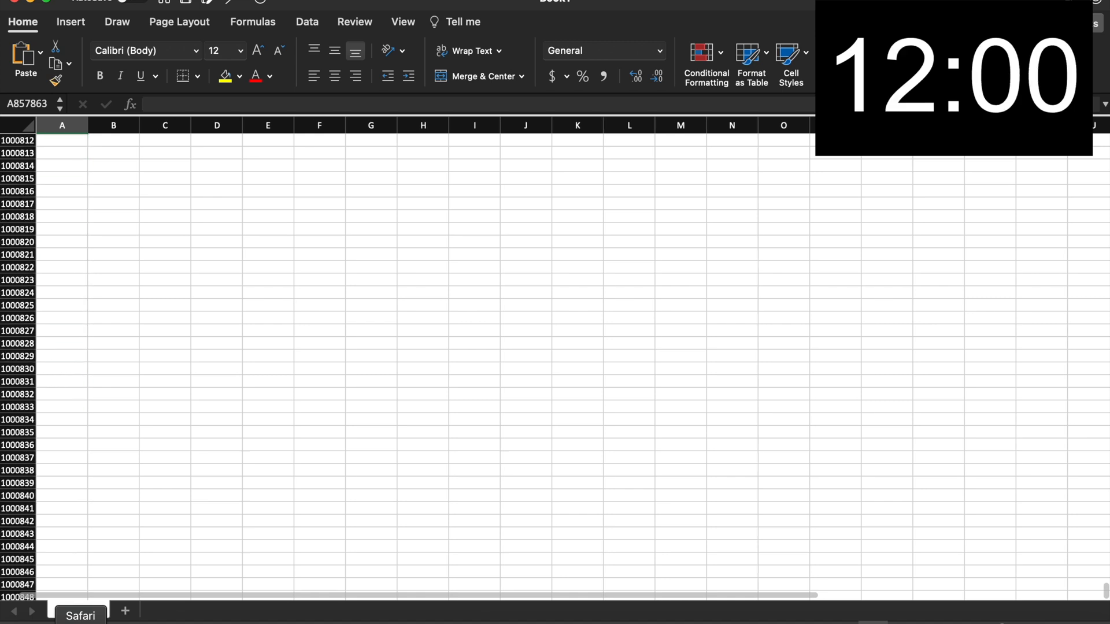
{"action": "scroll", "scroll_direction": "down", "scroll_amount": 3}
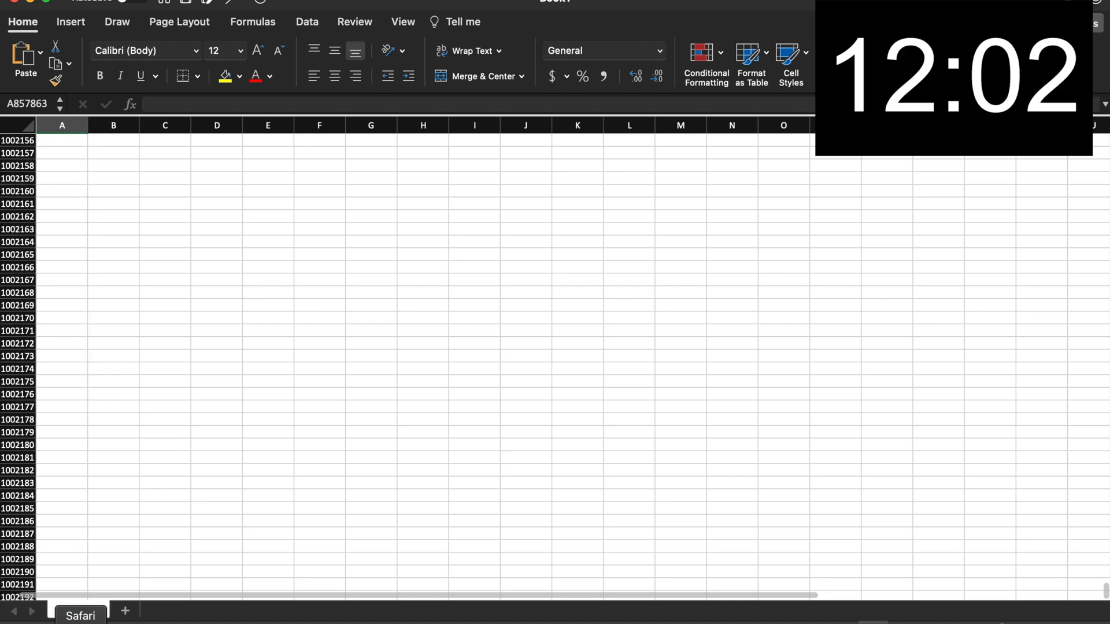
{"action": "scroll", "scroll_direction": "down", "scroll_amount": 3}
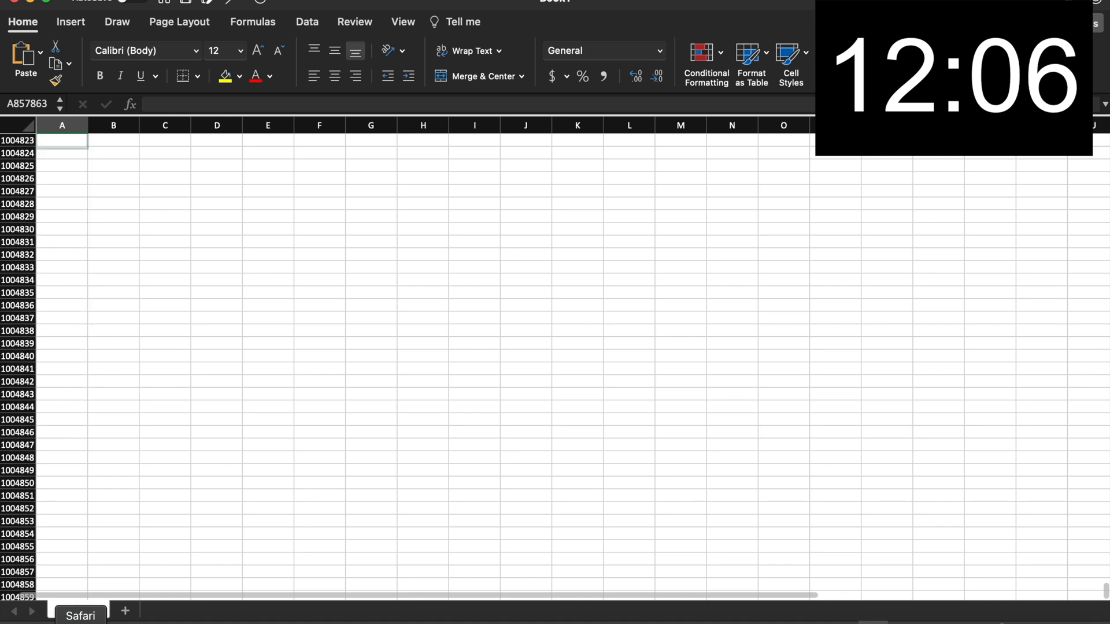
{"action": "scroll", "scroll_direction": "down", "scroll_amount": 3}
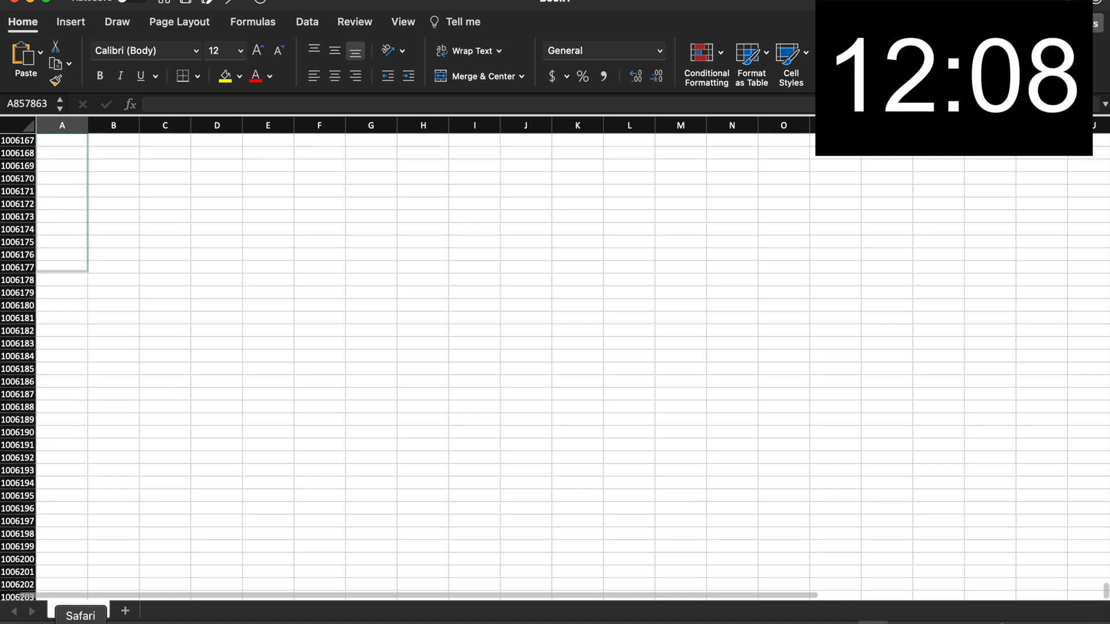
{"action": "scroll", "scroll_direction": "down", "scroll_amount": 3}
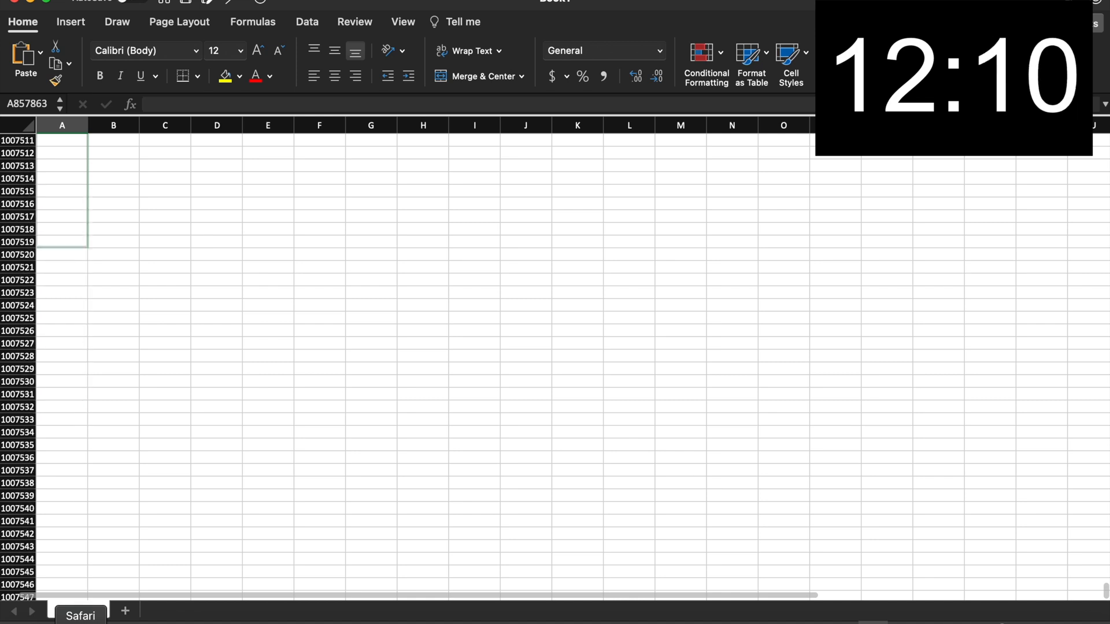
{"action": "scroll", "scroll_direction": "down", "scroll_amount": 3}
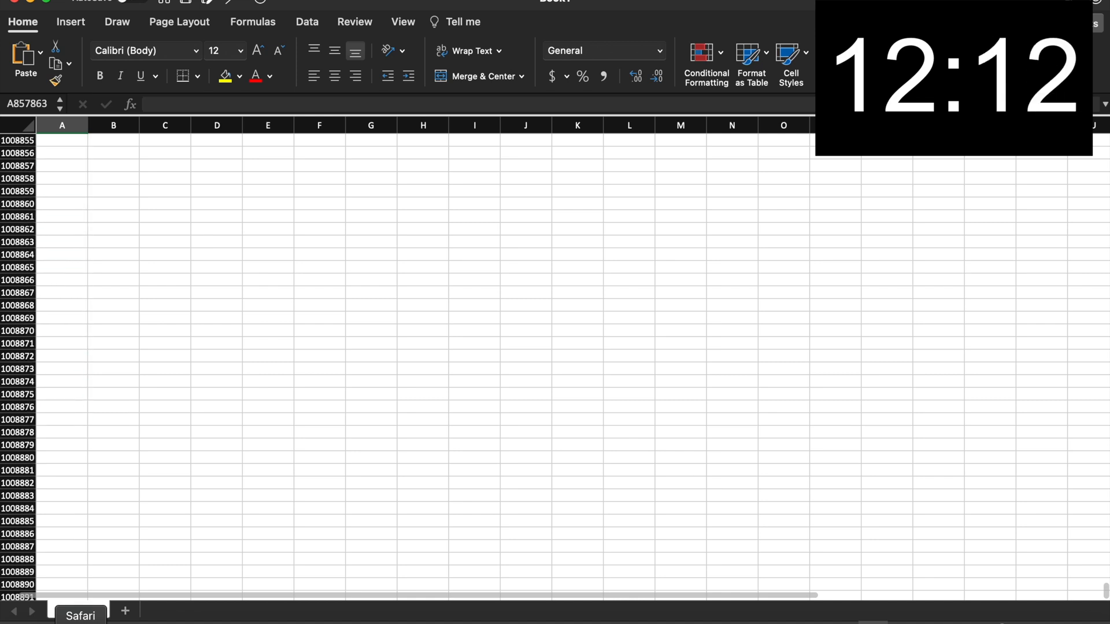
{"action": "scroll", "scroll_direction": "down", "scroll_amount": 3}
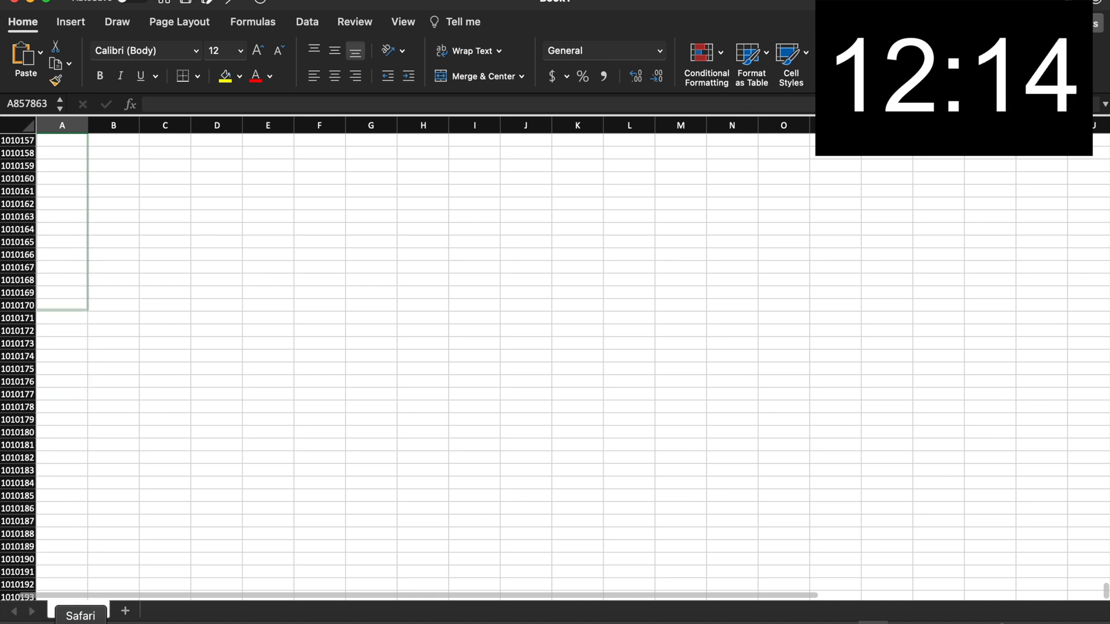
{"action": "scroll", "scroll_direction": "down", "scroll_amount": 3}
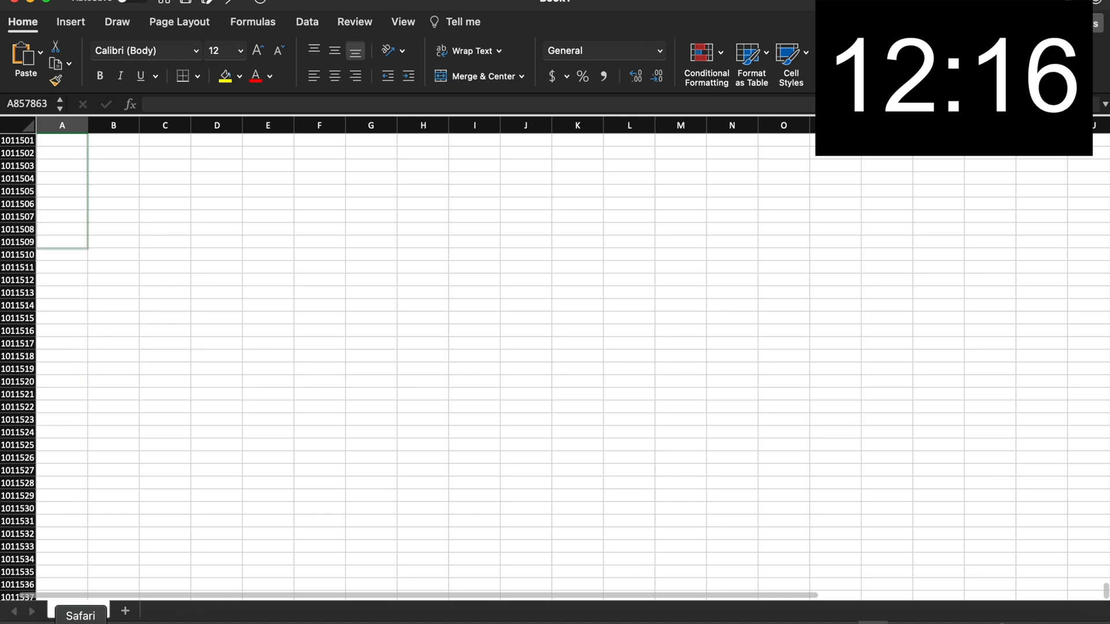
{"action": "scroll", "scroll_direction": "down", "scroll_amount": 3}
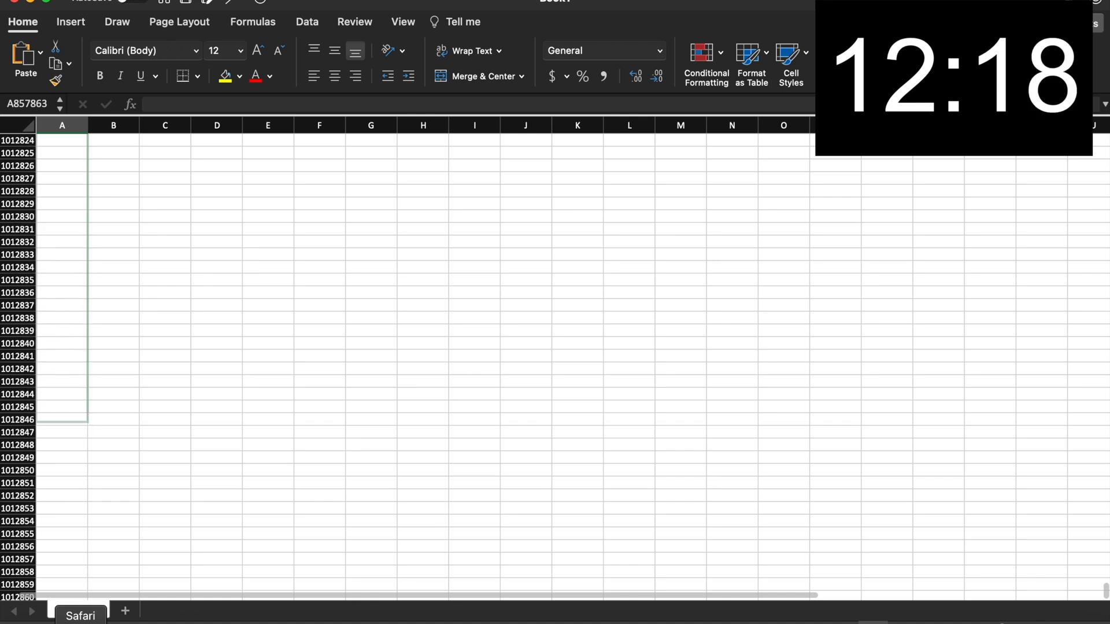
{"action": "scroll", "scroll_direction": "down", "scroll_amount": 3}
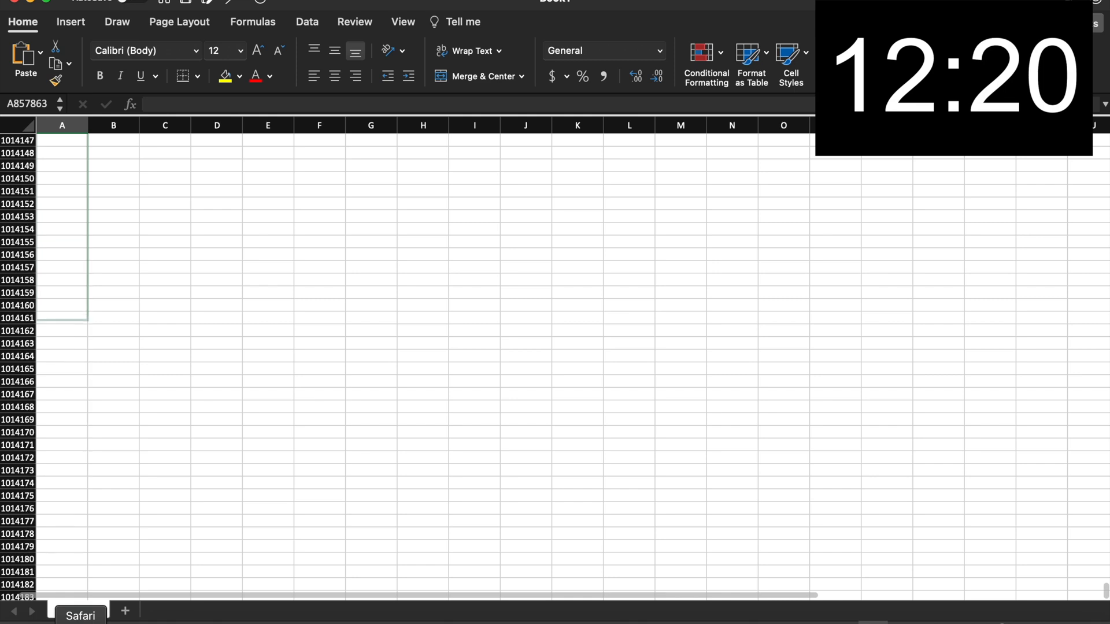
{"action": "scroll", "scroll_direction": "down", "scroll_amount": 3}
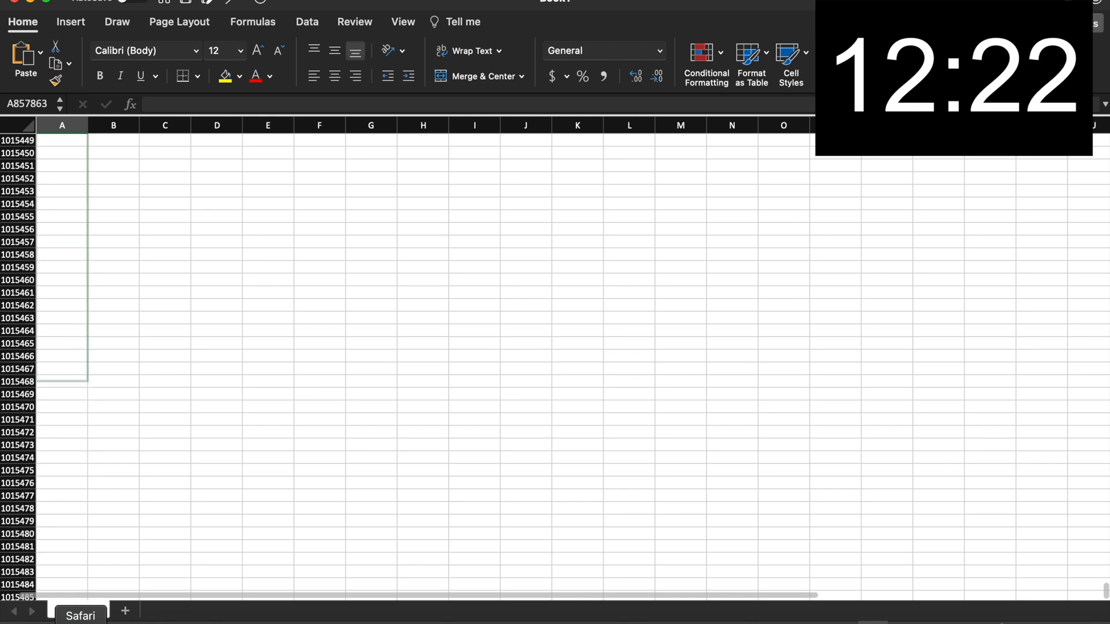
{"action": "scroll", "scroll_direction": "down", "scroll_amount": 3}
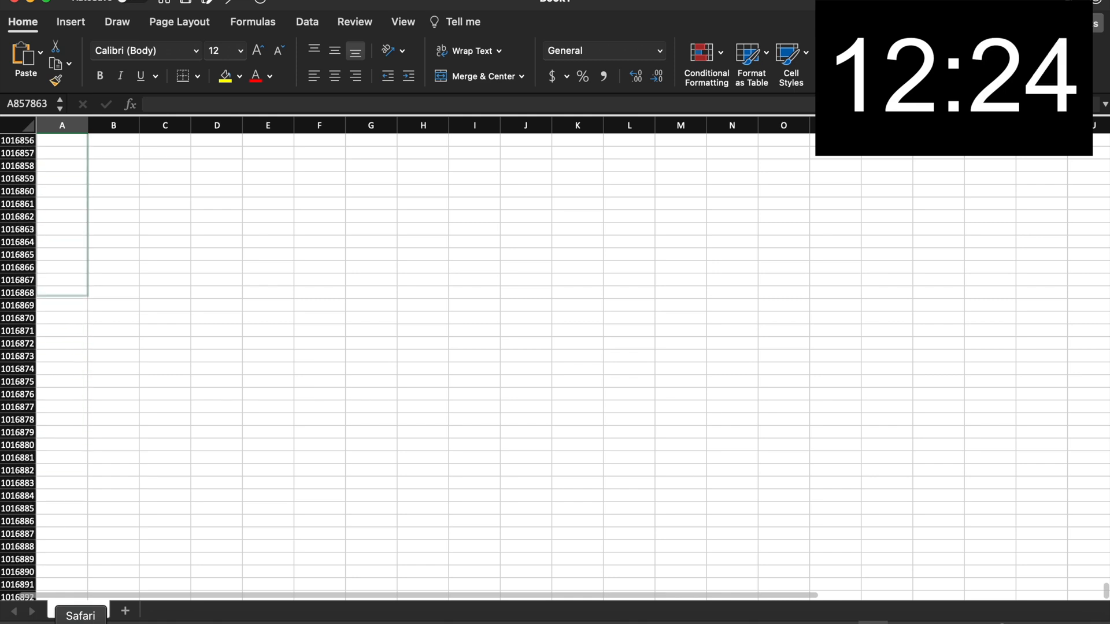
{"action": "scroll", "scroll_direction": "down", "scroll_amount": 3}
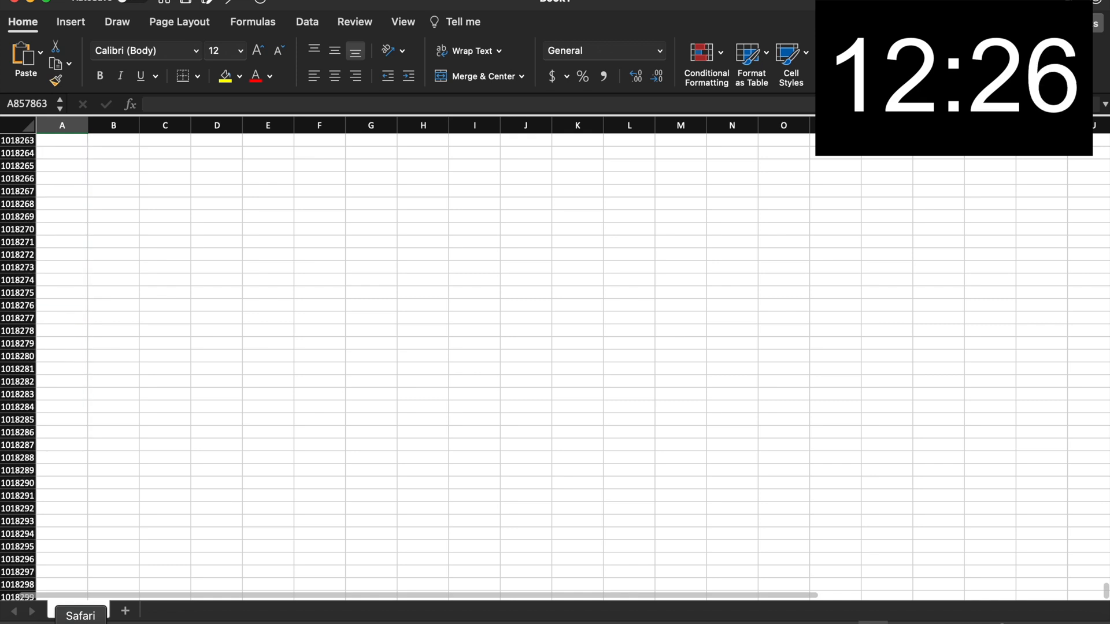
{"action": "scroll", "scroll_direction": "down", "scroll_amount": 3}
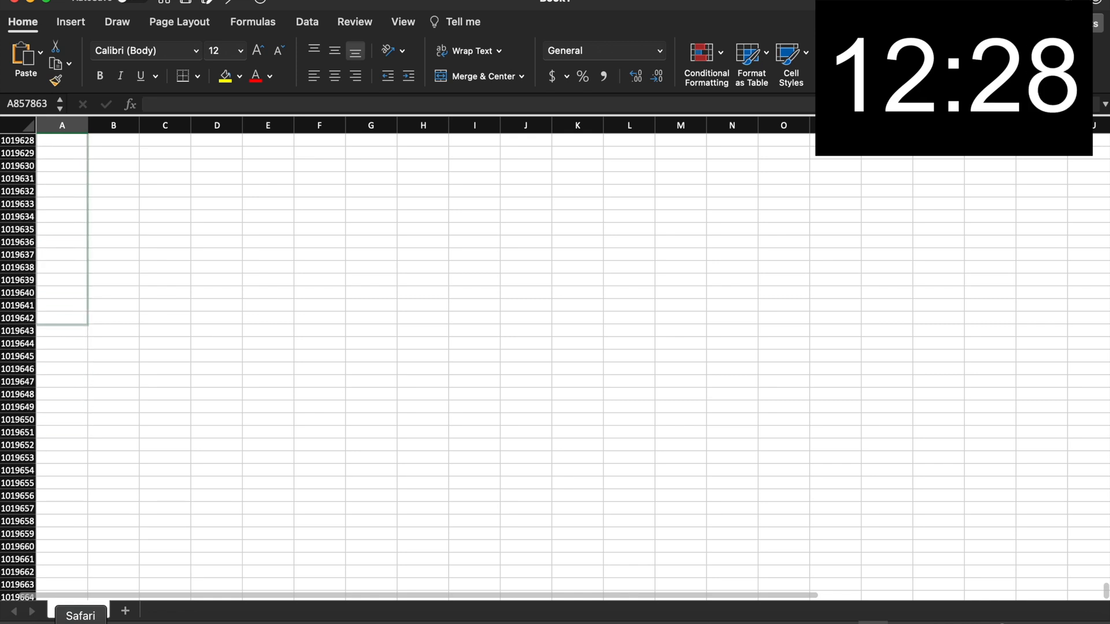
{"action": "scroll", "scroll_direction": "down", "scroll_amount": 3}
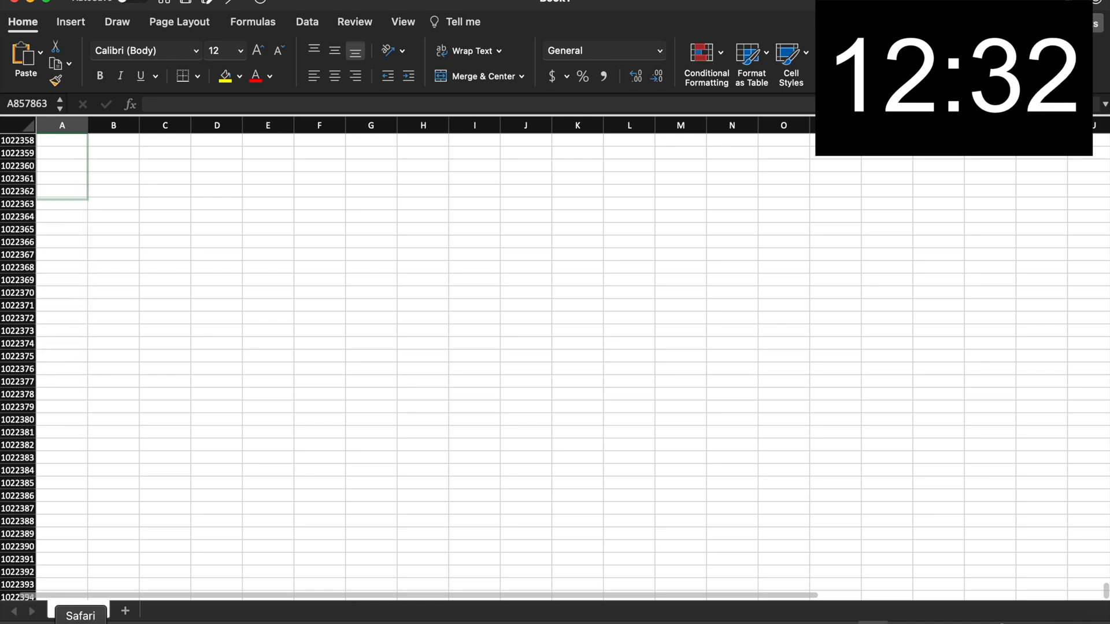
{"action": "scroll", "scroll_direction": "down", "scroll_amount": 3}
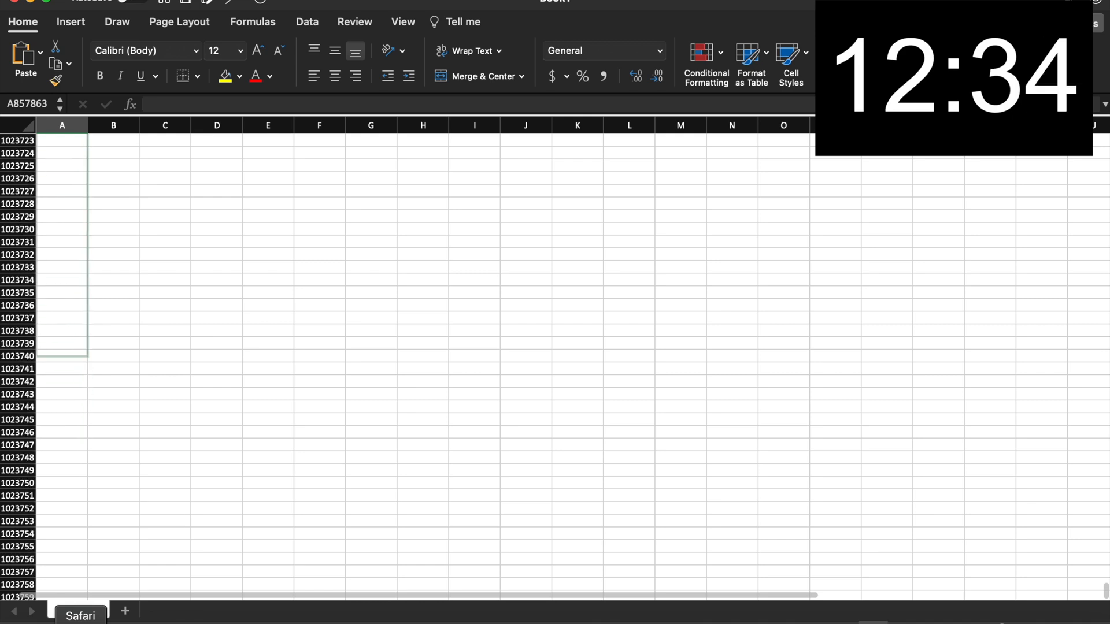
{"action": "scroll", "scroll_direction": "down", "scroll_amount": 3}
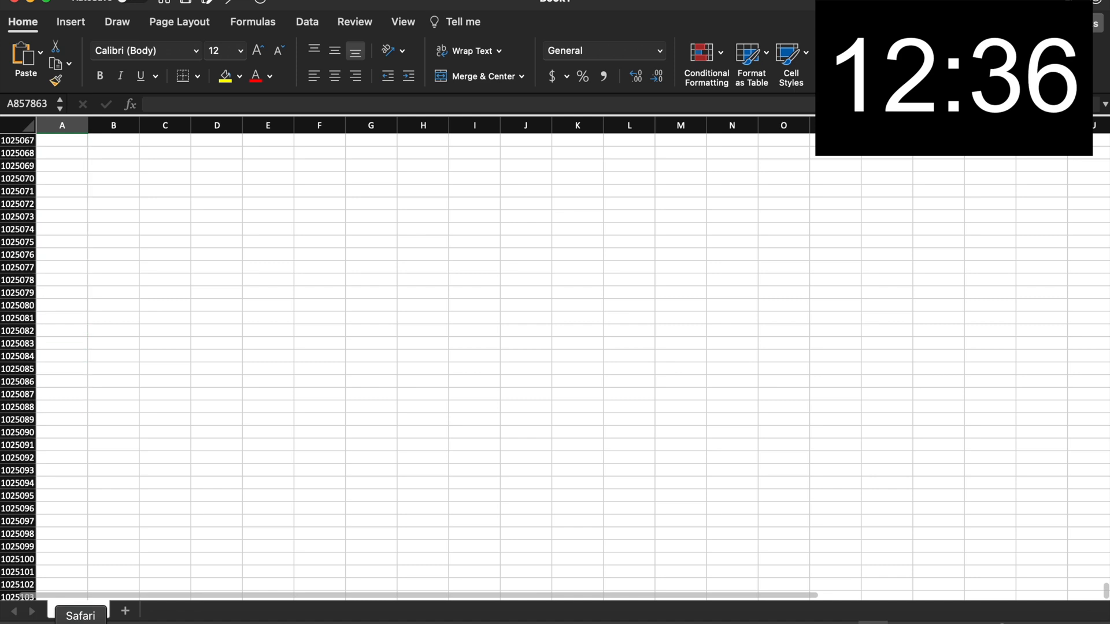
{"action": "scroll", "scroll_direction": "down", "scroll_amount": 3}
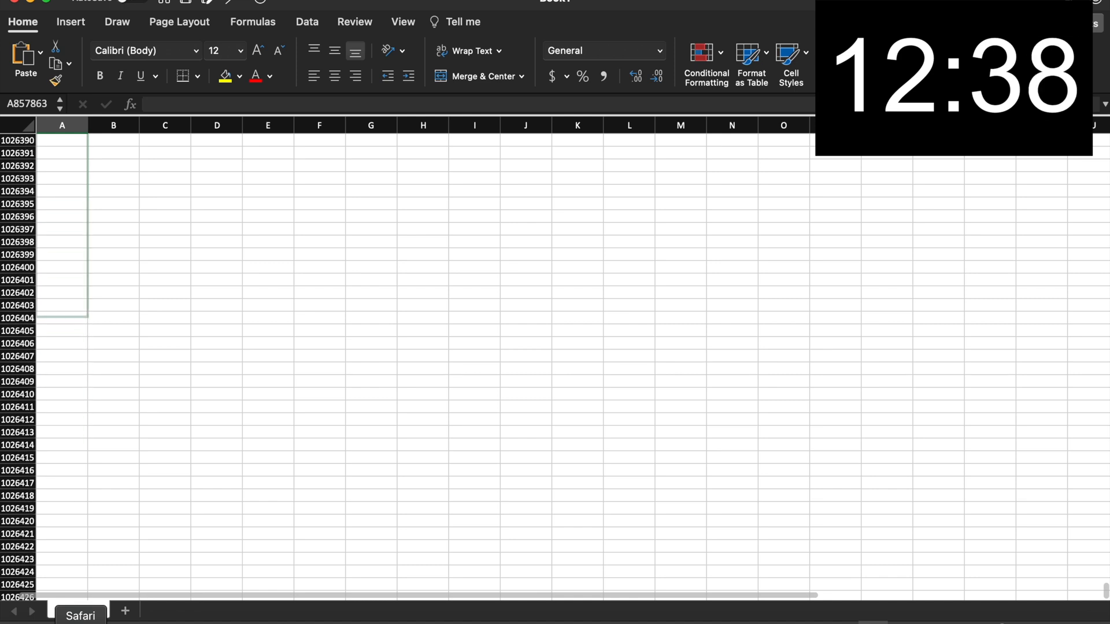
{"action": "scroll", "scroll_direction": "down", "scroll_amount": 3}
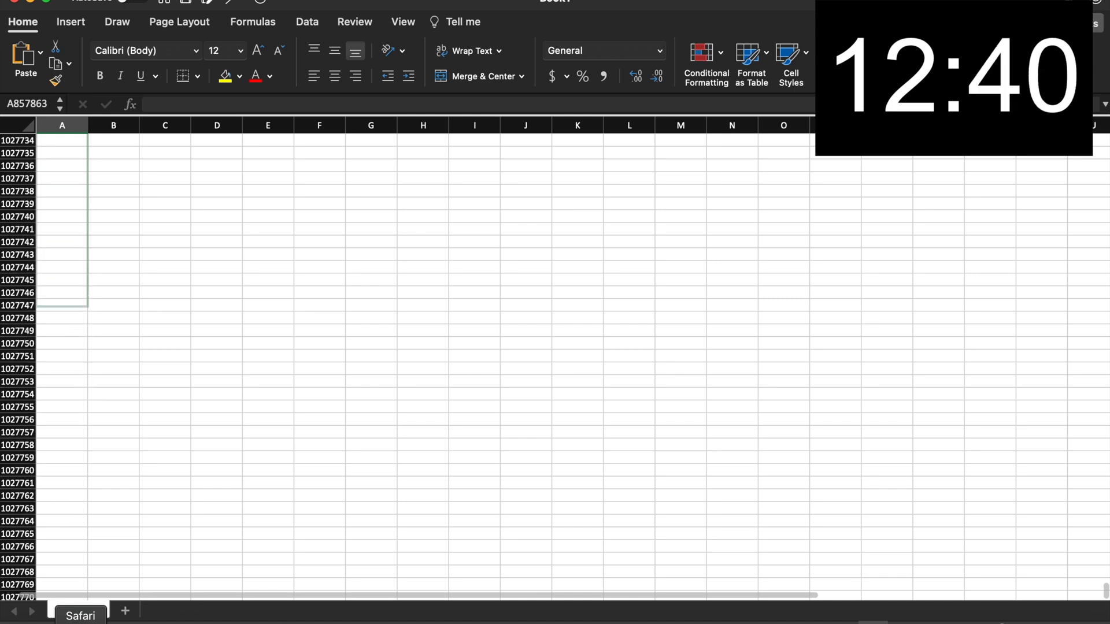
{"action": "scroll", "scroll_direction": "down", "scroll_amount": 3}
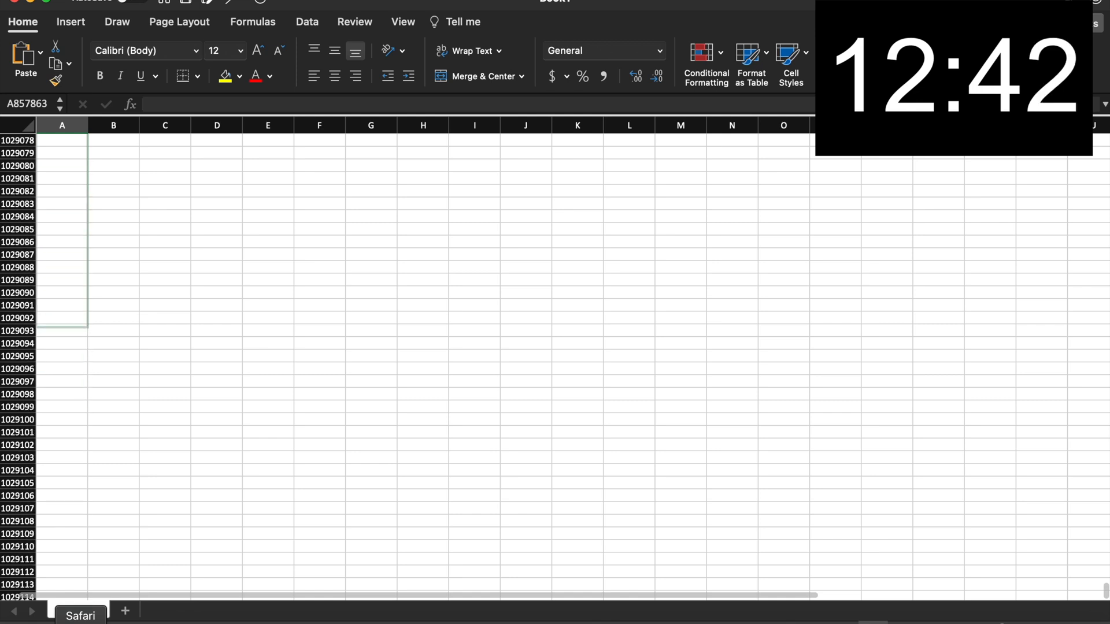
{"action": "scroll", "scroll_direction": "down", "scroll_amount": 3}
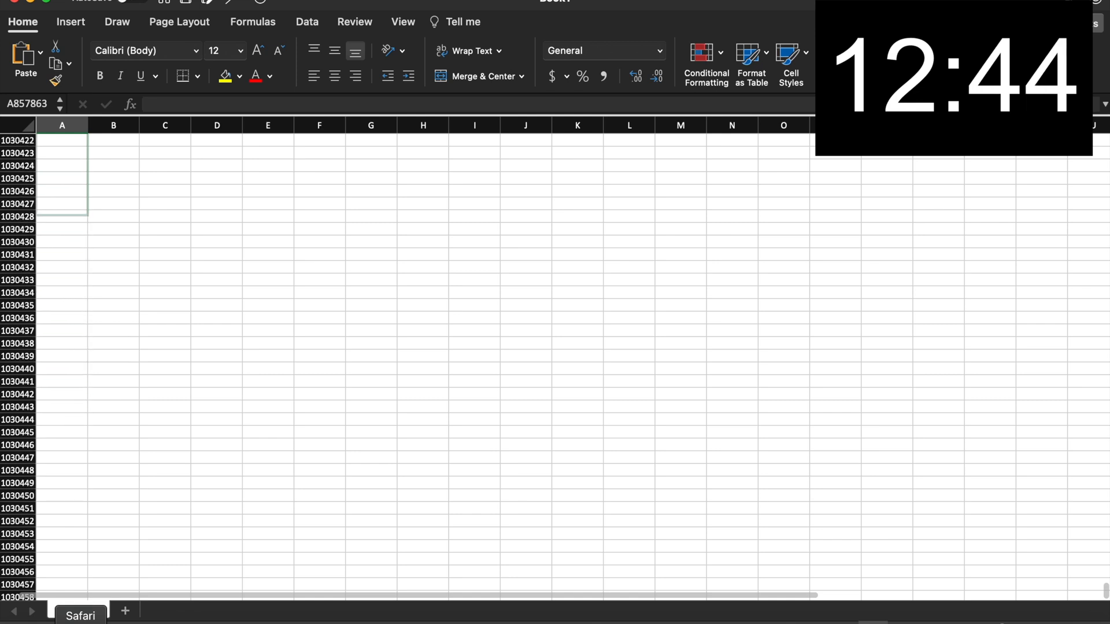
{"action": "scroll", "scroll_direction": "down", "scroll_amount": 3}
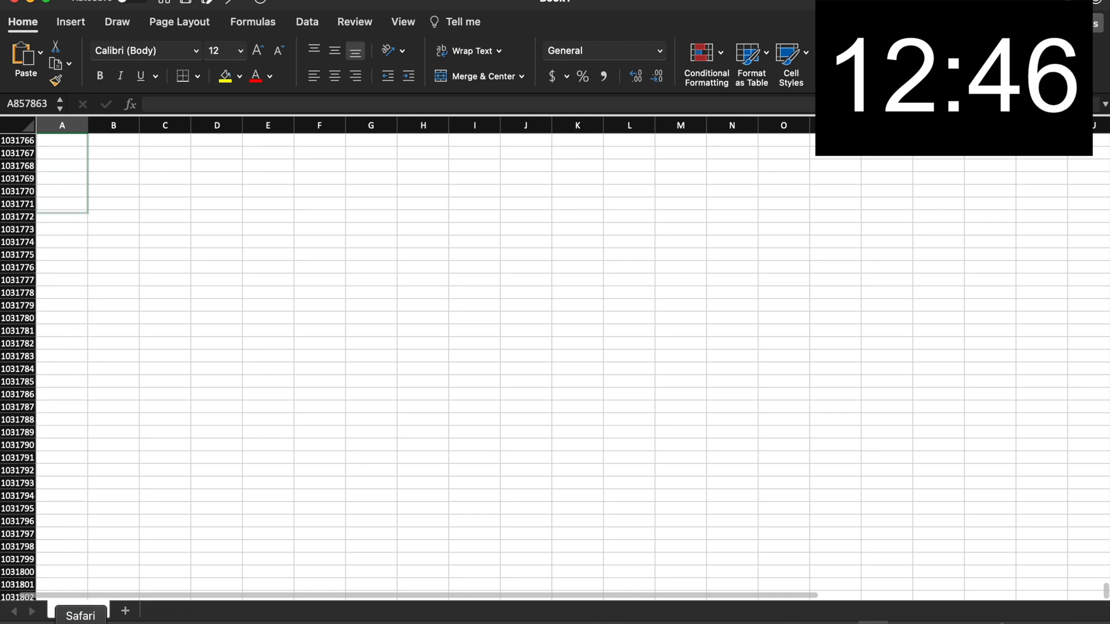
{"action": "scroll", "scroll_direction": "down", "scroll_amount": 3}
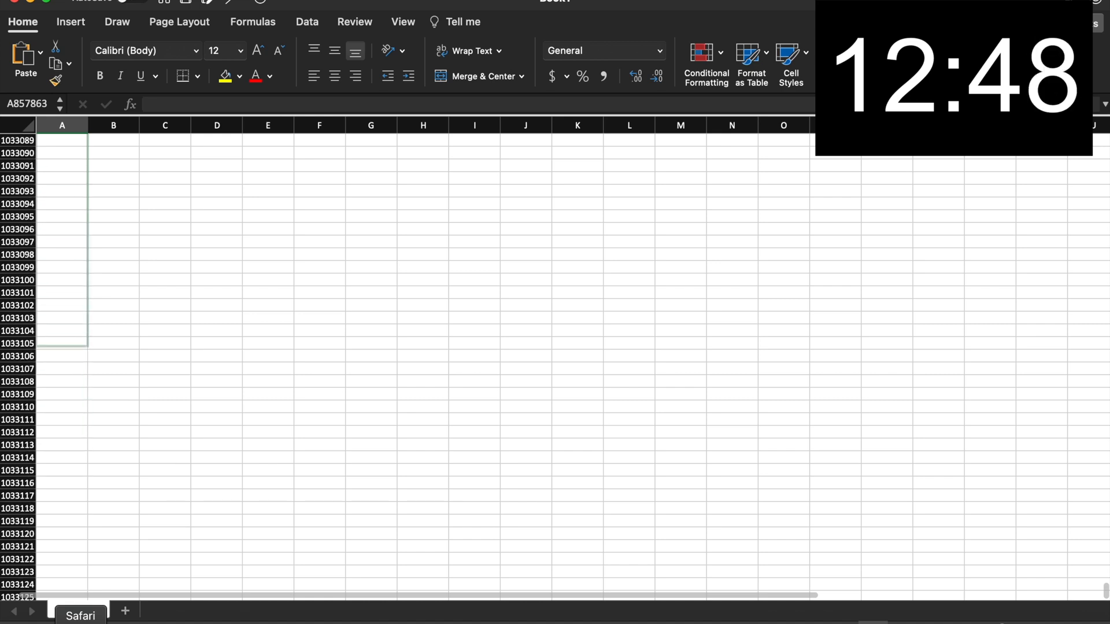
{"action": "scroll", "scroll_direction": "down", "scroll_amount": 3}
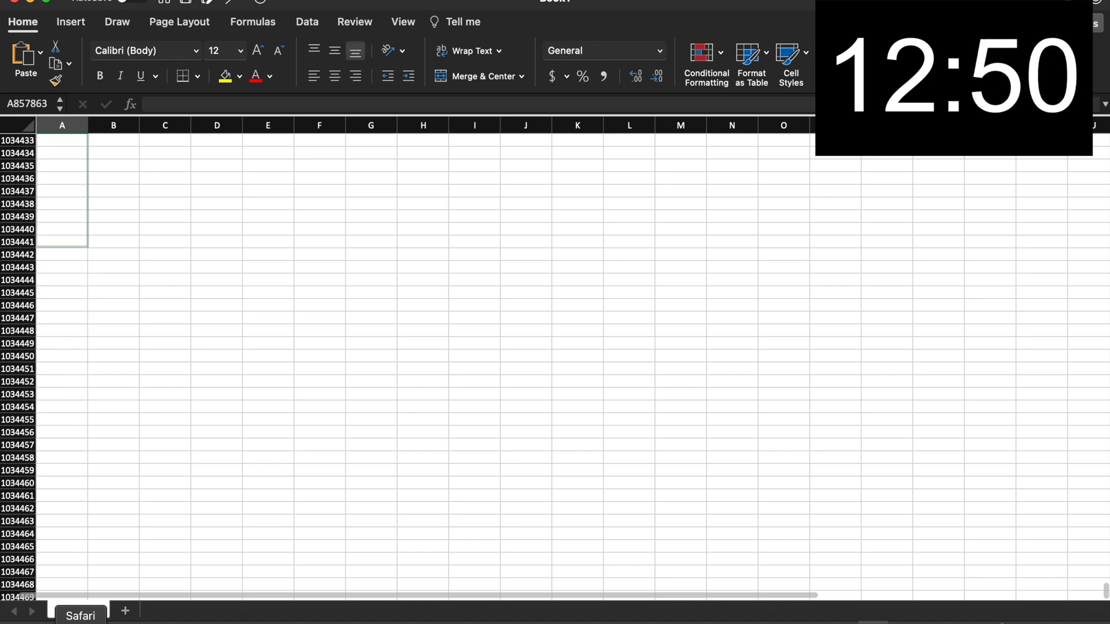
{"action": "scroll", "scroll_direction": "down", "scroll_amount": 3}
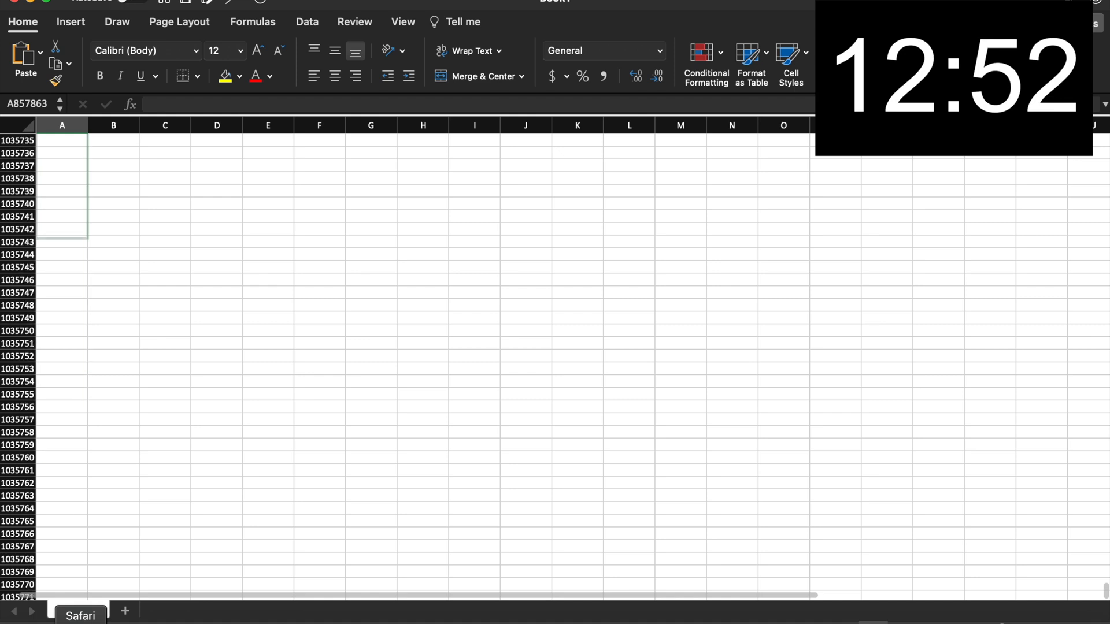
{"action": "scroll", "scroll_direction": "down", "scroll_amount": 3}
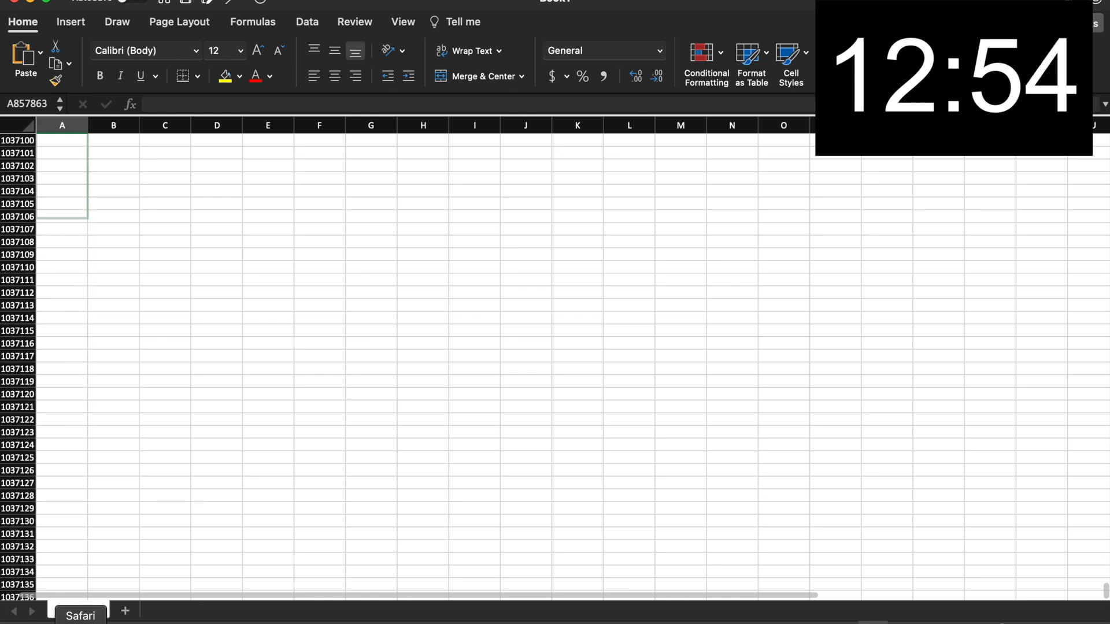
{"action": "scroll", "scroll_direction": "down", "scroll_amount": 3}
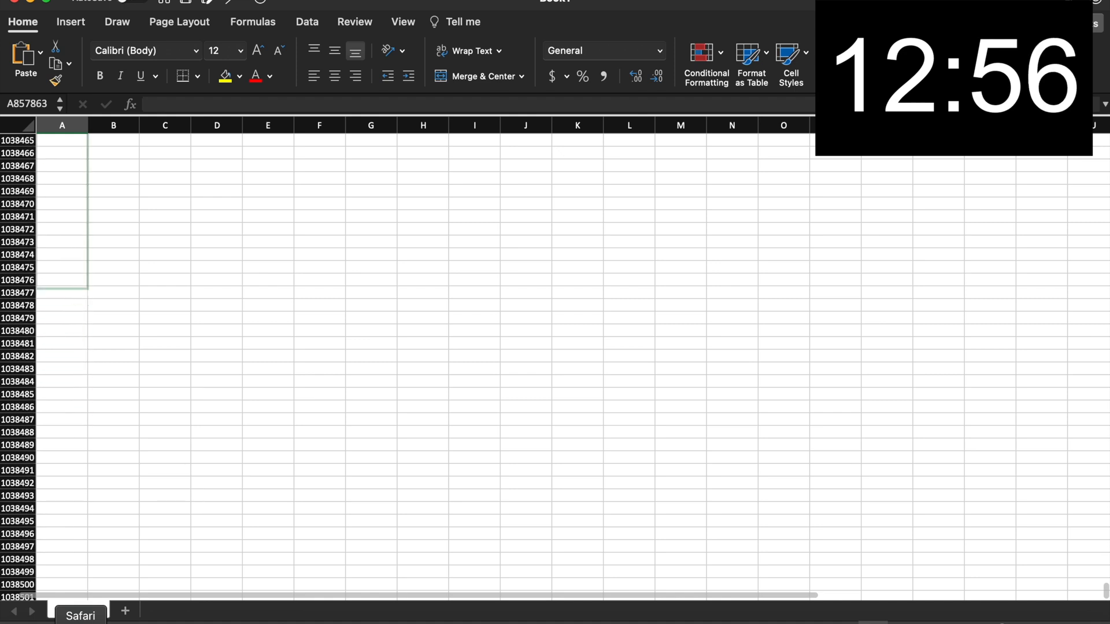
{"action": "scroll", "scroll_direction": "down", "scroll_amount": 3}
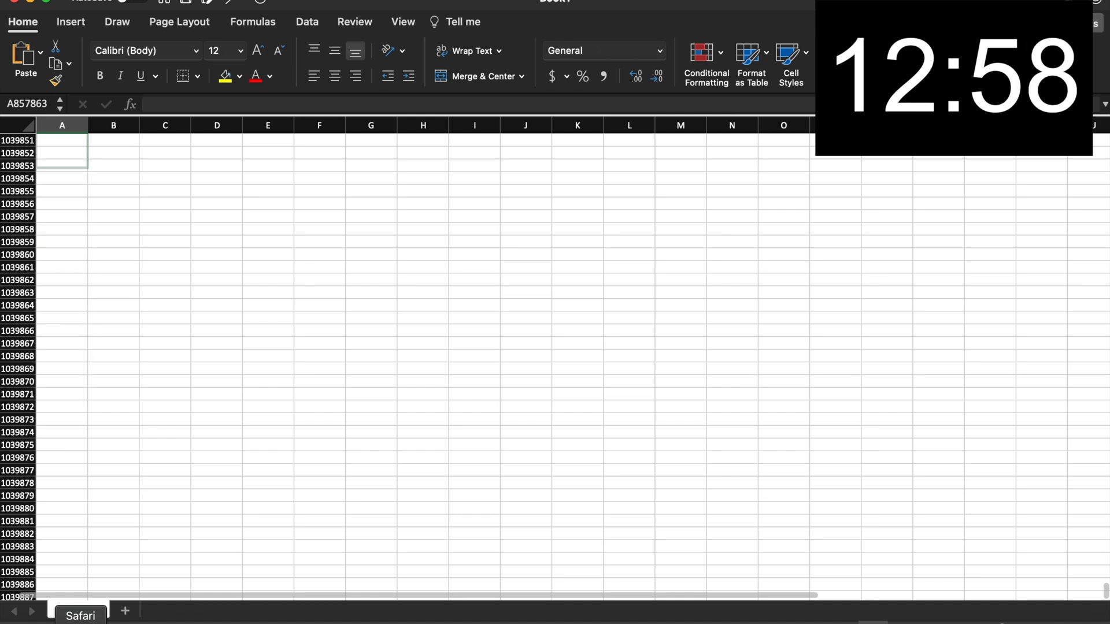
{"action": "scroll", "scroll_direction": "down", "scroll_amount": 3}
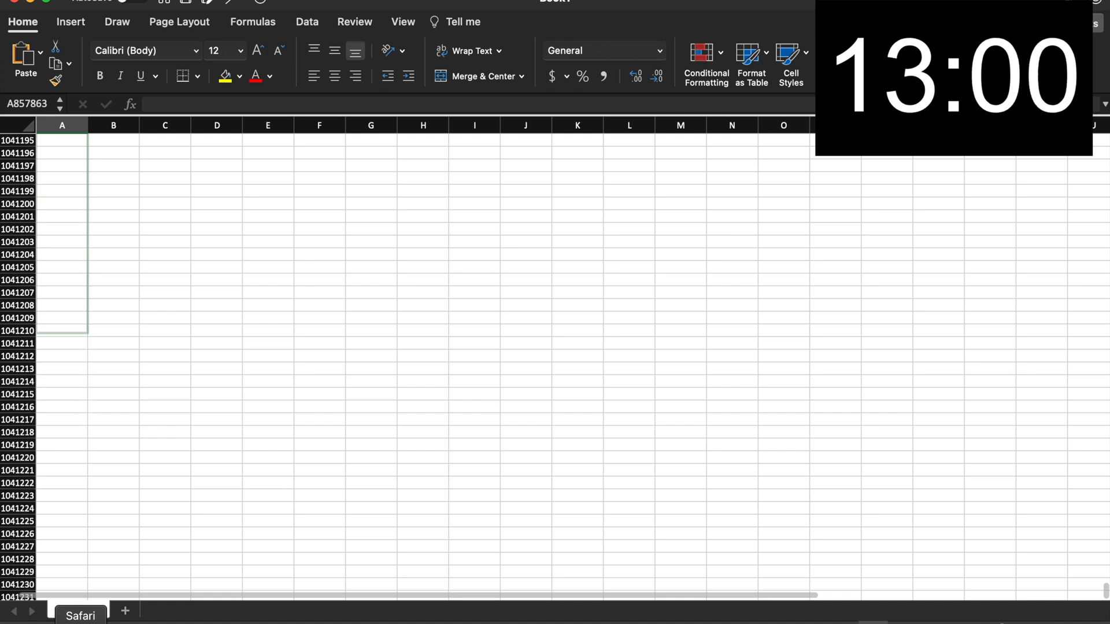
{"action": "scroll", "scroll_direction": "down", "scroll_amount": 3}
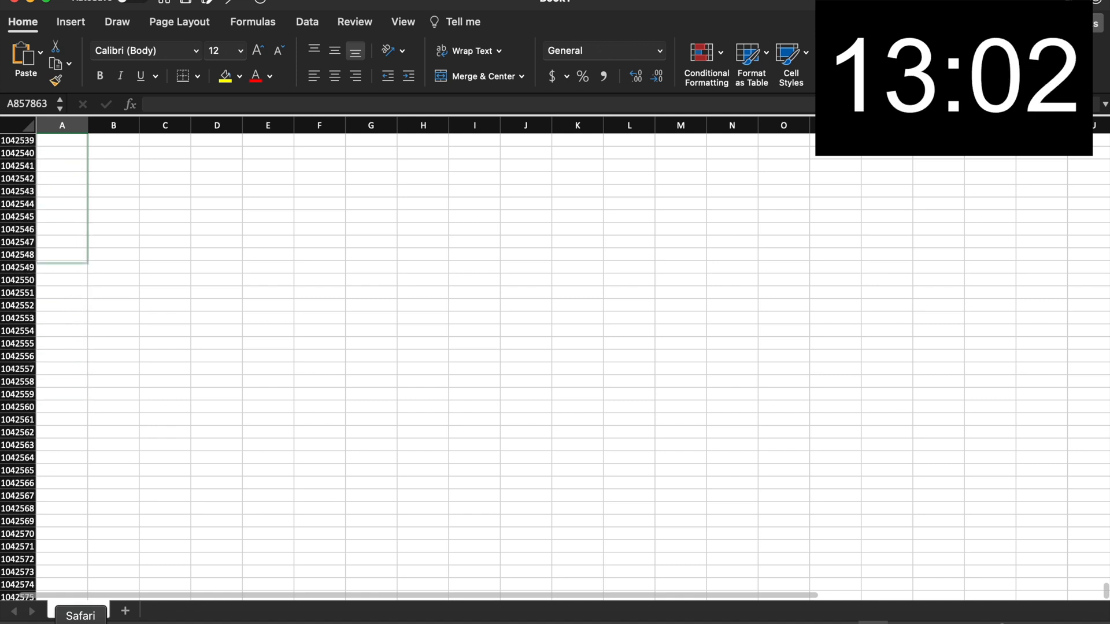
{"action": "scroll", "scroll_direction": "down", "scroll_amount": 3}
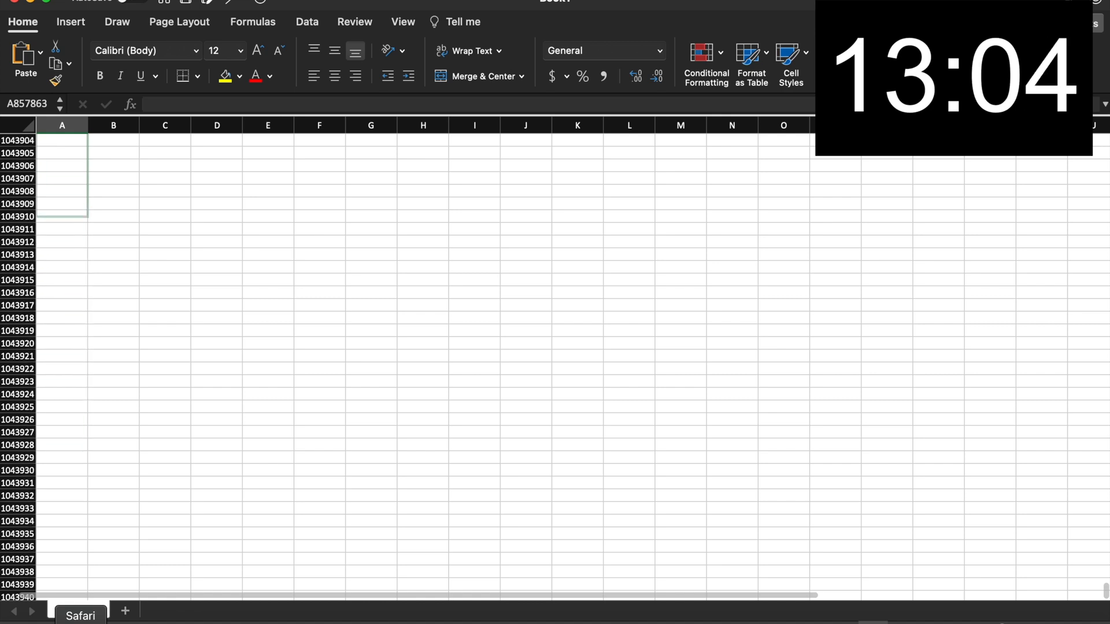
{"action": "scroll", "scroll_direction": "down", "scroll_amount": 3}
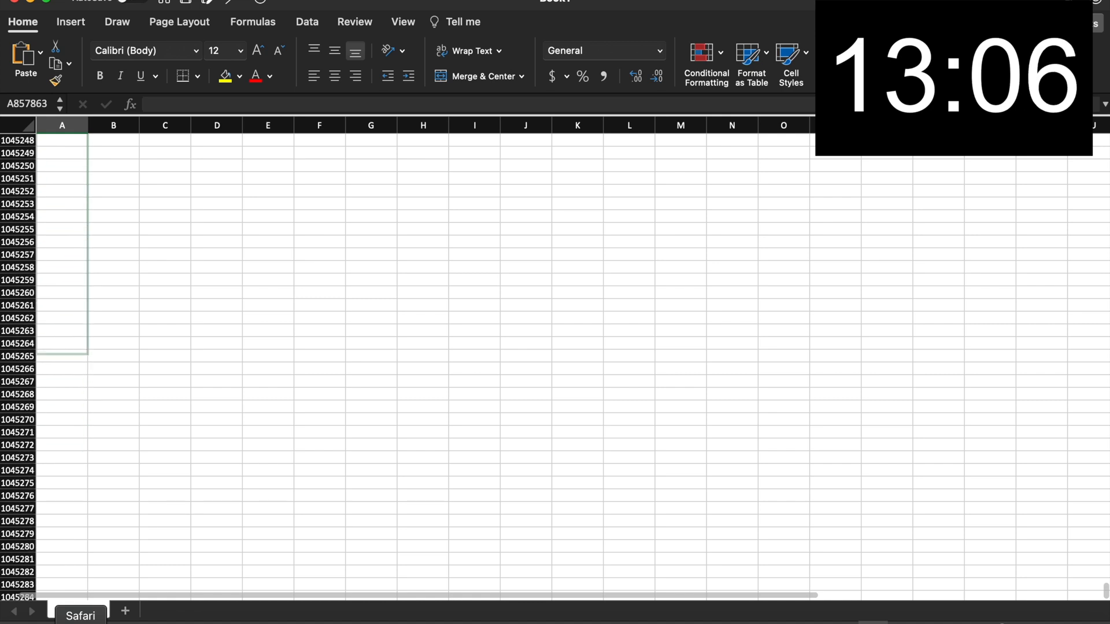
{"action": "scroll", "scroll_direction": "down", "scroll_amount": 3}
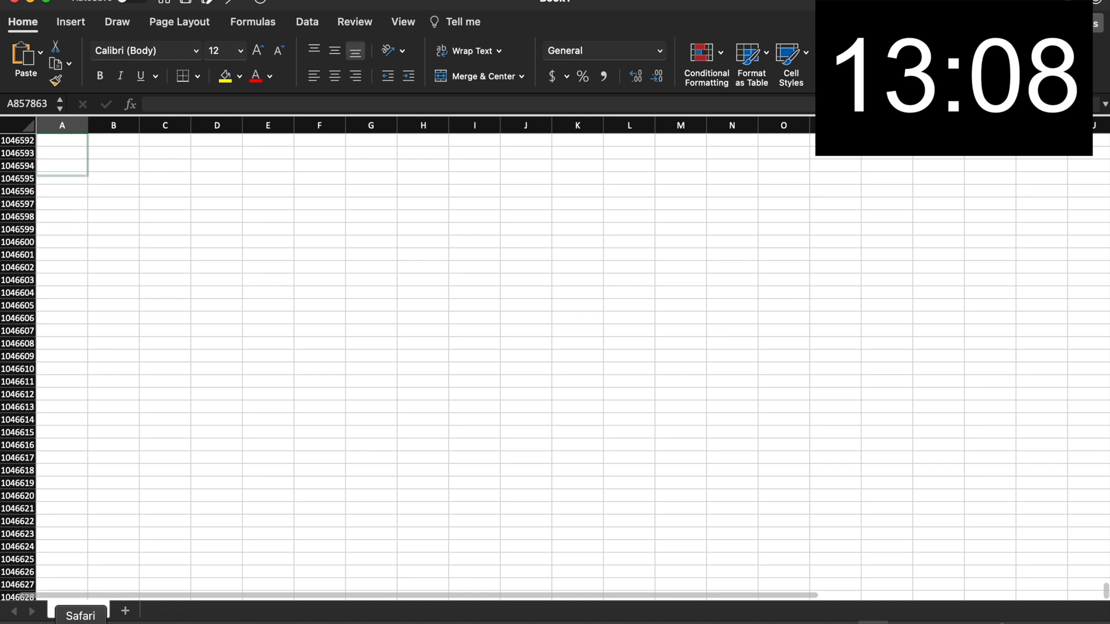
{"action": "scroll", "scroll_direction": "down", "scroll_amount": 3}
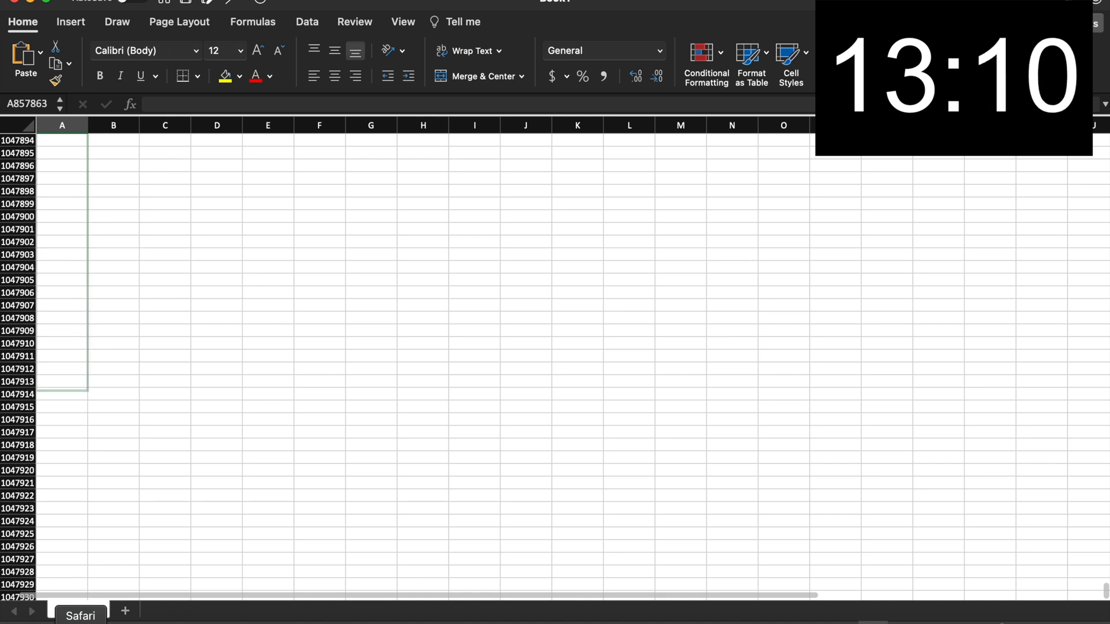
{"action": "scroll", "scroll_direction": "down", "scroll_amount": 3}
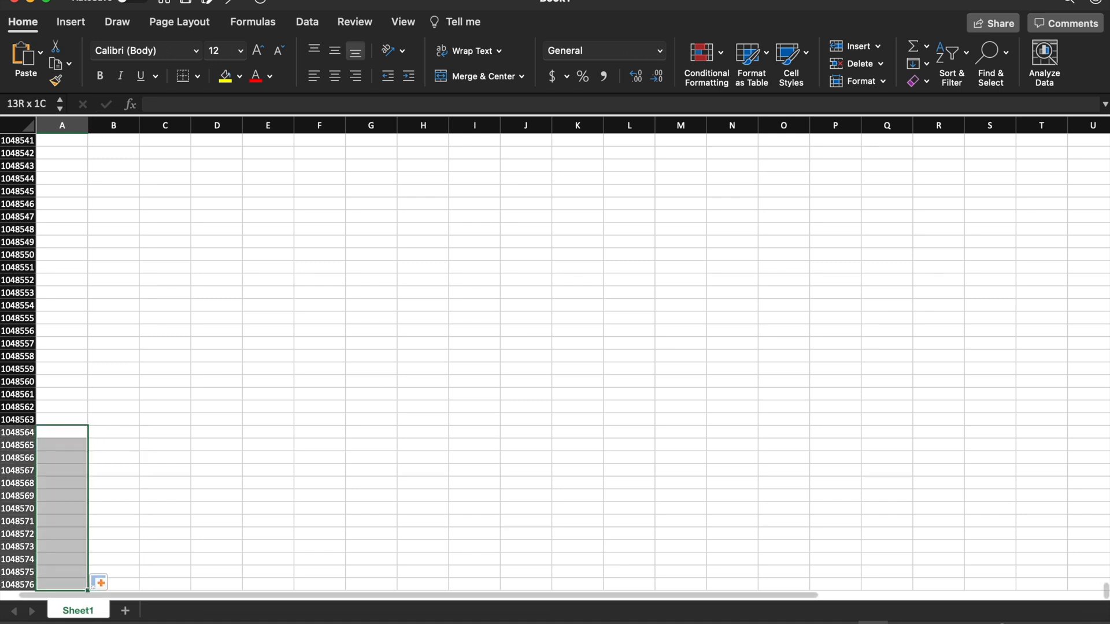
Step: Select column-A cells on the last screenful, from A1048541 down to A1048573
{"action": "left_click", "coordinate": [61, 255]}
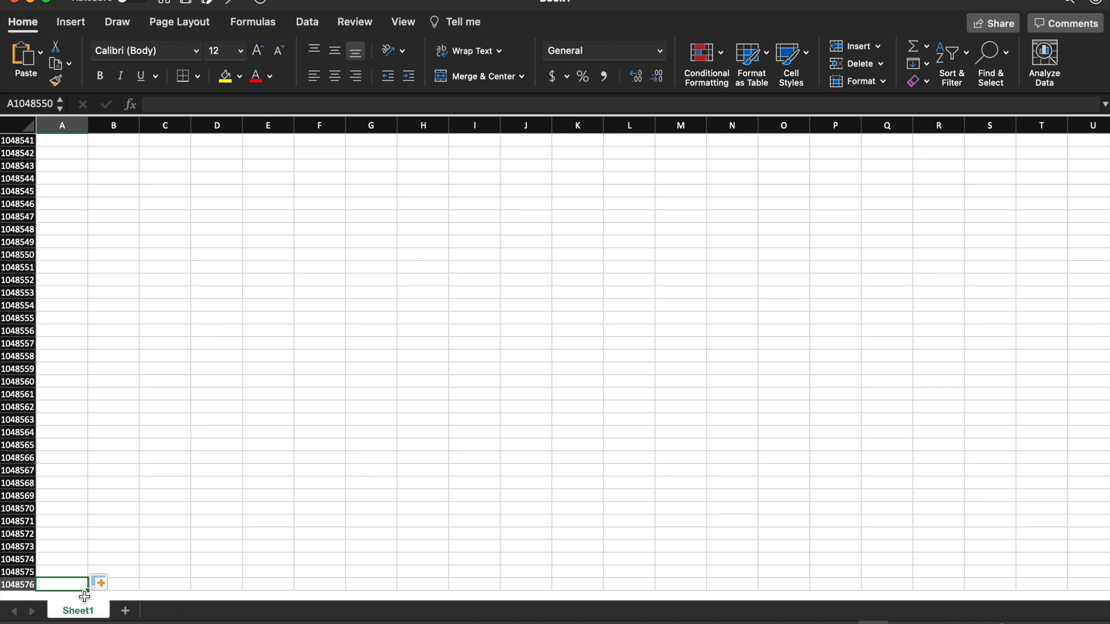
{"action": "left_click", "coordinate": [61, 216]}
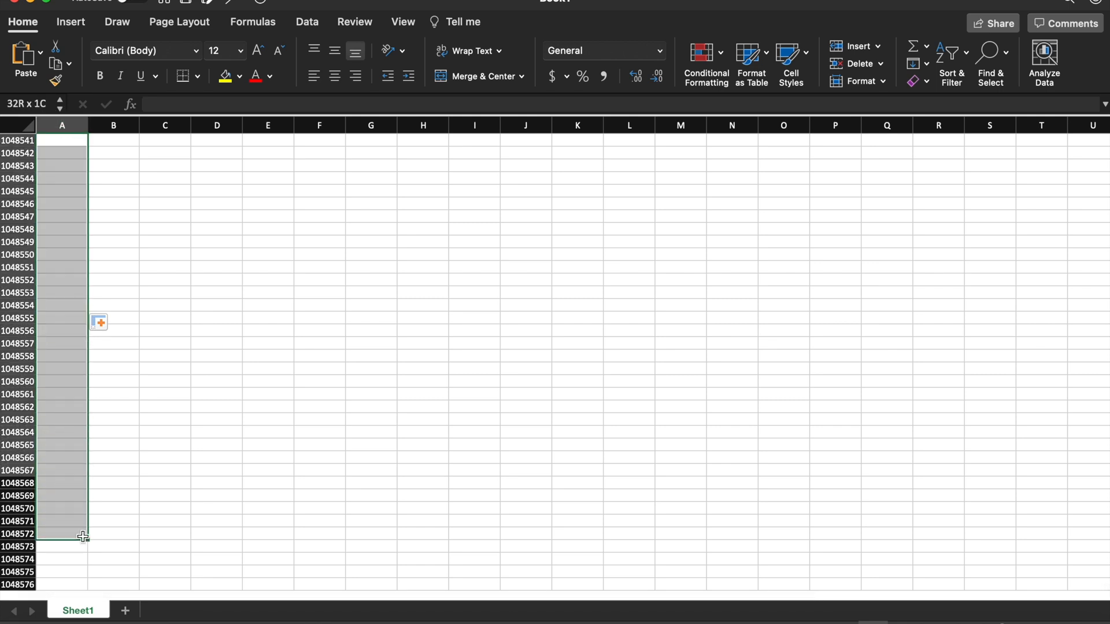
{"action": "left_click", "coordinate": [62, 140]}
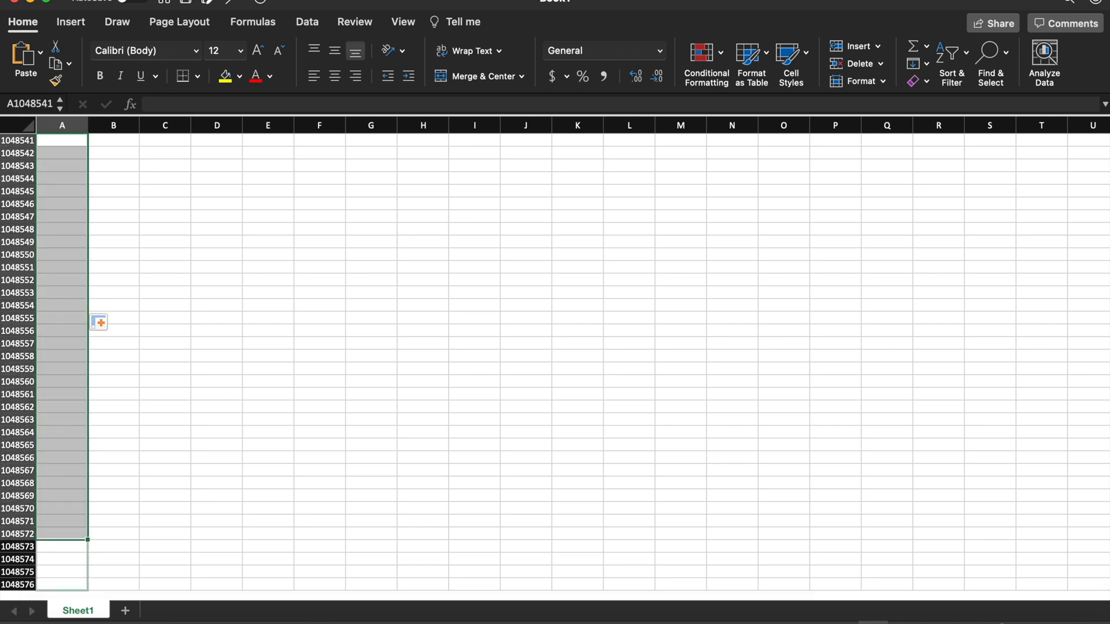
{"action": "left_click", "coordinate": [62, 483]}
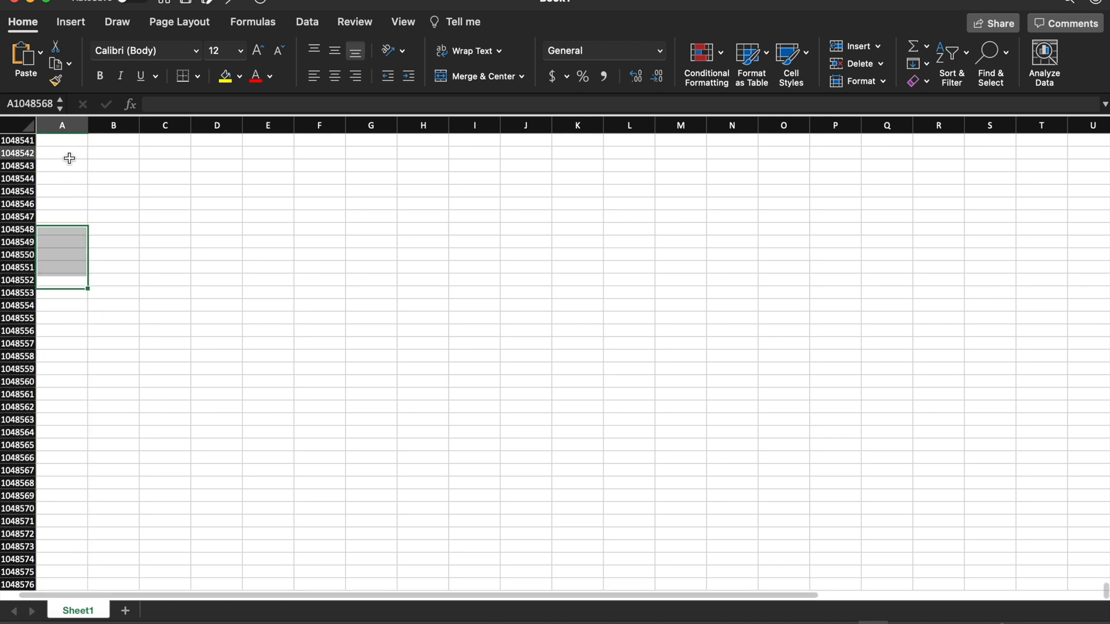
{"action": "left_click", "coordinate": [61, 152]}
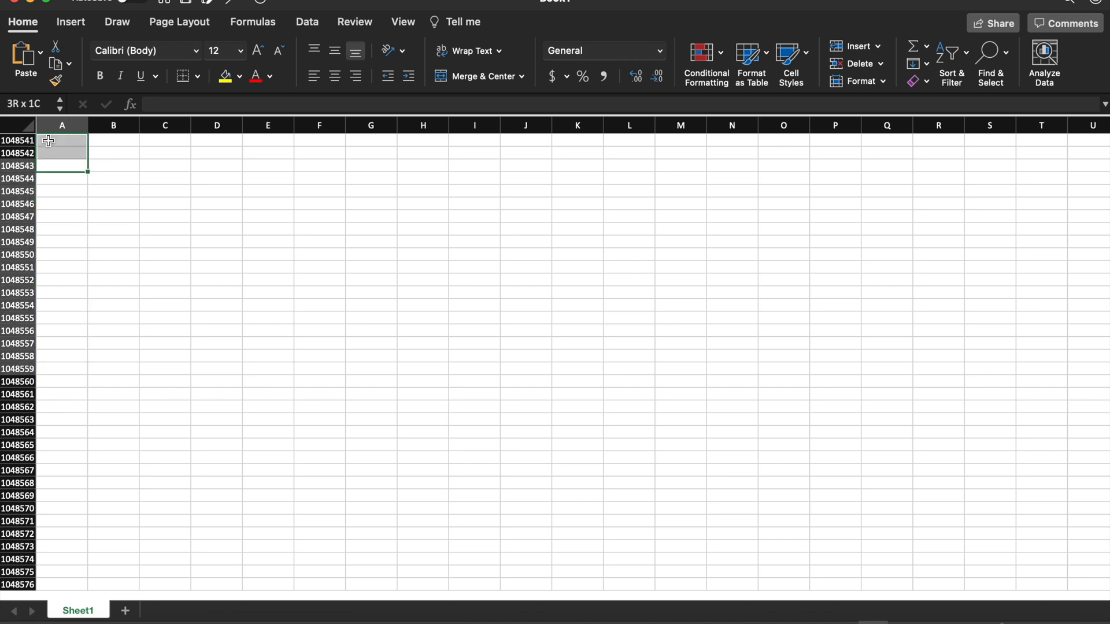
{"action": "left_click", "coordinate": [62, 165]}
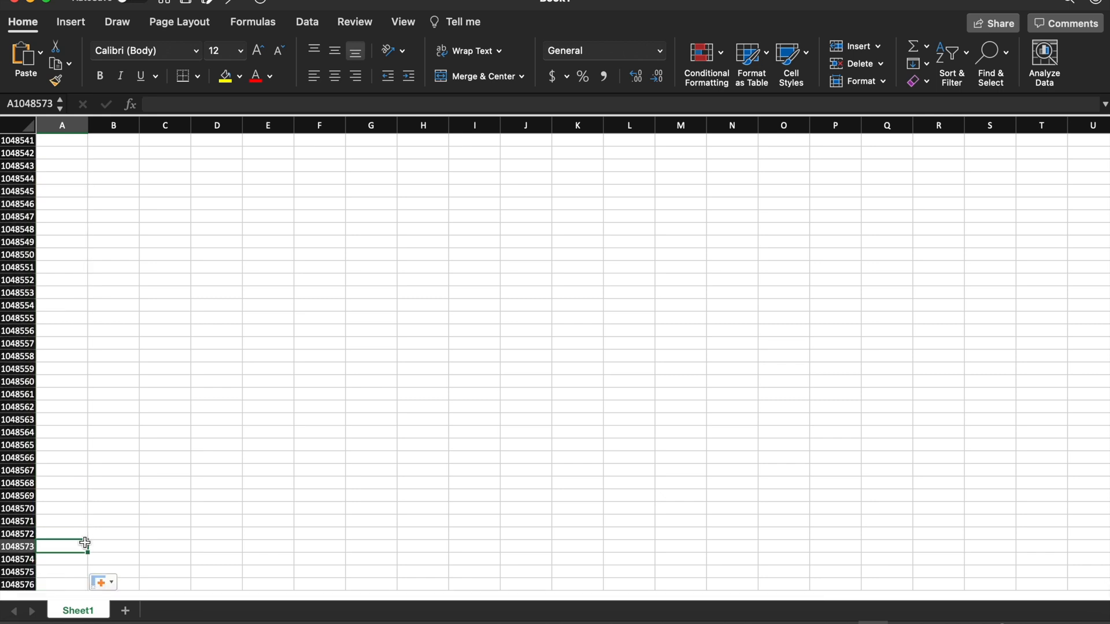
Step: Make A1048576 in the final row the active cell, ending the speedrun
{"action": "left_click", "coordinate": [61, 153]}
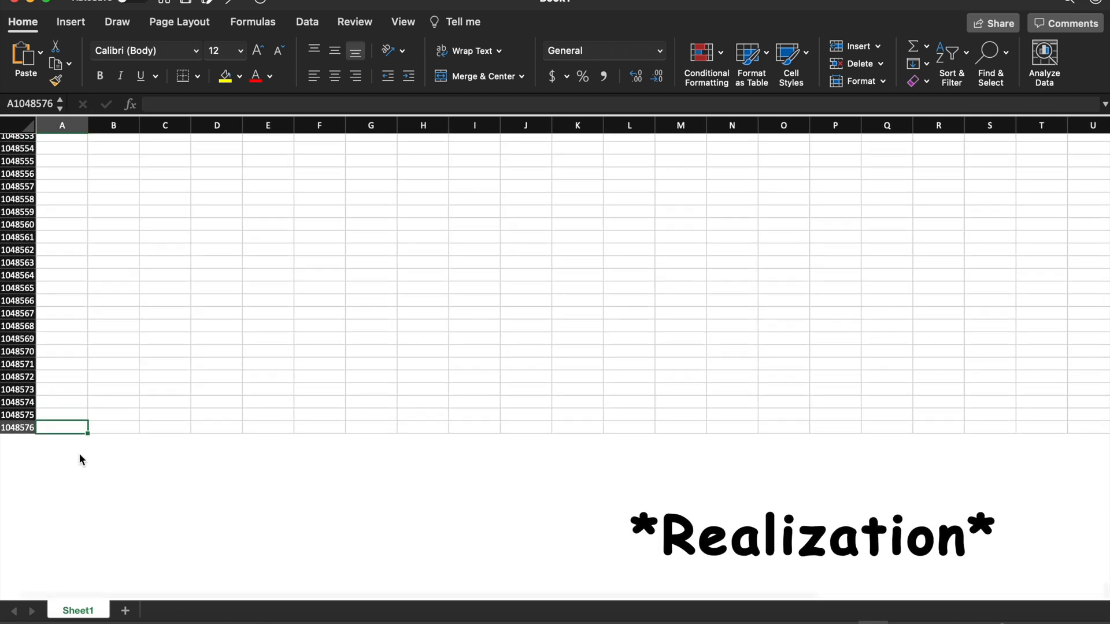
{"action": "scroll", "scroll_direction": "up", "scroll_amount": 3}
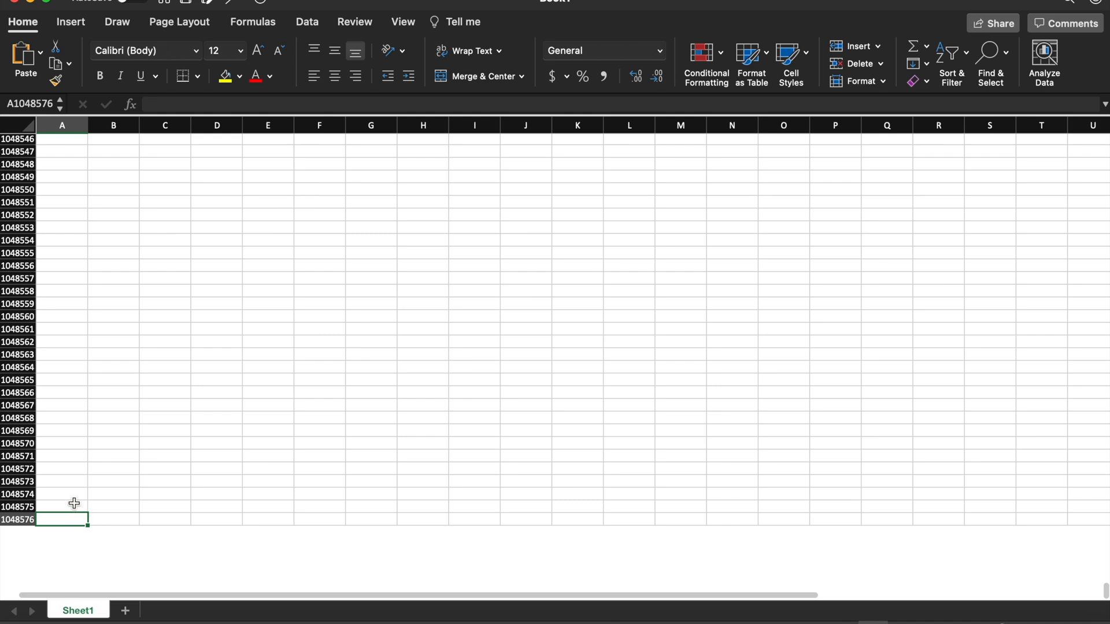
{"action": "mouse_move", "coordinate": [84, 493]}
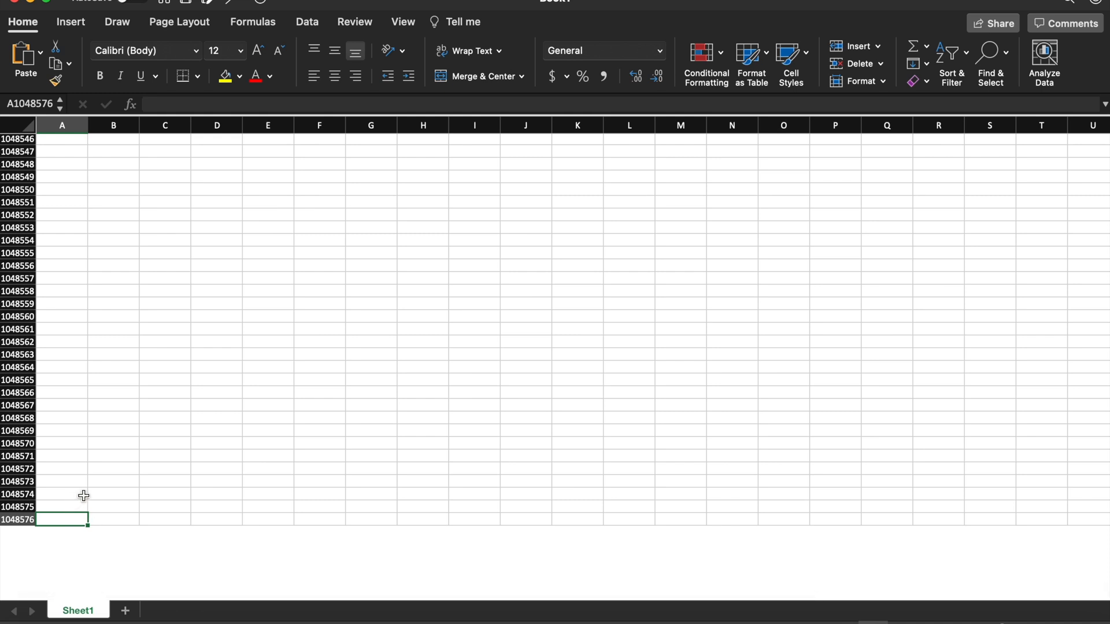
{"action": "mouse_move", "coordinate": [50, 552]}
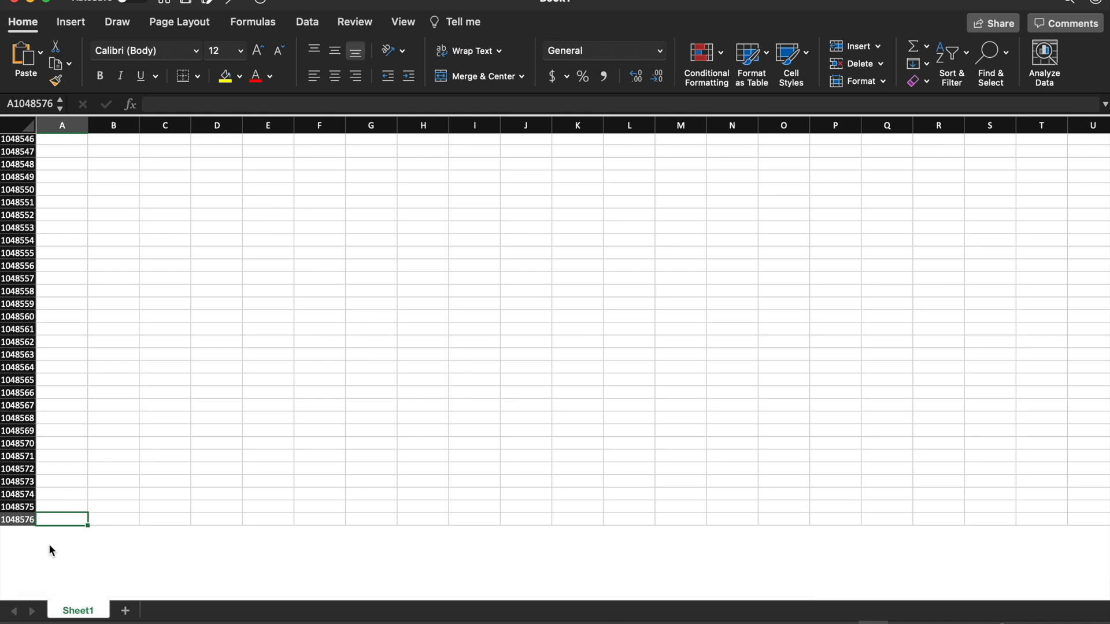